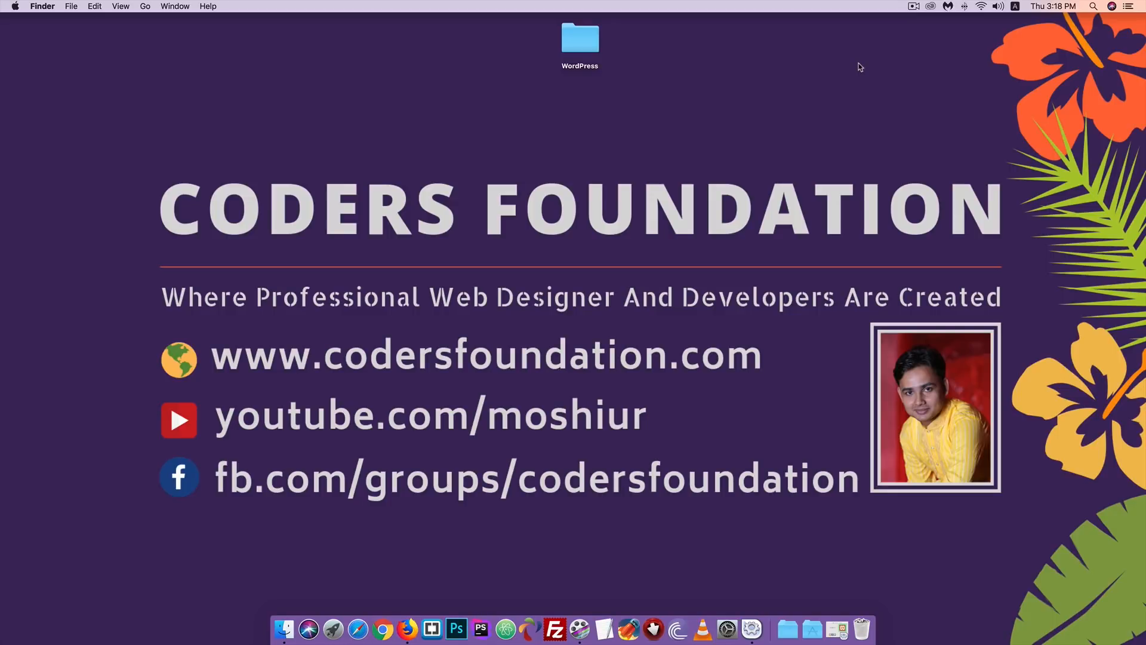
{"action": "mouse_move", "coordinate": [581, 64]}
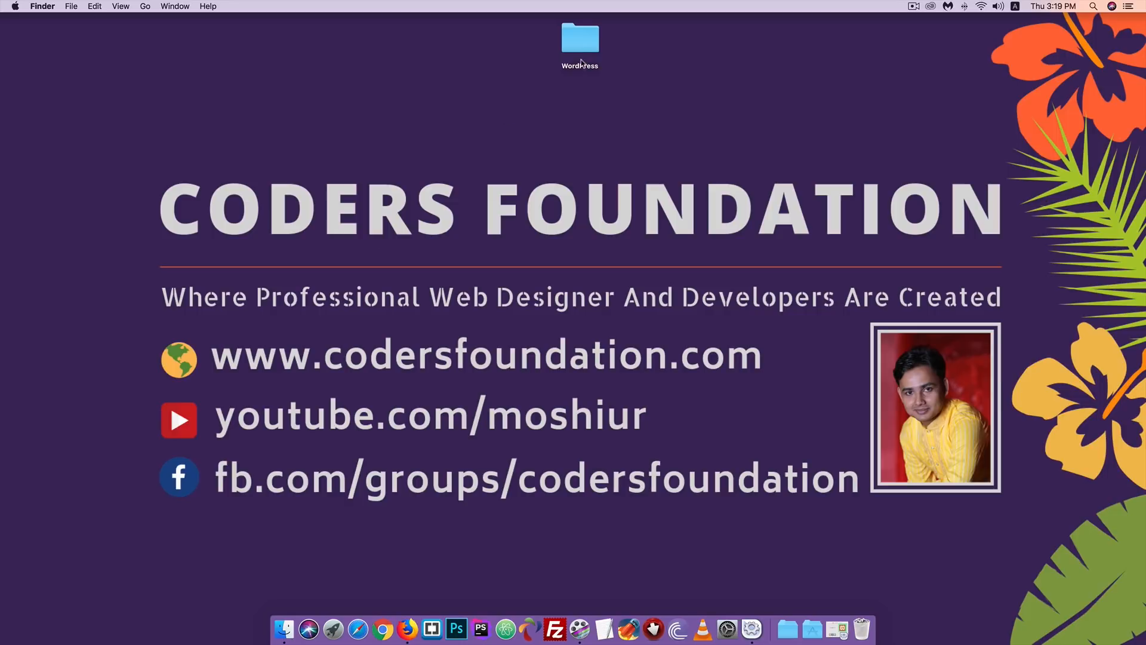
Load codersfoundation.xyz in Firefox, which shows a bare directory index.
{"action": "left_click", "coordinate": [580, 41]}
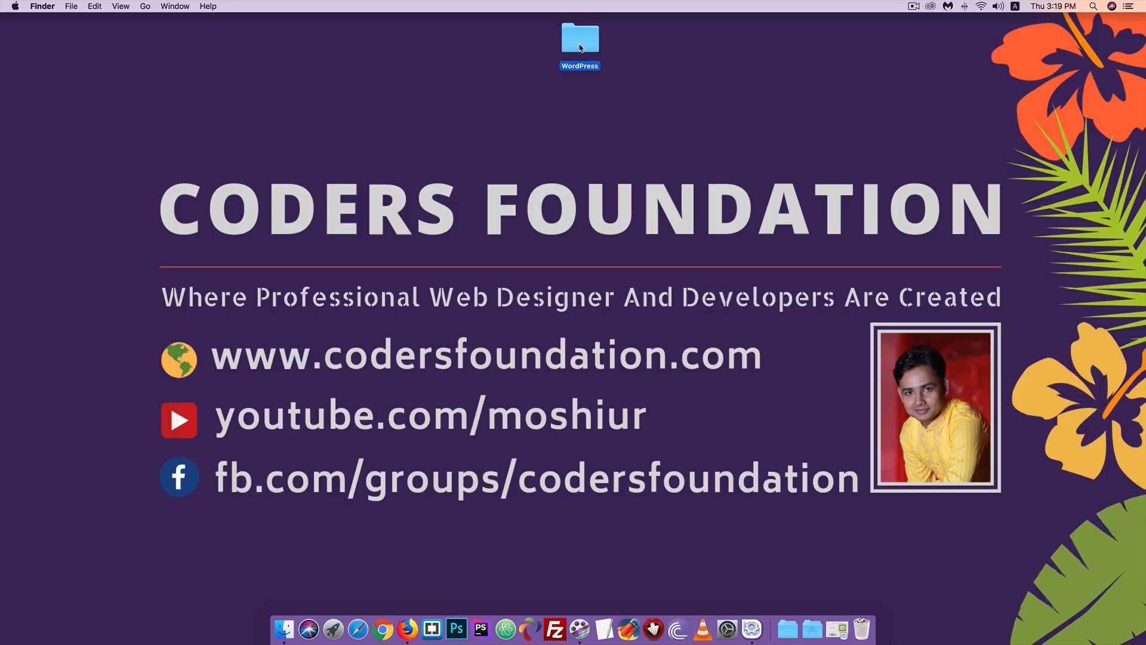
{"action": "double_click", "coordinate": [581, 38]}
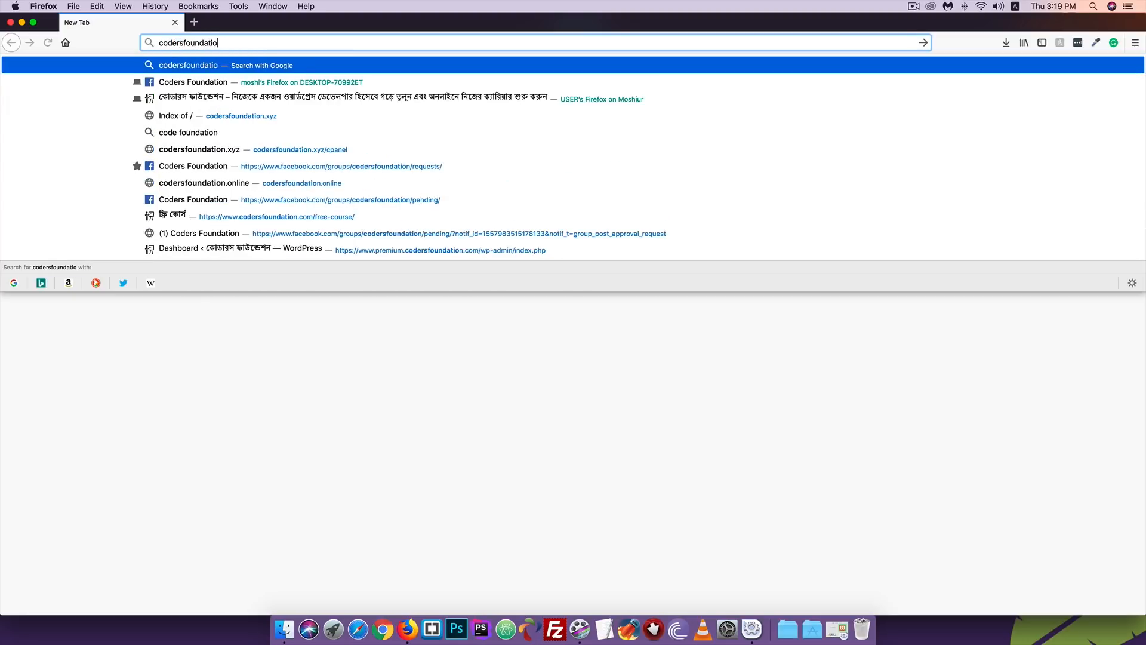
{"action": "type", "text": "n.x"}
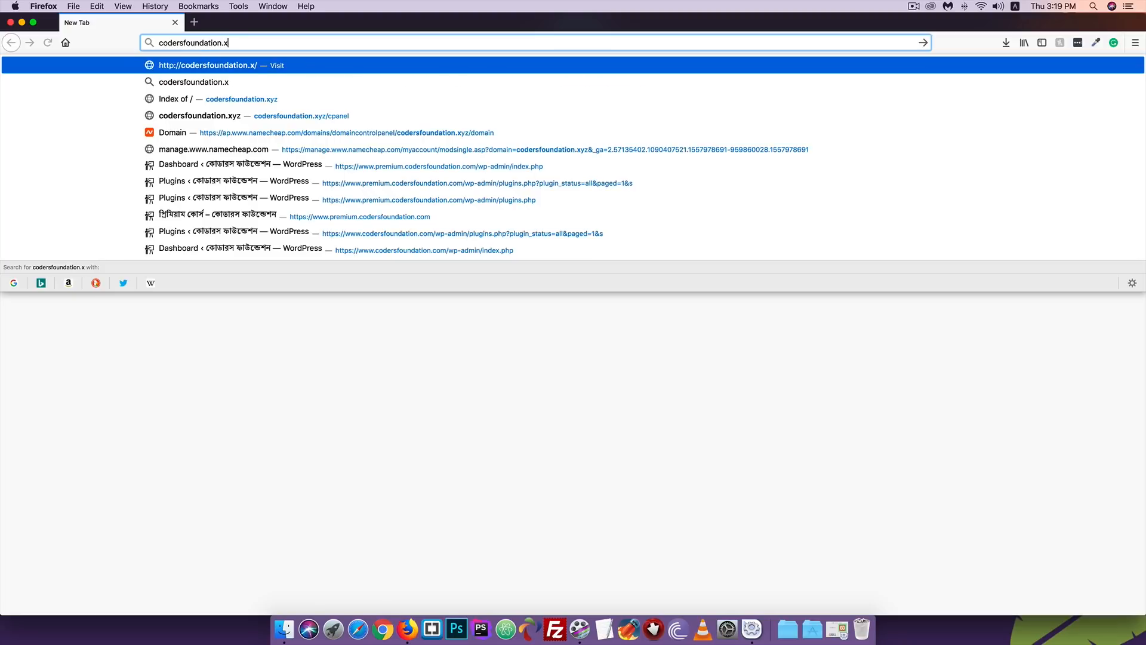
{"action": "type", "text": "yz"}
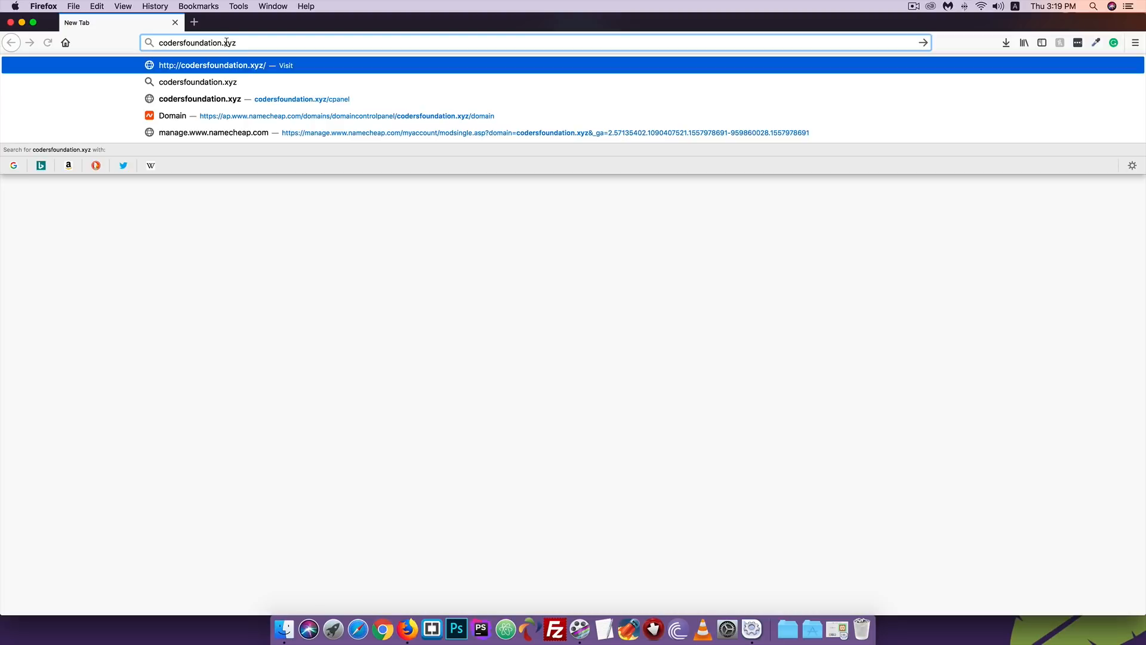
{"action": "mouse_move", "coordinate": [253, 43]}
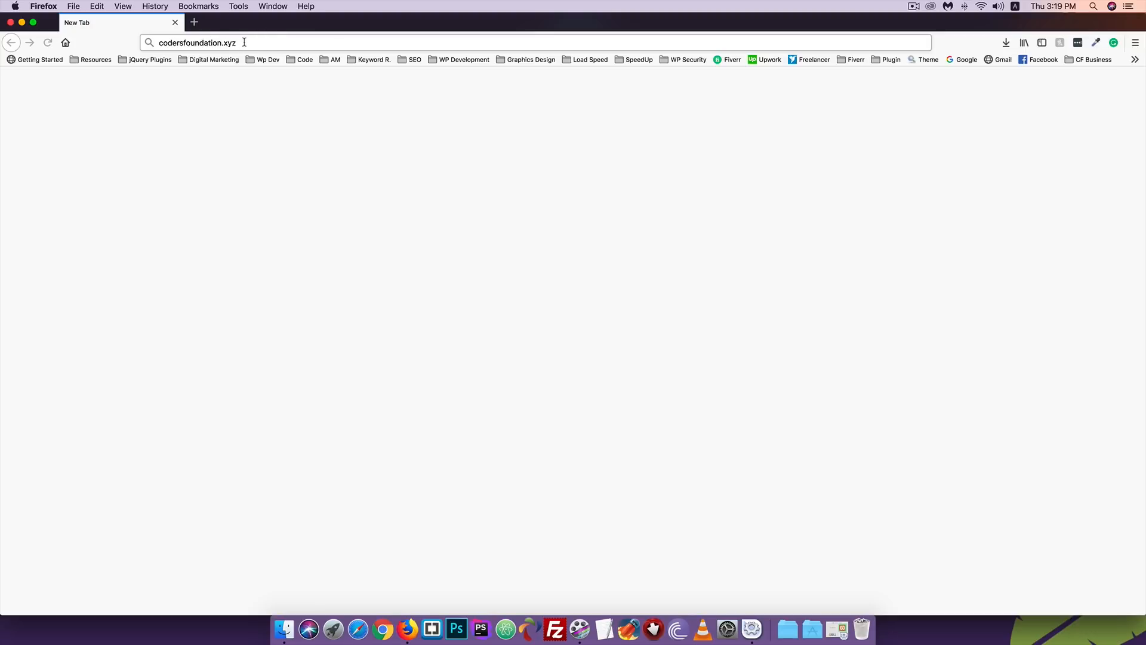
{"action": "key", "text": "Return"}
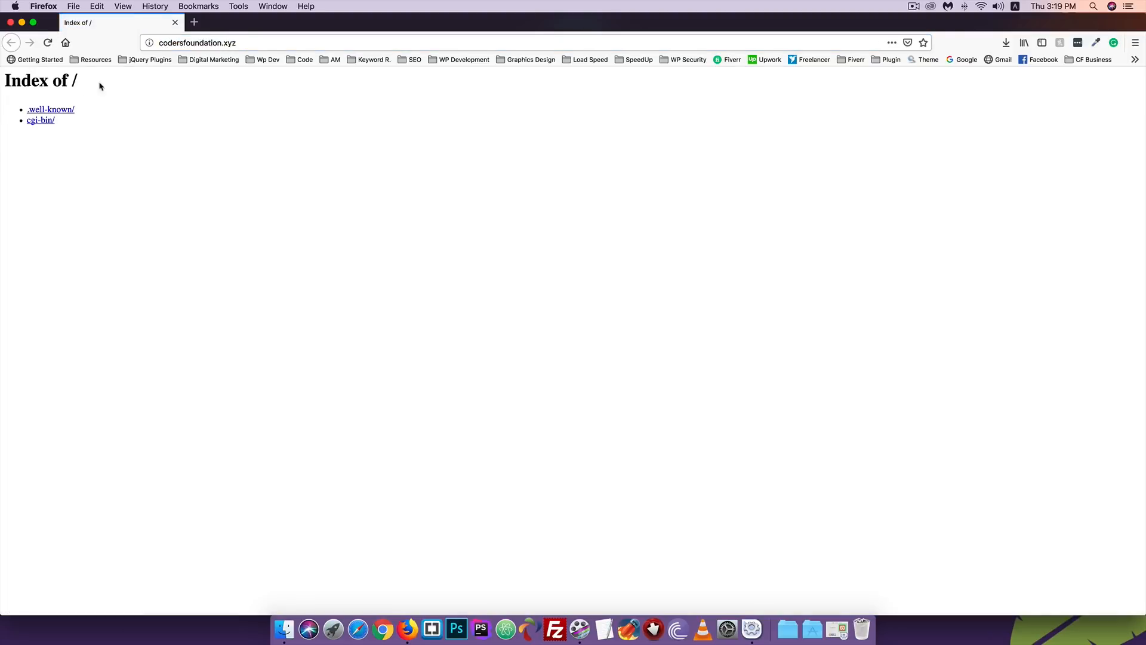
{"action": "mouse_move", "coordinate": [87, 131]}
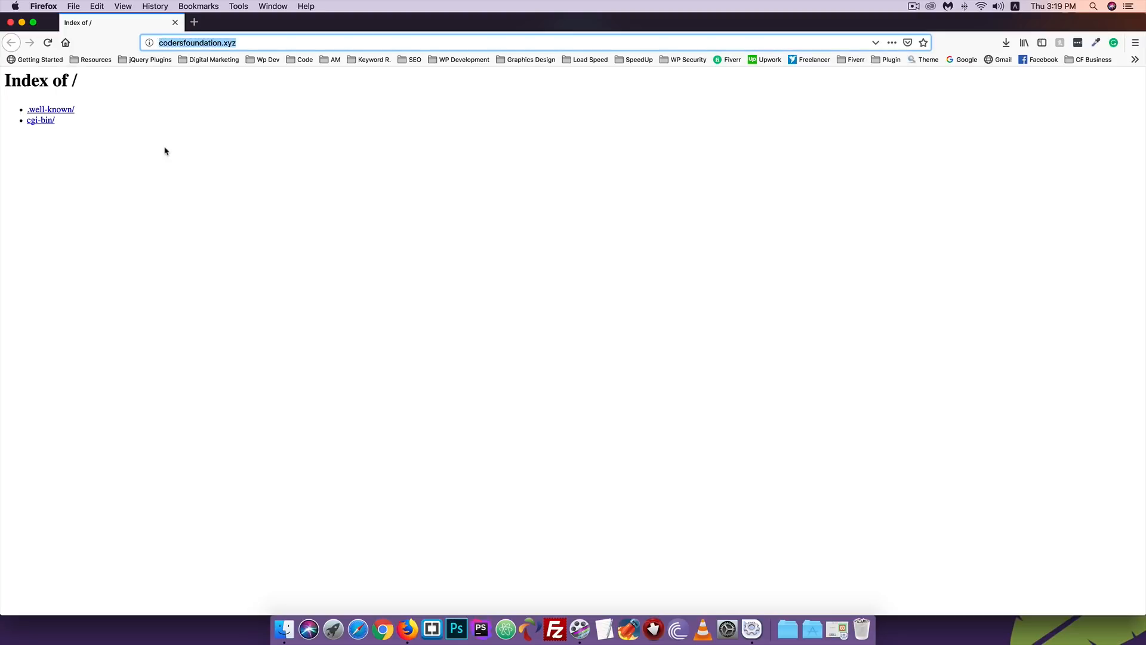
{"action": "mouse_move", "coordinate": [216, 138]}
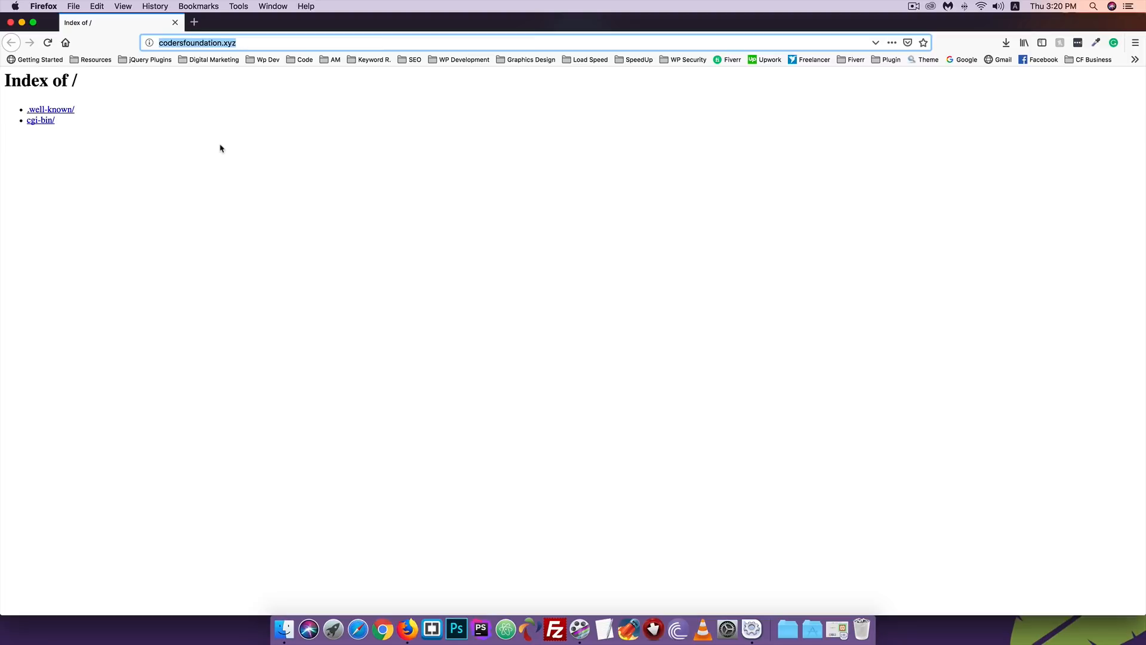
{"action": "mouse_move", "coordinate": [215, 138]}
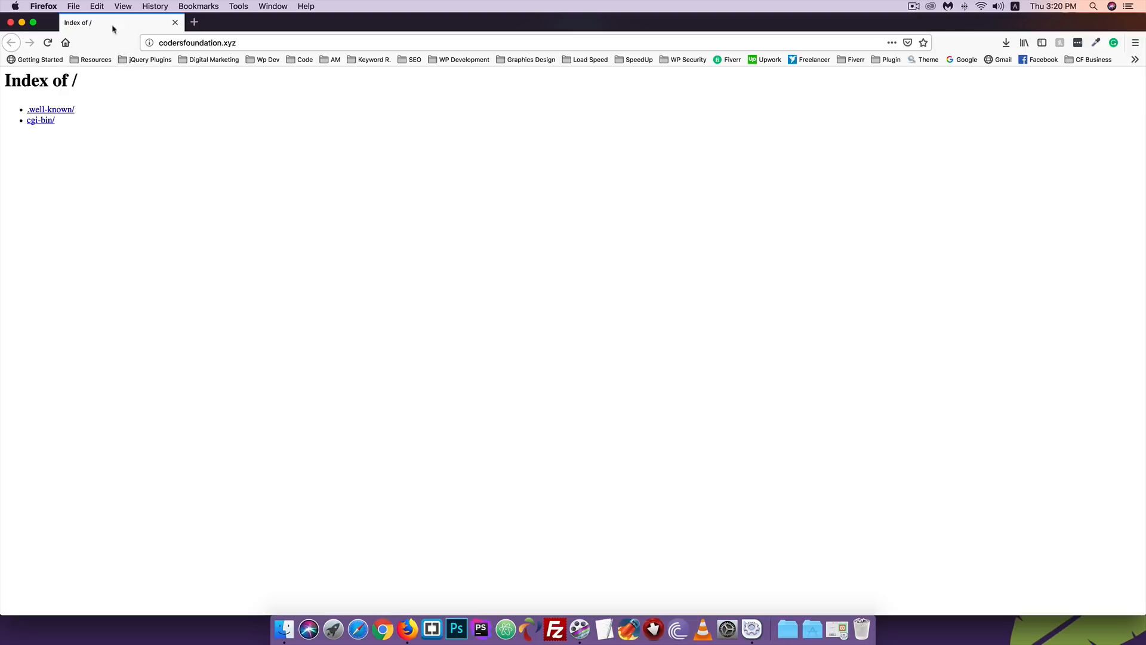
{"action": "mouse_move", "coordinate": [159, 107]}
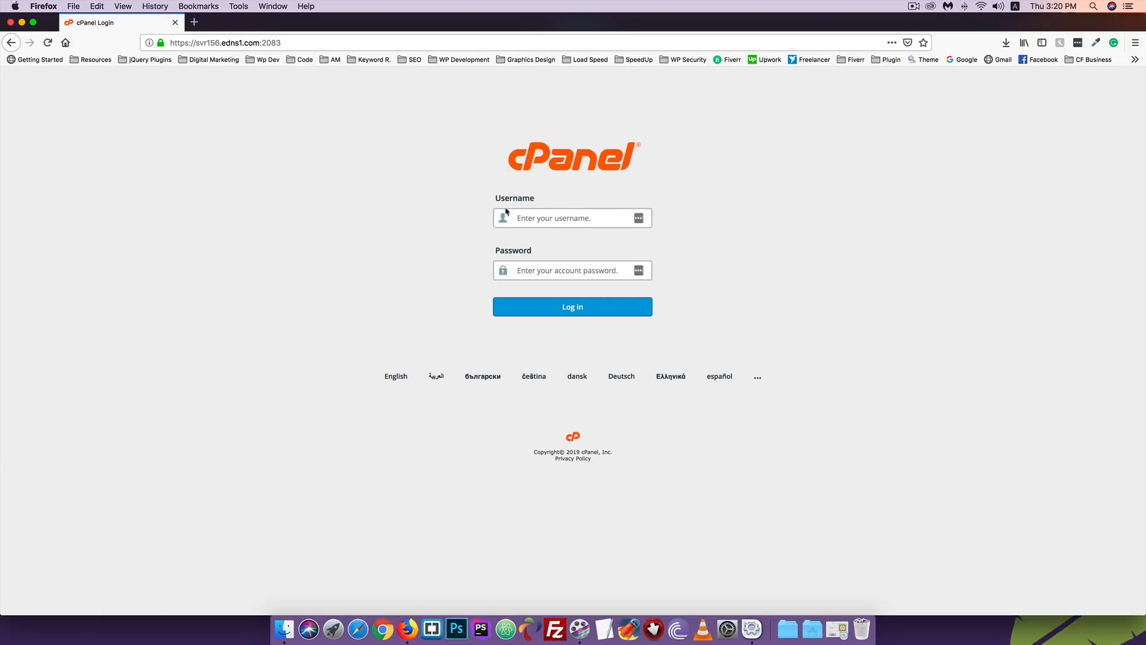
{"action": "mouse_move", "coordinate": [334, 226]}
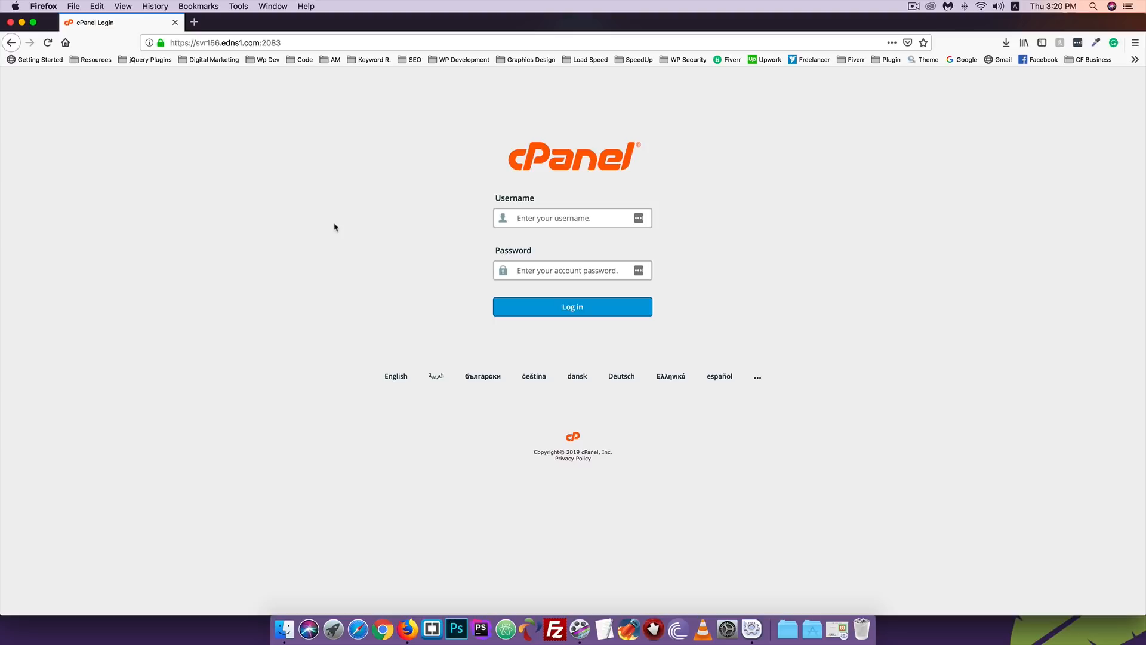
{"action": "mouse_move", "coordinate": [576, 172]}
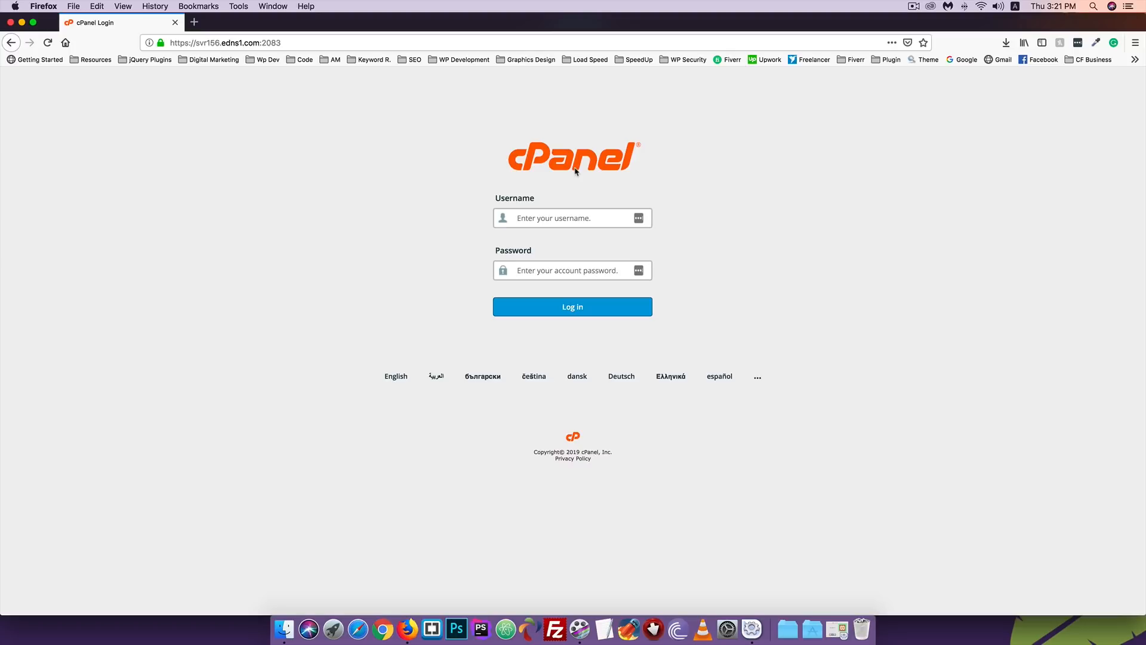
{"action": "mouse_move", "coordinate": [533, 233]}
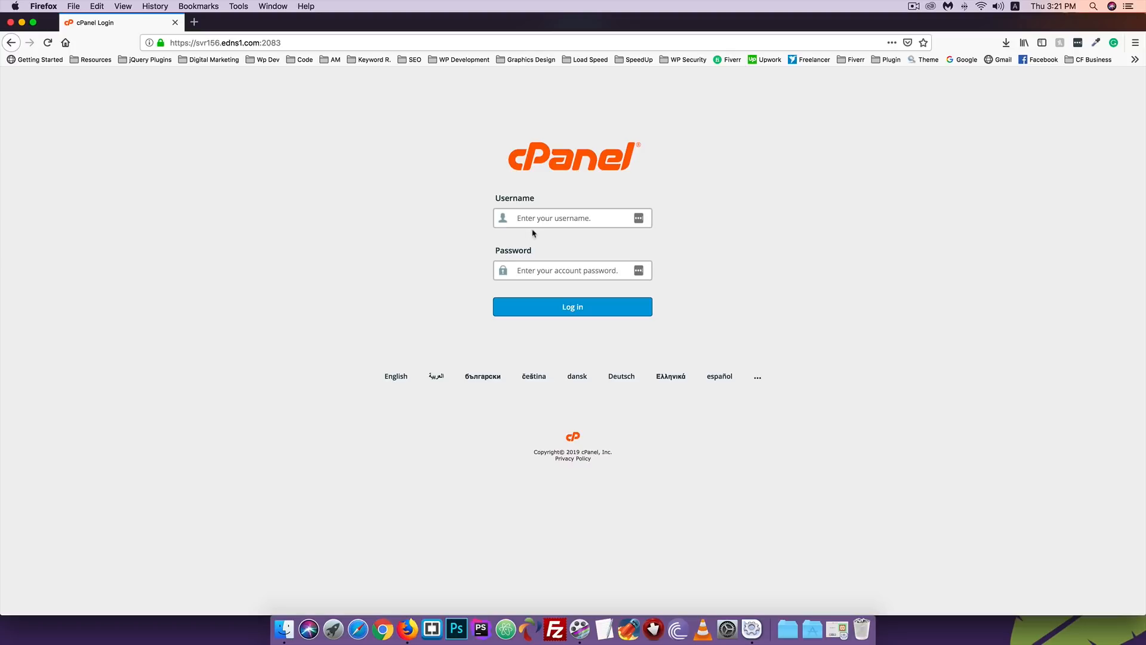
Log in to cPanel as codersfoundation and decline Firefox's offer to update the saved login.
{"action": "left_click", "coordinate": [572, 217]}
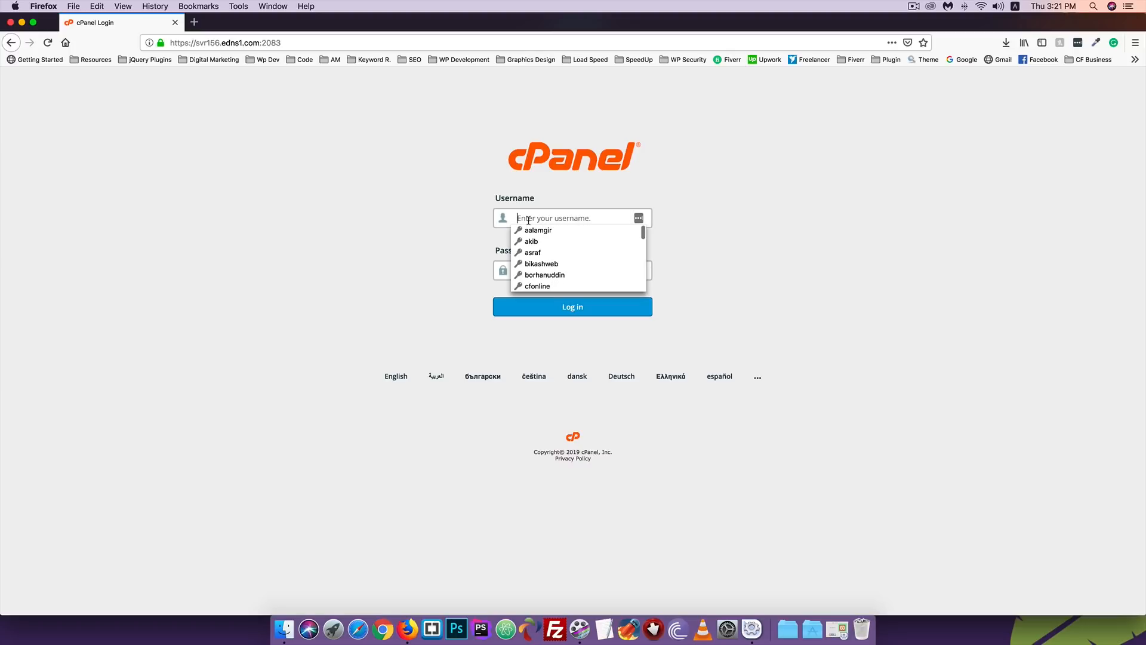
{"action": "type", "text": "coder"}
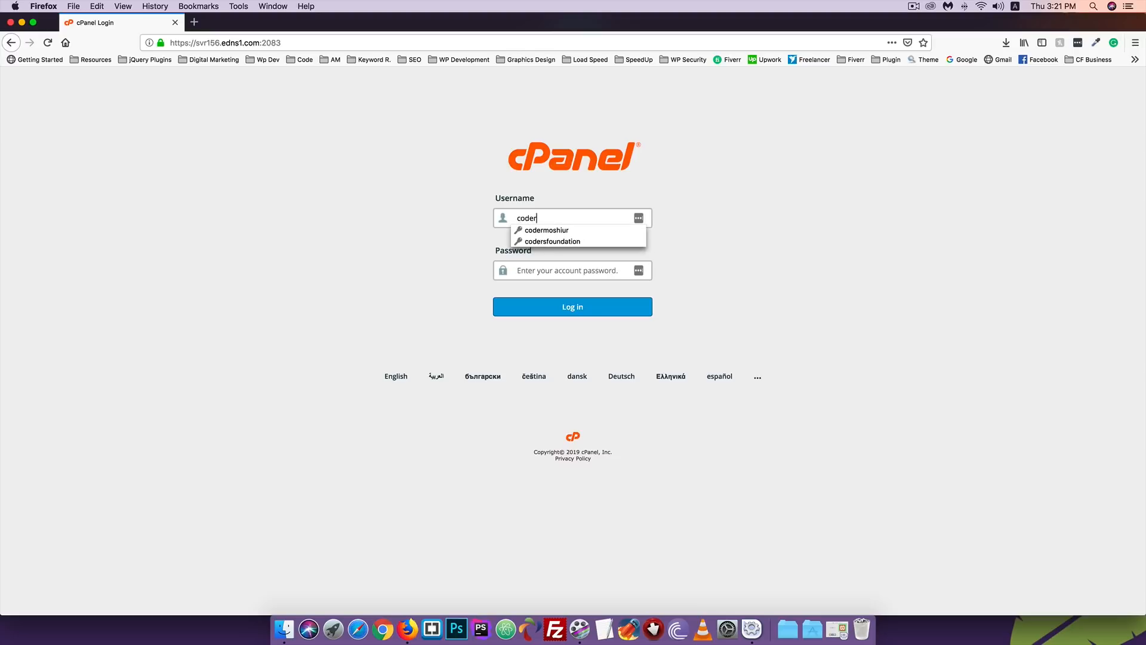
{"action": "left_click", "coordinate": [553, 242]}
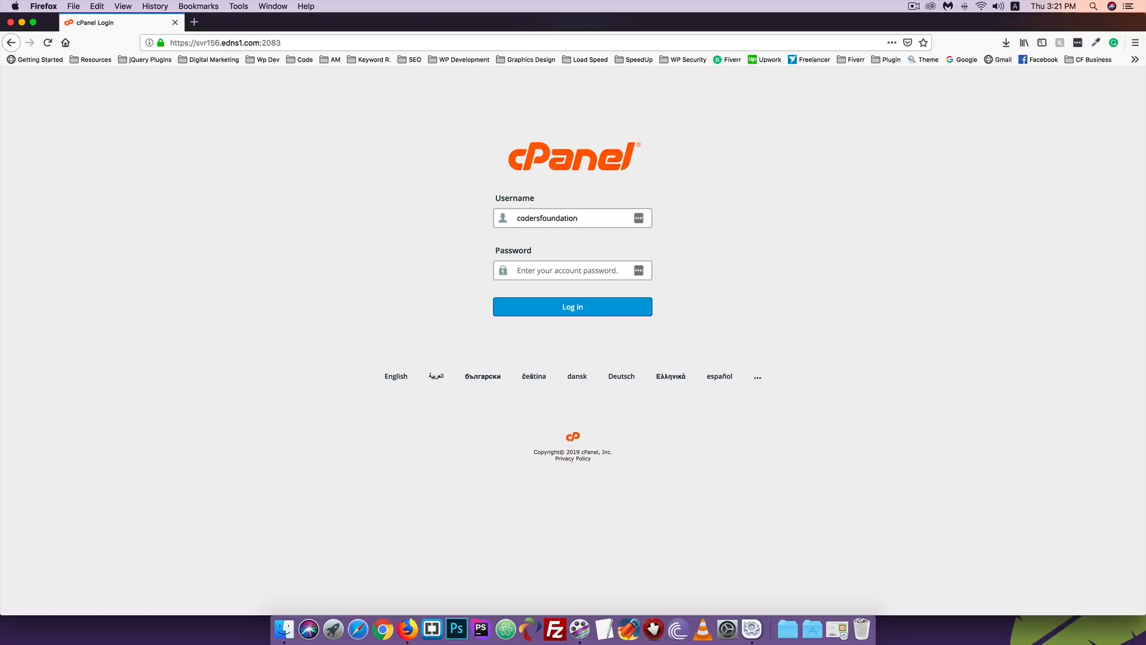
{"action": "type", "text": "•"}
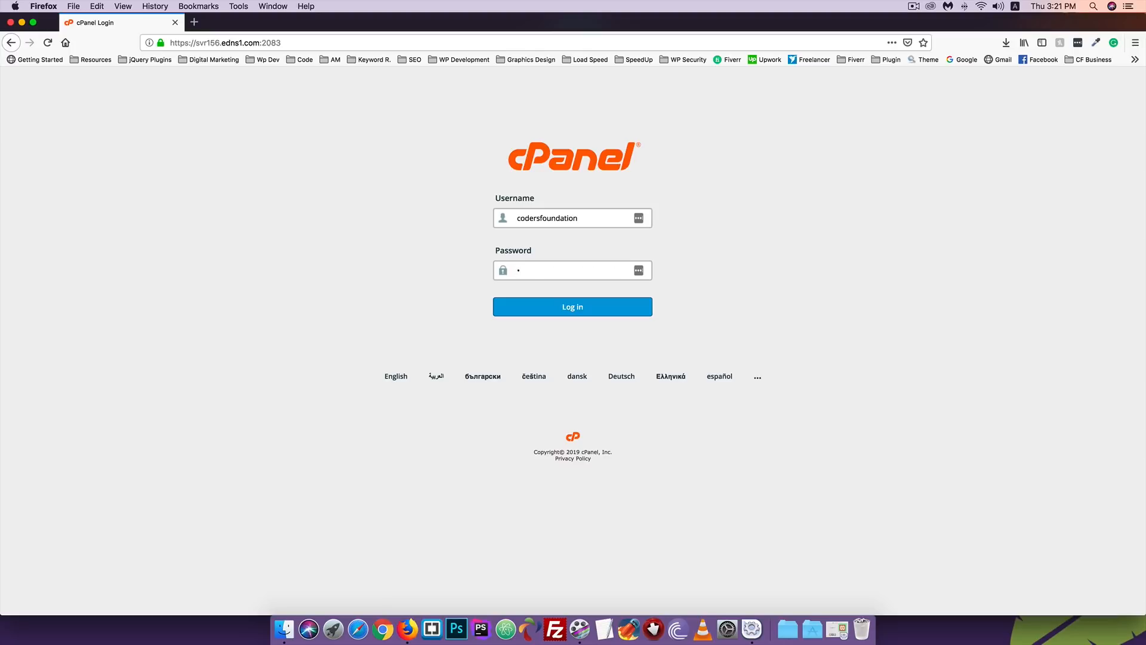
{"action": "type", "text": "password"}
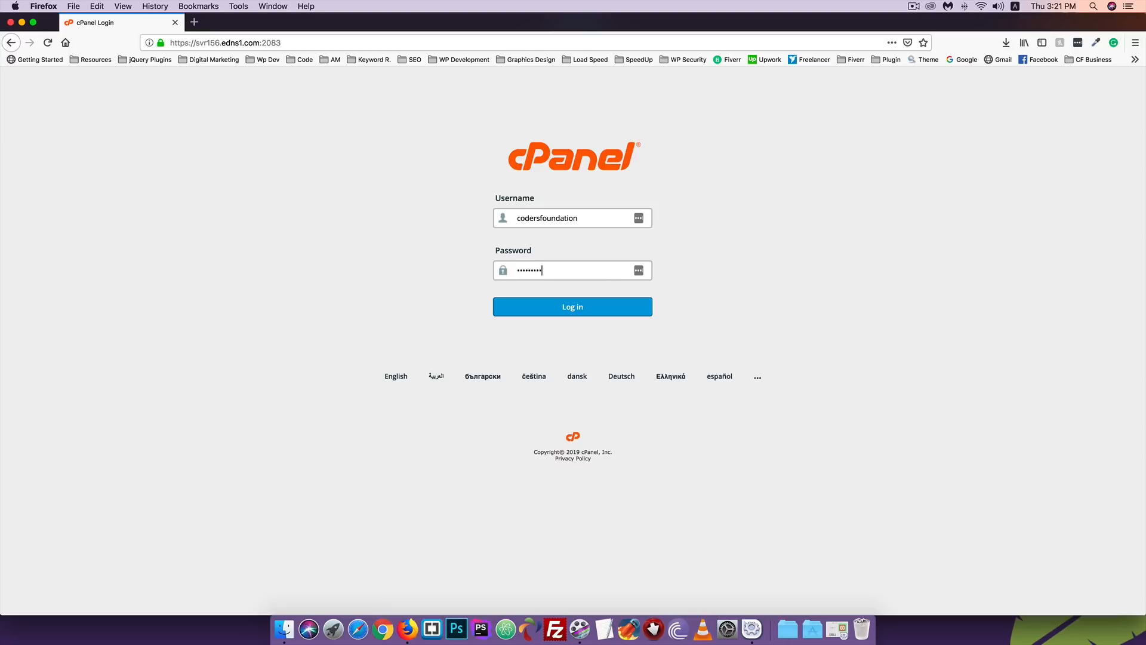
{"action": "type", "text": "password"}
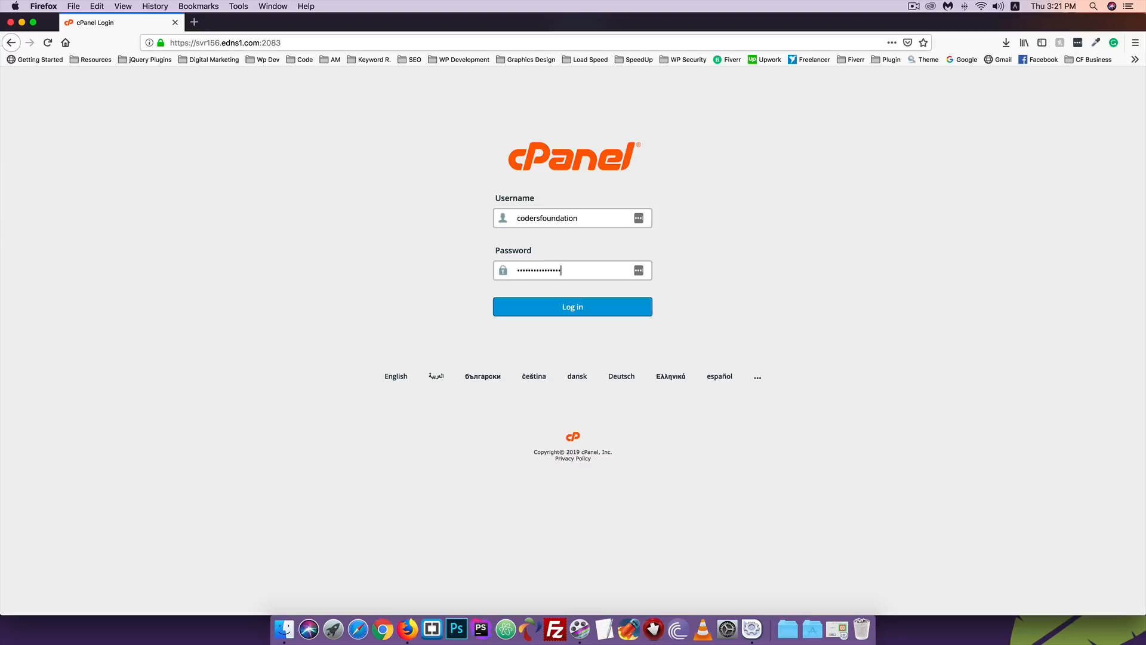
{"action": "left_click", "coordinate": [572, 307]}
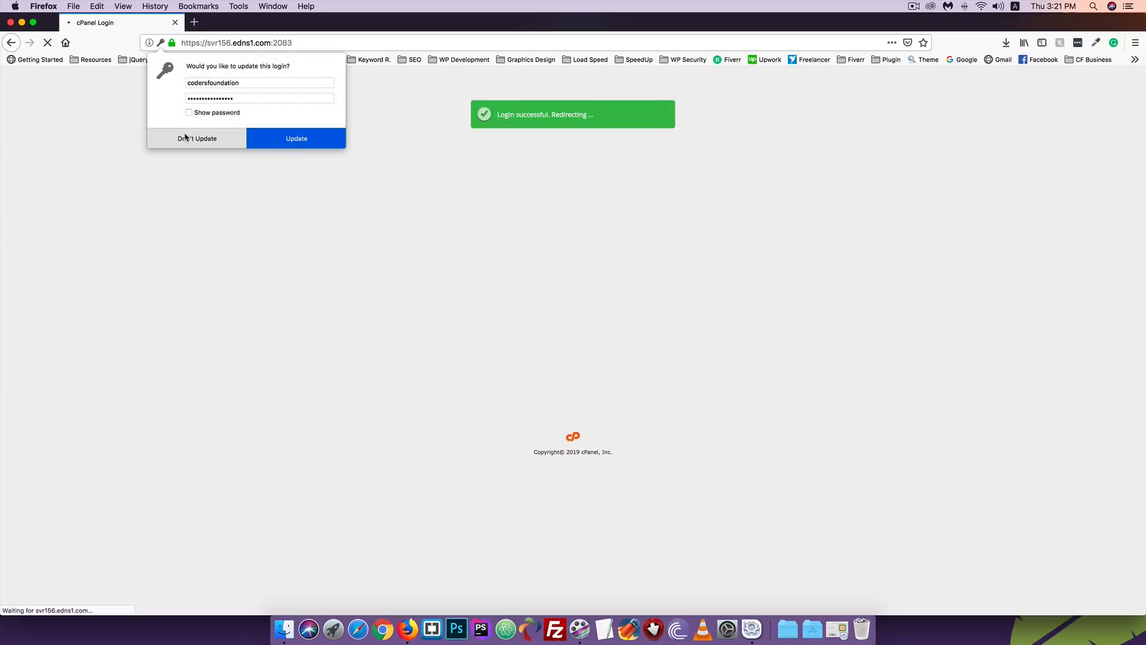
{"action": "left_click", "coordinate": [197, 139]}
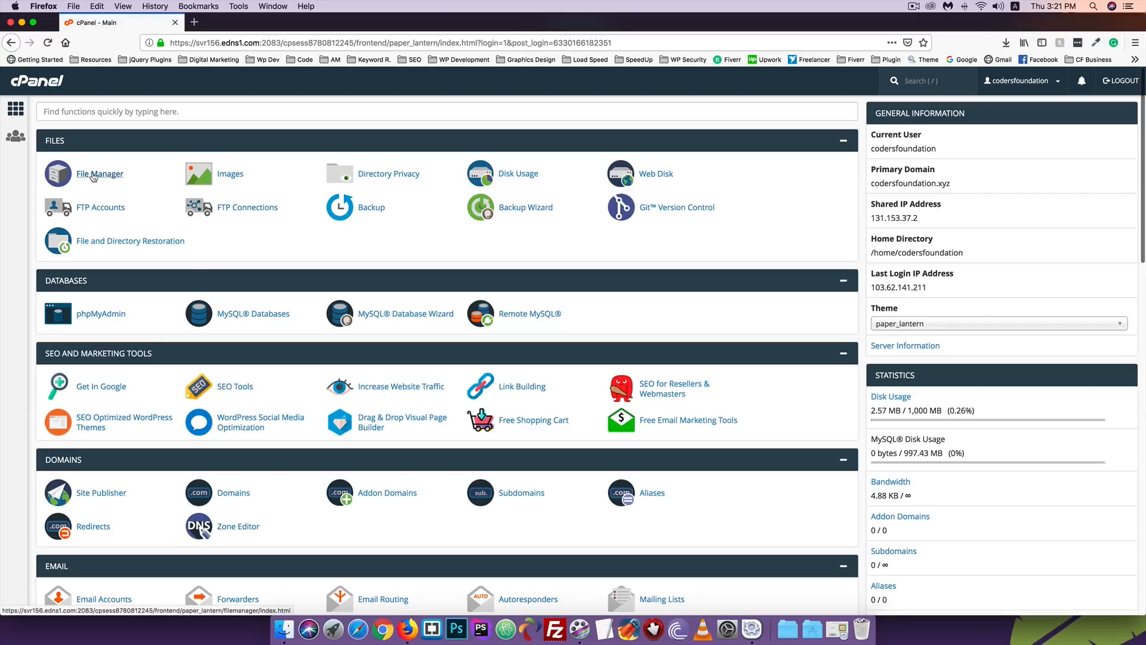
Go into public_html through the File Manager folder tree.
{"action": "left_click", "coordinate": [99, 173]}
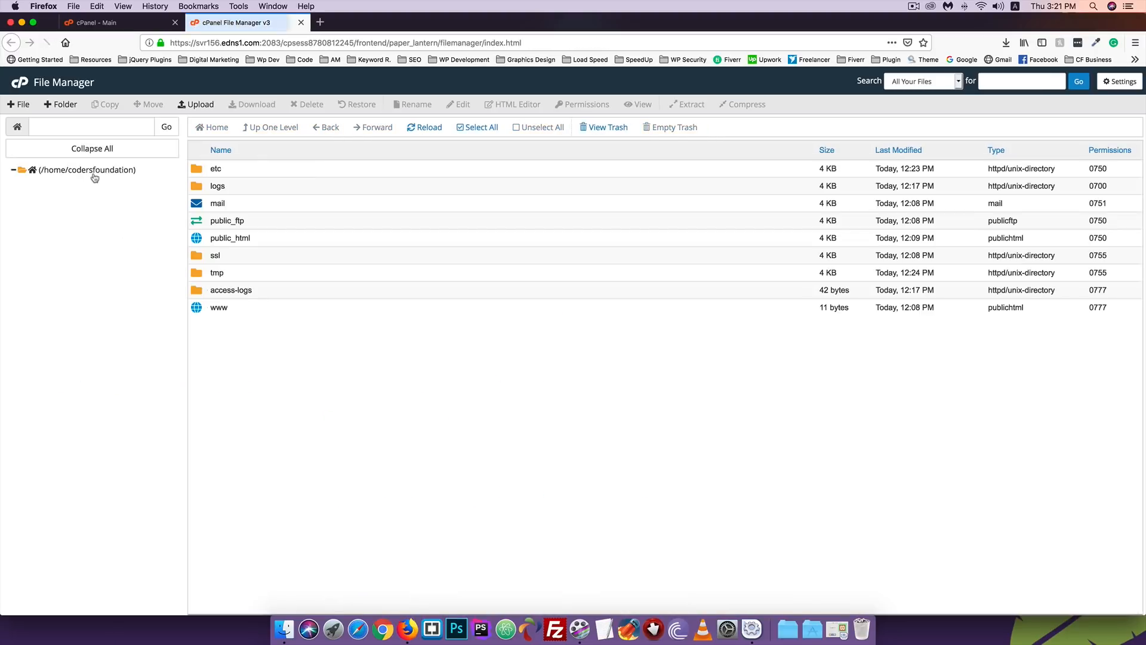
{"action": "left_click", "coordinate": [15, 169]}
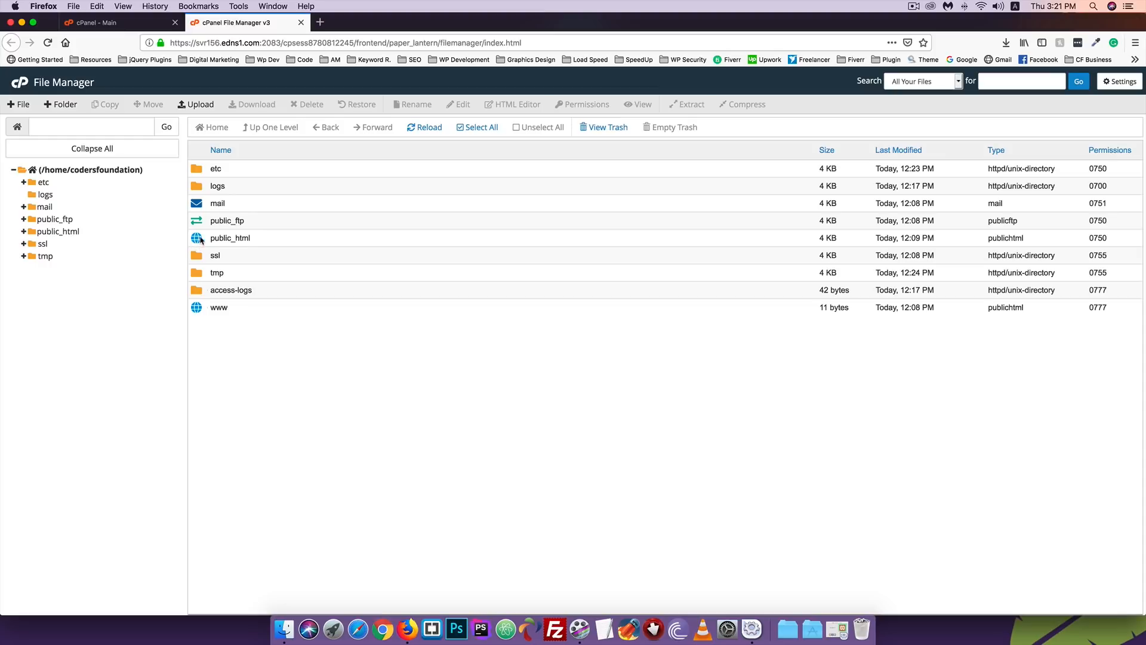
{"action": "mouse_move", "coordinate": [204, 242]}
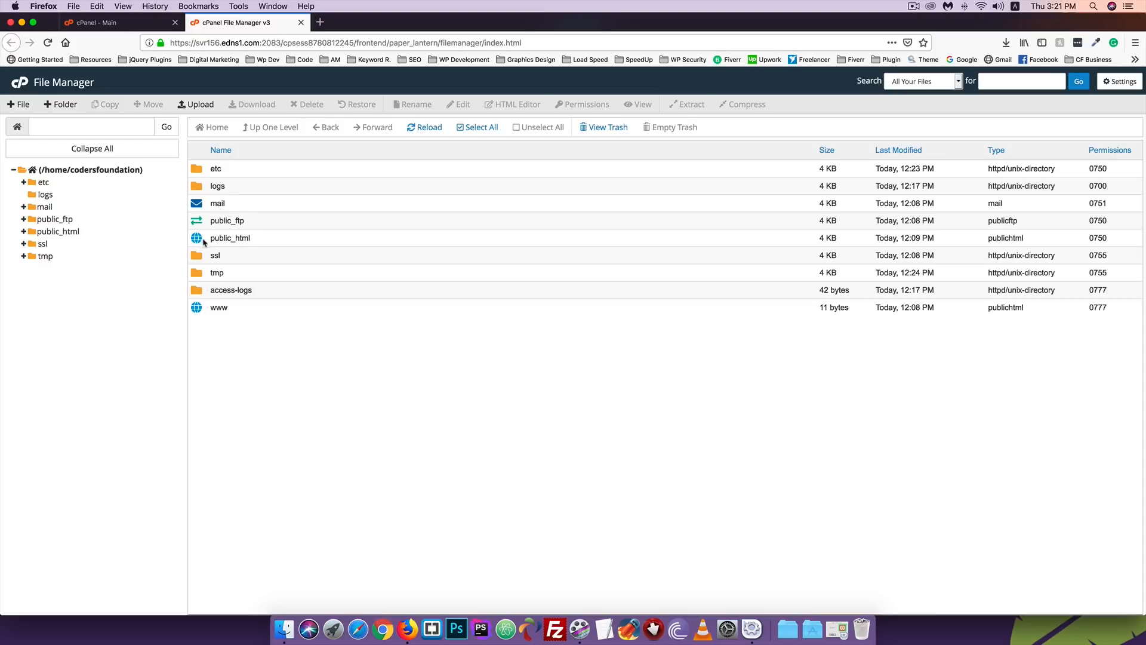
{"action": "left_click", "coordinate": [230, 238]}
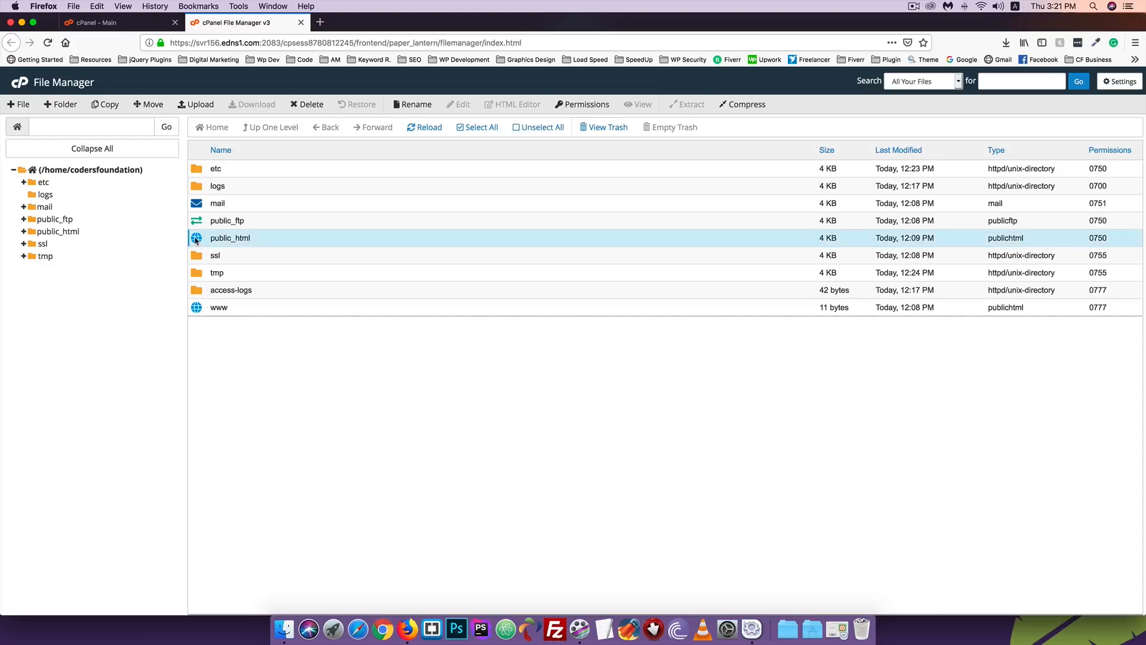
{"action": "double_click", "coordinate": [230, 238]}
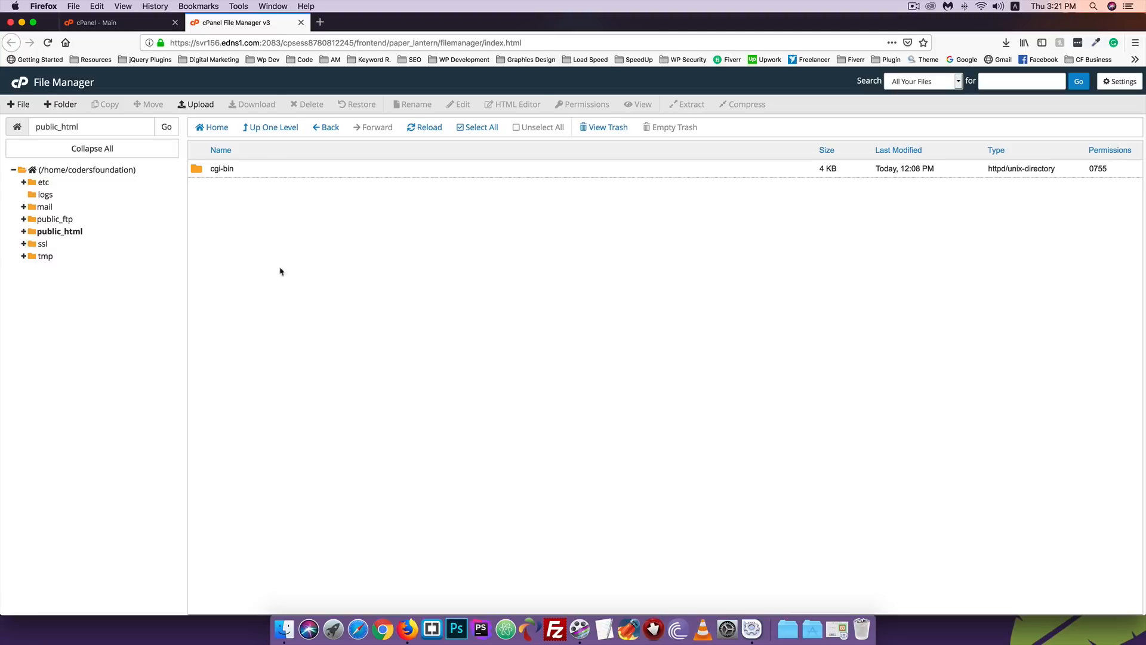
{"action": "mouse_move", "coordinate": [238, 246]}
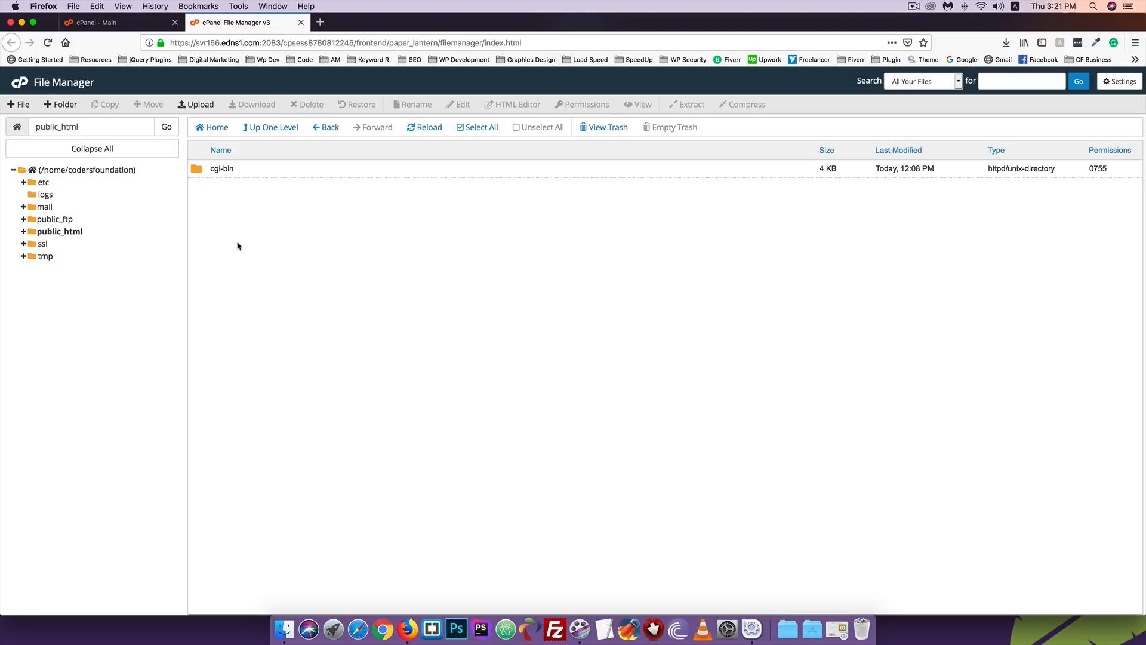
{"action": "mouse_move", "coordinate": [250, 265]}
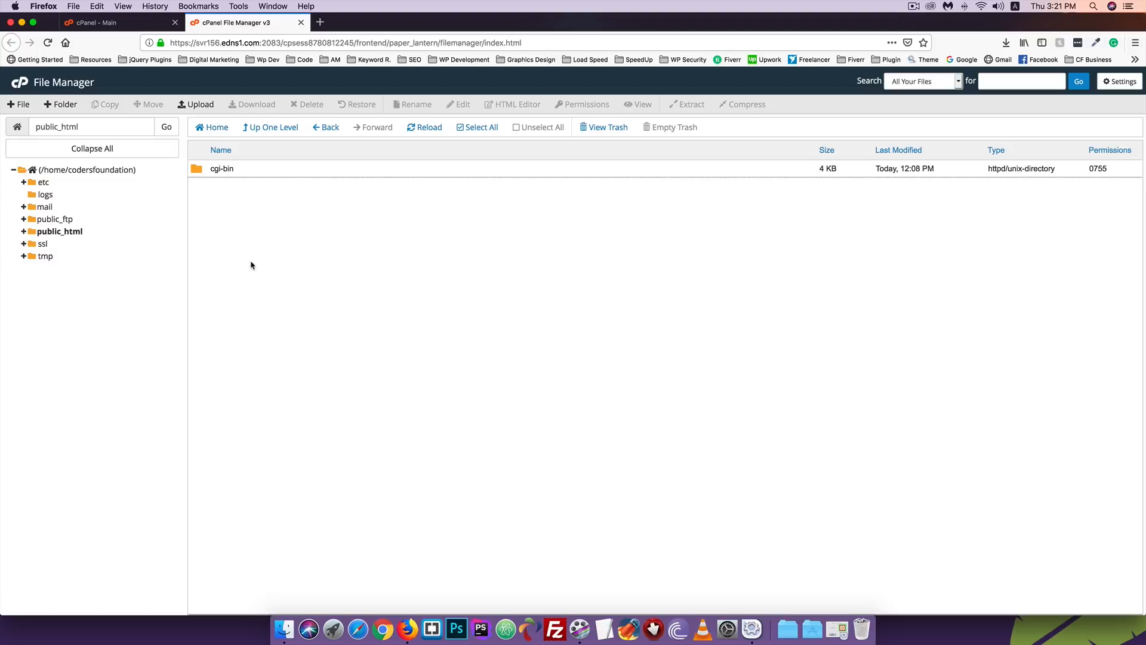
Permanently delete the cgi-bin folder, skipping the trash.
{"action": "left_click", "coordinate": [222, 169]}
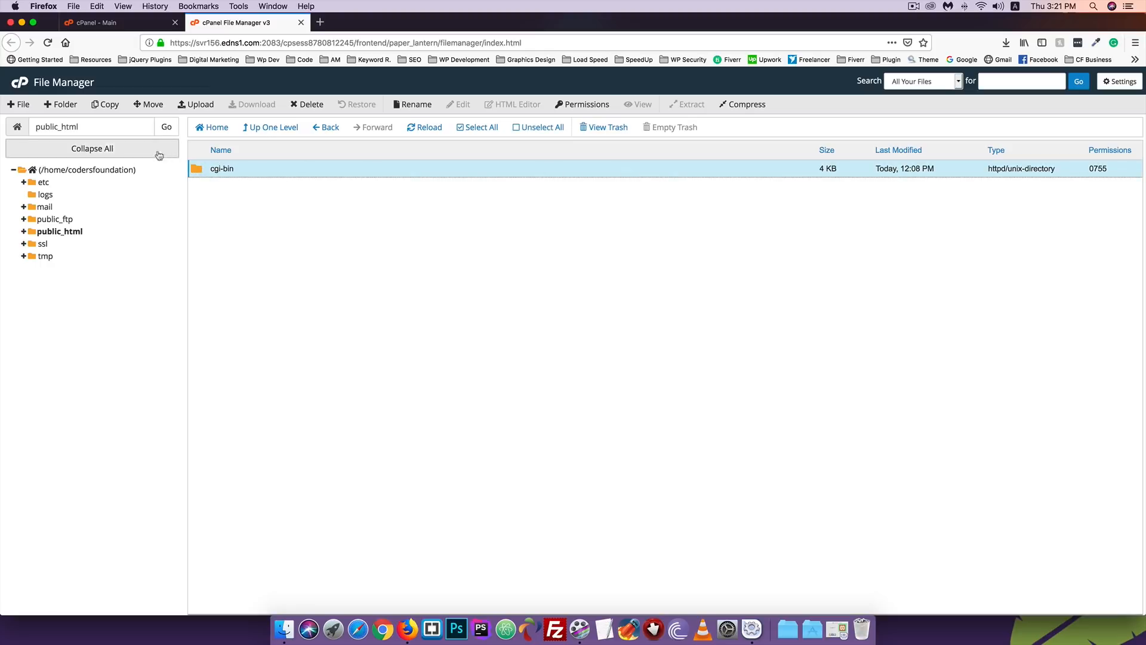
{"action": "mouse_move", "coordinate": [307, 105]}
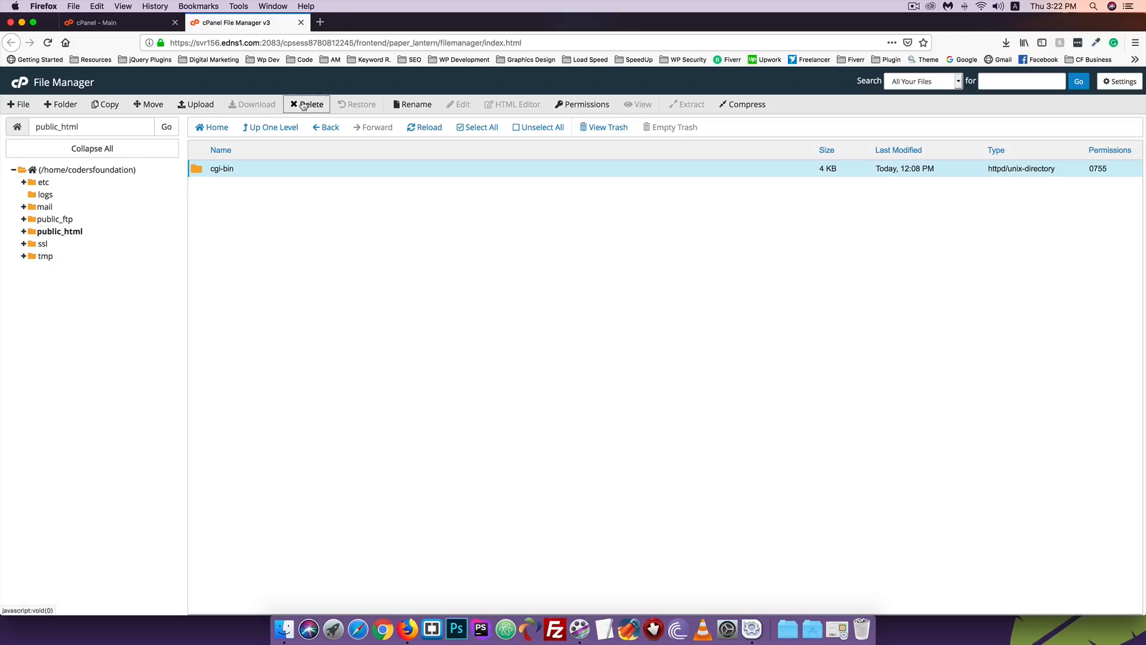
{"action": "left_click", "coordinate": [306, 104]}
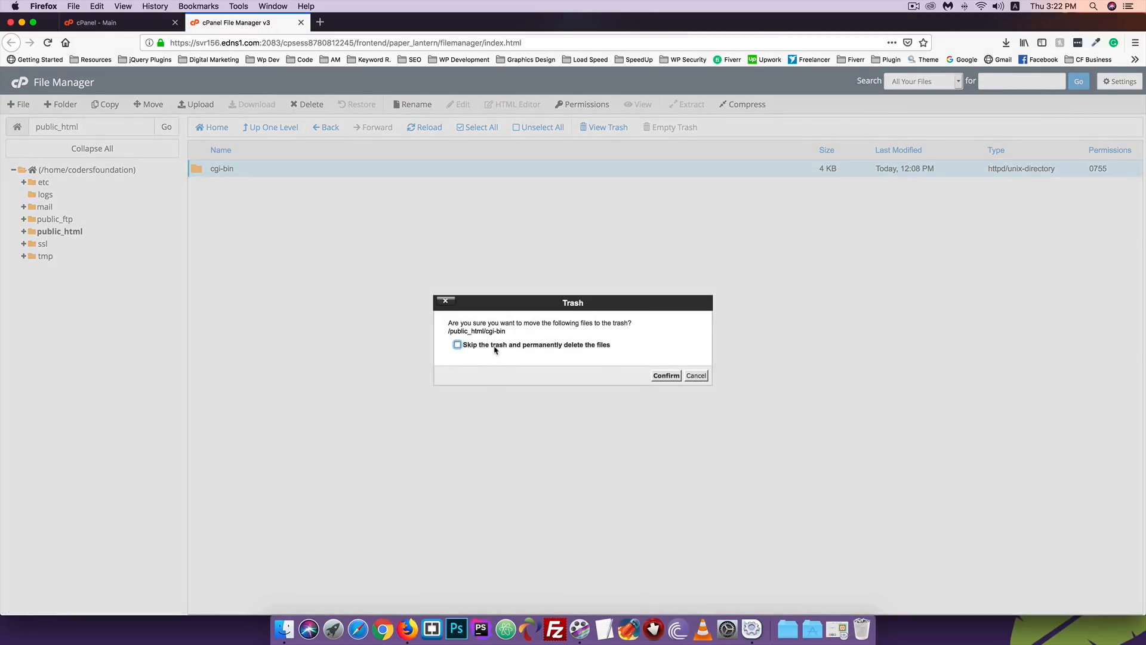
{"action": "left_click", "coordinate": [458, 344]}
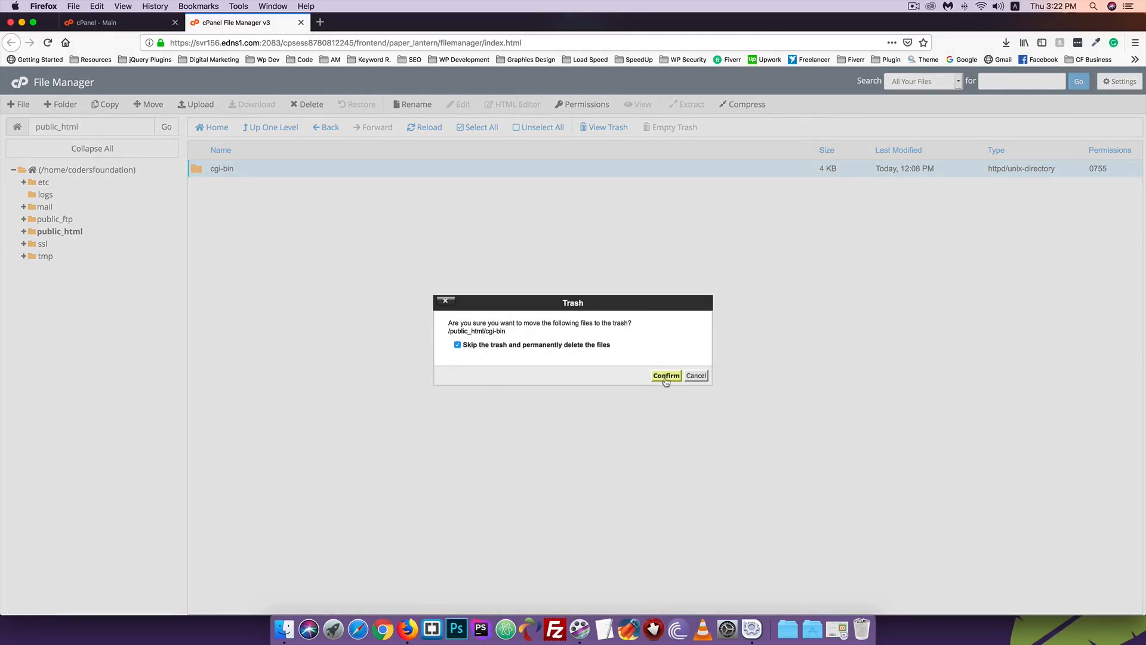
{"action": "left_click", "coordinate": [666, 375]}
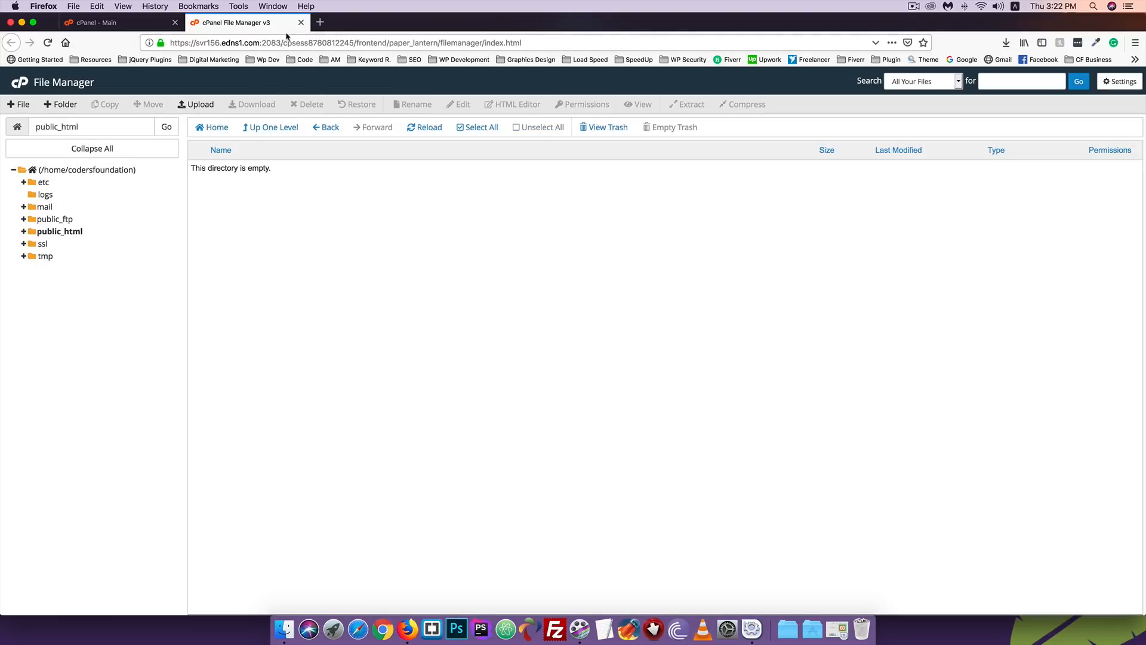
{"action": "mouse_move", "coordinate": [319, 22]}
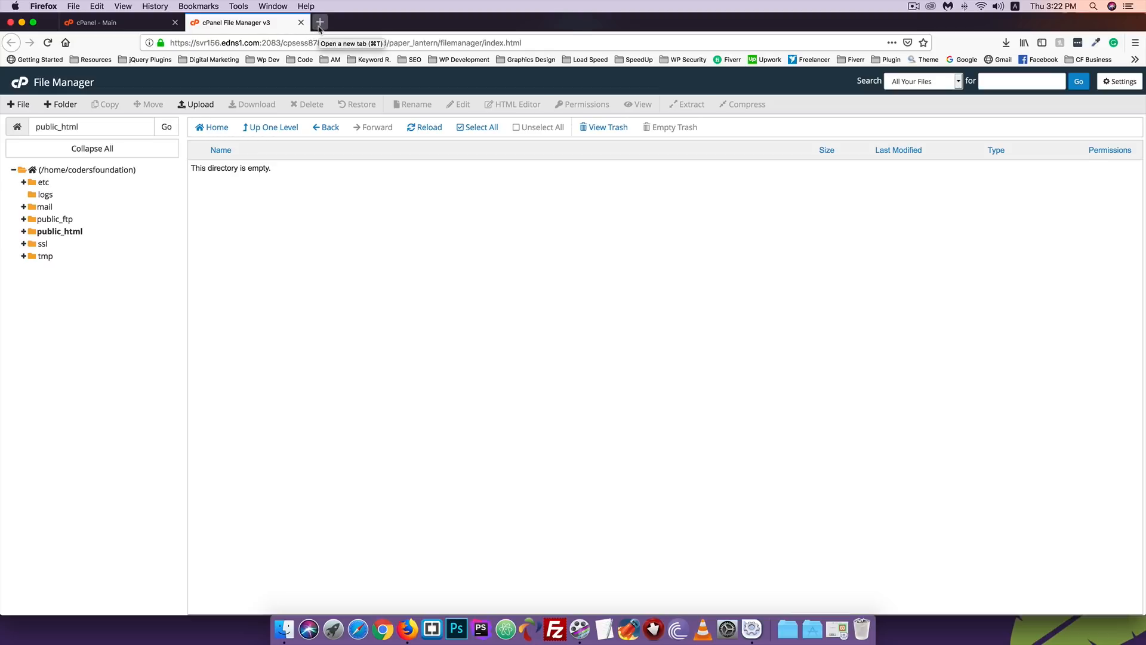
Load codersfoundation.xyz in a new browser tab.
{"action": "left_click", "coordinate": [318, 21]}
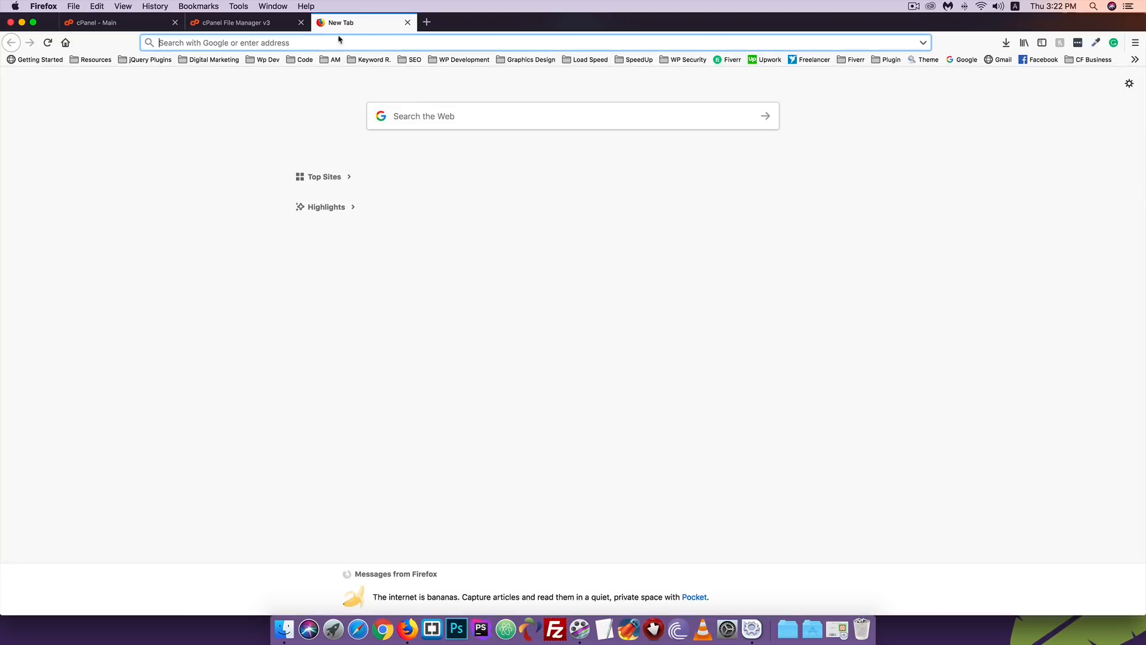
{"action": "type", "text": "codersfoundation."}
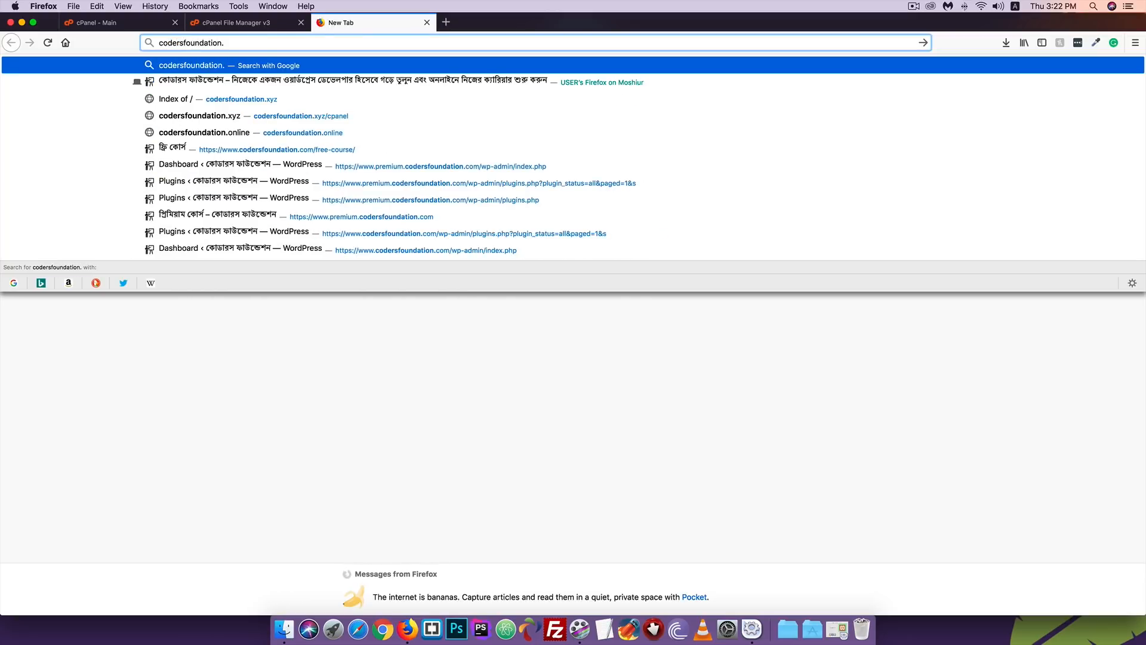
{"action": "left_click", "coordinate": [199, 116]}
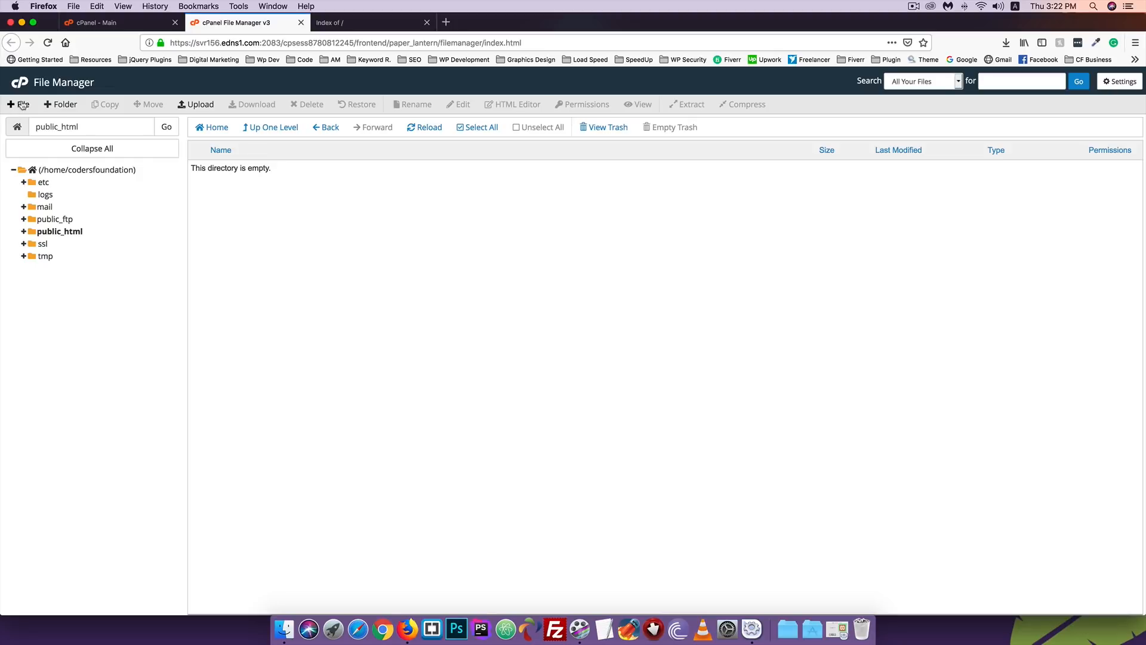
Create a new index.html file in public_html and refresh the listing.
{"action": "left_click", "coordinate": [19, 104]}
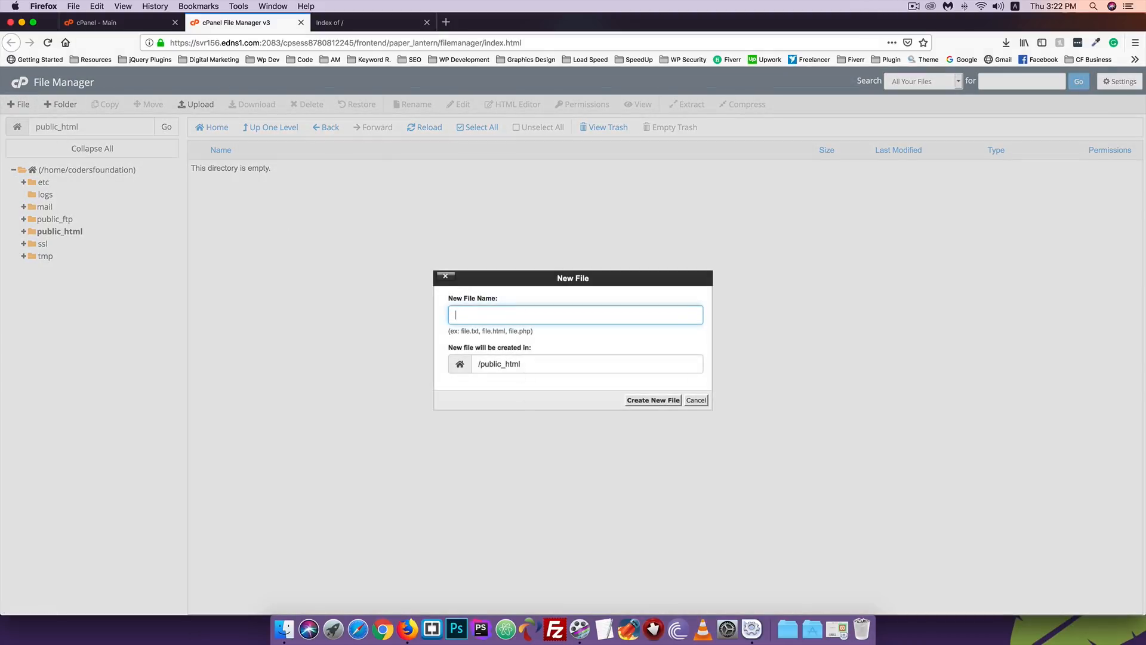
{"action": "type", "text": "index.ht"}
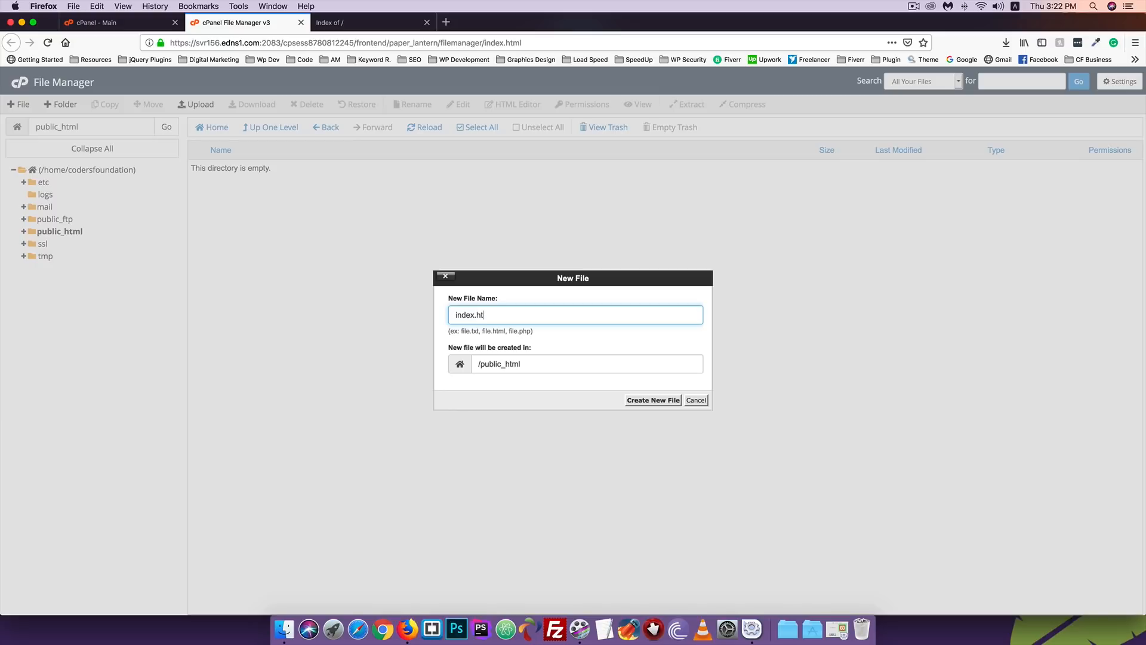
{"action": "left_click", "coordinate": [695, 400]}
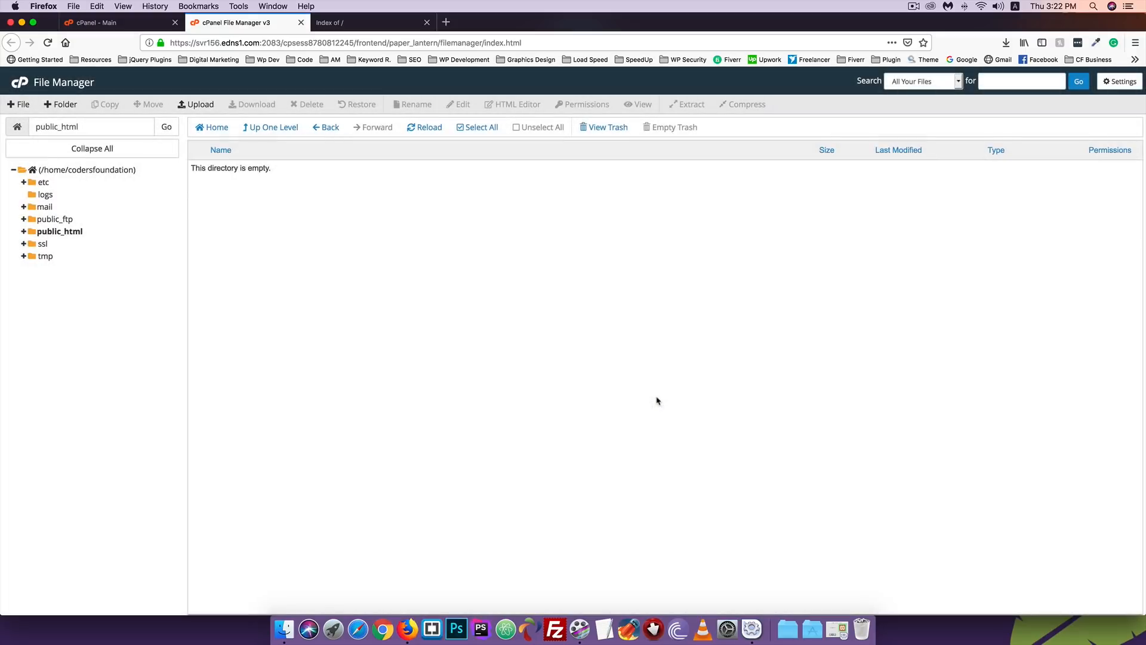
{"action": "left_click", "coordinate": [424, 128]}
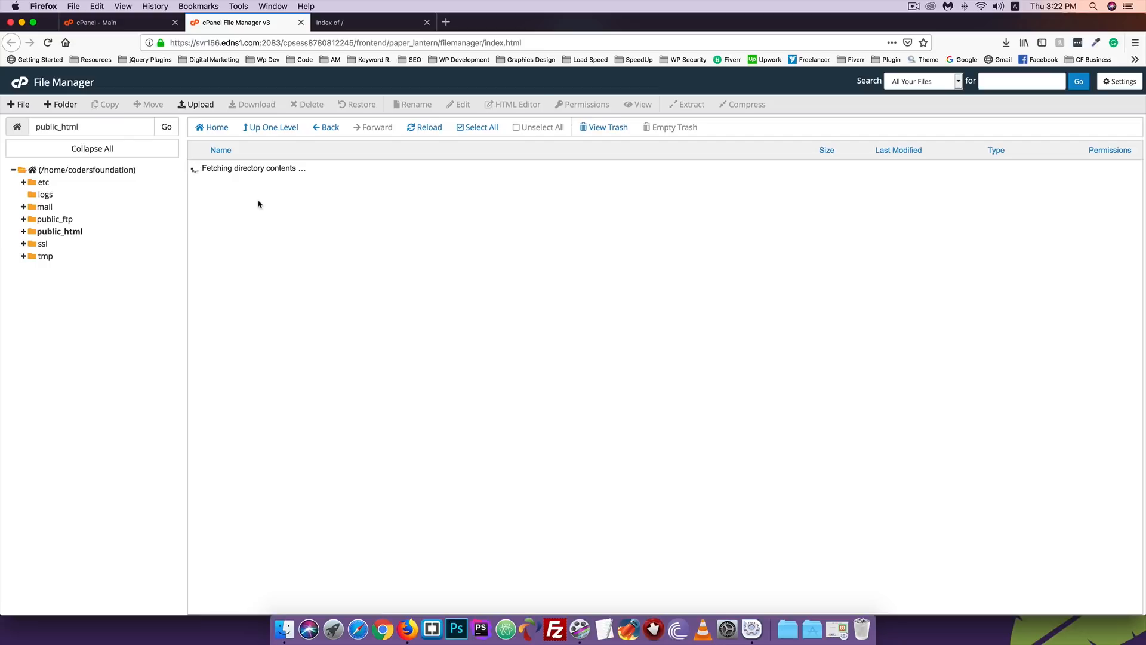
{"action": "mouse_move", "coordinate": [245, 203]}
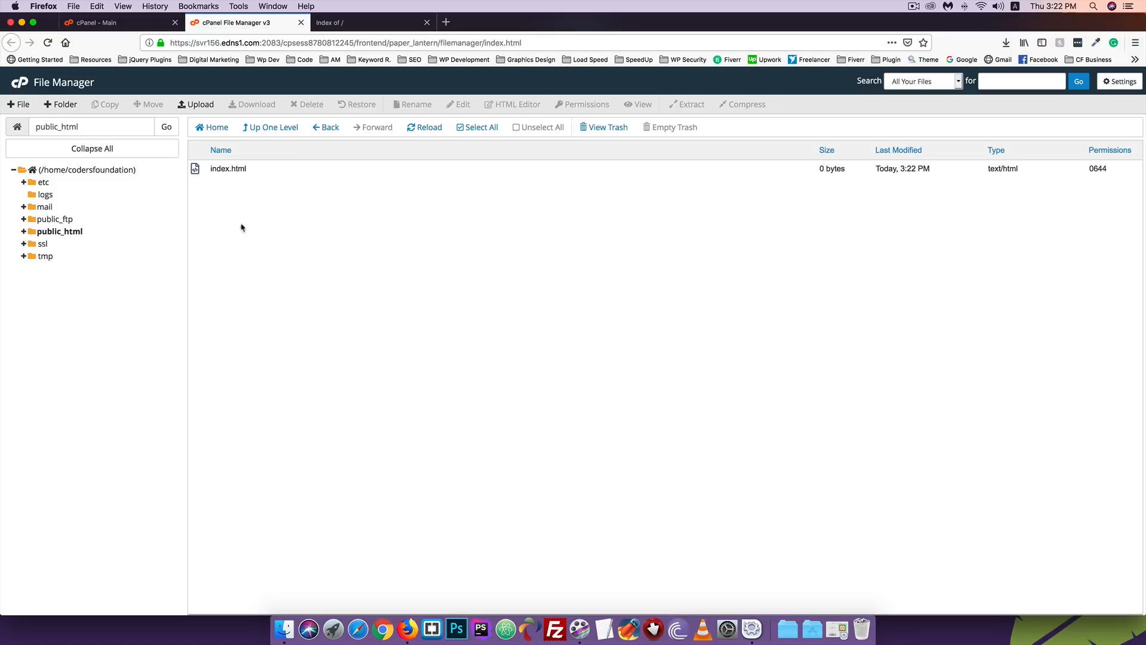
Edit index.html to contain the word Test and save the changes.
{"action": "left_click", "coordinate": [228, 168]}
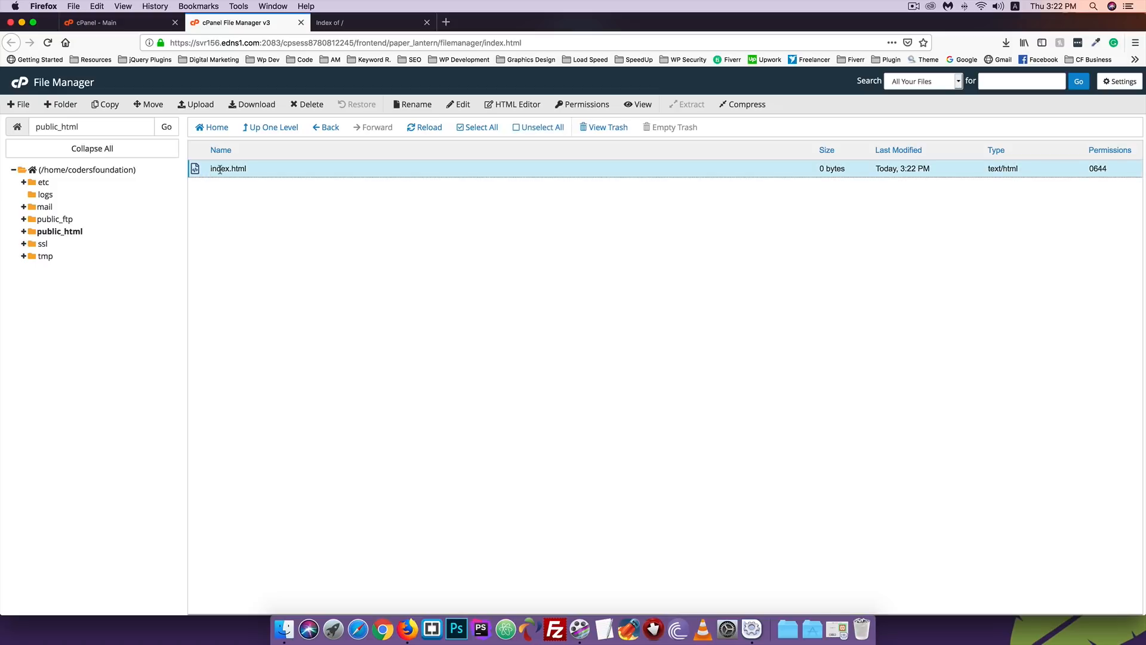
{"action": "right_click", "coordinate": [228, 168]}
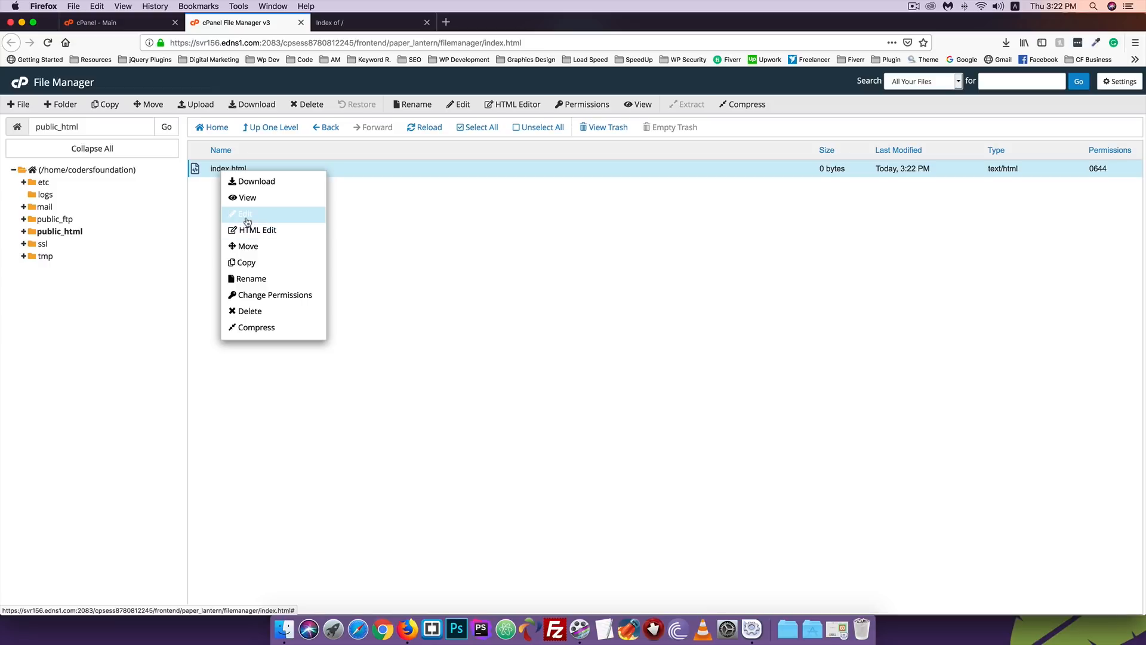
{"action": "left_click", "coordinate": [244, 212]}
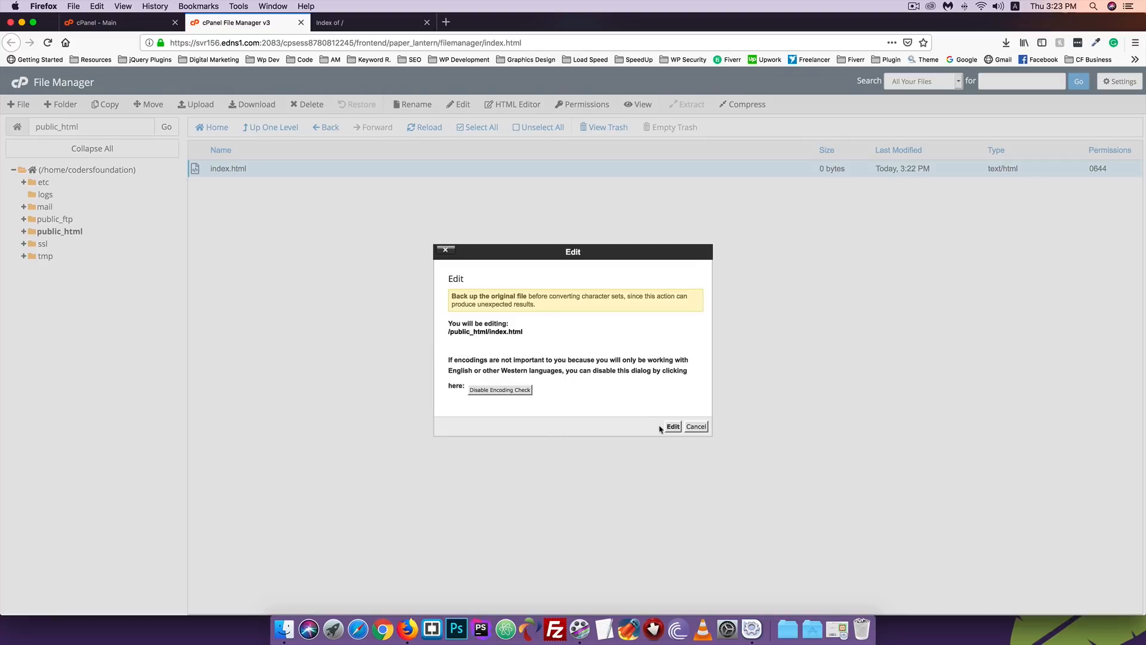
{"action": "left_click", "coordinate": [671, 426]}
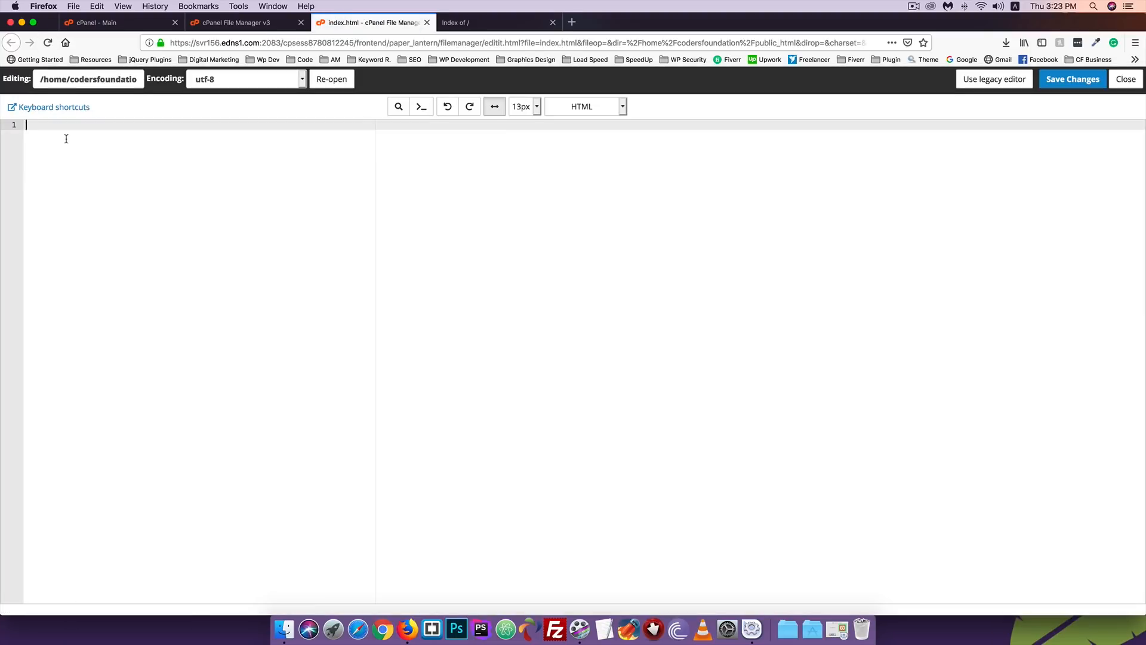
{"action": "type", "text": "Test"}
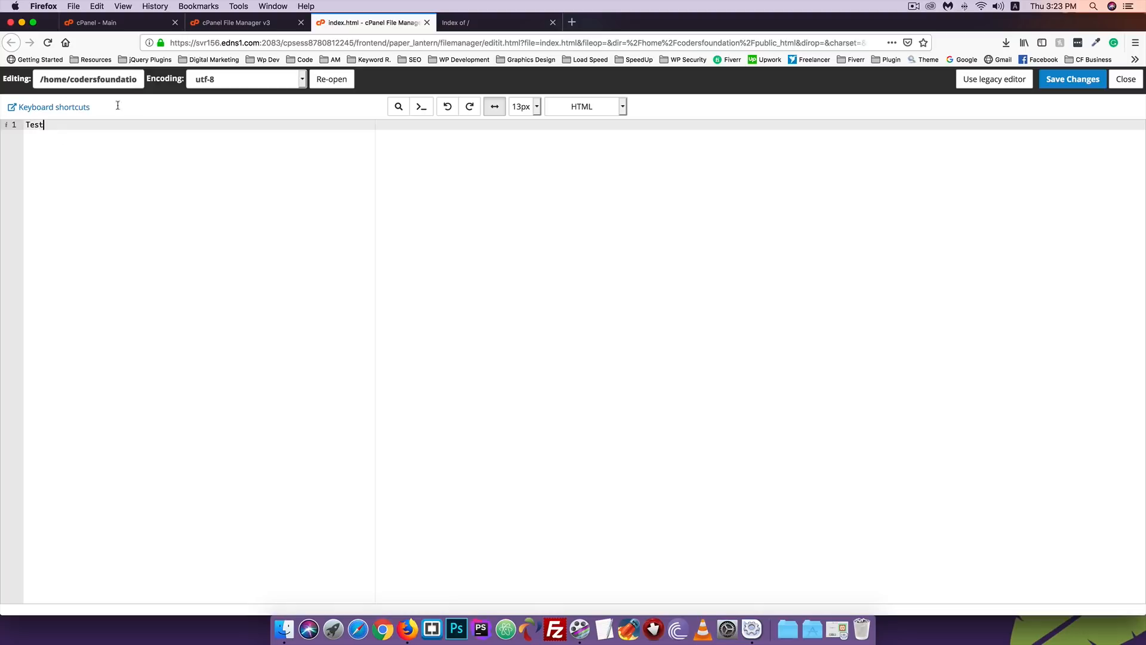
{"action": "left_click", "coordinate": [1073, 79]}
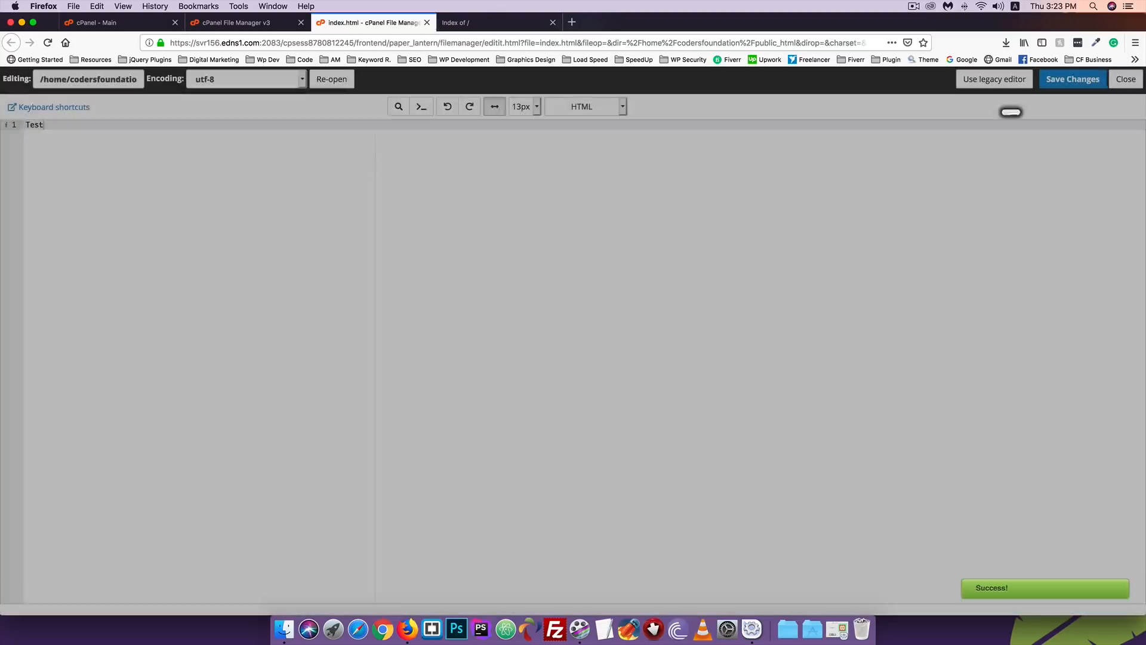
{"action": "left_click", "coordinate": [496, 22]}
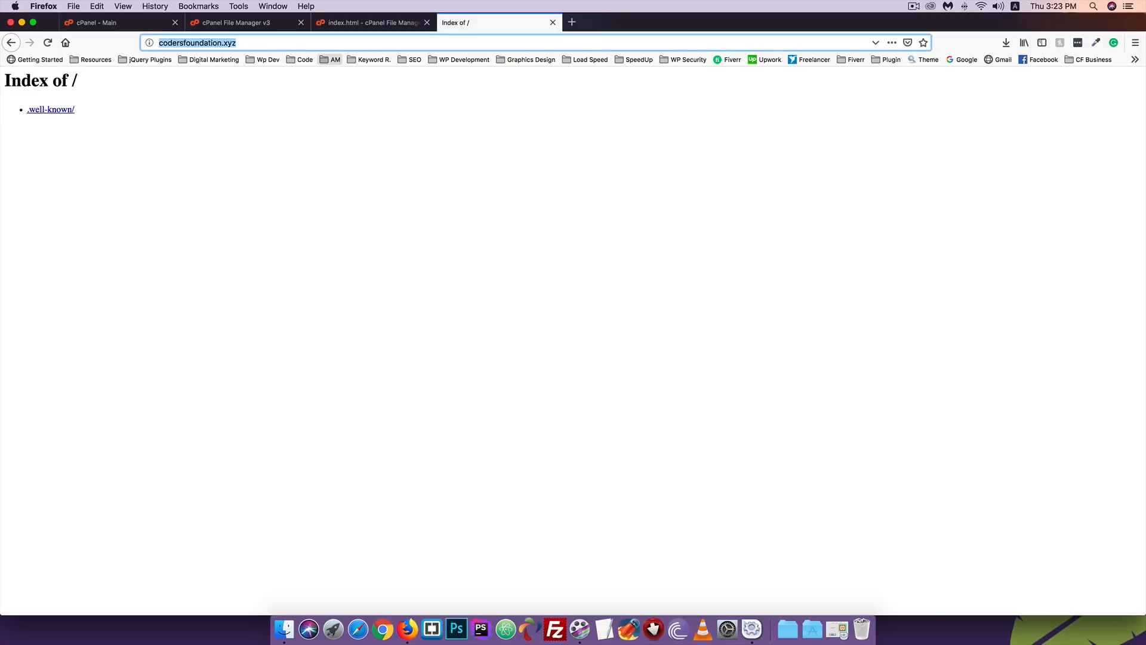
Reload the codersfoundation.xyz site tab to check the Test page.
{"action": "left_click", "coordinate": [369, 21]}
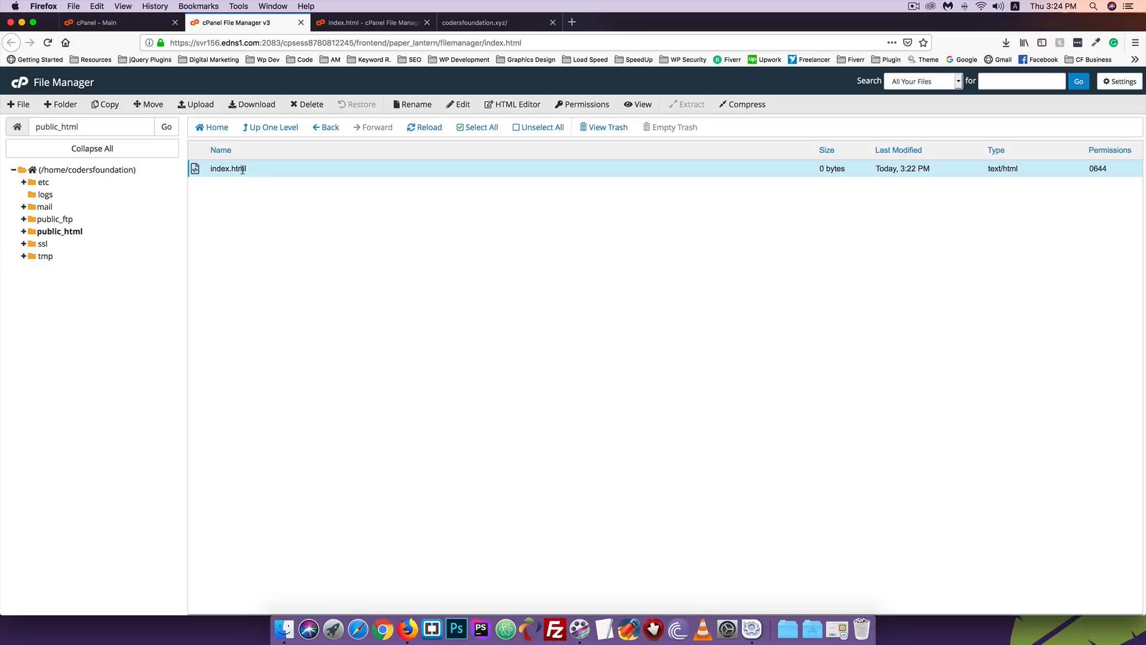
{"action": "mouse_move", "coordinate": [272, 235]}
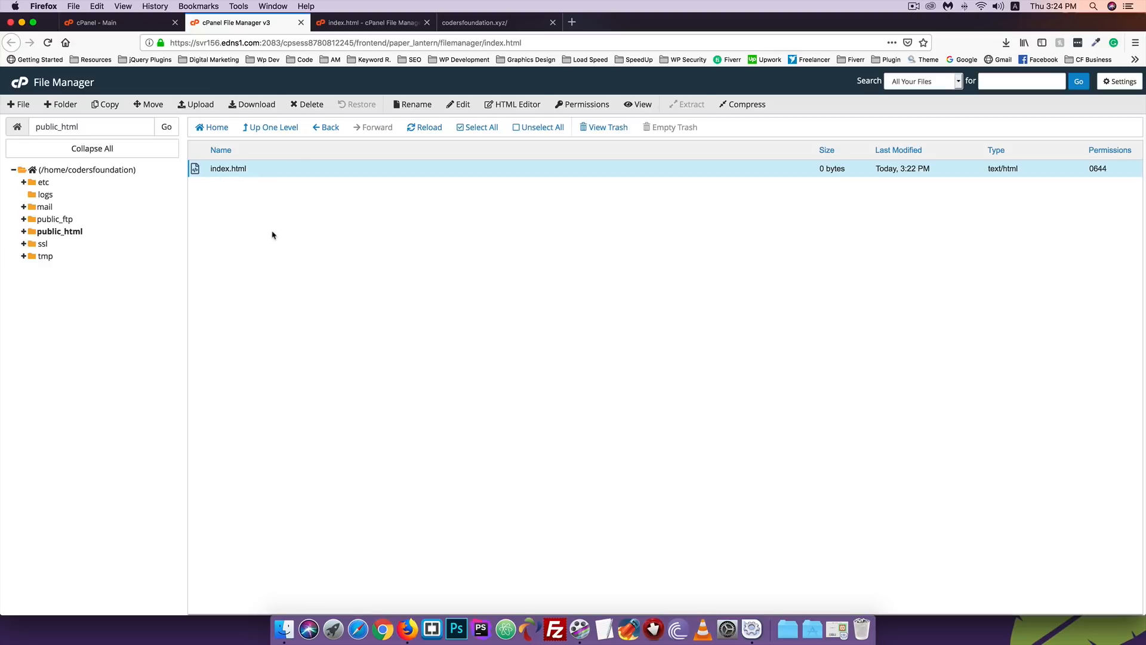
{"action": "mouse_move", "coordinate": [253, 257]}
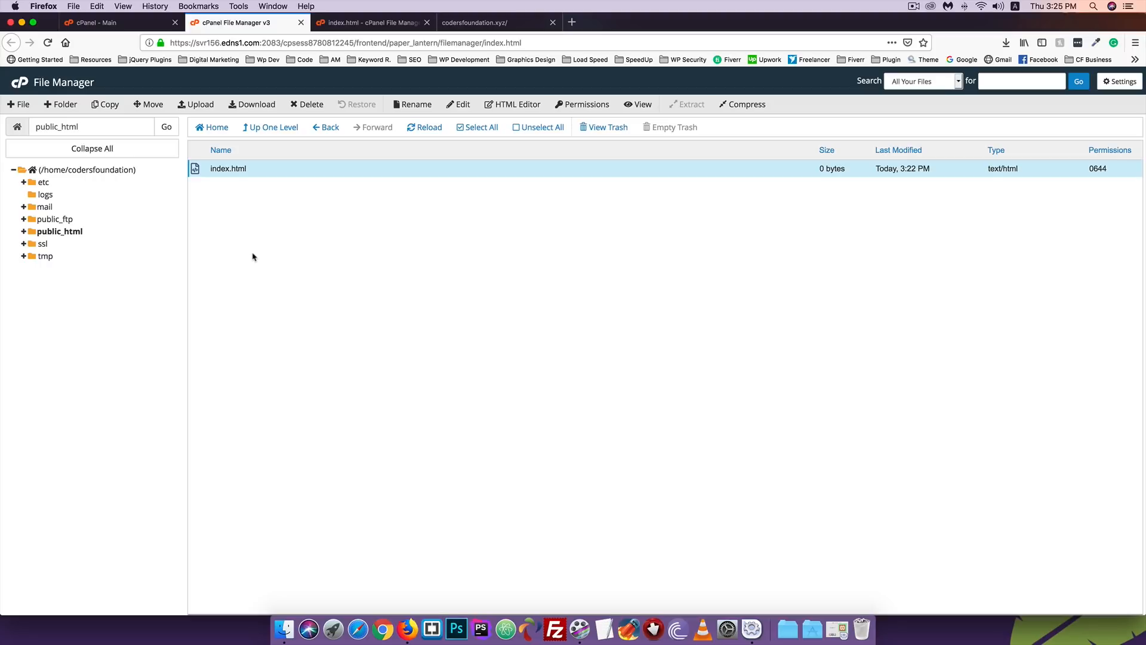
{"action": "mouse_move", "coordinate": [249, 223]}
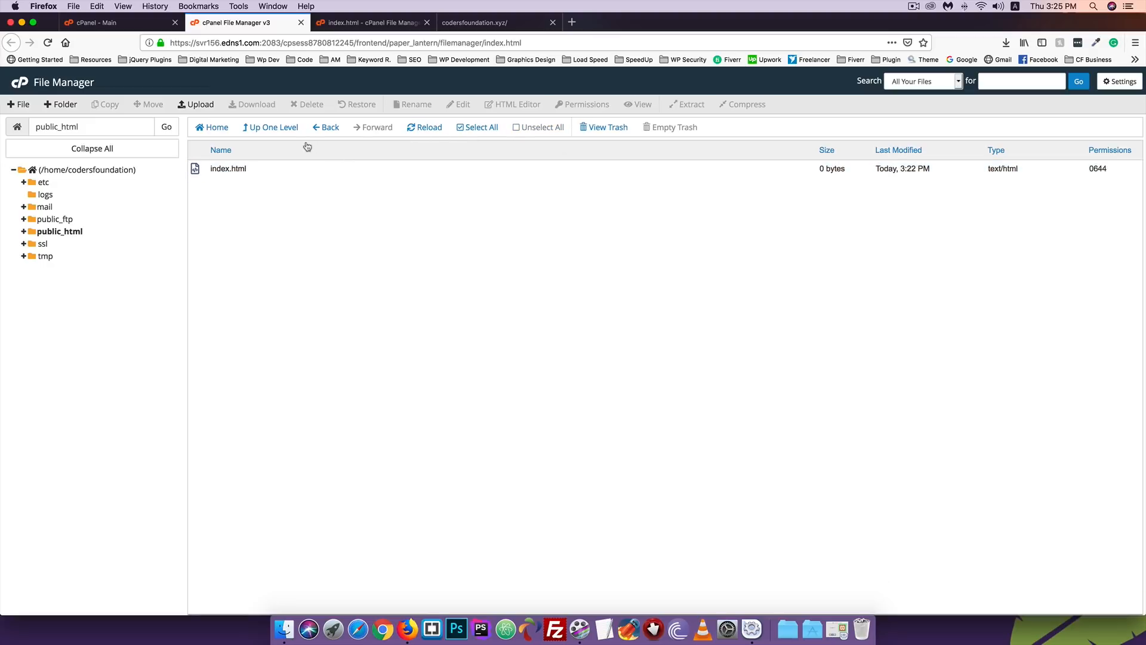
Permanently delete index.html from public_html, then glance at the Downloads folder.
{"action": "left_click", "coordinate": [311, 104]}
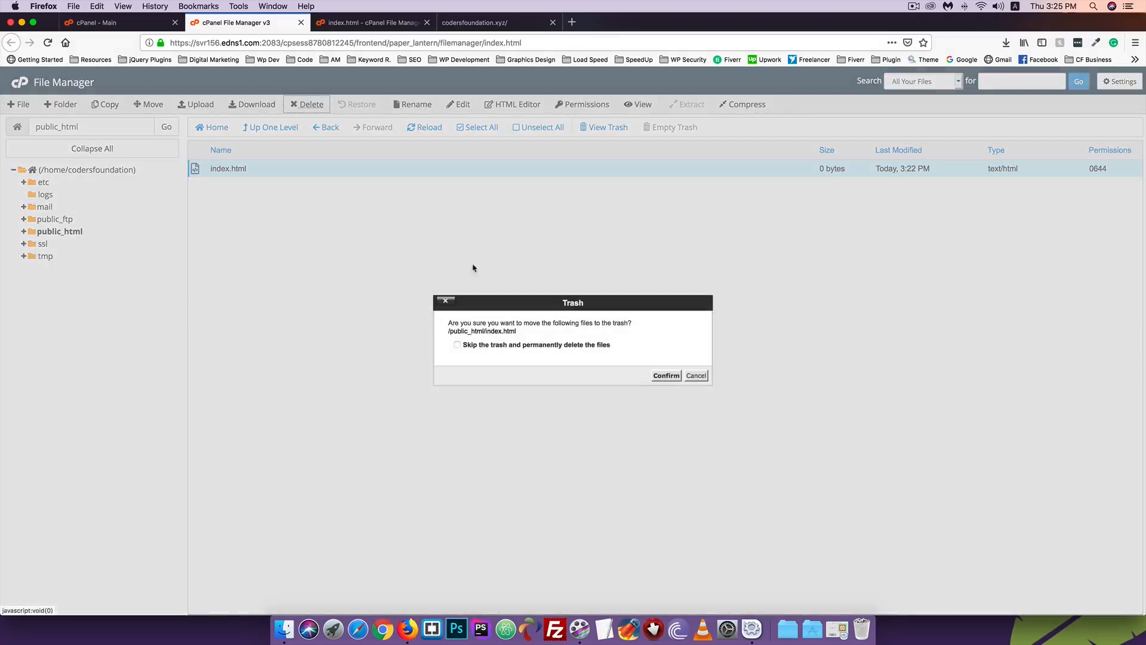
{"action": "left_click", "coordinate": [457, 344]}
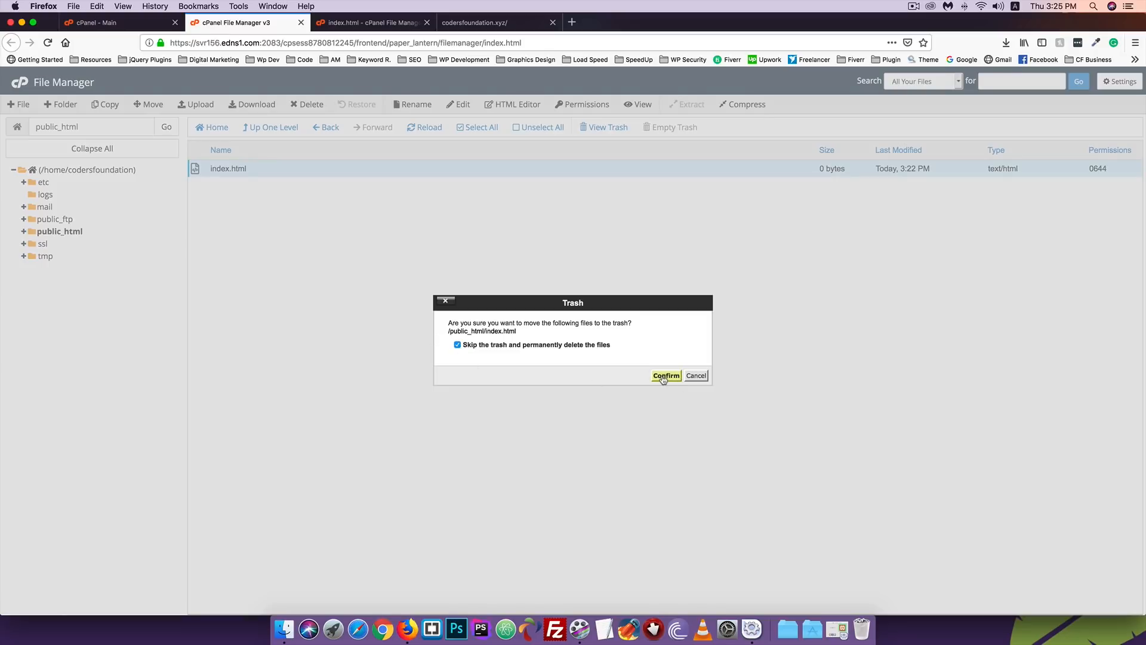
{"action": "left_click", "coordinate": [665, 375]}
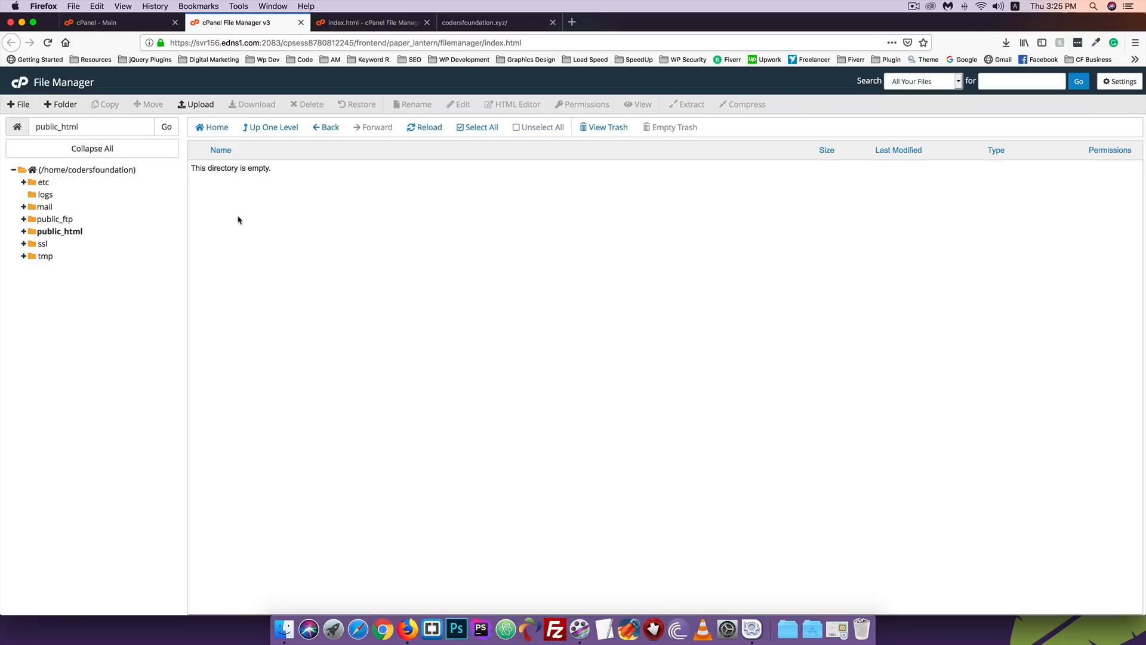
{"action": "mouse_move", "coordinate": [318, 387]}
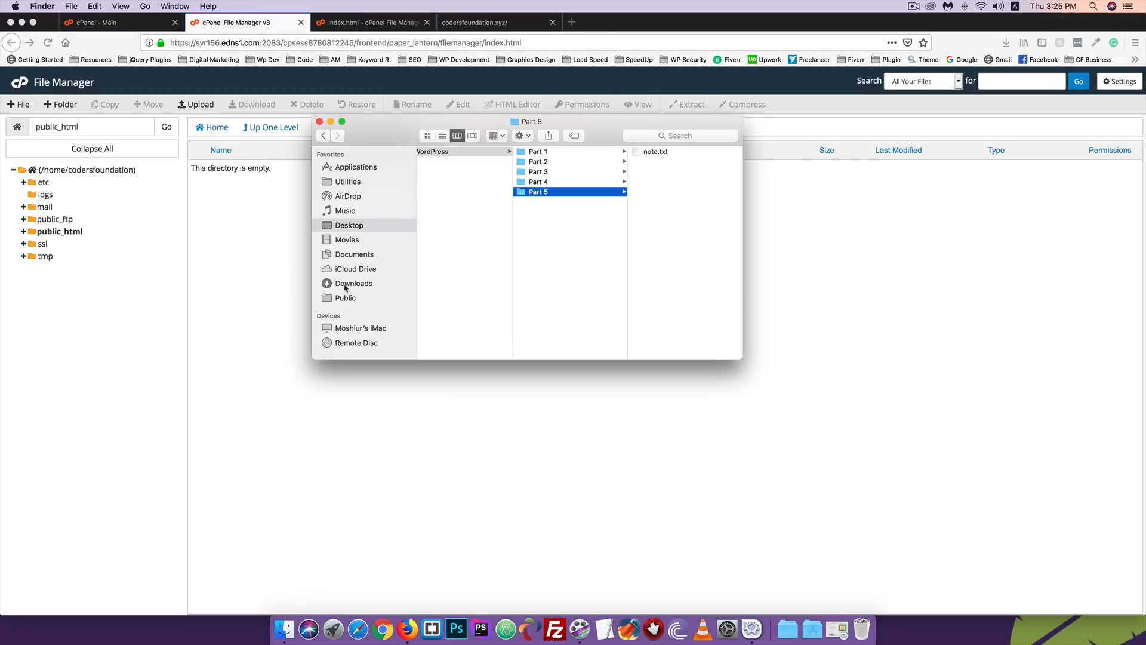
{"action": "left_click", "coordinate": [354, 285]}
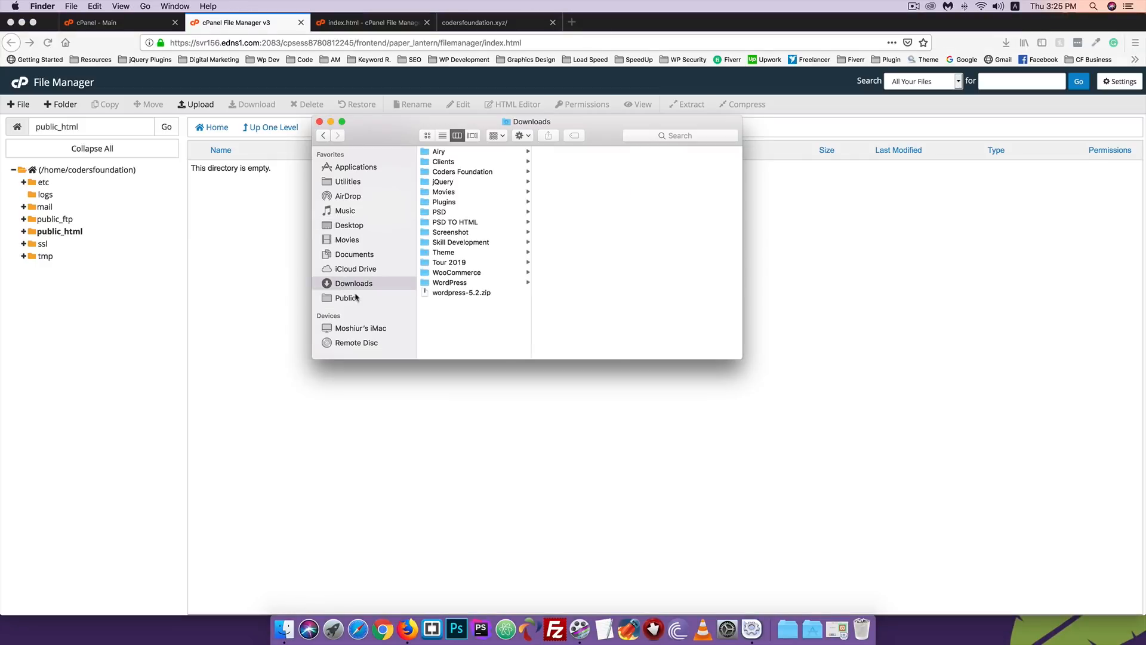
{"action": "left_click", "coordinate": [319, 122]}
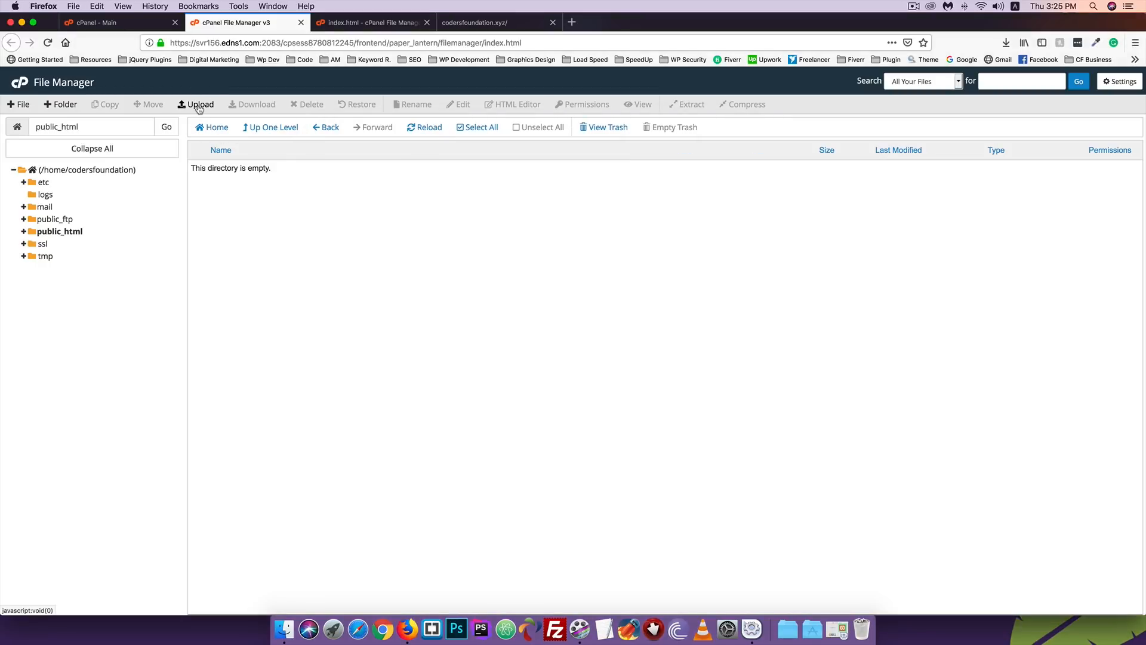
Upload wordpress-5.2.zip from Downloads into public_html.
{"action": "left_click", "coordinate": [195, 105]}
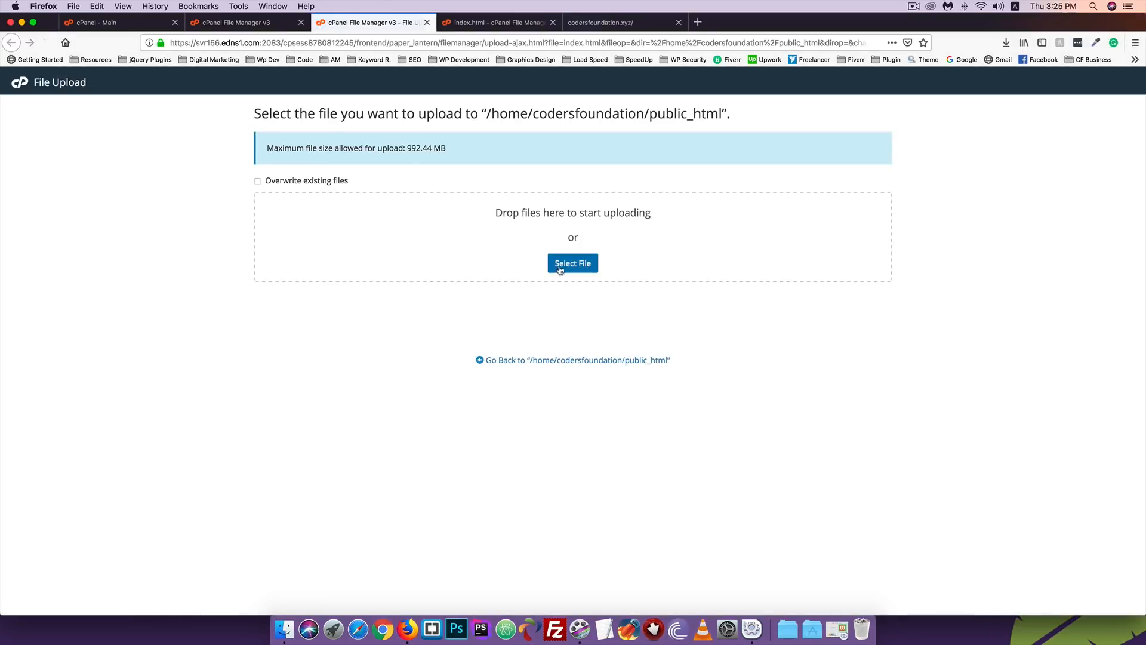
{"action": "left_click", "coordinate": [572, 263]}
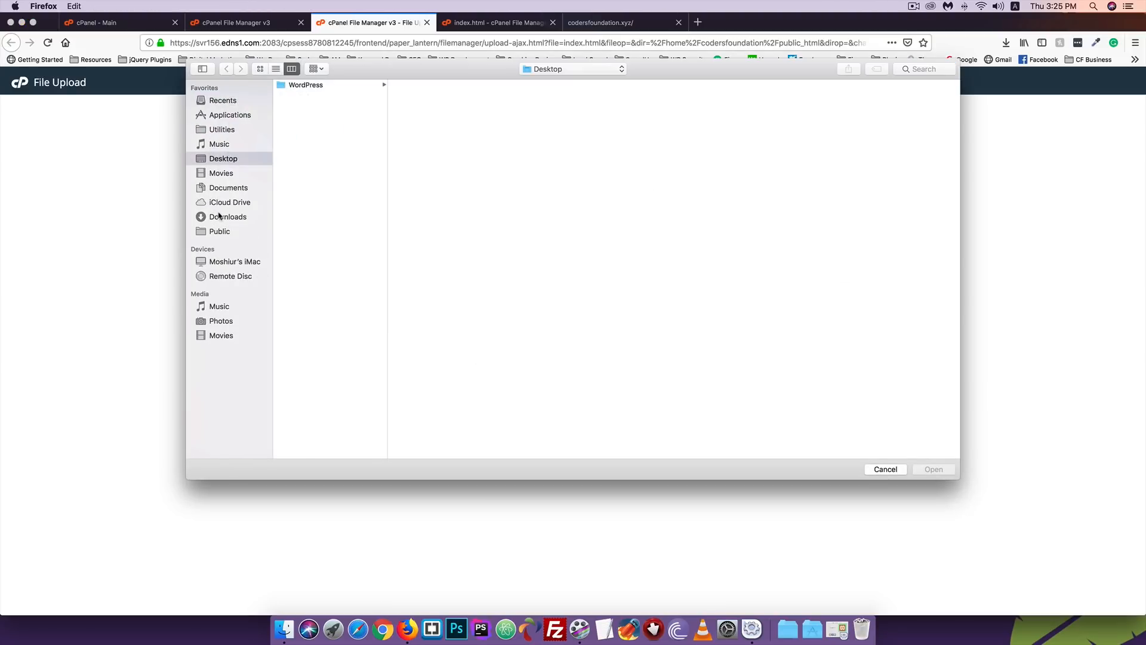
{"action": "left_click", "coordinate": [229, 216]}
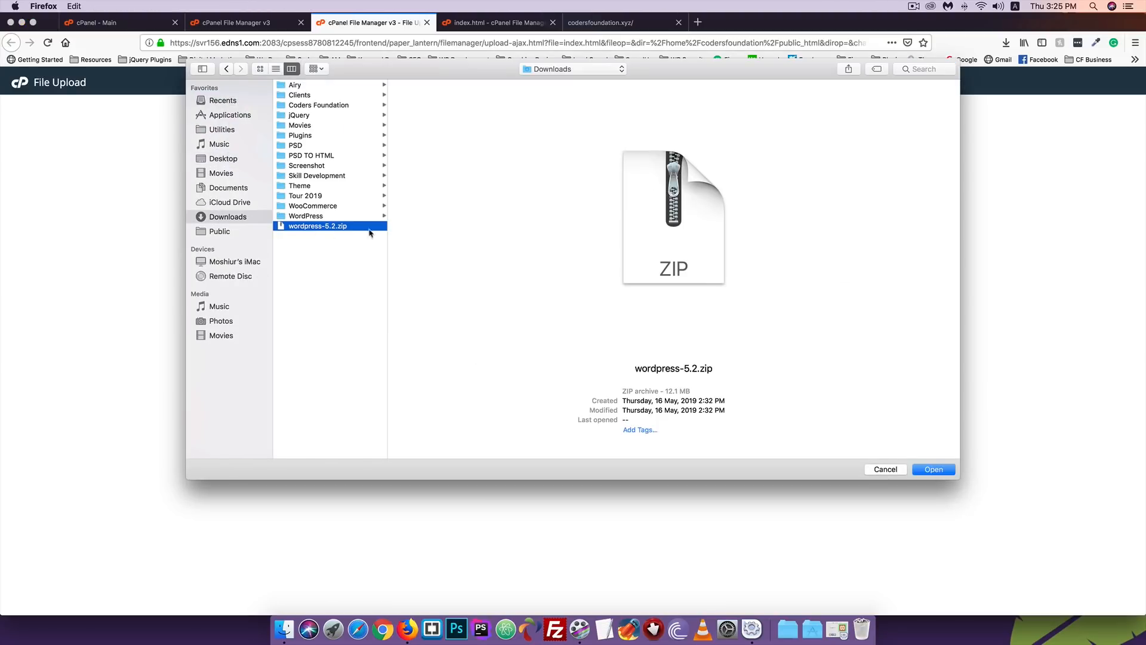
{"action": "left_click", "coordinate": [885, 468]}
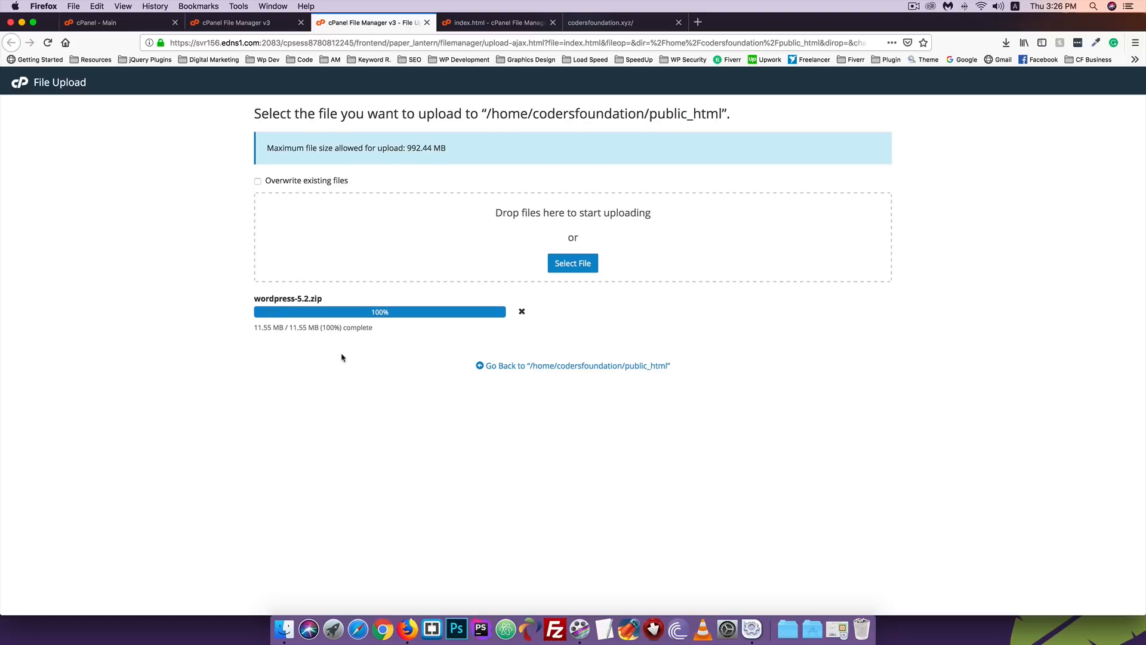
{"action": "mouse_move", "coordinate": [286, 315]}
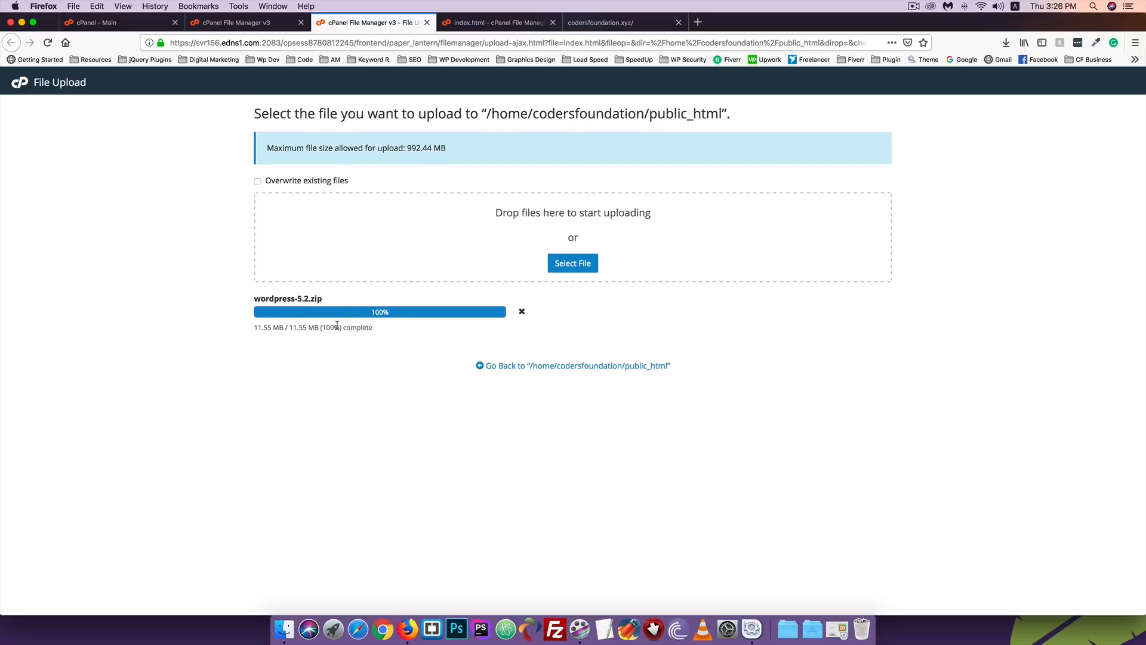
{"action": "mouse_move", "coordinate": [429, 323]}
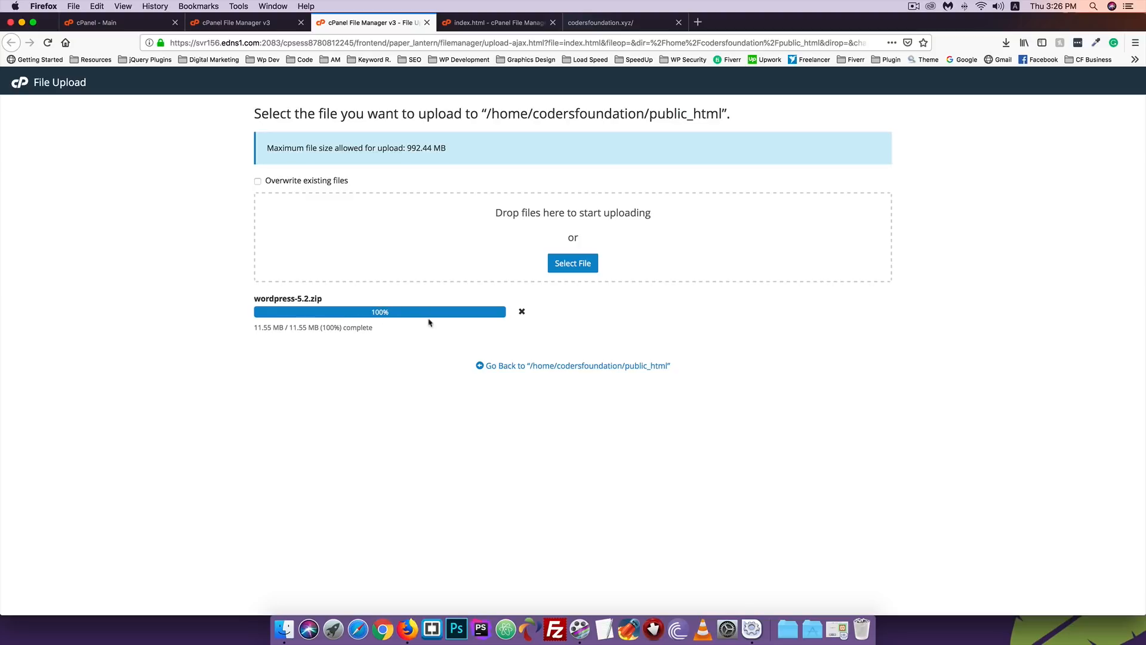
{"action": "mouse_move", "coordinate": [310, 320]}
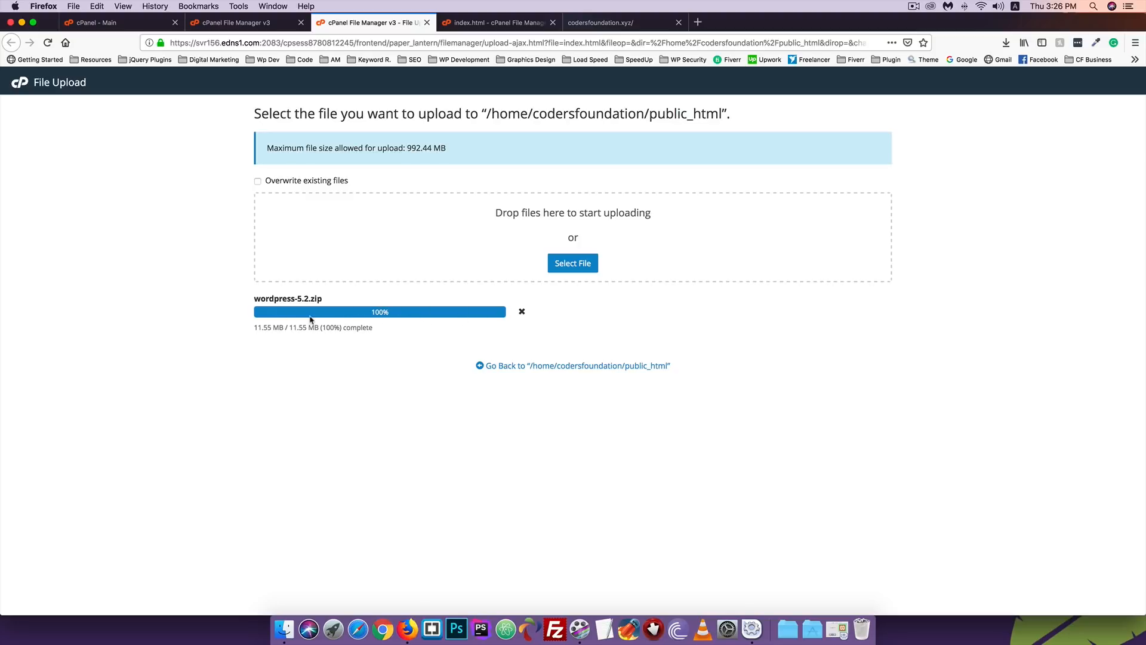
{"action": "mouse_move", "coordinate": [386, 314]}
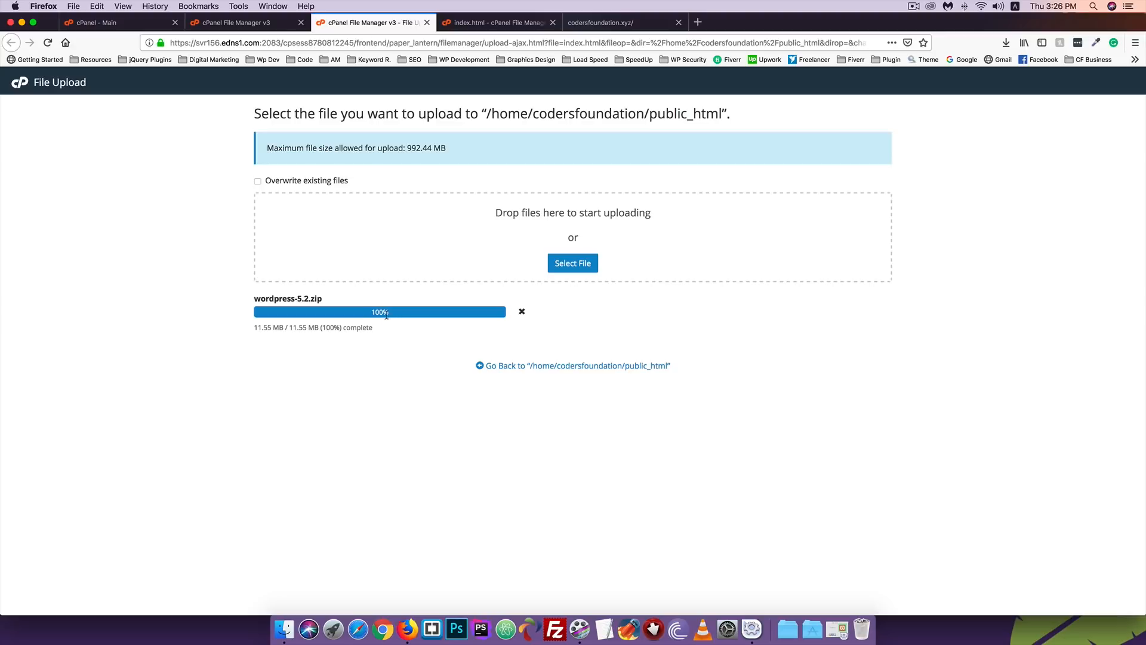
{"action": "mouse_move", "coordinate": [383, 327]}
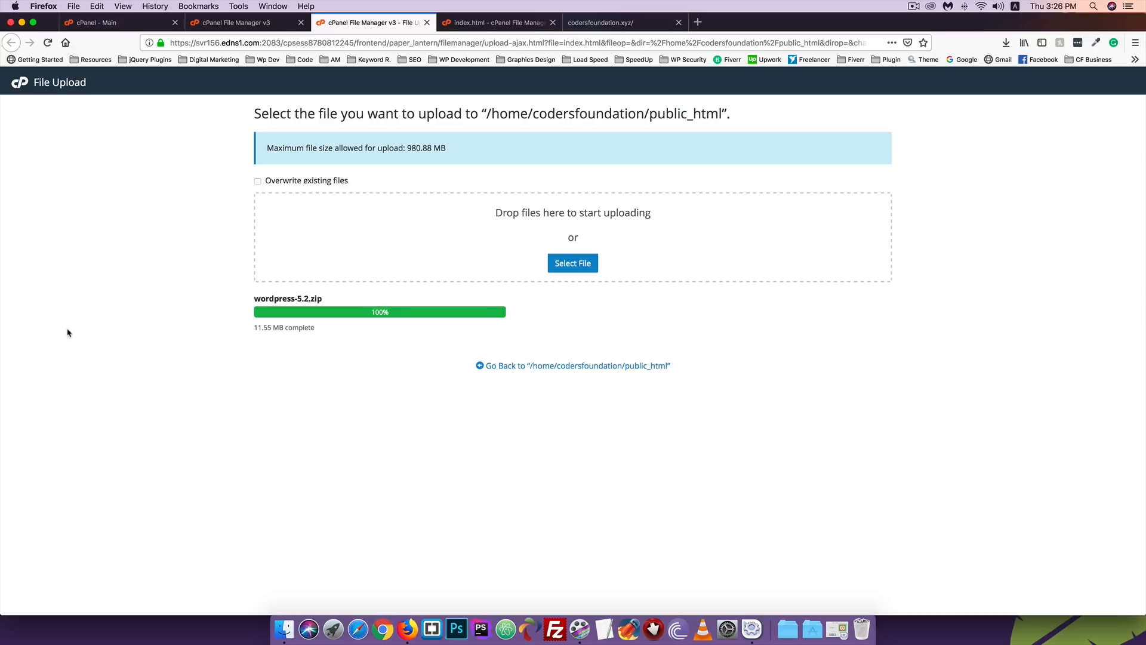
{"action": "mouse_move", "coordinate": [288, 316]}
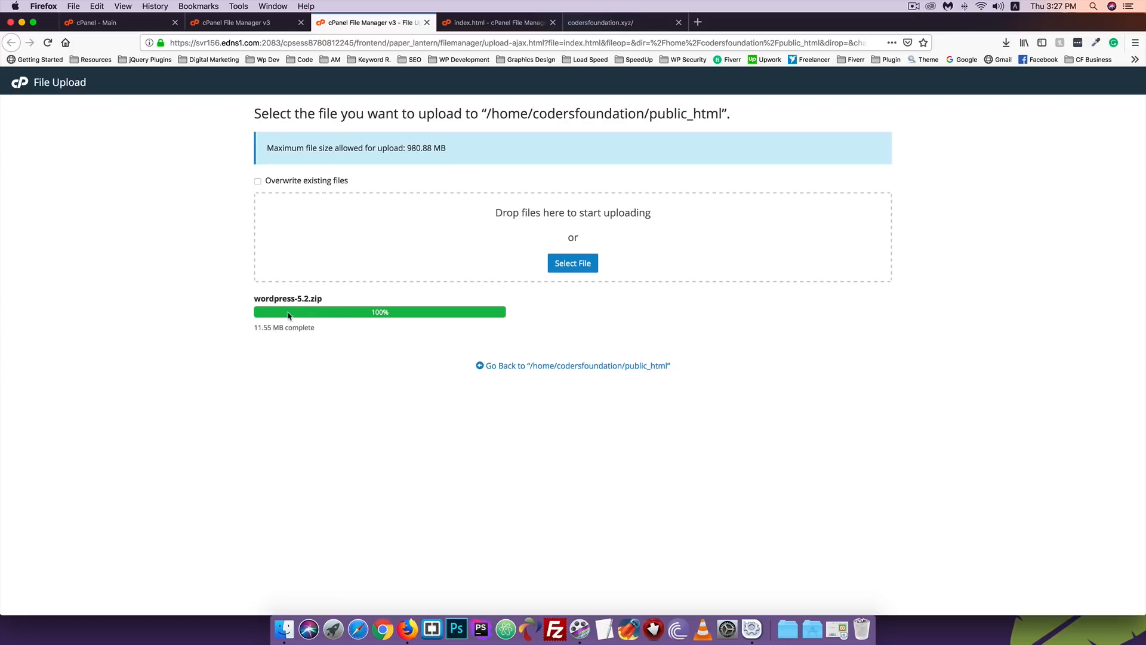
{"action": "mouse_move", "coordinate": [365, 320]}
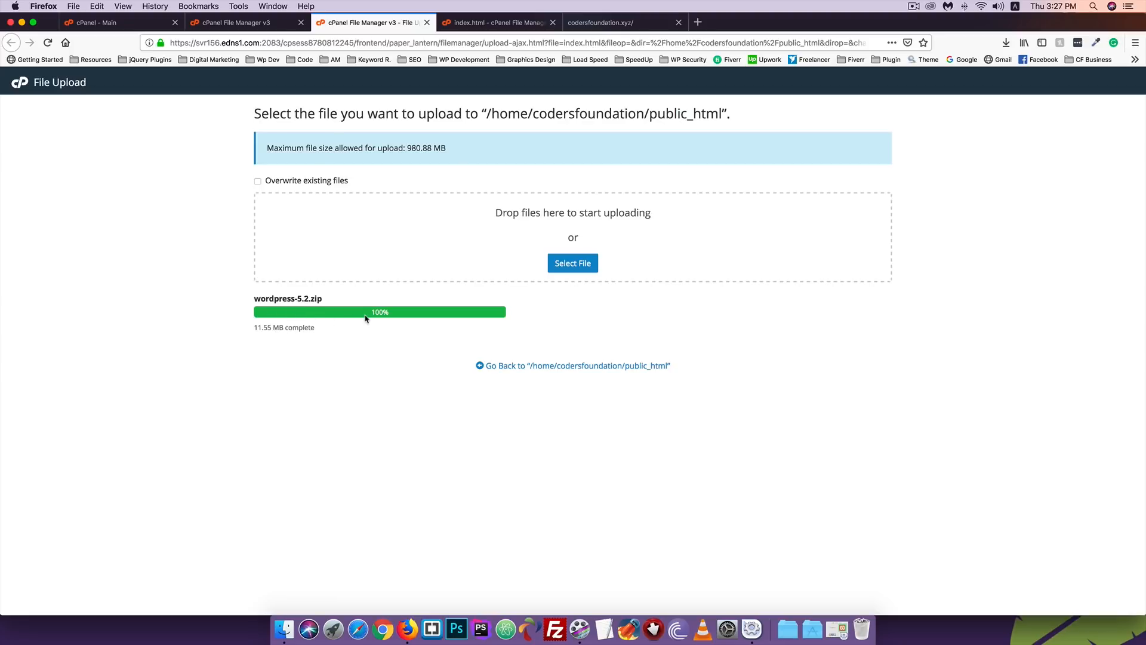
{"action": "mouse_move", "coordinate": [361, 316]}
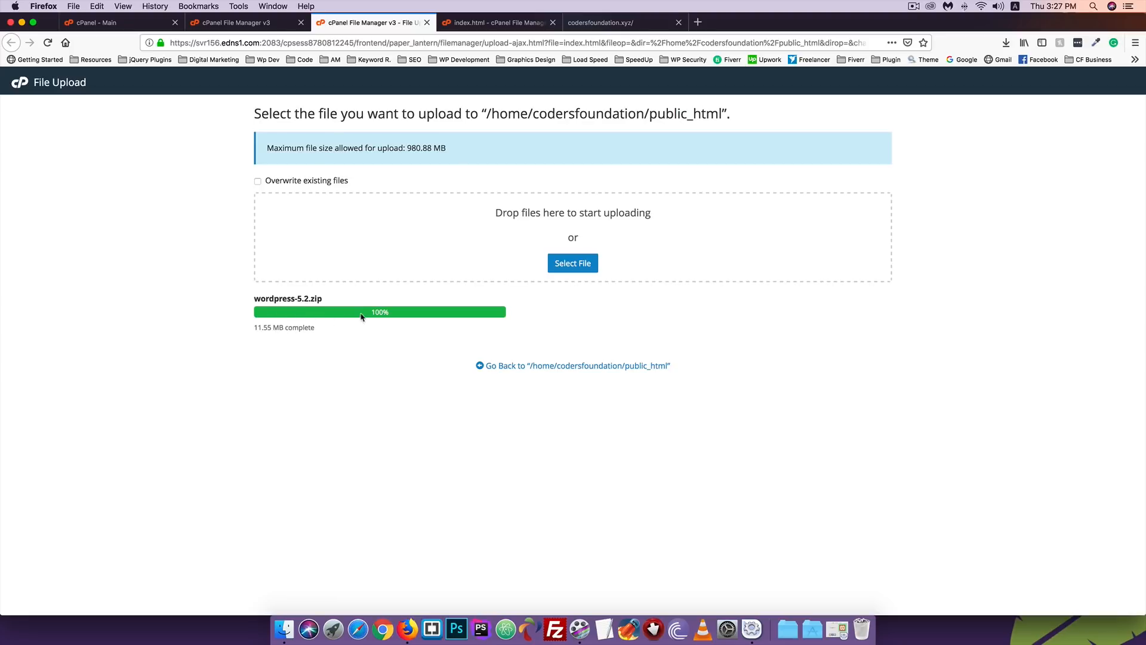
{"action": "mouse_move", "coordinate": [324, 317]}
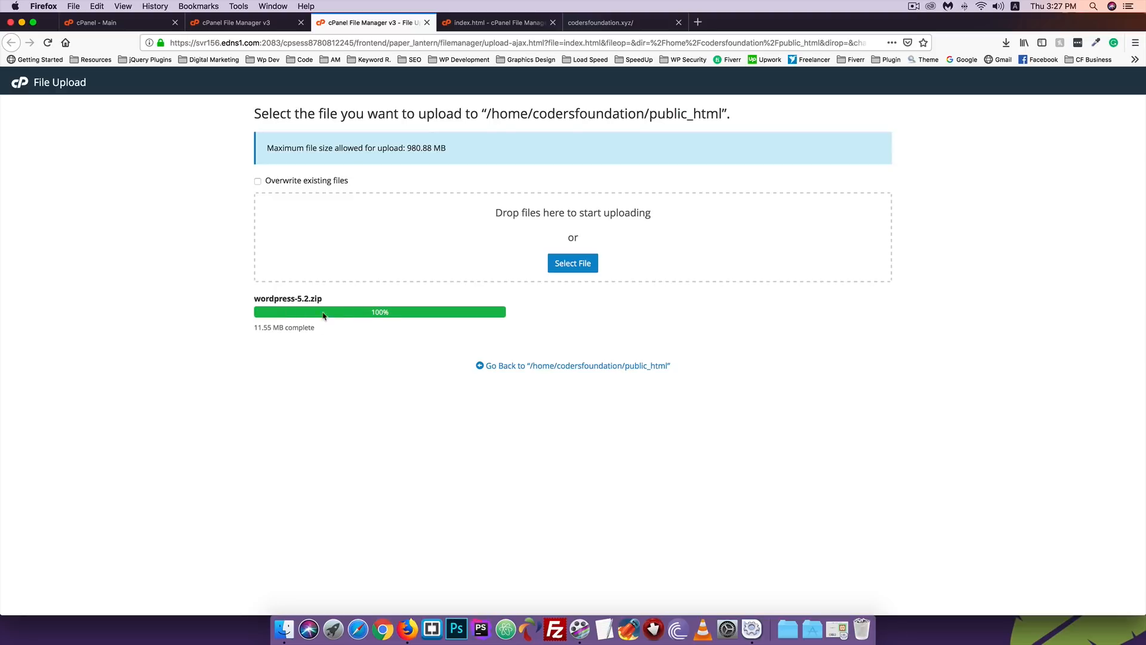
{"action": "mouse_move", "coordinate": [392, 210]}
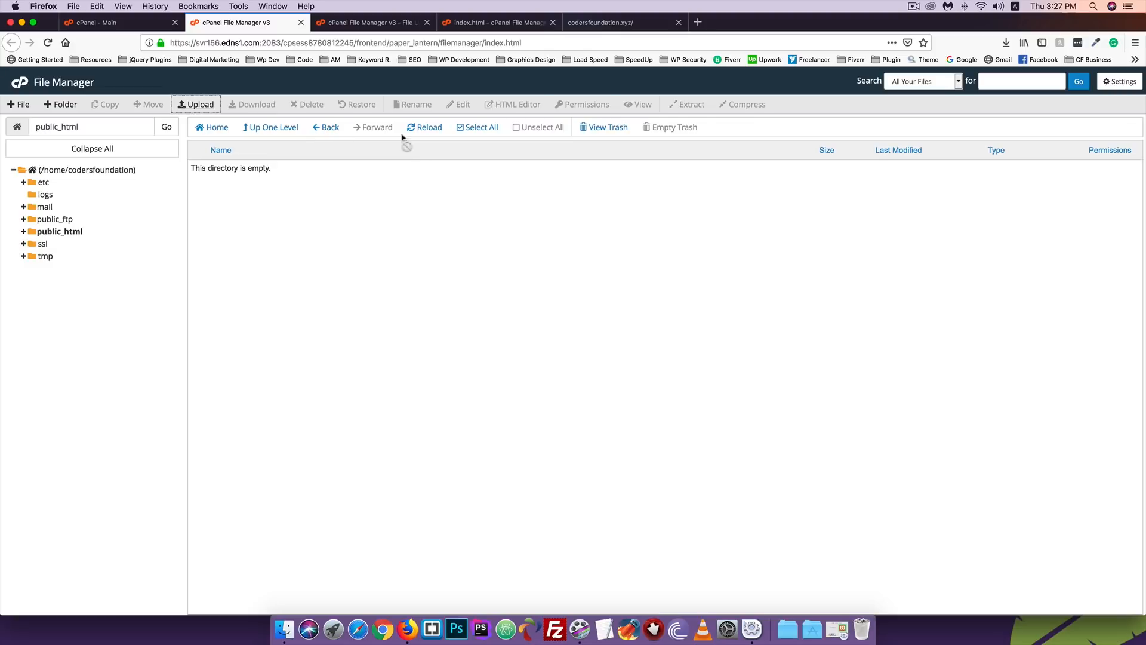
Extract wordpress-5.2.zip into /public_html, producing a wordpress folder.
{"action": "left_click", "coordinate": [425, 128]}
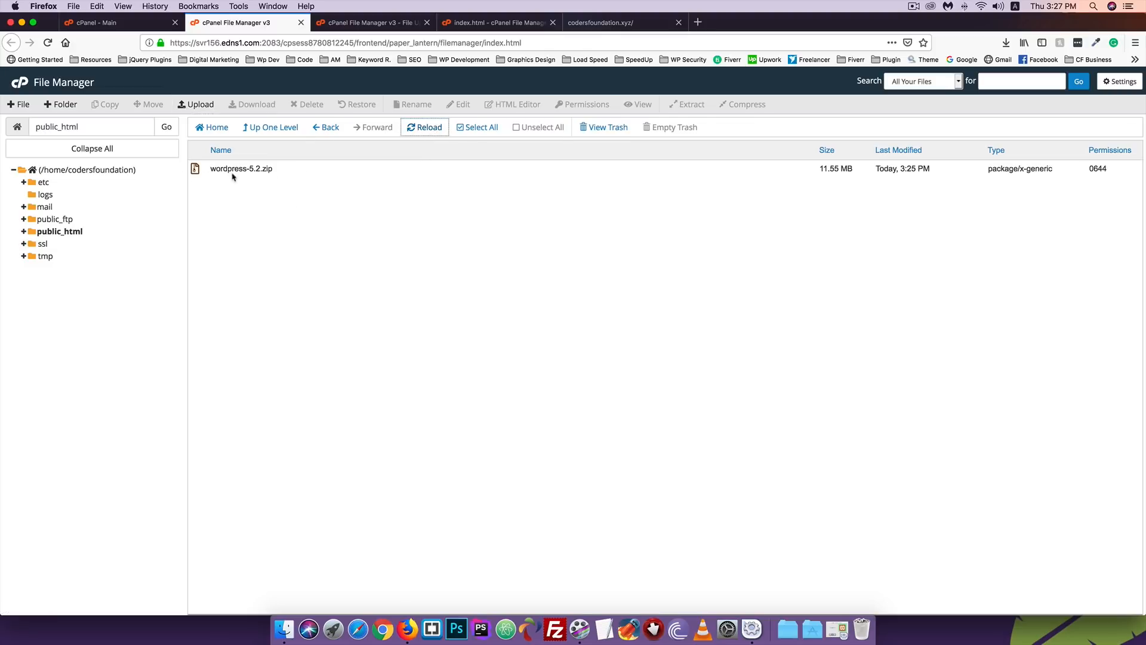
{"action": "mouse_move", "coordinate": [206, 173]}
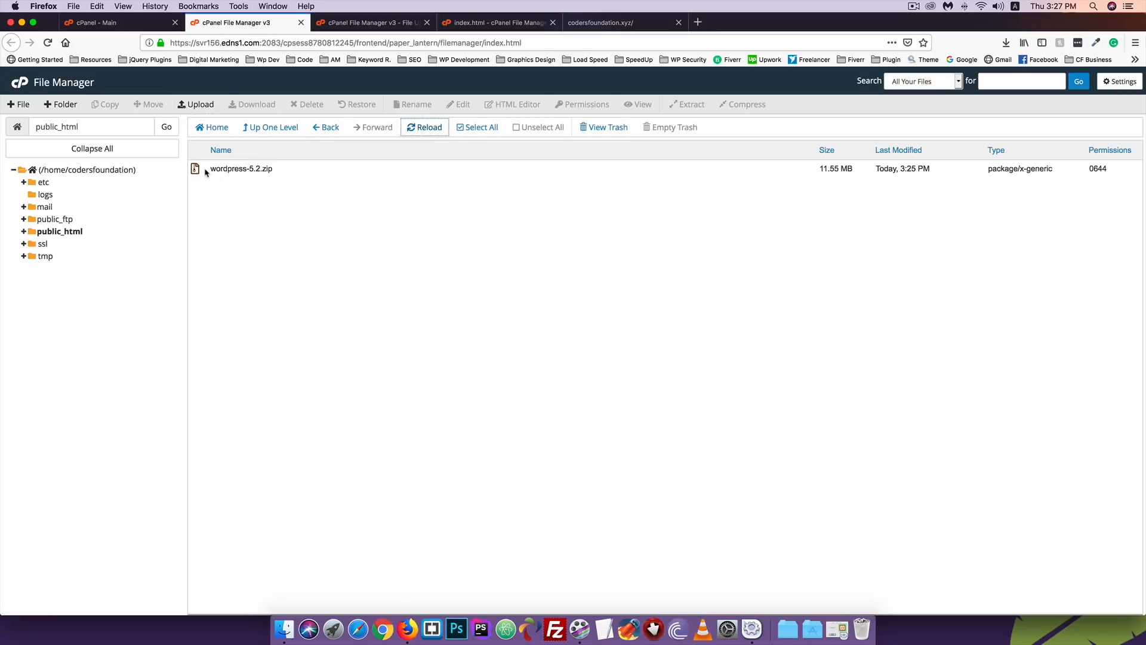
{"action": "left_click", "coordinate": [241, 169]}
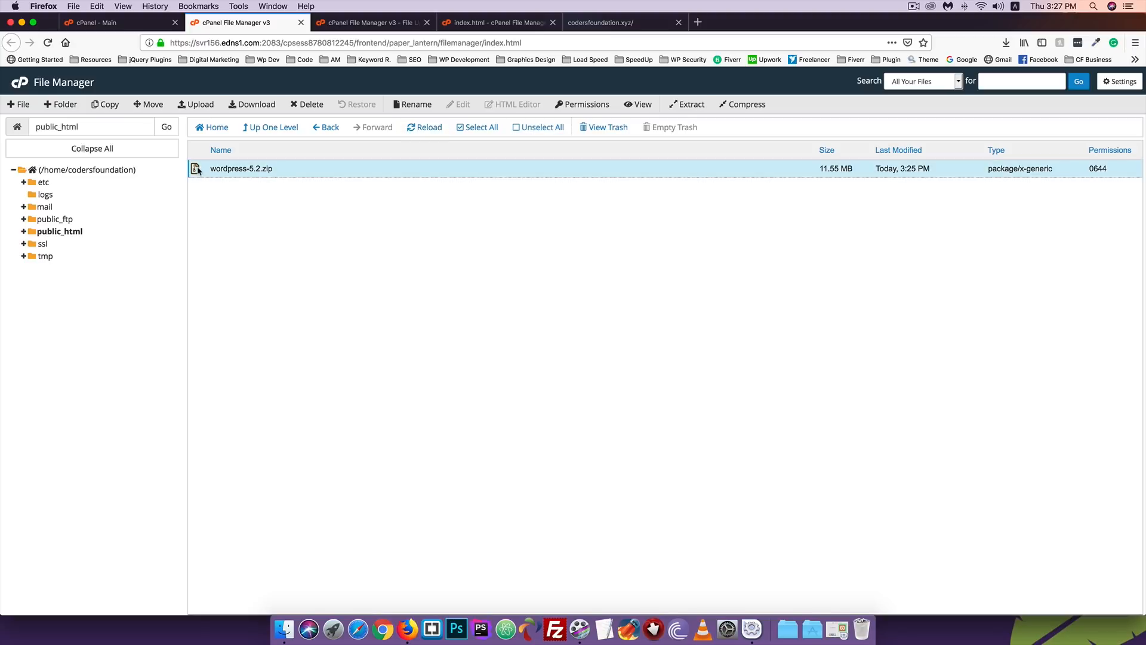
{"action": "mouse_move", "coordinate": [691, 104]}
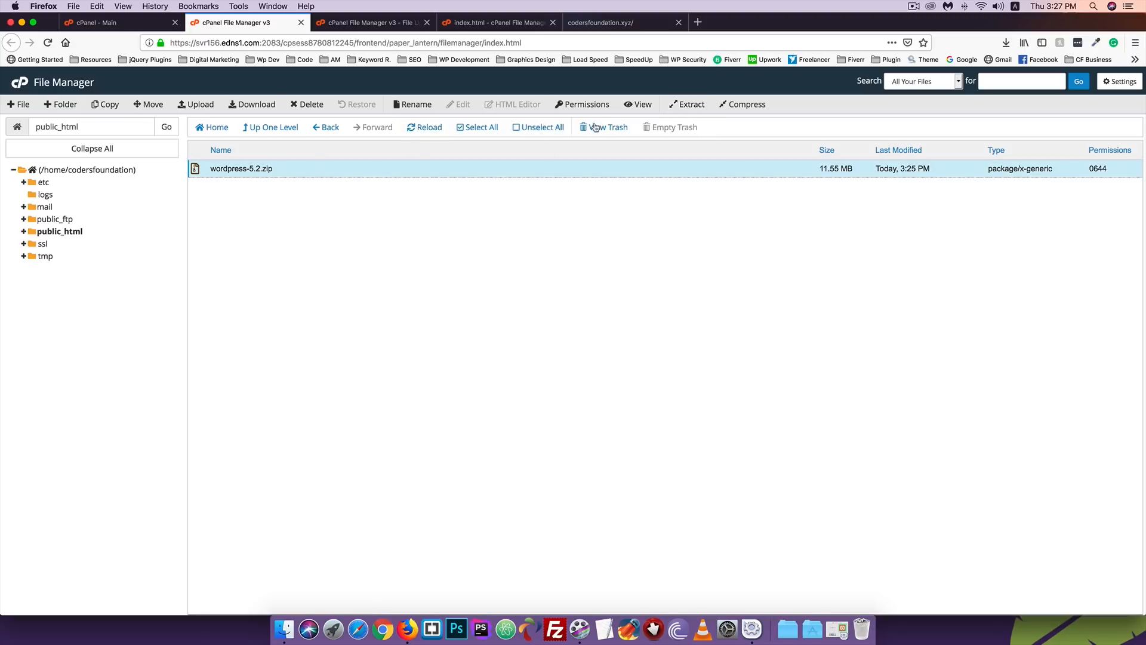
{"action": "left_click", "coordinate": [685, 104]}
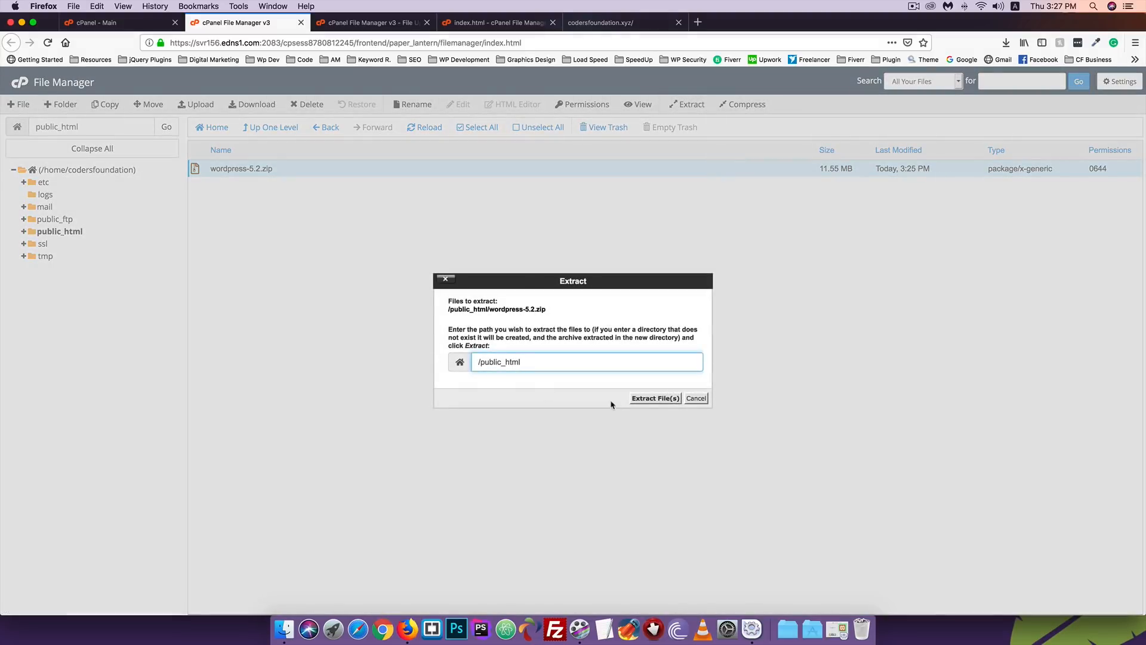
{"action": "left_click", "coordinate": [654, 397]}
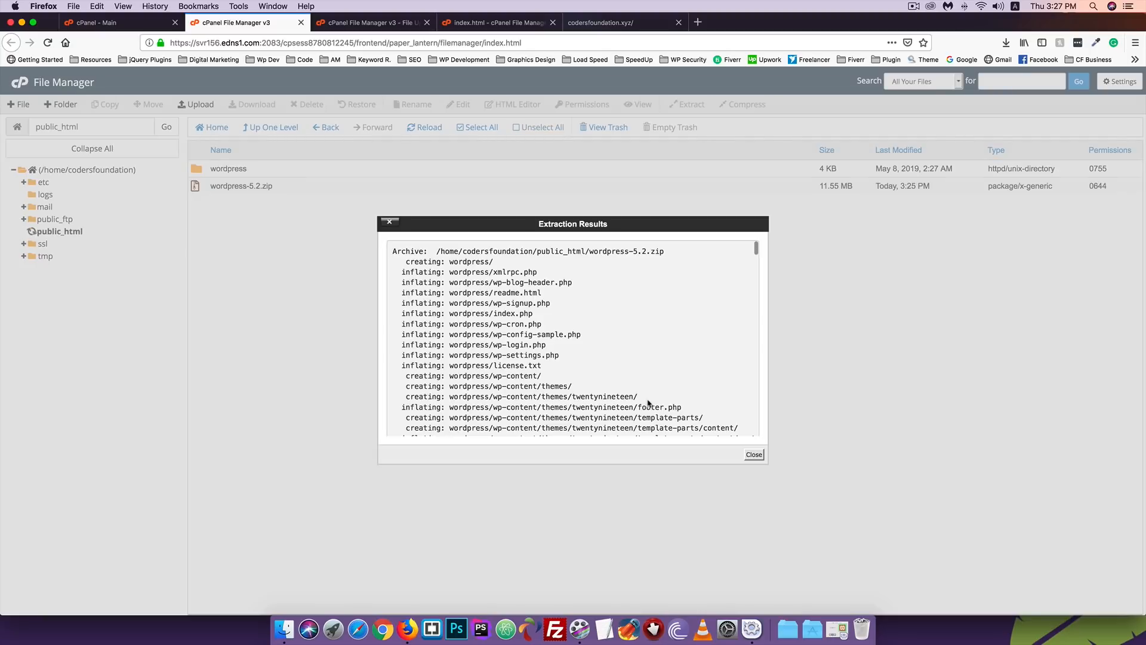
{"action": "left_click", "coordinate": [754, 454]}
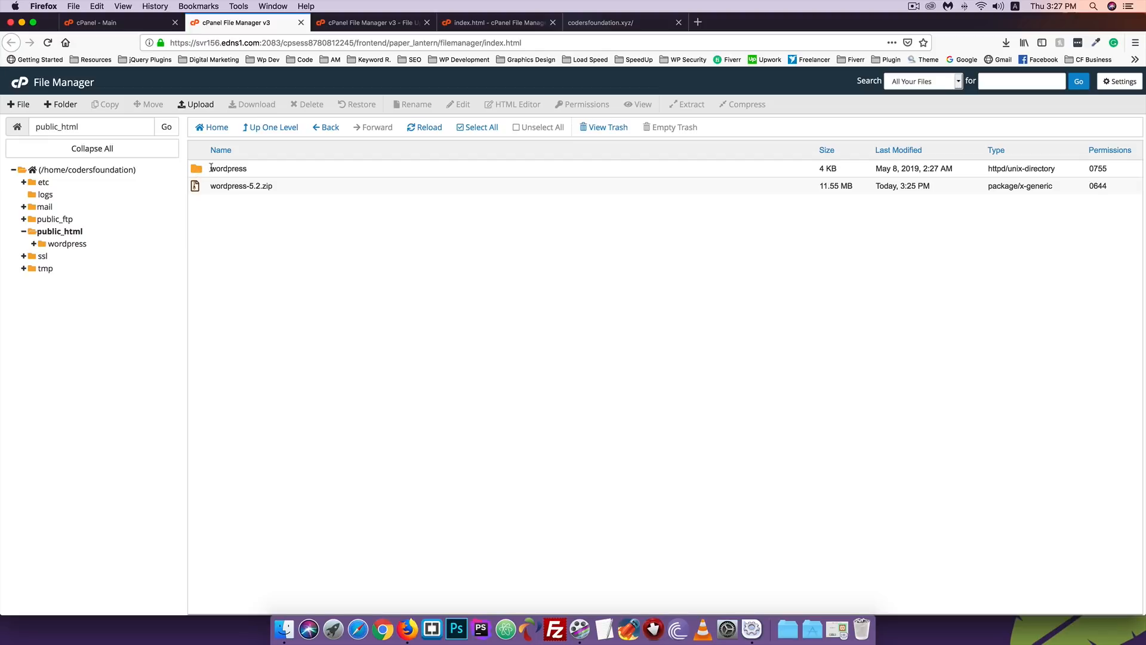
Open the wordpress folder and select all of its files and folders.
{"action": "double_click", "coordinate": [228, 168]}
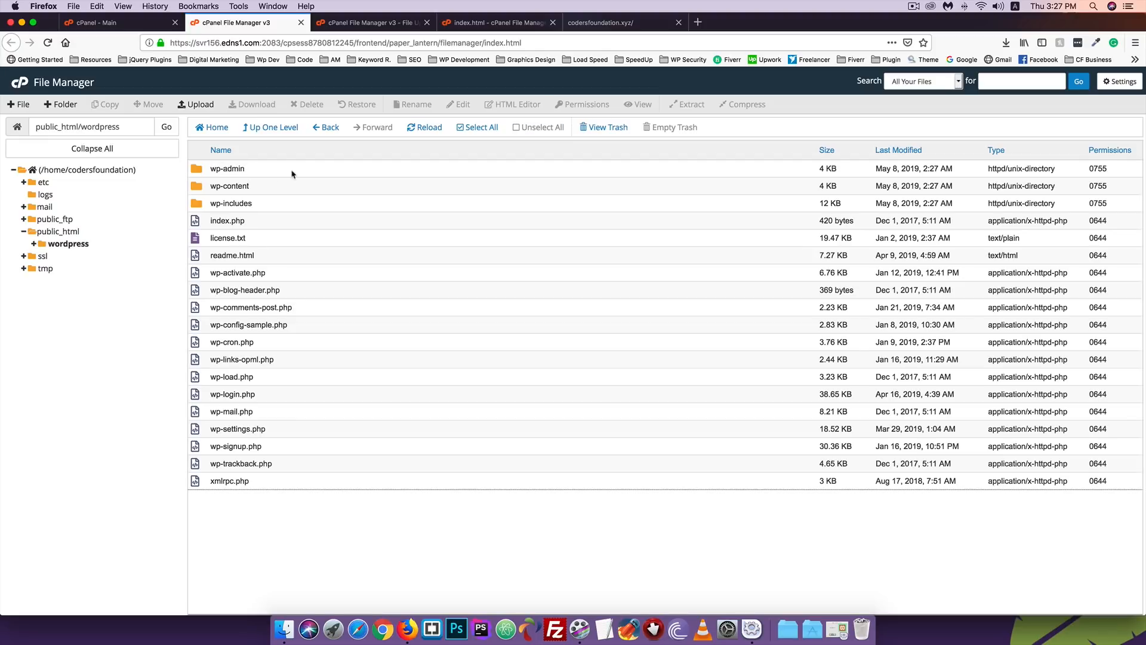
{"action": "mouse_move", "coordinate": [308, 189]}
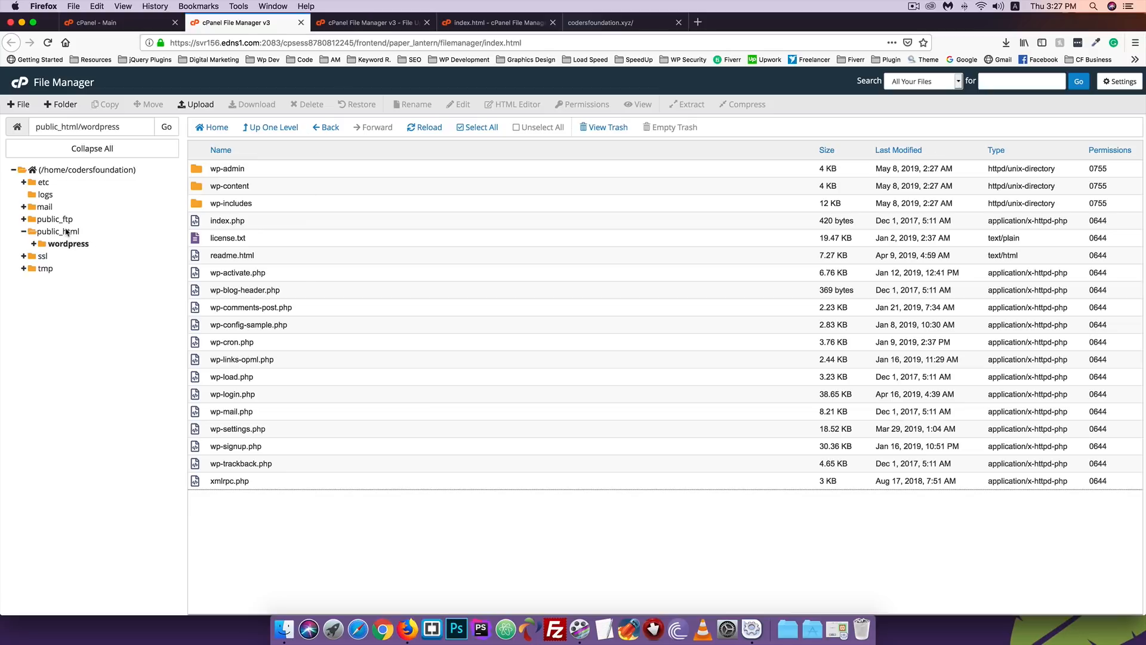
{"action": "mouse_move", "coordinate": [94, 235]}
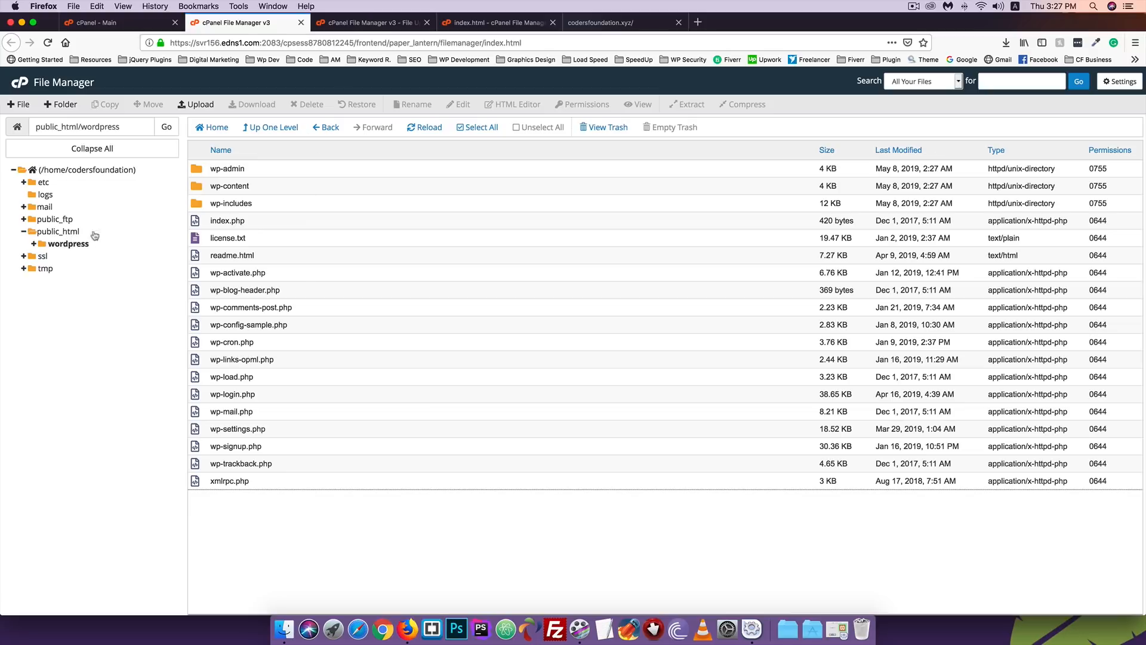
{"action": "mouse_move", "coordinate": [249, 246]}
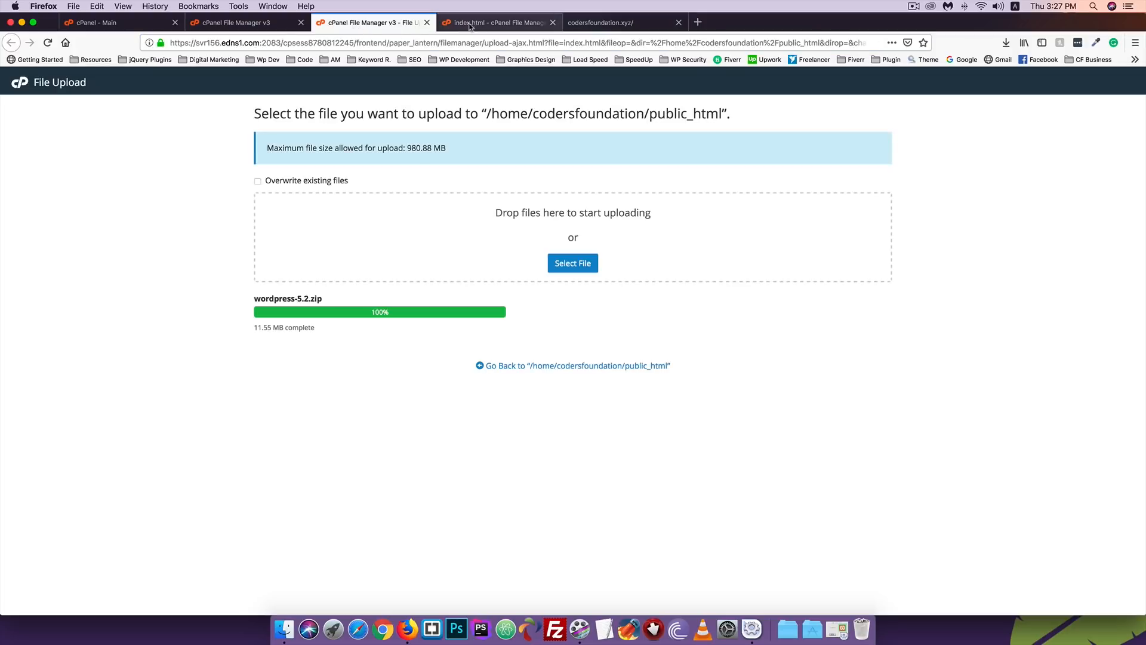
{"action": "left_click", "coordinate": [245, 22]}
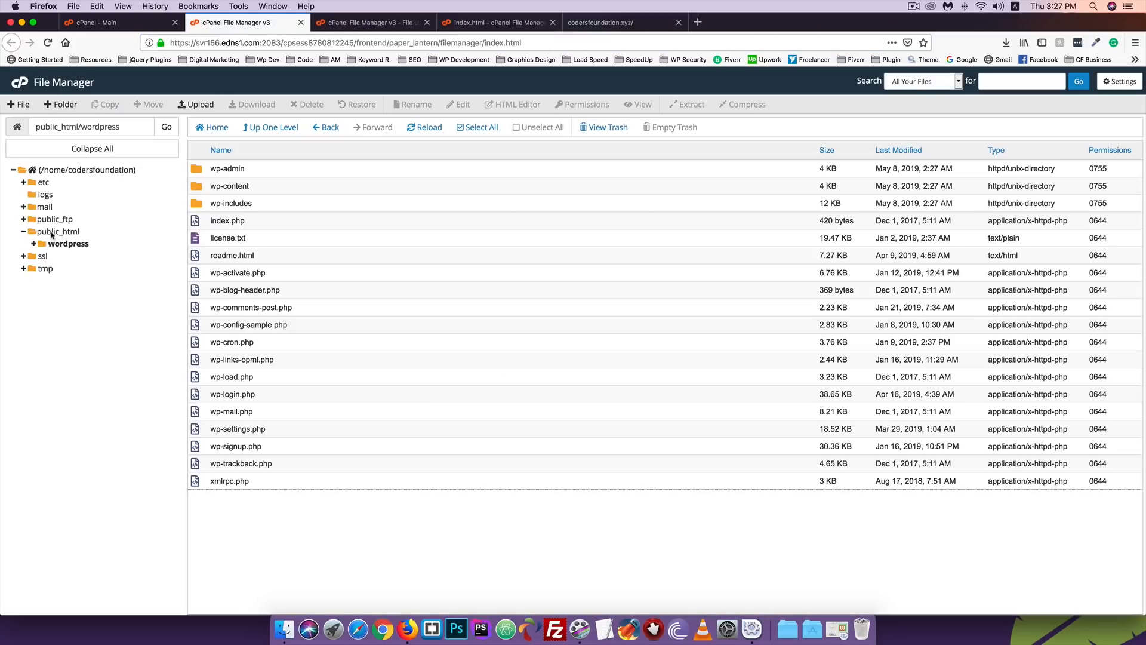
{"action": "mouse_move", "coordinate": [36, 244]}
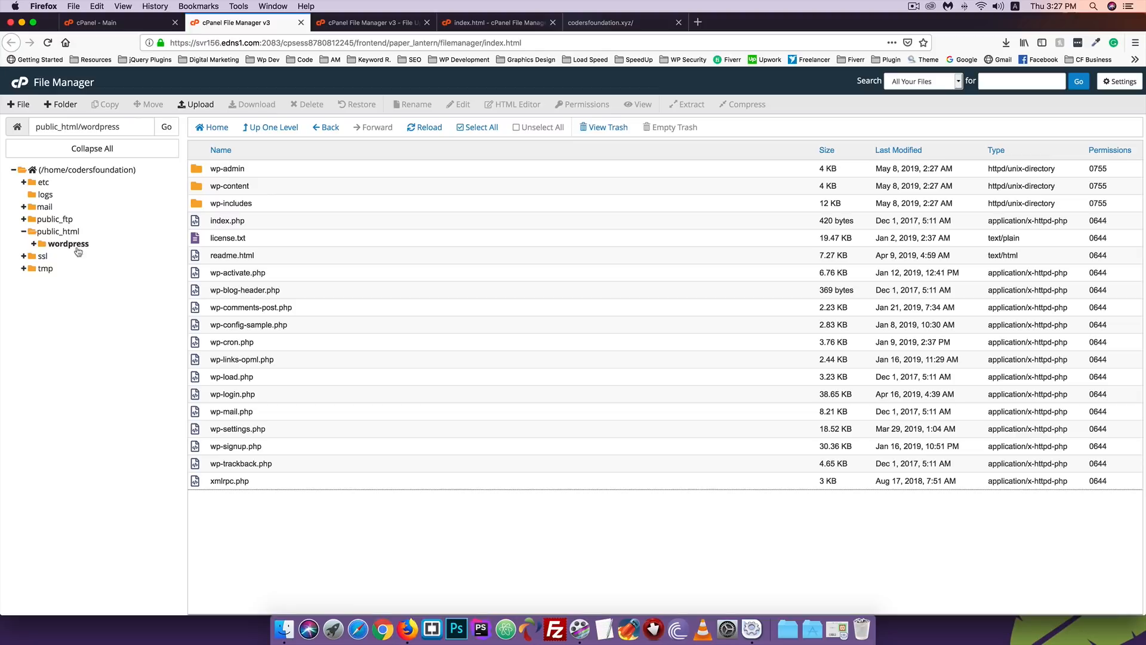
{"action": "mouse_move", "coordinate": [220, 374]}
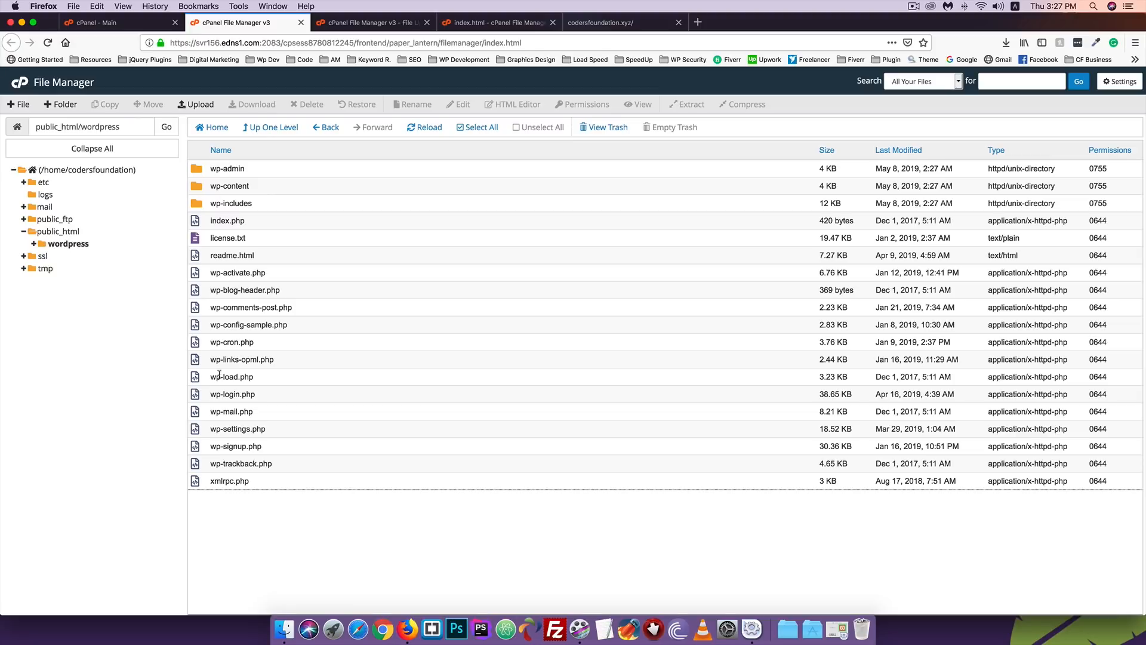
{"action": "mouse_move", "coordinate": [252, 442]}
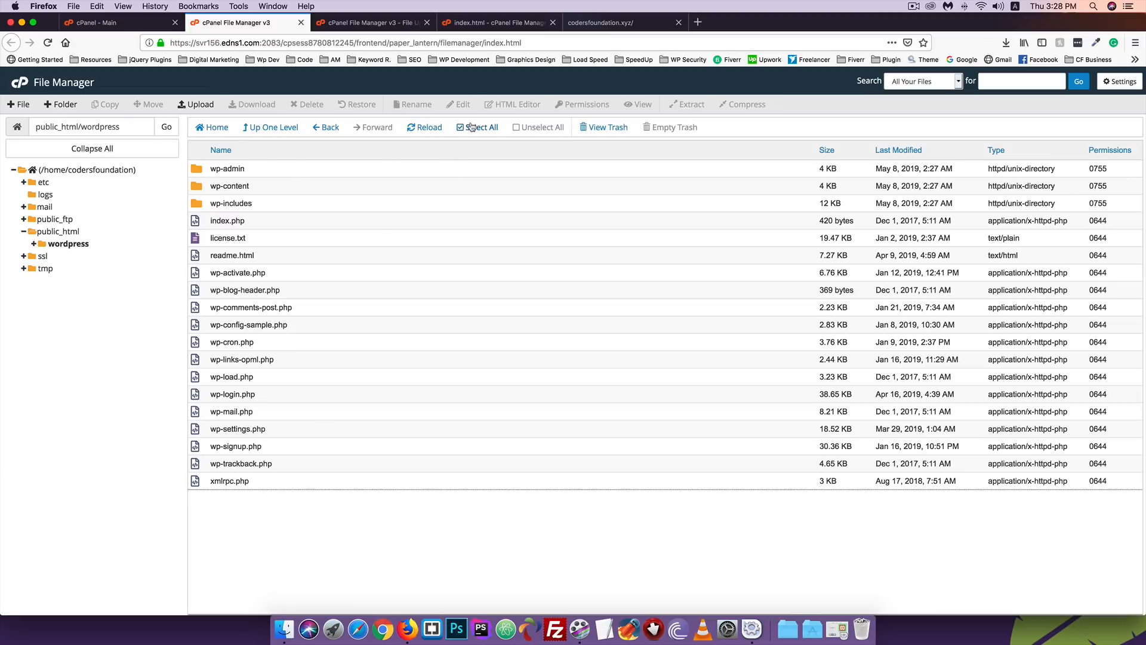
{"action": "left_click", "coordinate": [476, 127]}
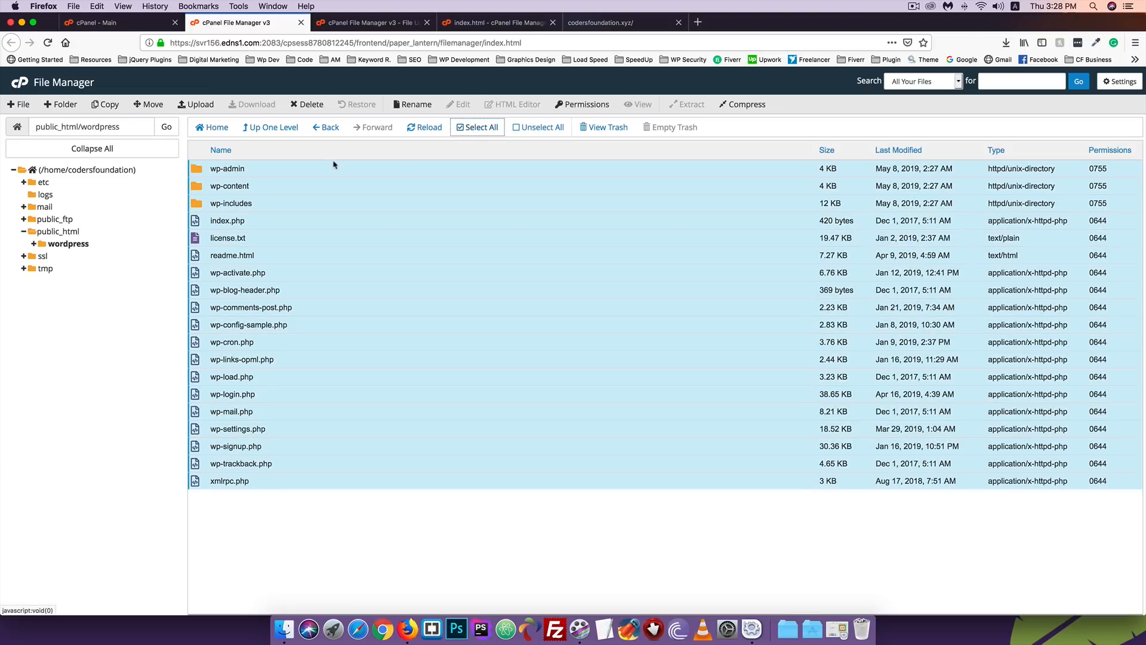
Start a Move of the selected WordPress files with /public_html/ as the destination.
{"action": "left_click", "coordinate": [148, 104]}
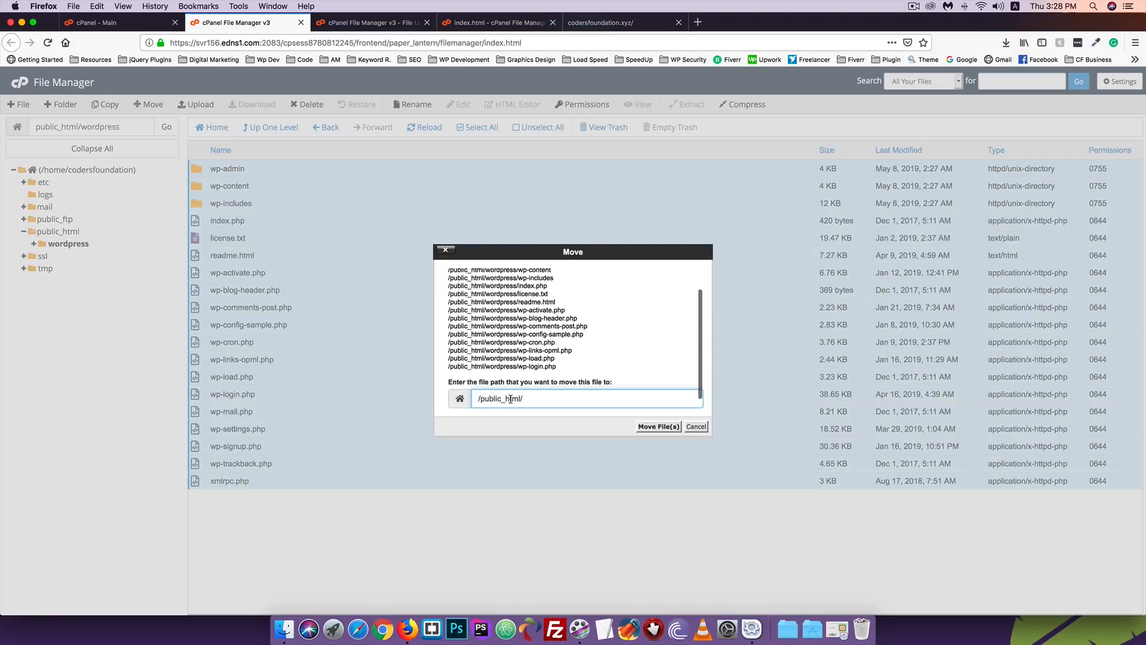
Move the files into public_html, then trash the empty wordpress folder and wordpress-5.2.zip.
{"action": "left_click", "coordinate": [657, 427]}
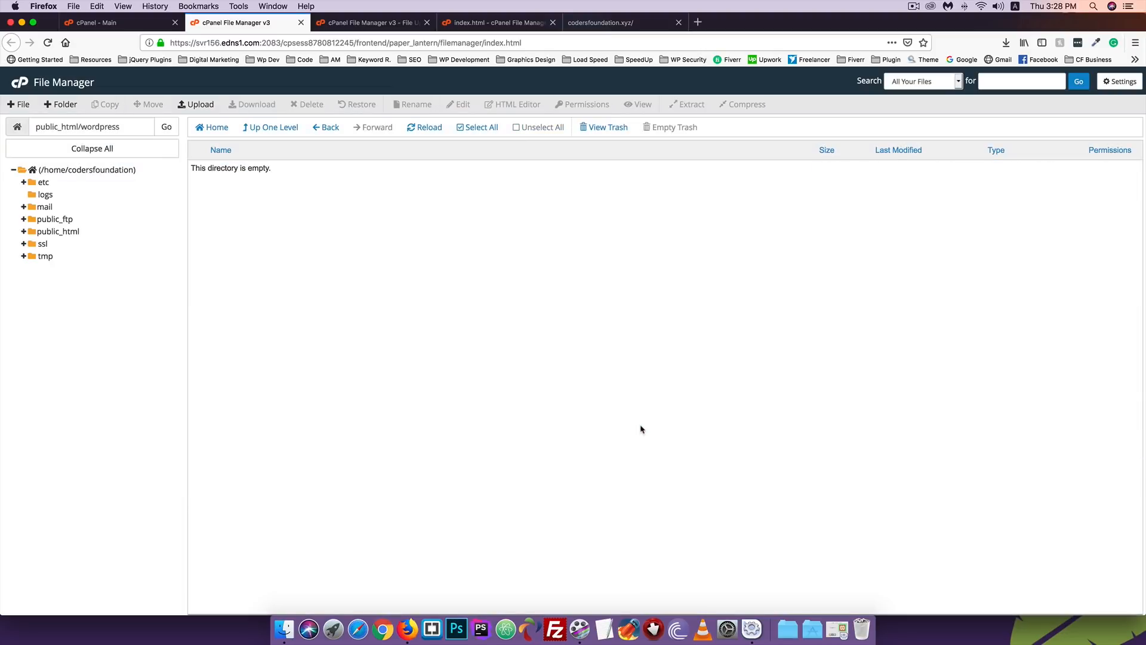
{"action": "mouse_move", "coordinate": [62, 231]}
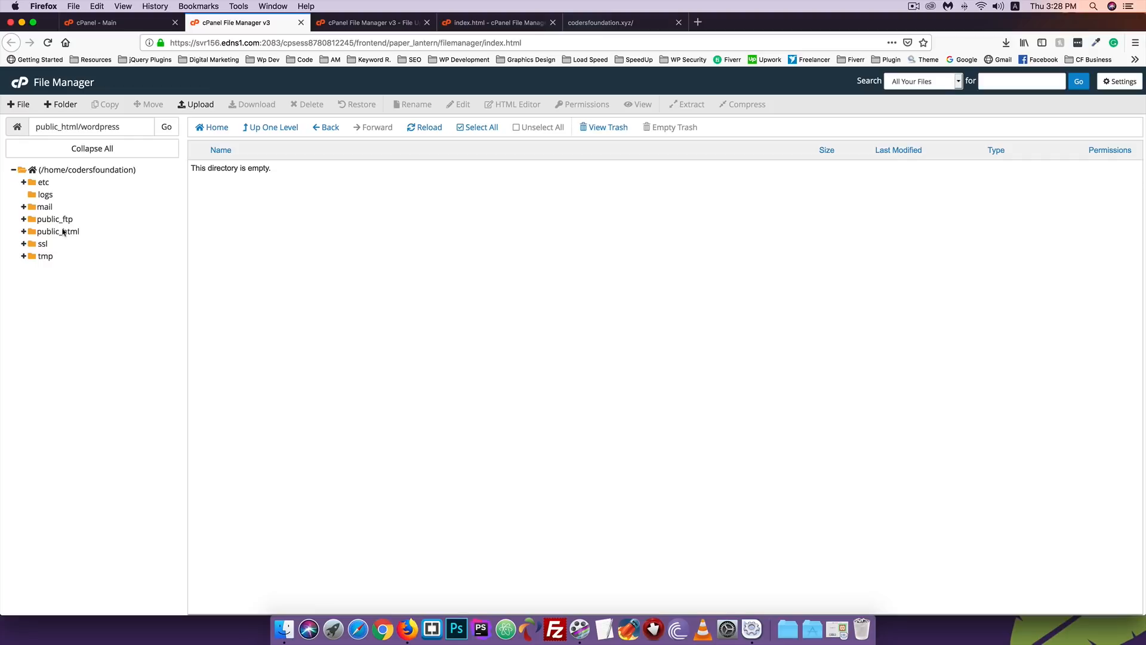
{"action": "mouse_move", "coordinate": [272, 128]}
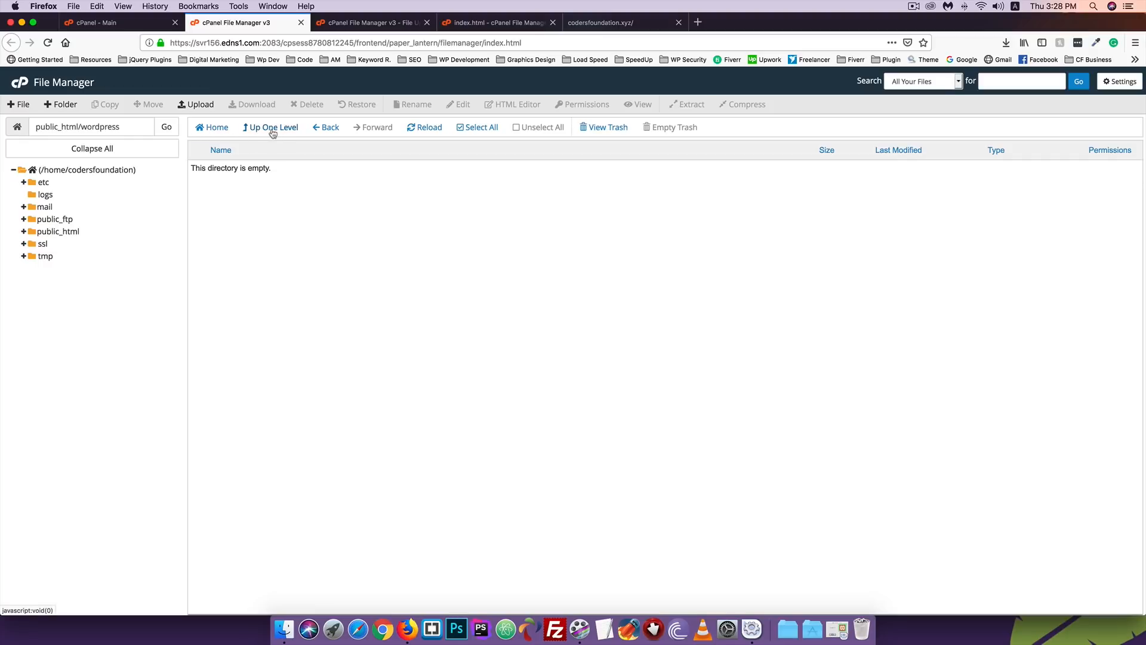
{"action": "left_click", "coordinate": [275, 127]}
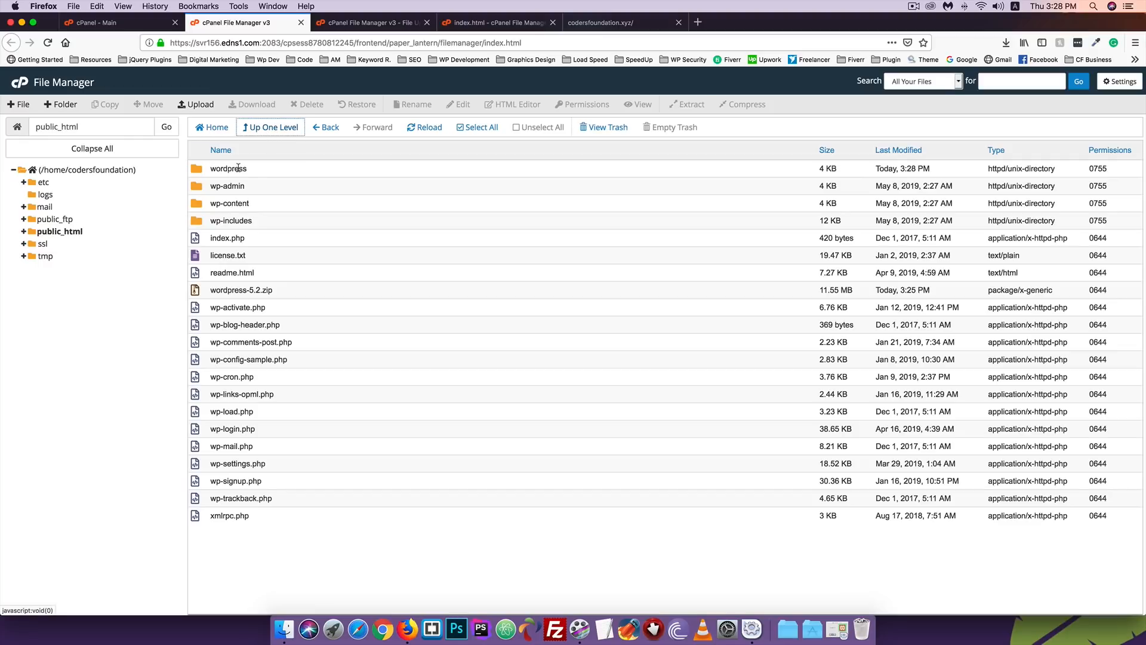
{"action": "left_click", "coordinate": [228, 169]}
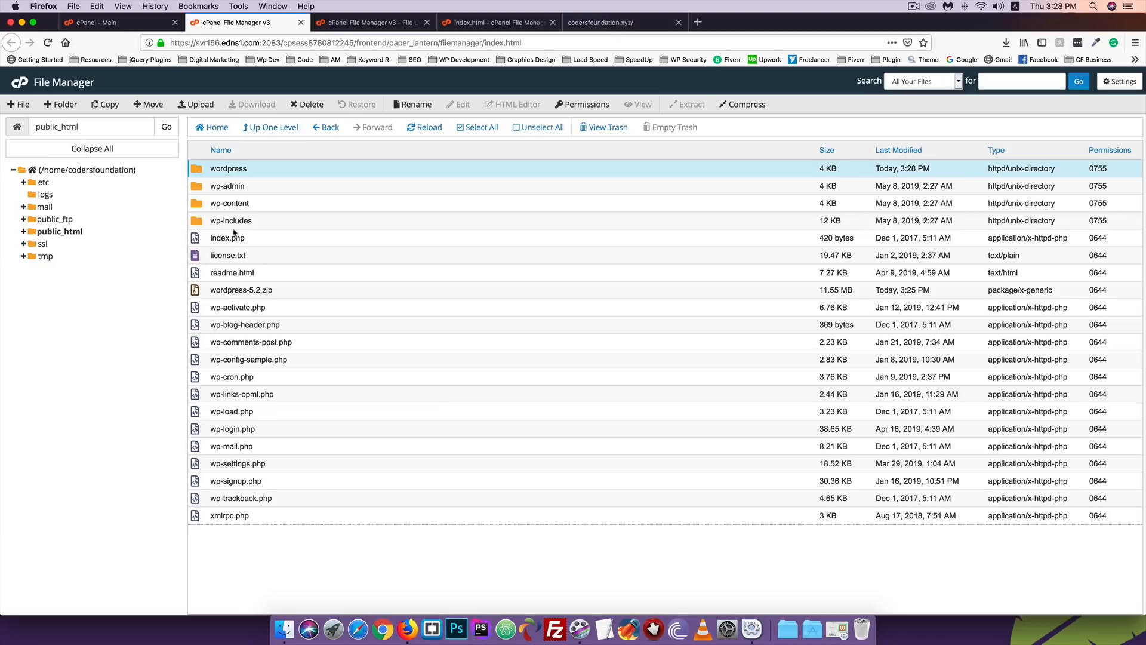
{"action": "mouse_move", "coordinate": [243, 291]}
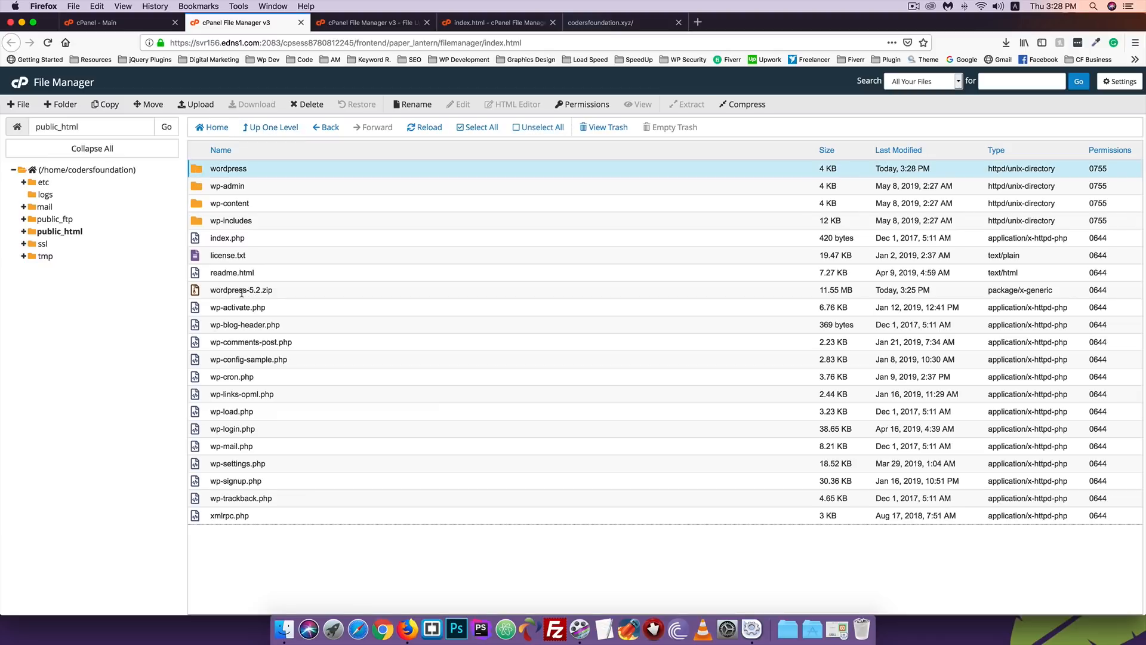
{"action": "left_click", "coordinate": [241, 289]}
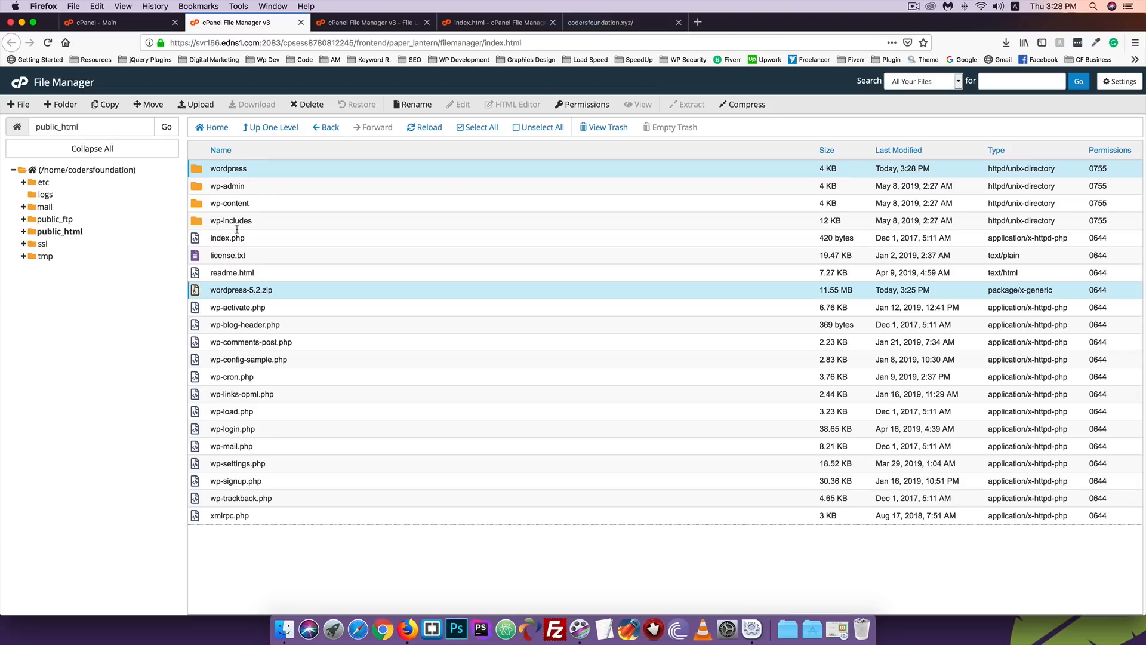
{"action": "mouse_move", "coordinate": [241, 289]}
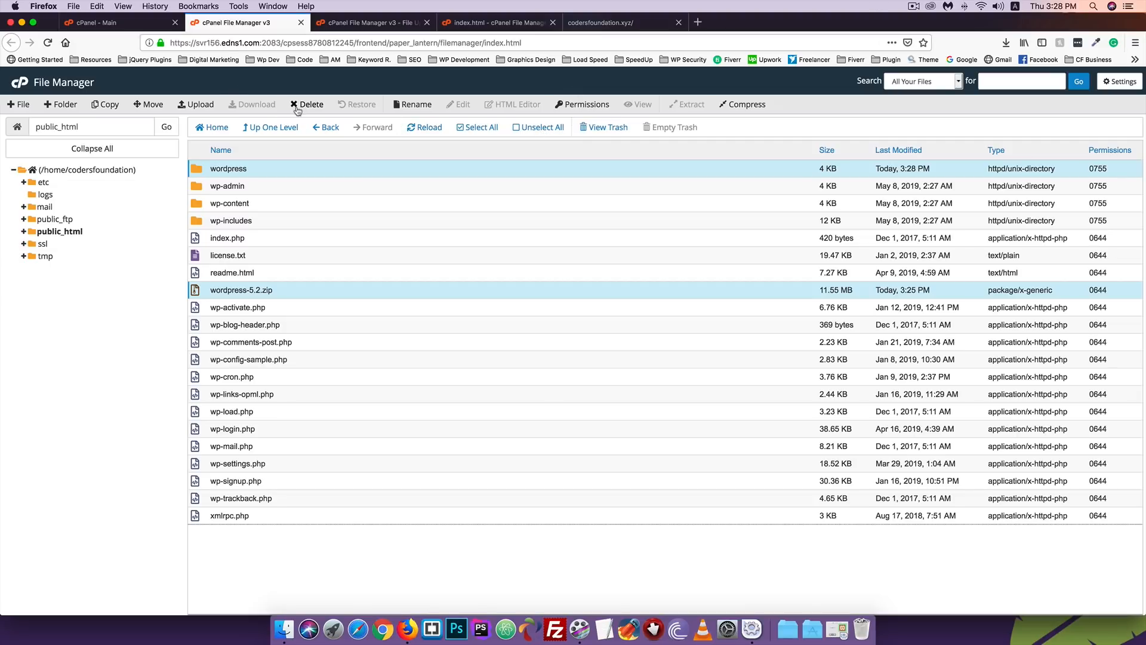
{"action": "left_click", "coordinate": [307, 104]}
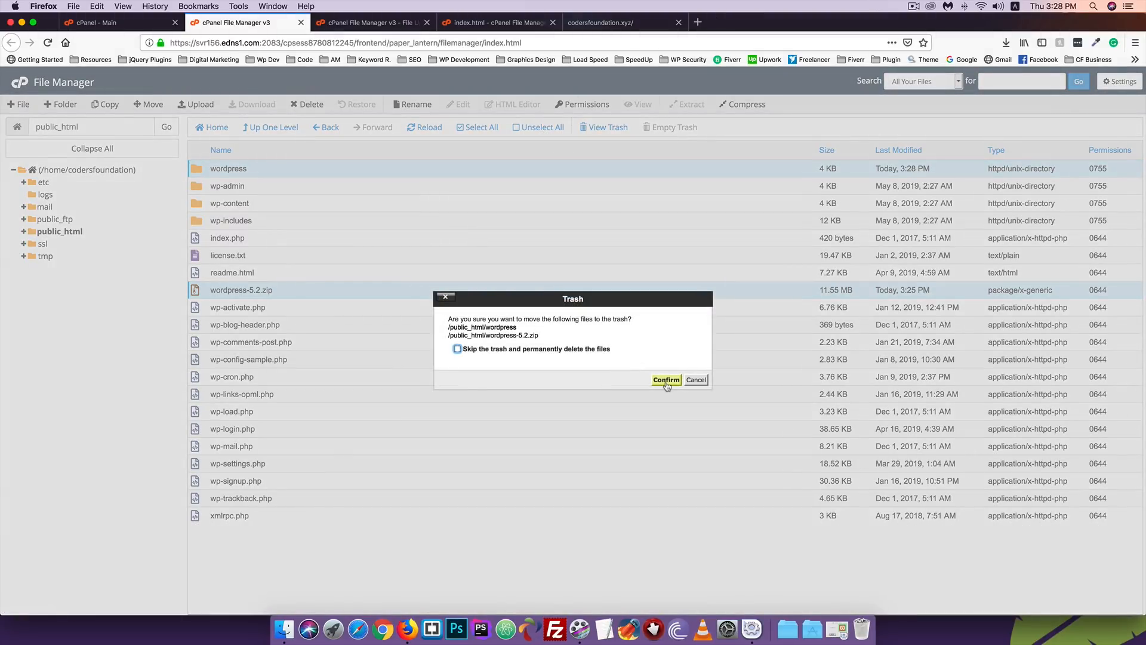
{"action": "left_click", "coordinate": [666, 380]}
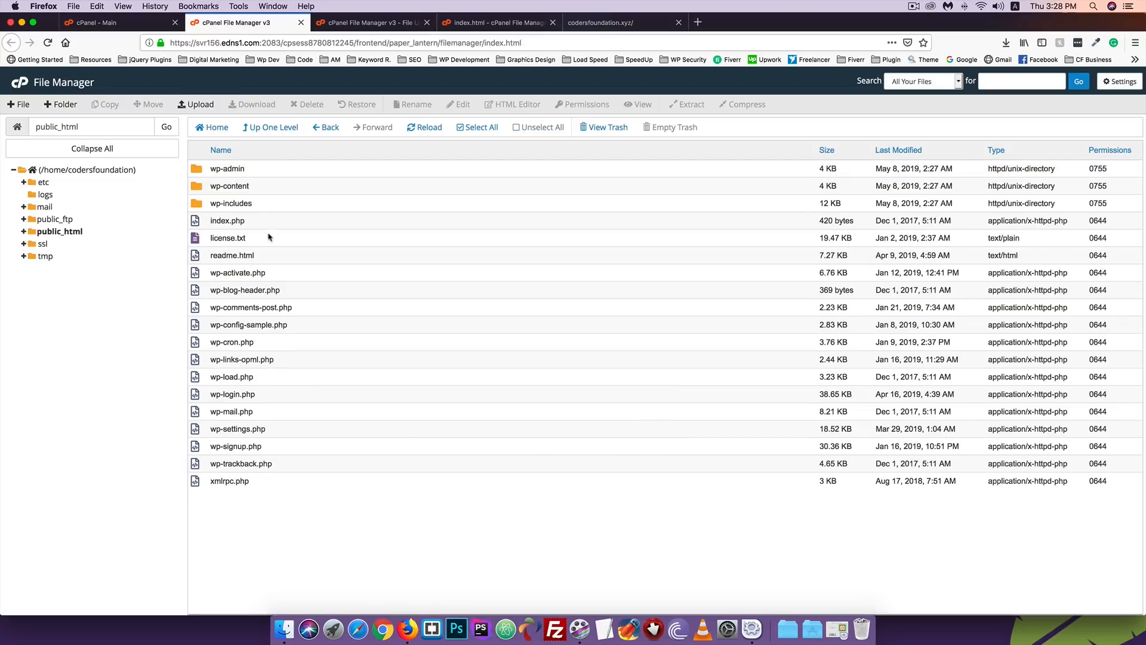
View the site's PHP 5.5.38 too-old error, then search the cPanel home page for 'php'.
{"action": "left_click", "coordinate": [617, 22]}
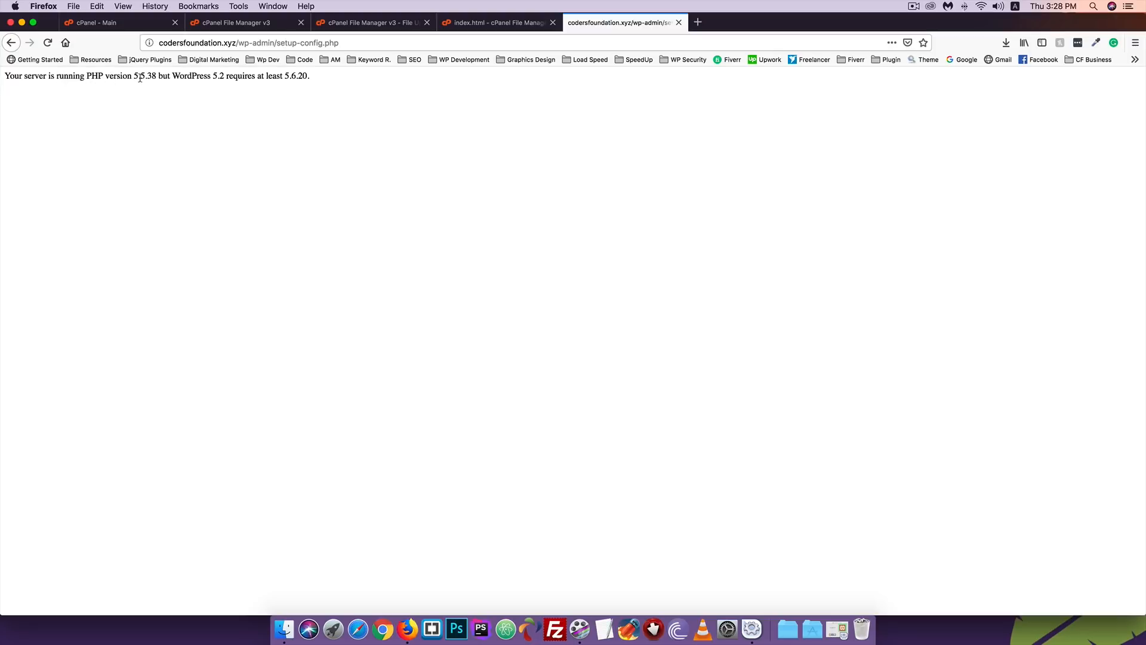
{"action": "mouse_move", "coordinate": [252, 78]}
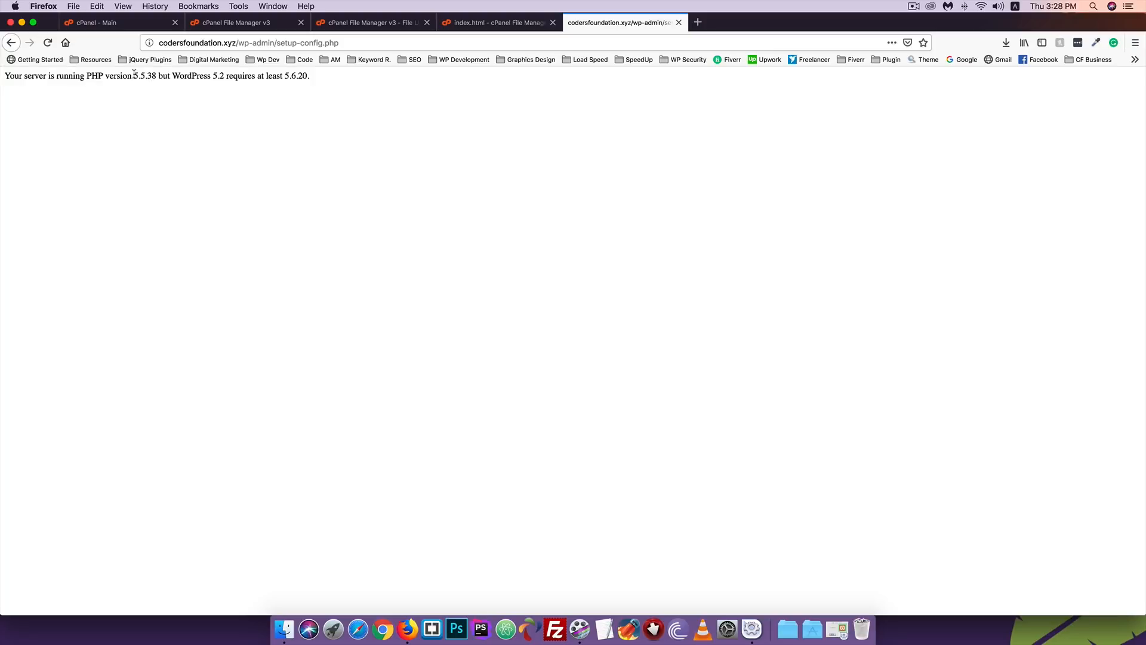
{"action": "mouse_move", "coordinate": [293, 95]}
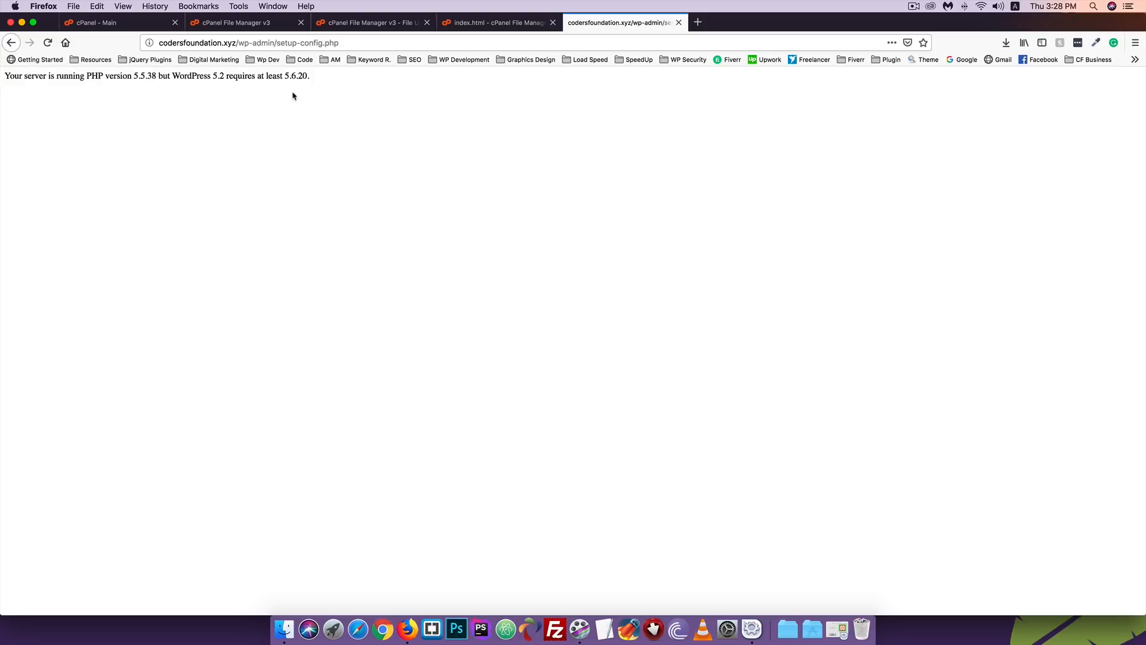
{"action": "left_click", "coordinate": [103, 21]}
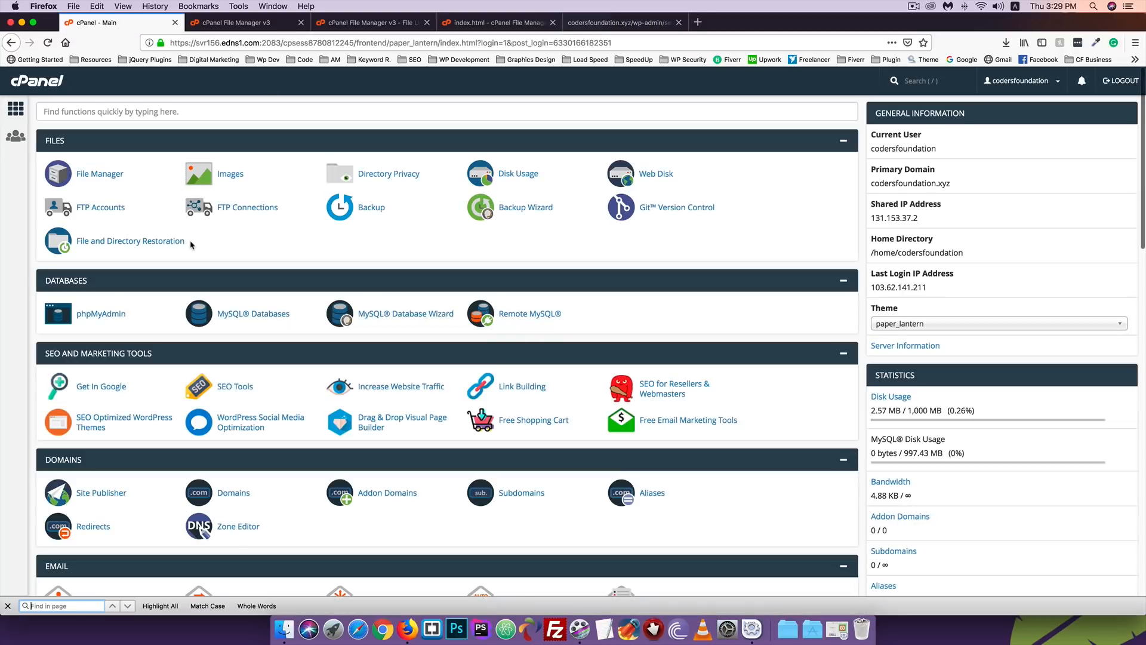
{"action": "type", "text": "php vers"}
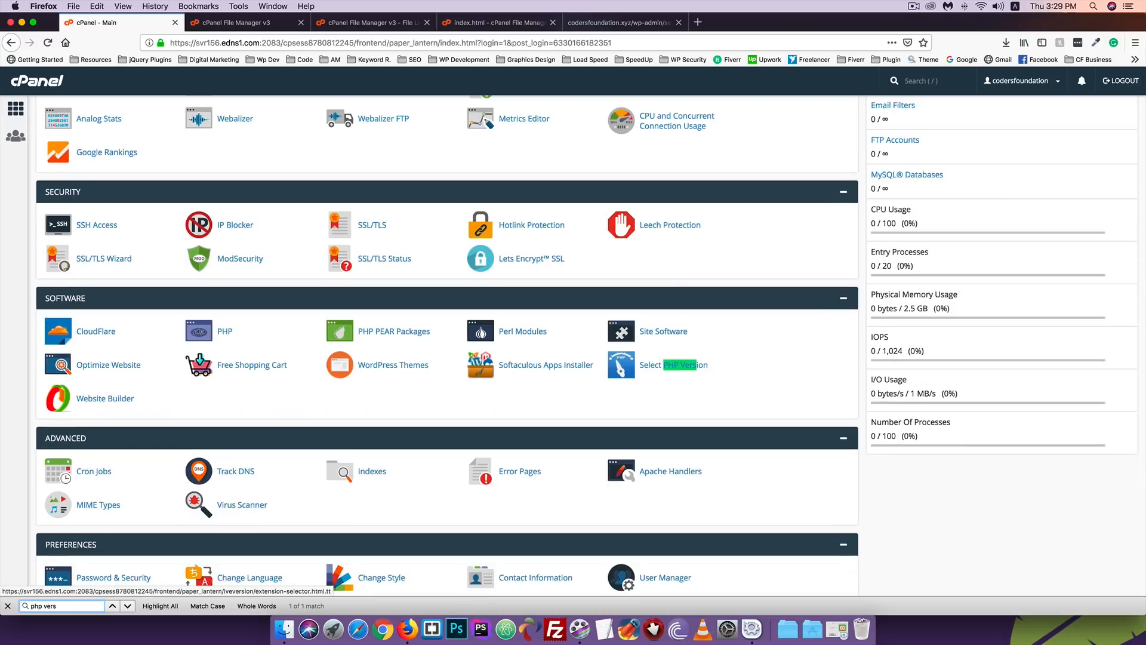
{"action": "mouse_move", "coordinate": [682, 369]}
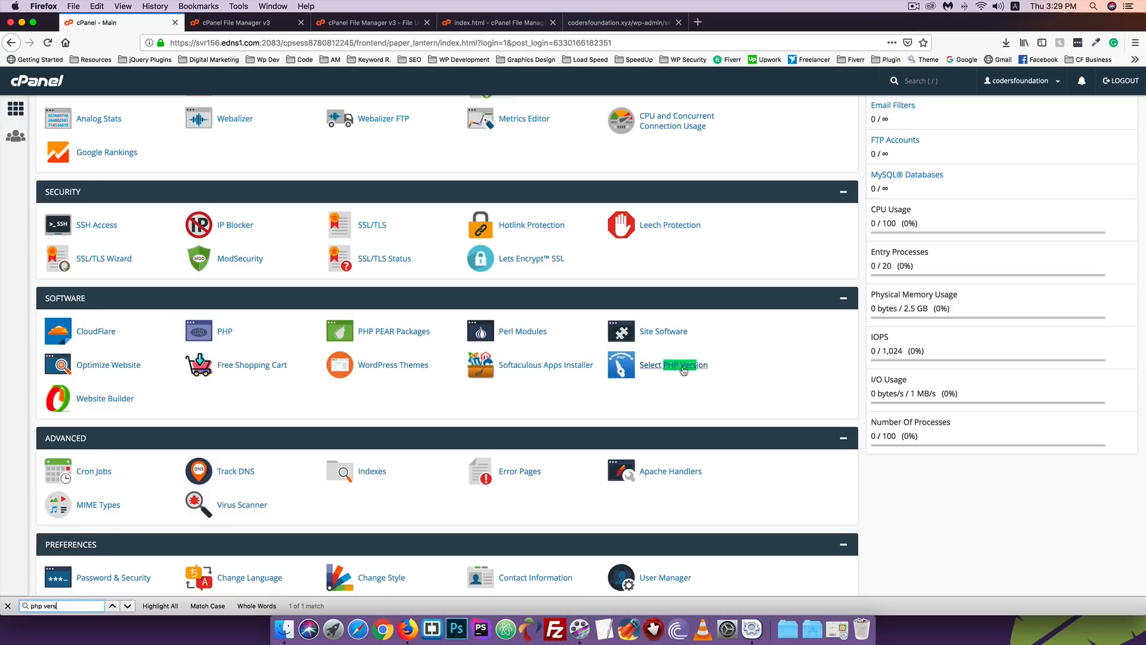
Set PHP 7.2 as the current version in cPanel's PHP Selector and return to the site.
{"action": "left_click", "coordinate": [672, 365]}
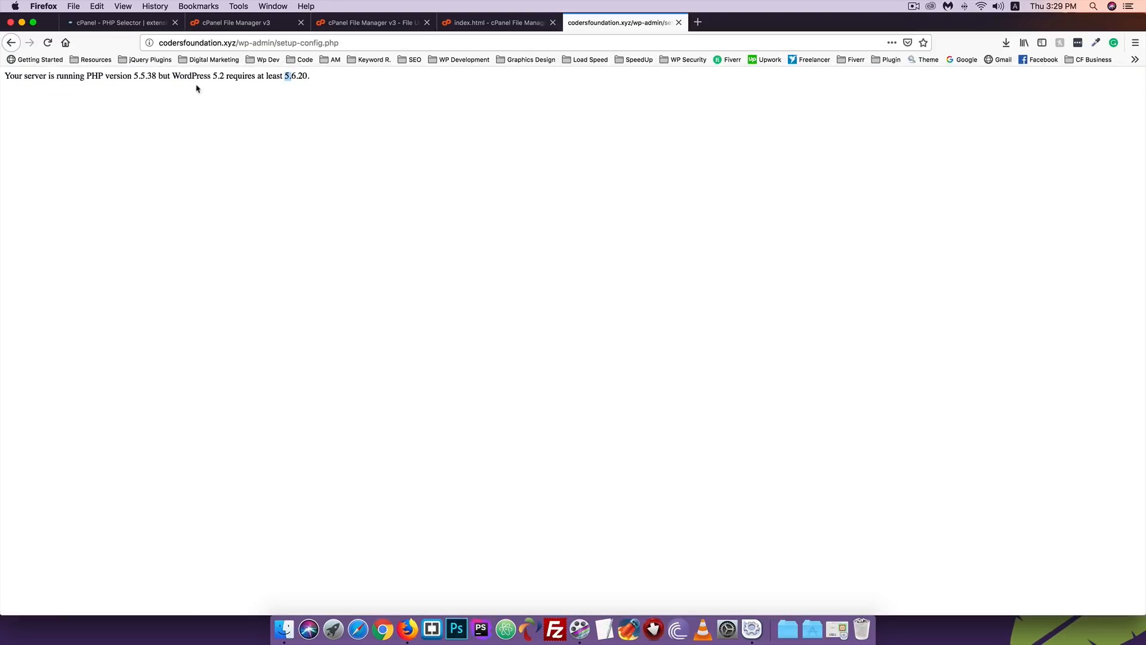
{"action": "left_click", "coordinate": [117, 21]}
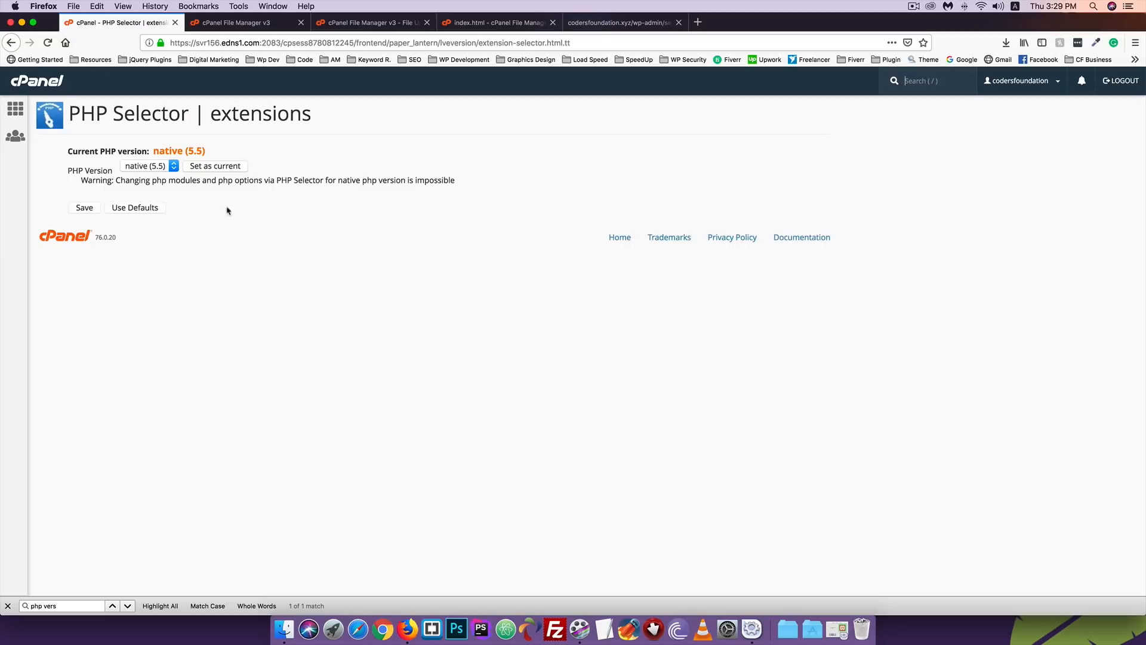
{"action": "mouse_move", "coordinate": [656, 11]}
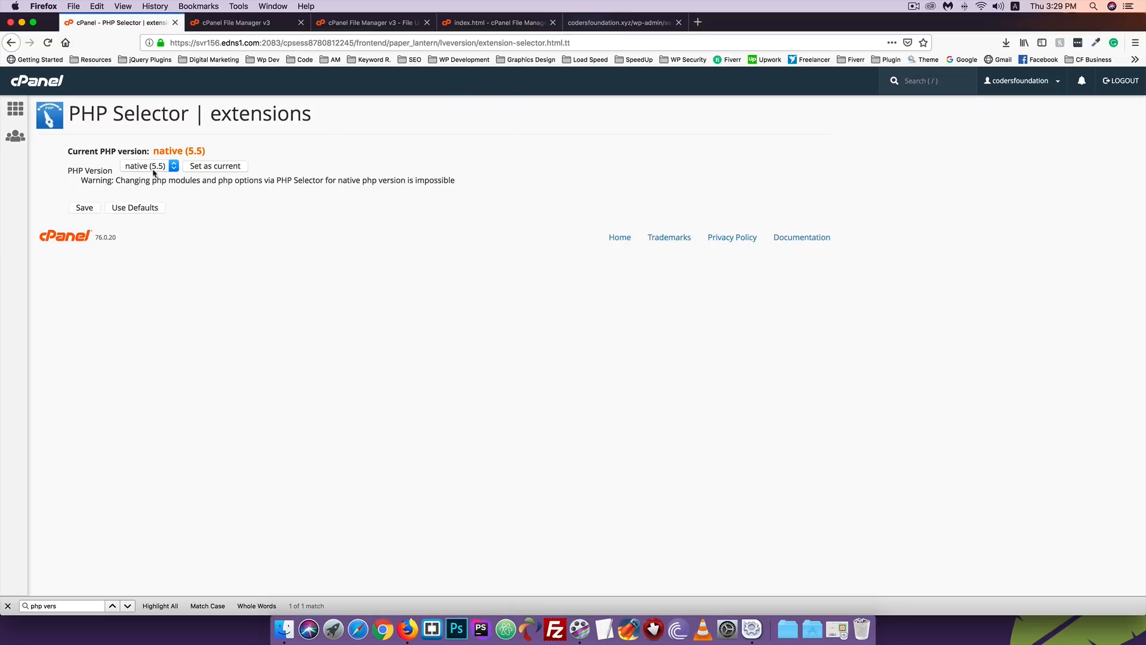
{"action": "left_click", "coordinate": [149, 166]}
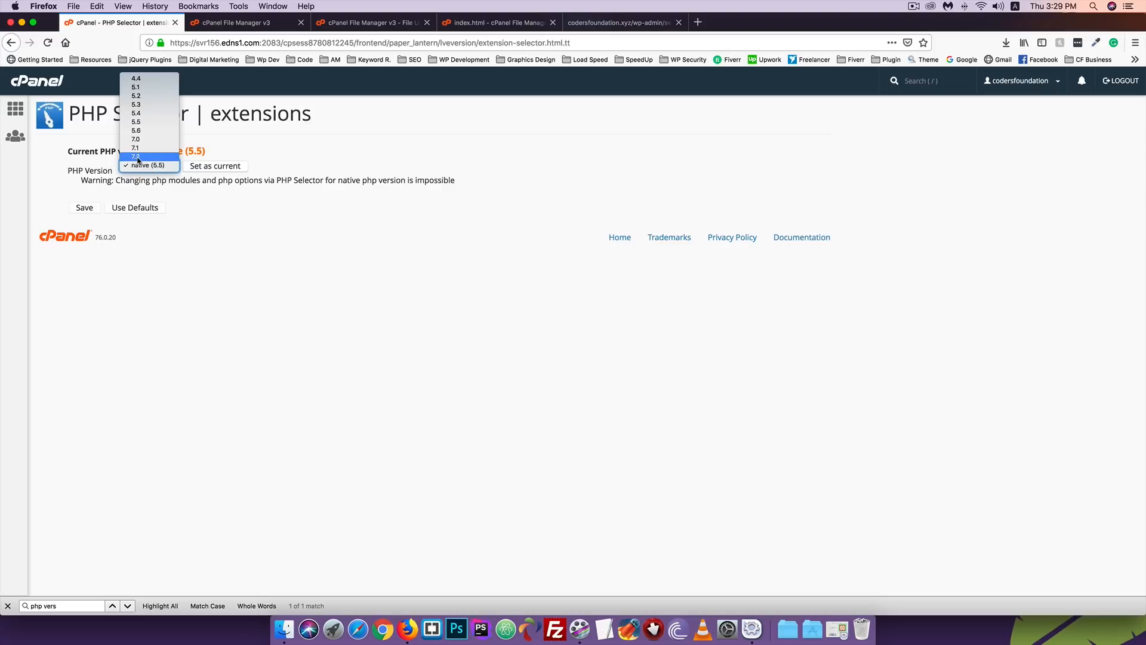
{"action": "left_click", "coordinate": [136, 155]}
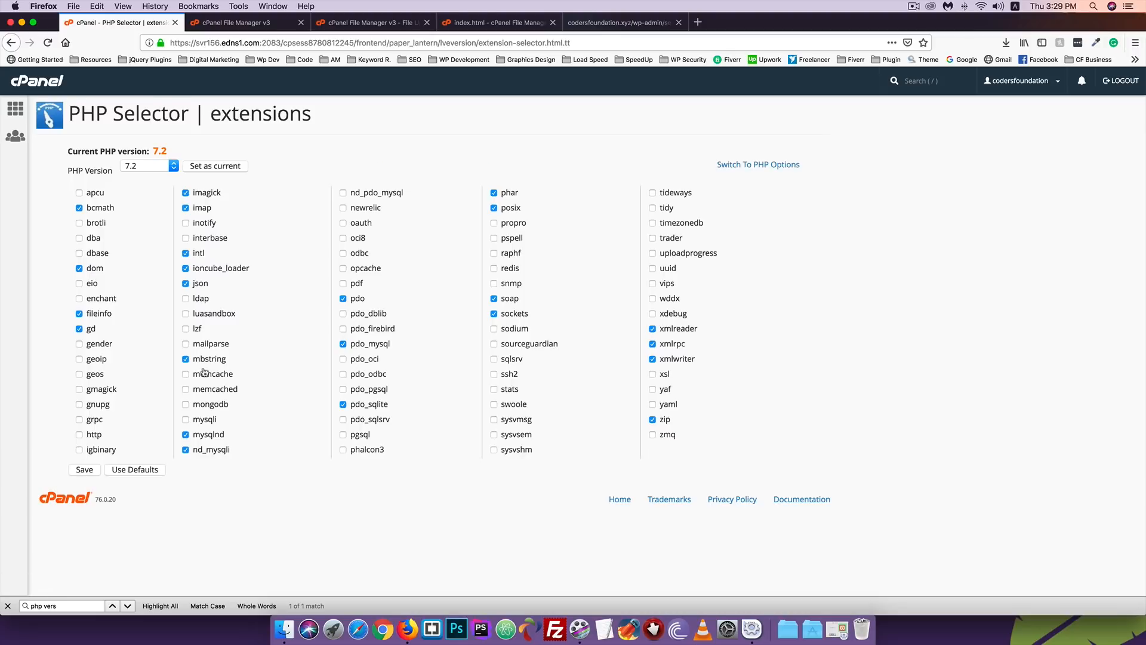
{"action": "left_click", "coordinate": [617, 22]}
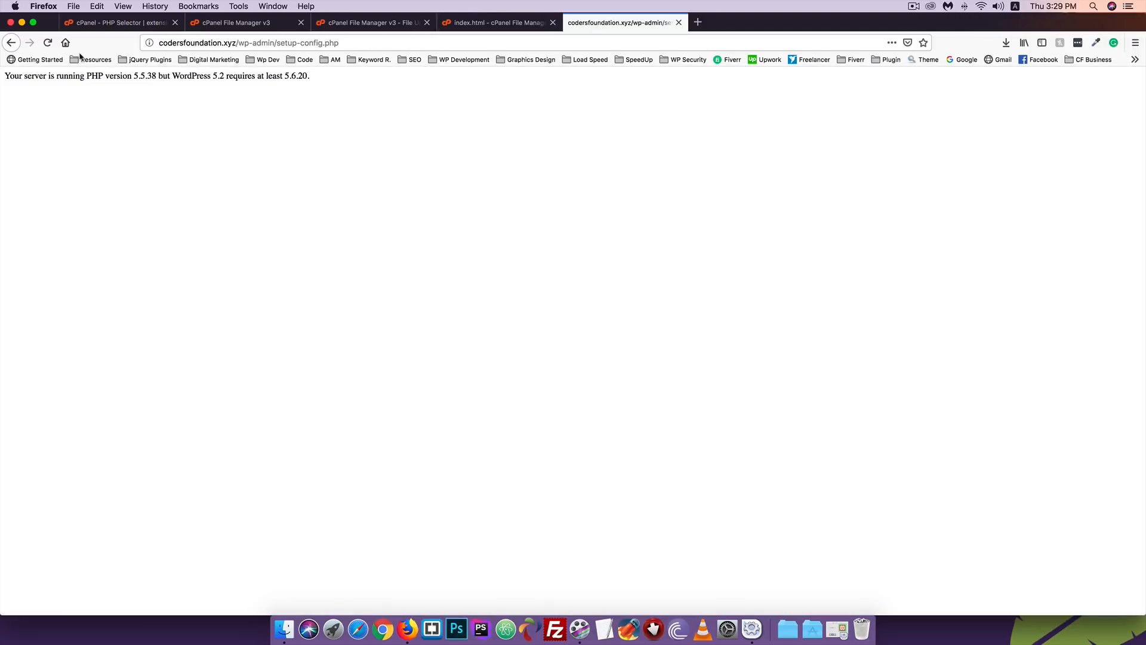
Reload setup-config.php, continue the WordPress installer in English (United States), then return to cPanel.
{"action": "left_click", "coordinate": [46, 43]}
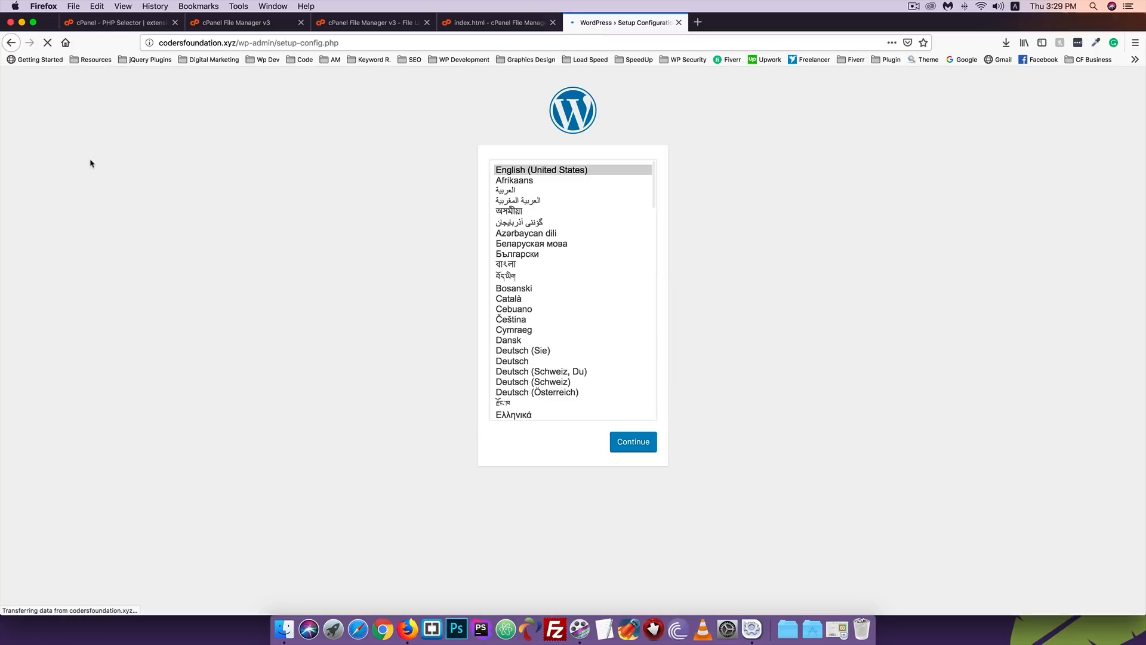
{"action": "left_click", "coordinate": [541, 169]}
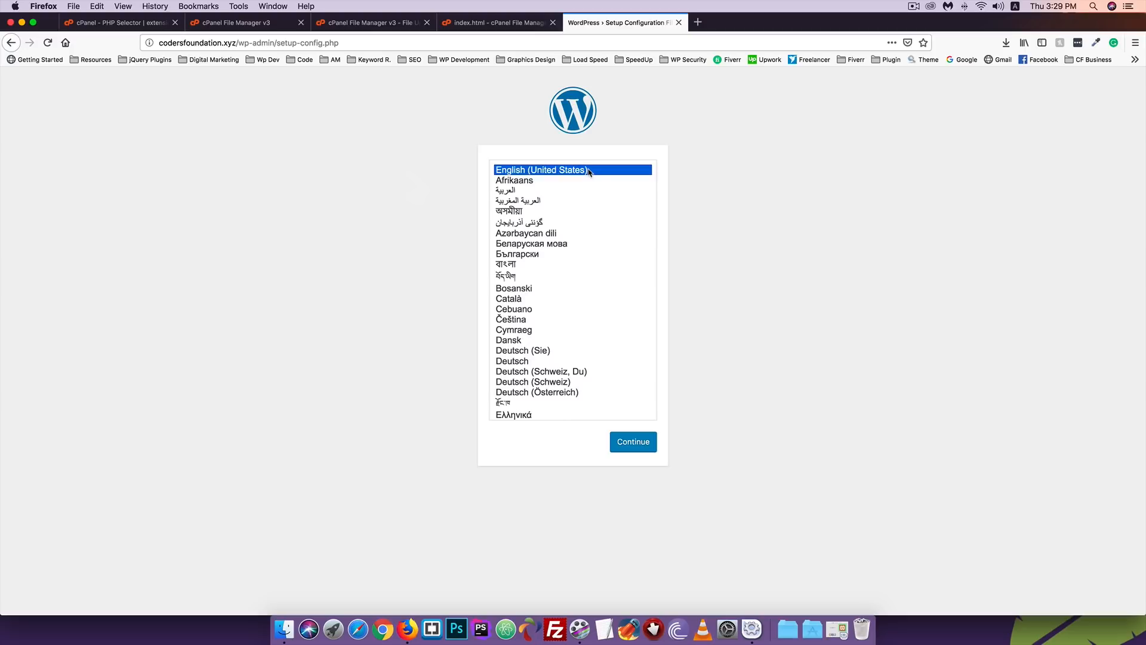
{"action": "mouse_move", "coordinate": [578, 266]}
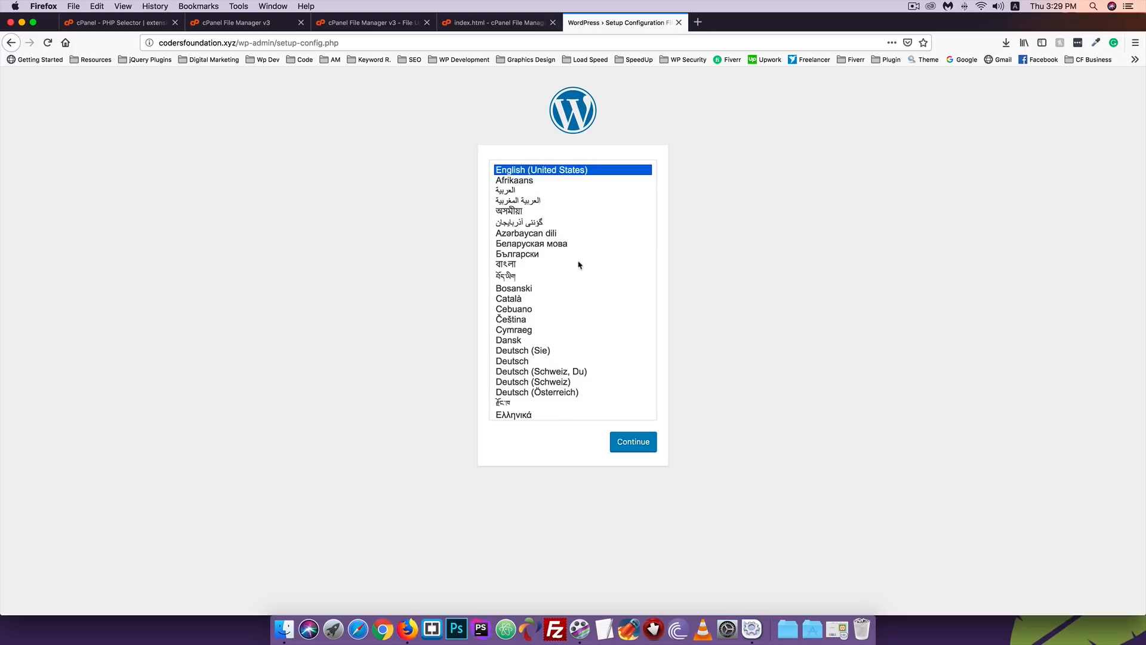
{"action": "mouse_move", "coordinate": [547, 169]}
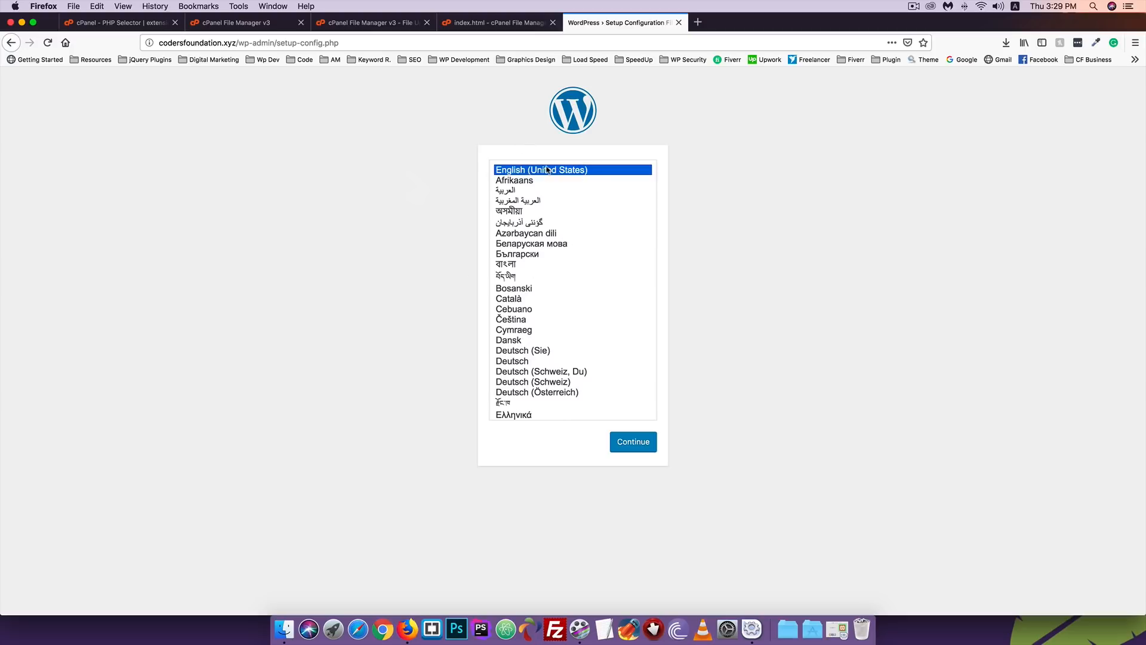
{"action": "mouse_move", "coordinate": [601, 274]}
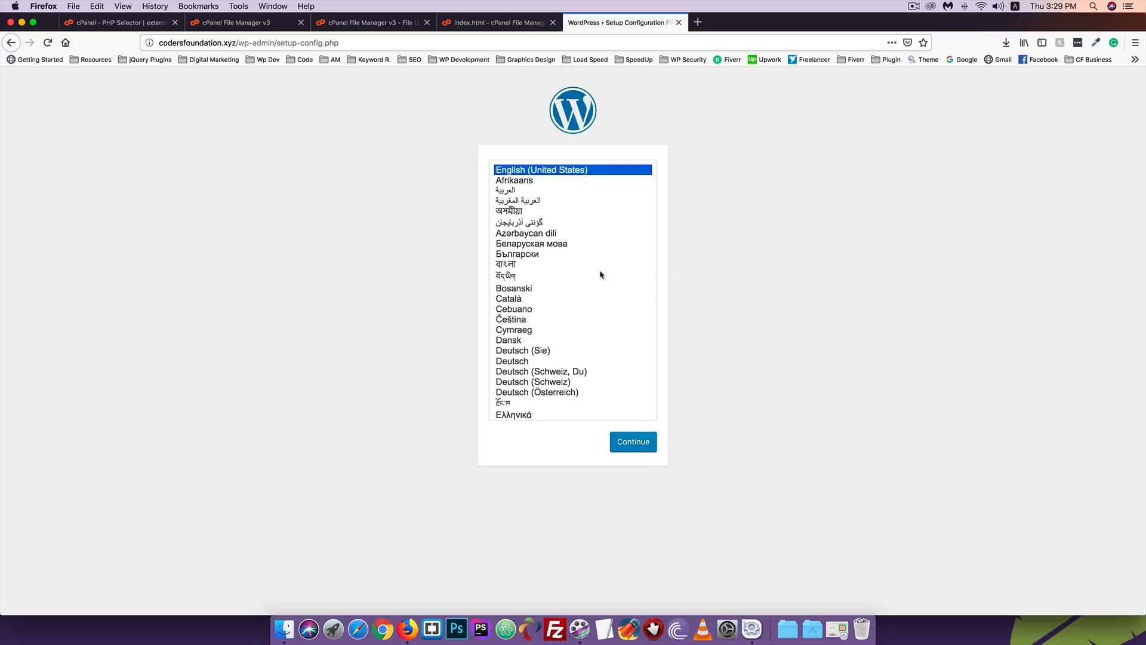
{"action": "mouse_move", "coordinate": [525, 353]}
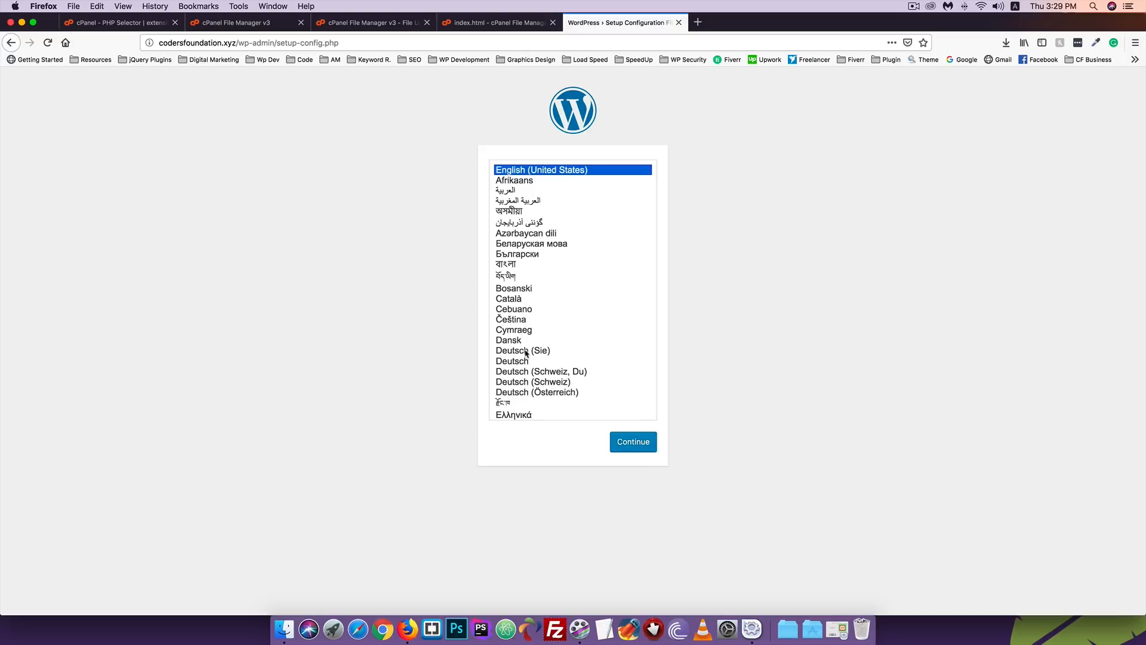
{"action": "mouse_move", "coordinate": [530, 441]}
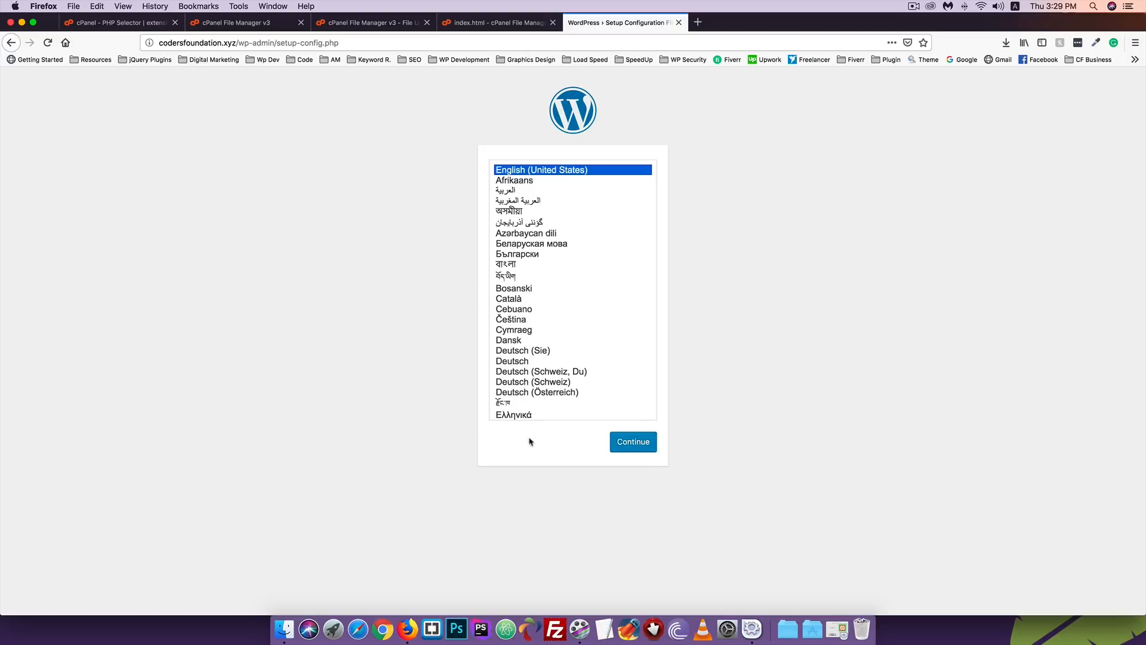
{"action": "left_click", "coordinate": [632, 442]}
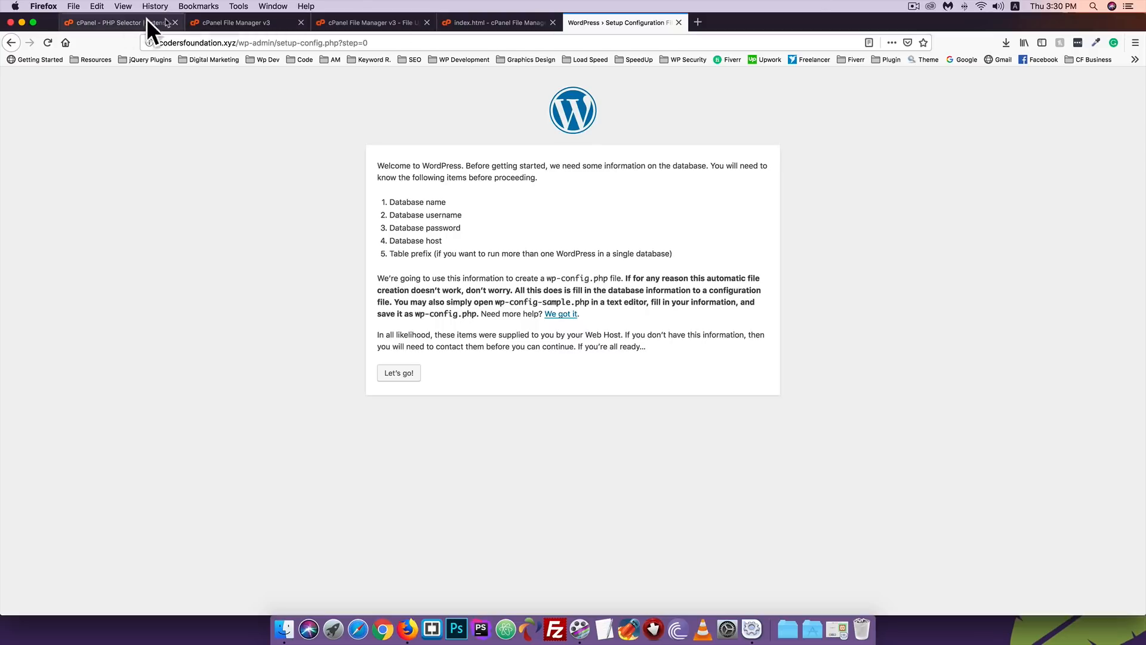
{"action": "left_click", "coordinate": [117, 22]}
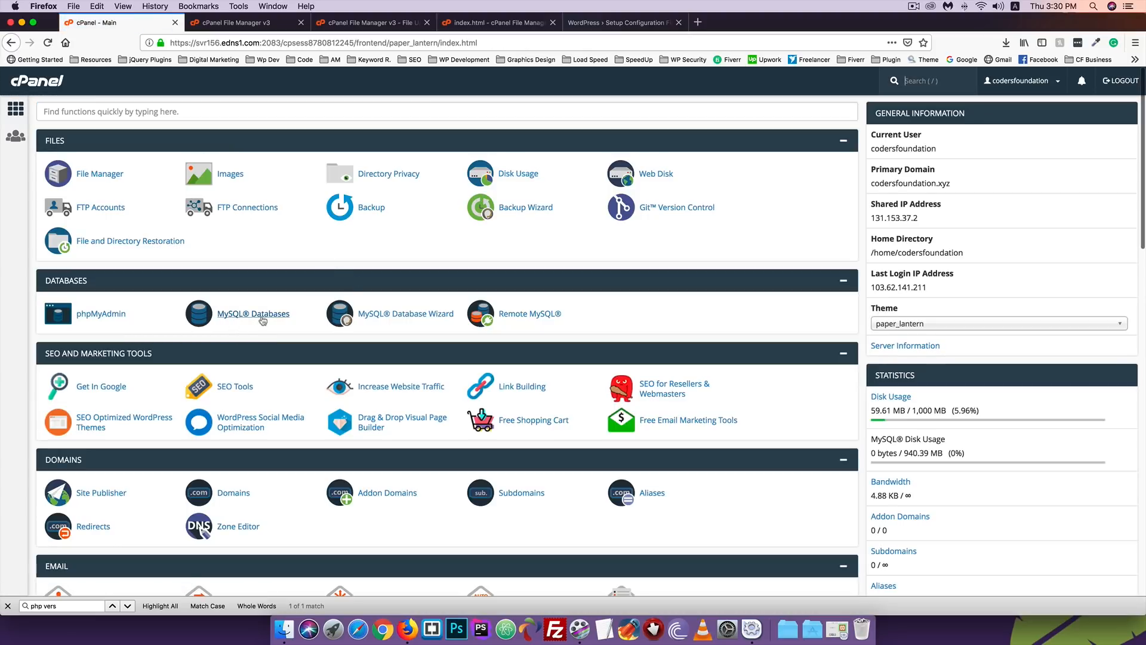
{"action": "mouse_move", "coordinate": [246, 318]}
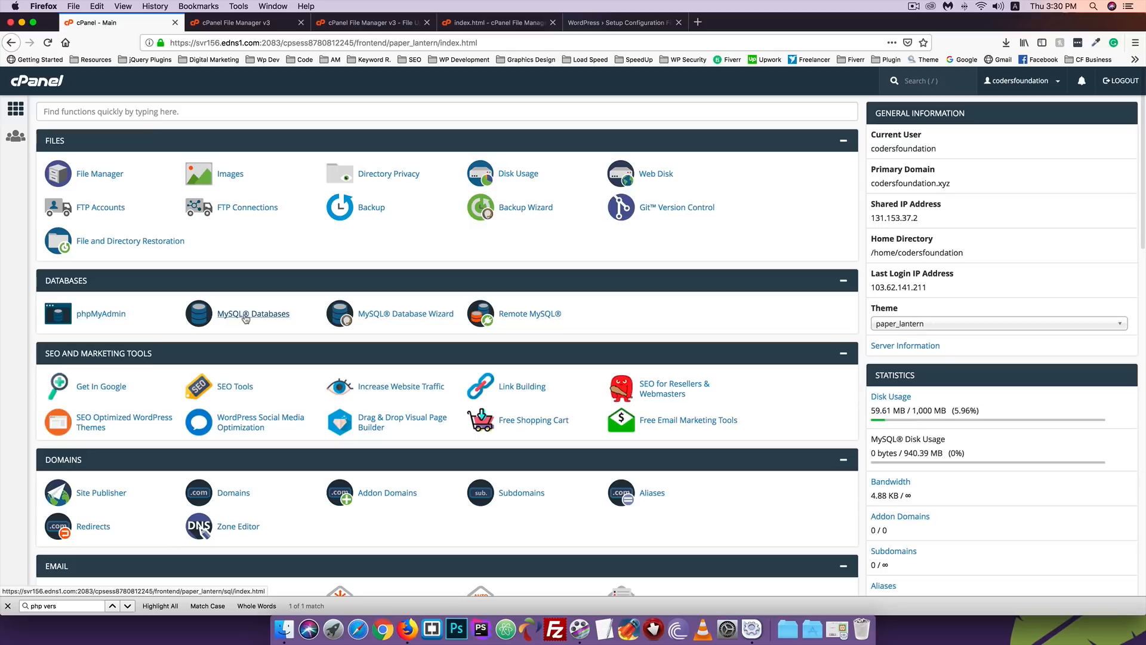
{"action": "mouse_move", "coordinate": [100, 317]}
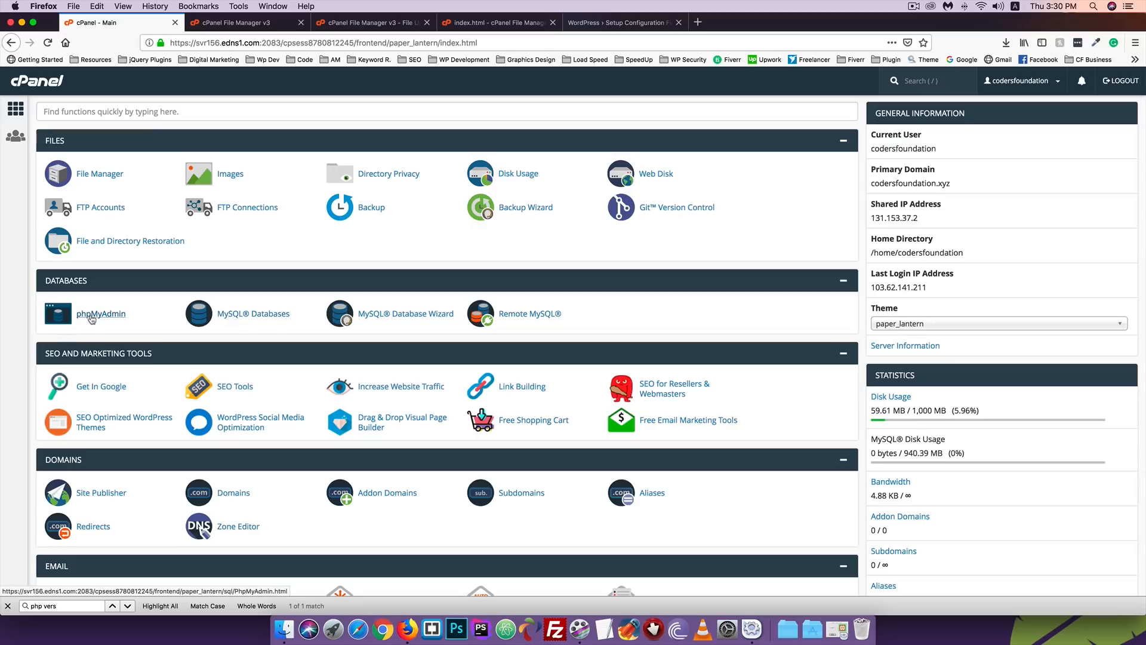
{"action": "mouse_move", "coordinate": [253, 312]}
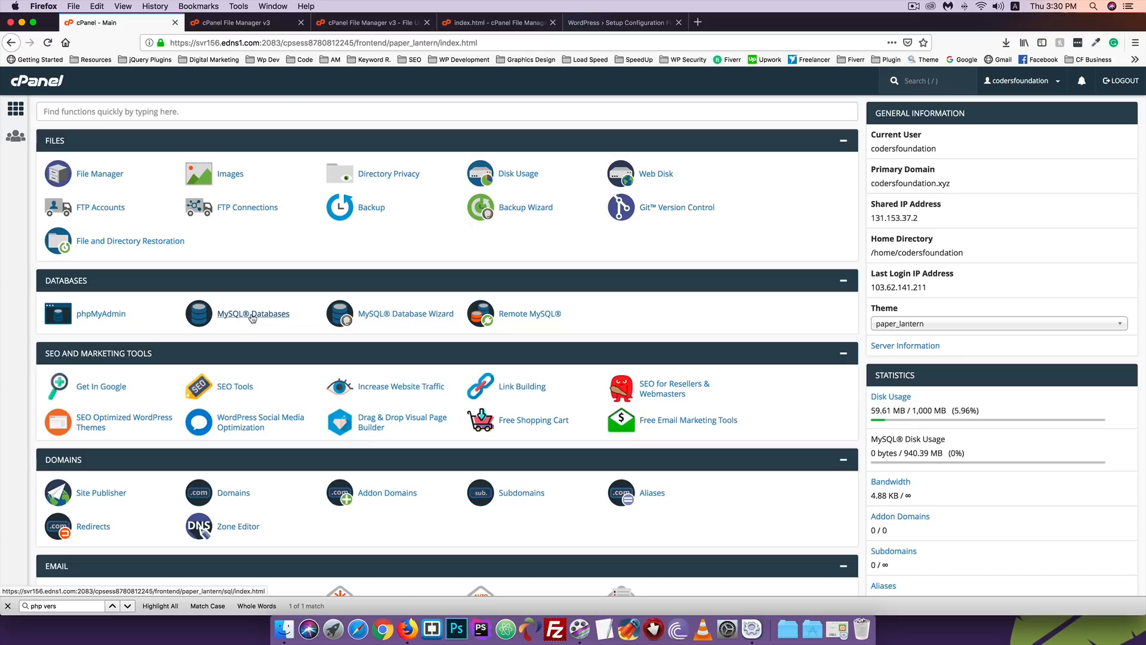
Create a MySQL database named 'test' (codersfo_test) from the MySQL Databases page.
{"action": "left_click", "coordinate": [253, 313]}
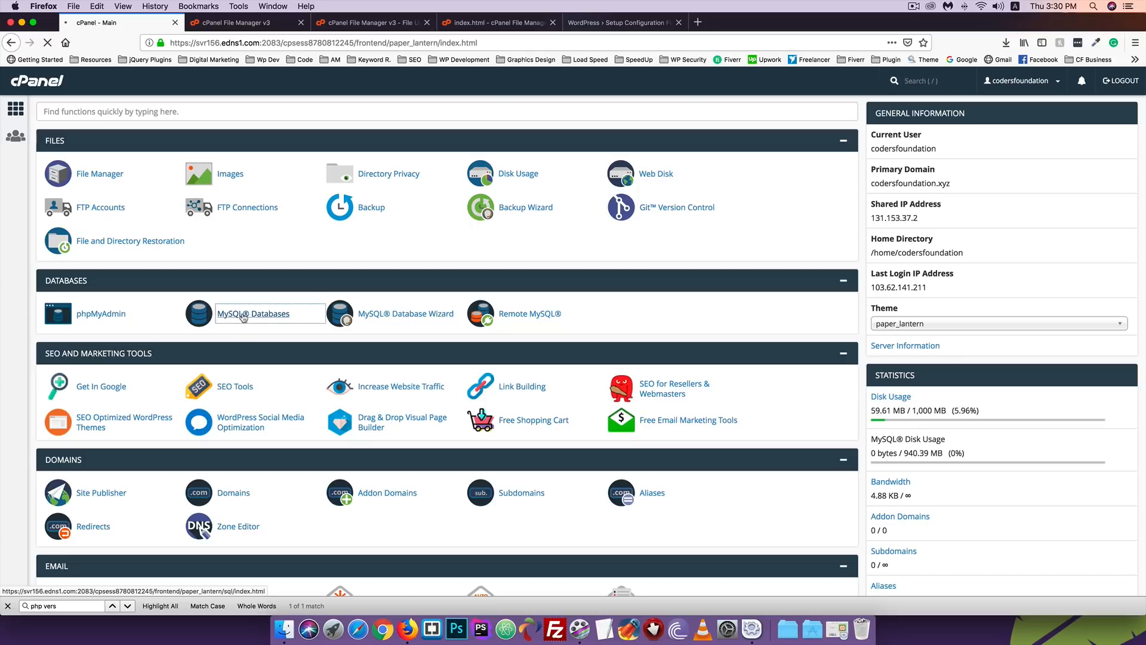
{"action": "left_click", "coordinate": [255, 313]}
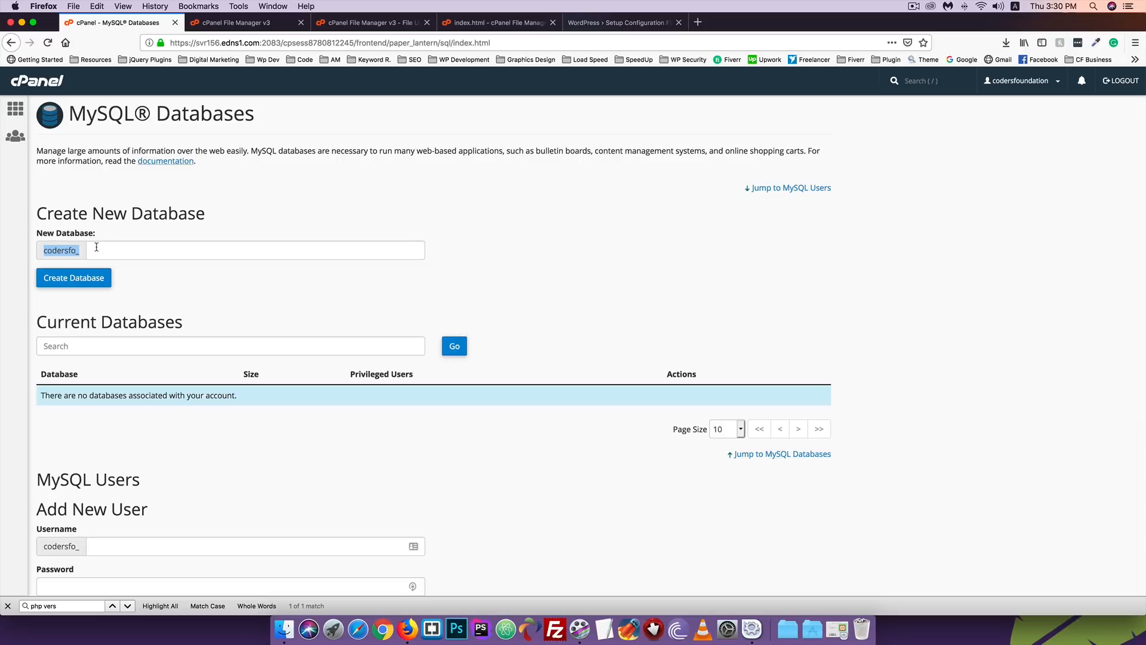
{"action": "left_click", "coordinate": [255, 250]}
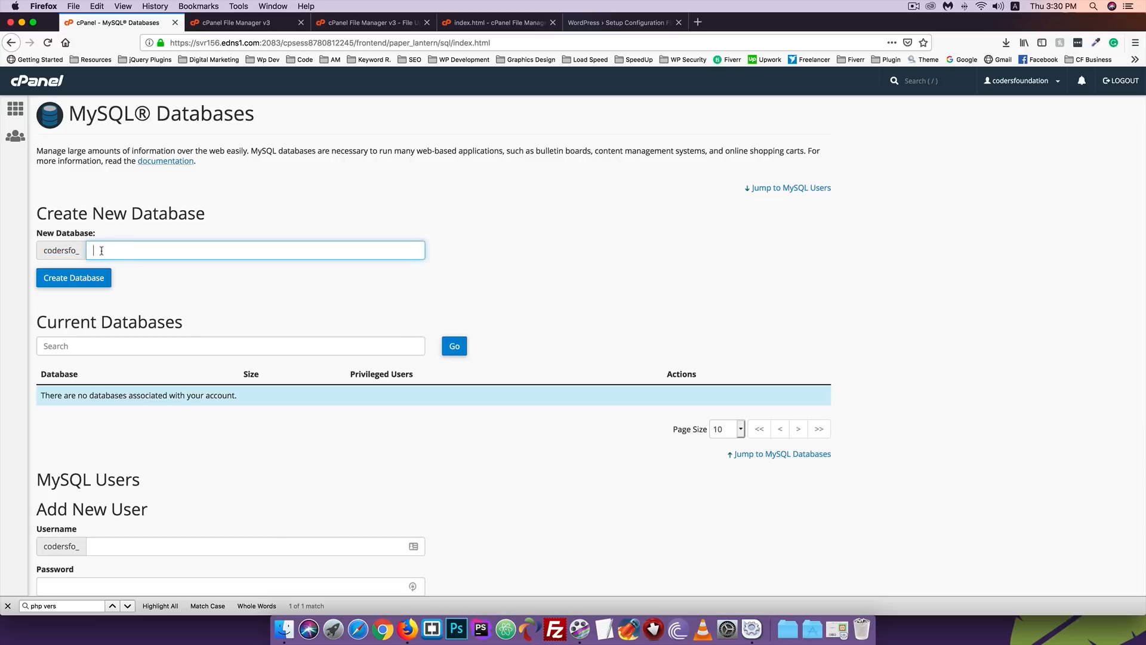
{"action": "mouse_move", "coordinate": [130, 251]}
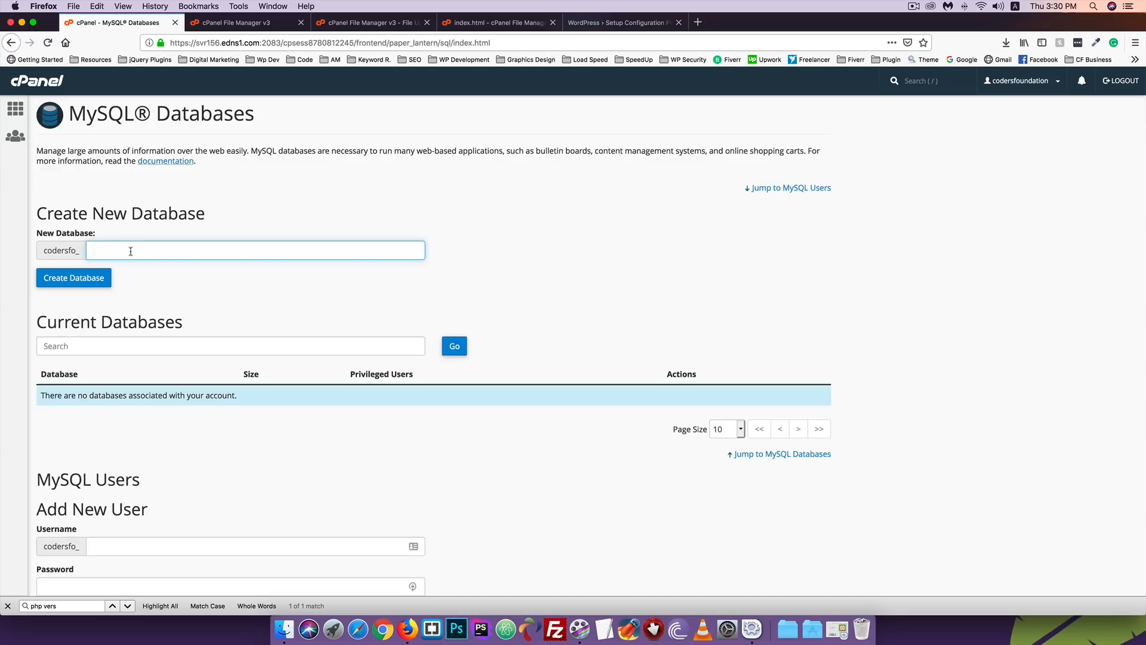
{"action": "type", "text": "t"}
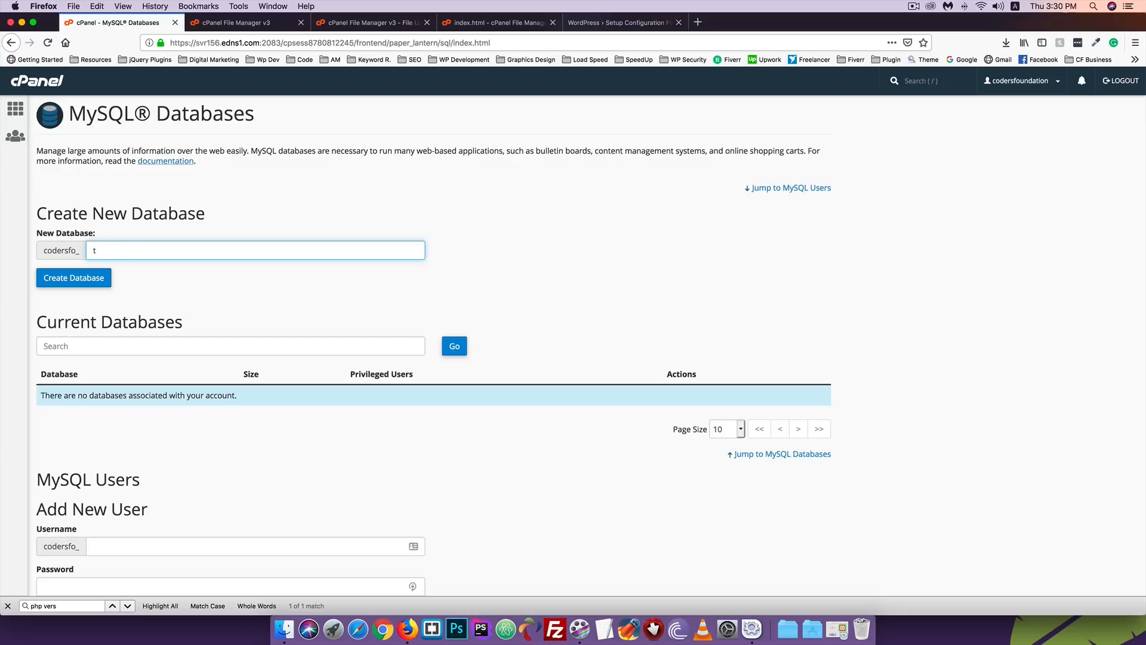
{"action": "type", "text": "est"}
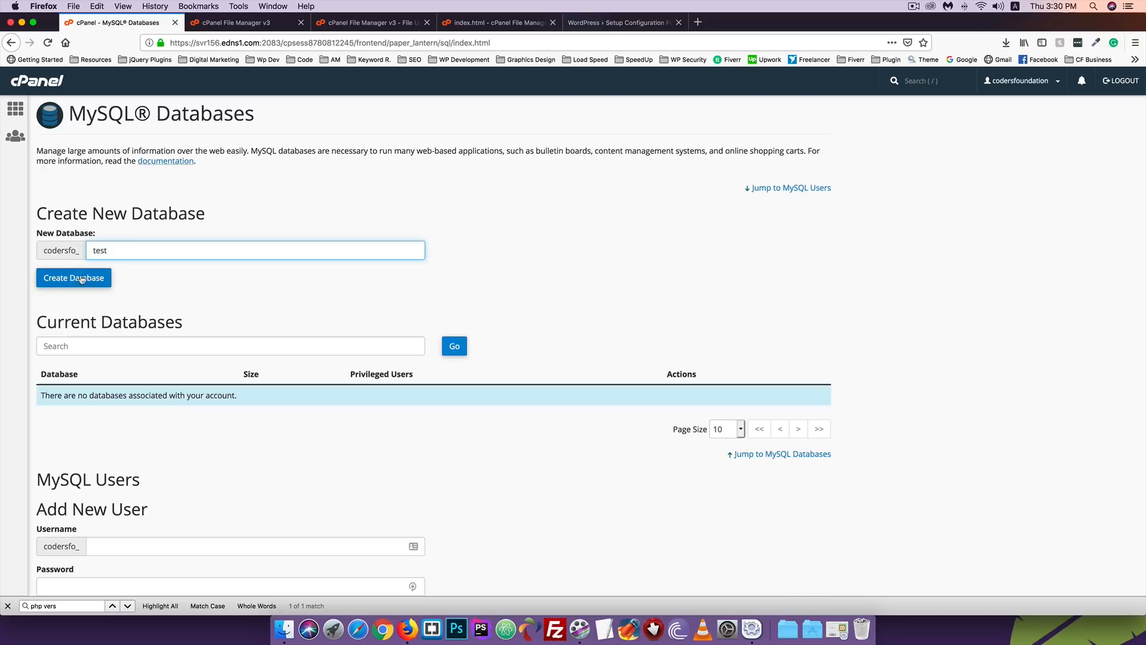
{"action": "left_click", "coordinate": [73, 278]}
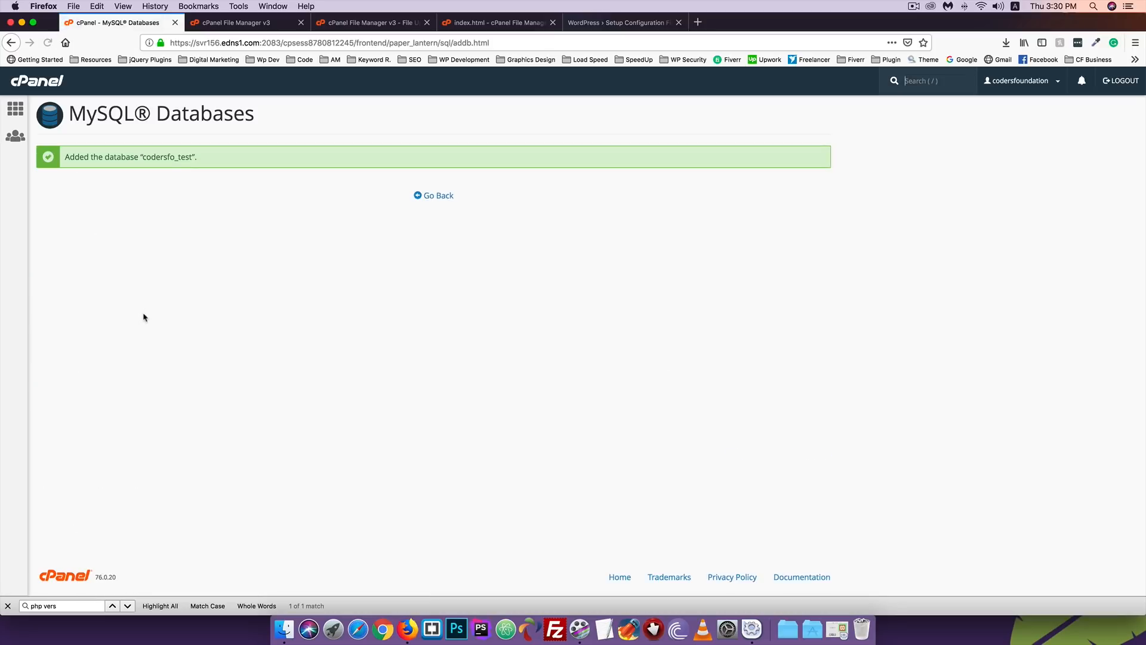
Select the new database name codersfo_test and bring up note.txt in TextEdit.
{"action": "double_click", "coordinate": [167, 156]}
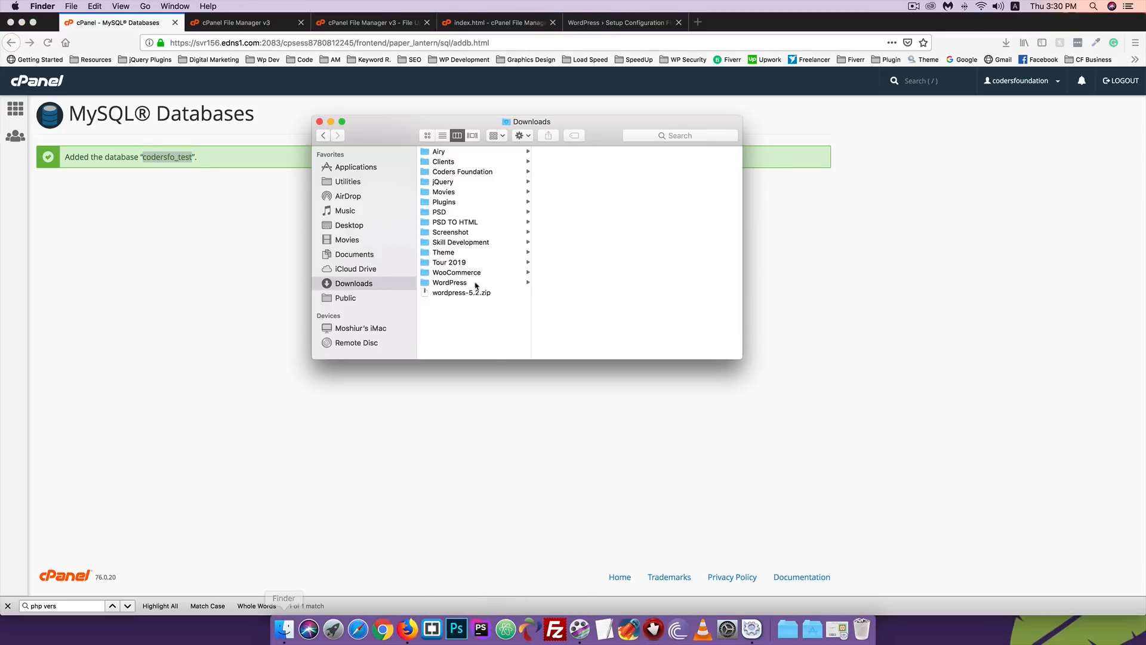
{"action": "mouse_move", "coordinate": [345, 234]}
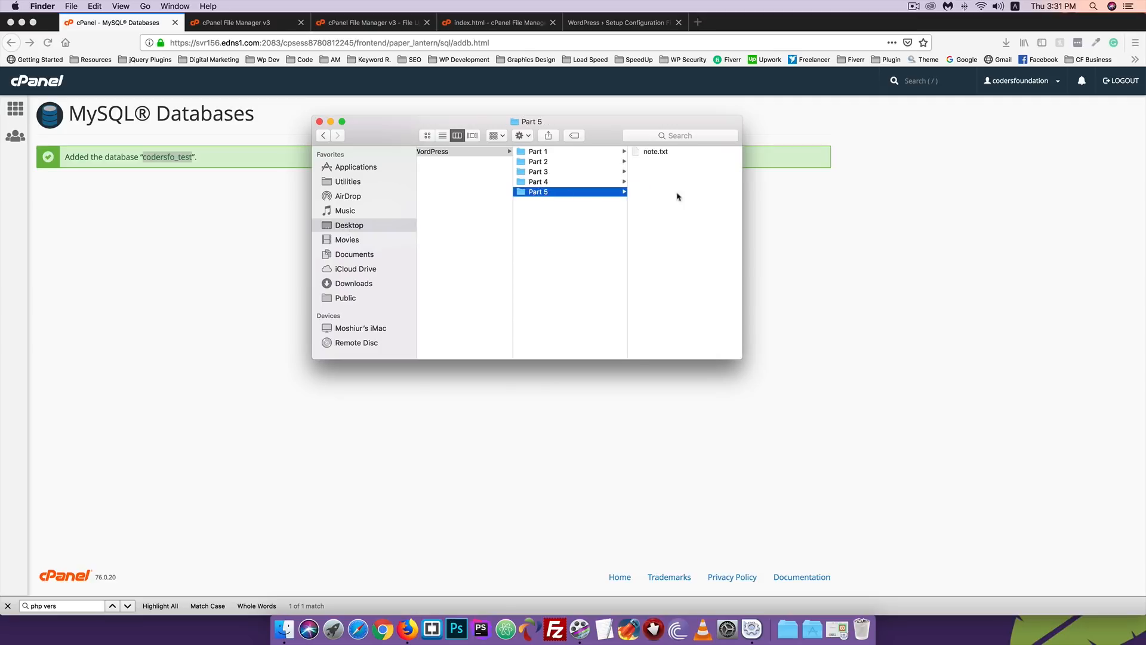
{"action": "double_click", "coordinate": [656, 151]}
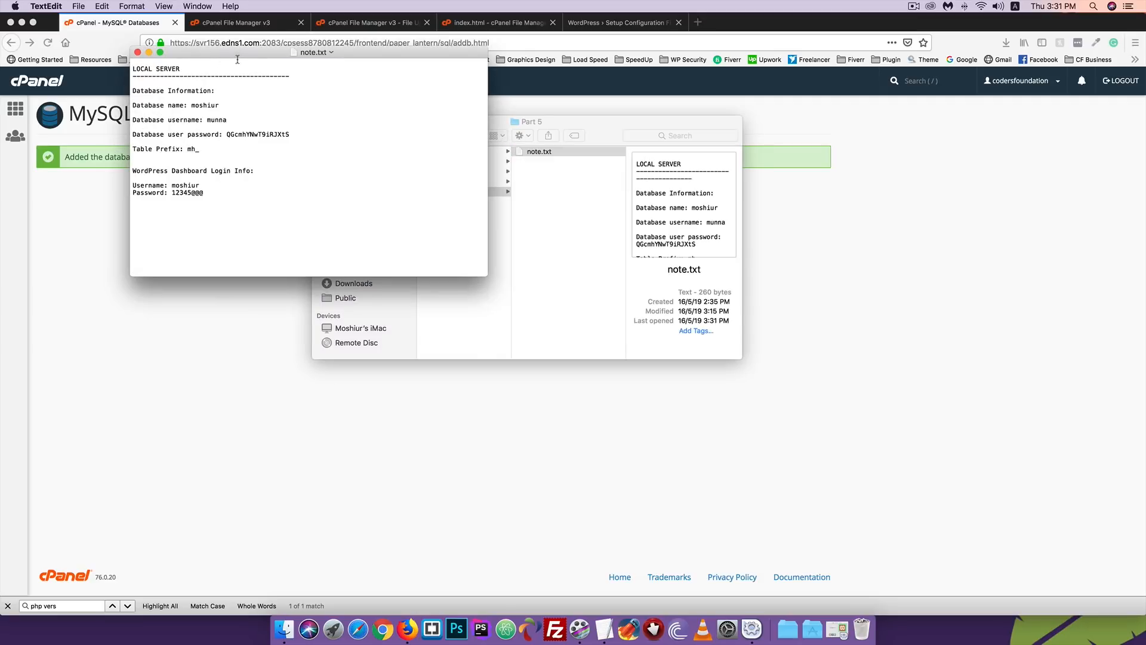
{"action": "left_click_drag", "start_coordinate": [307, 52], "coordinate": [473, 108]}
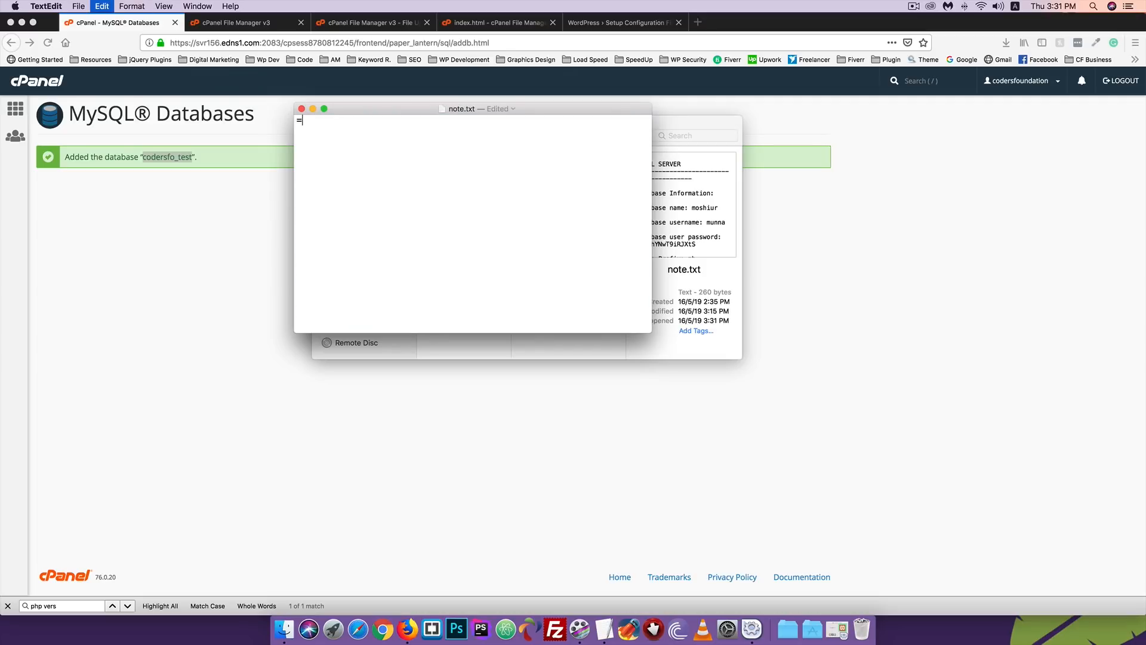
{"action": "left_click", "coordinate": [323, 109]}
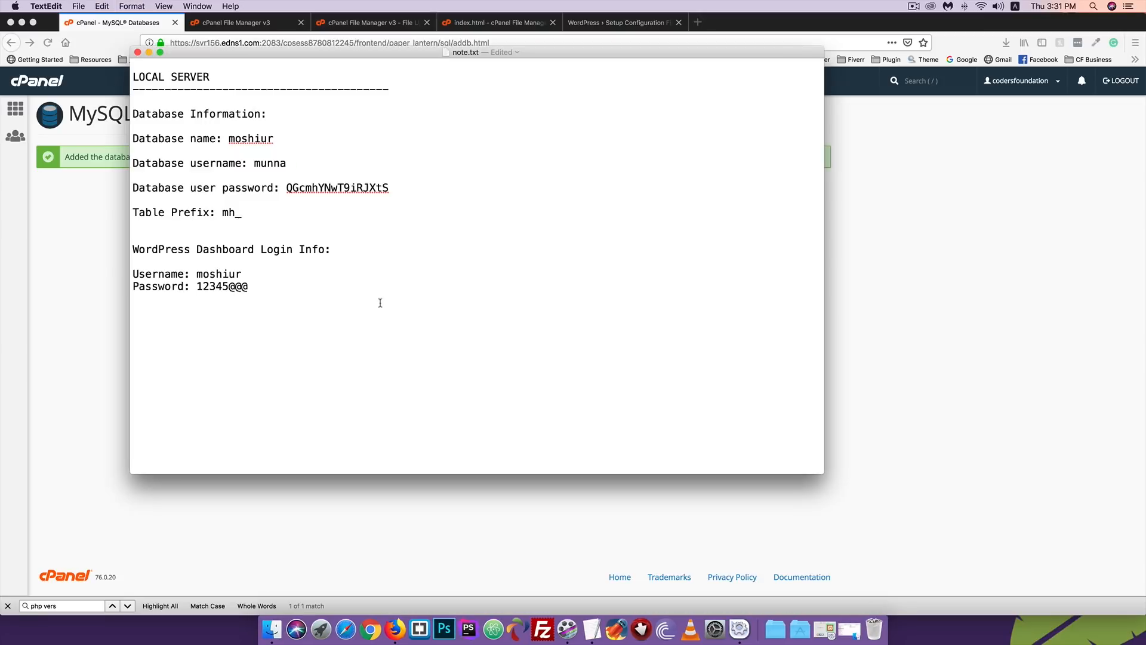
Add a LIVE SERVER section with 'Database Information:' and 'Database name: codersfo_test'.
{"action": "left_click", "coordinate": [132, 310]}
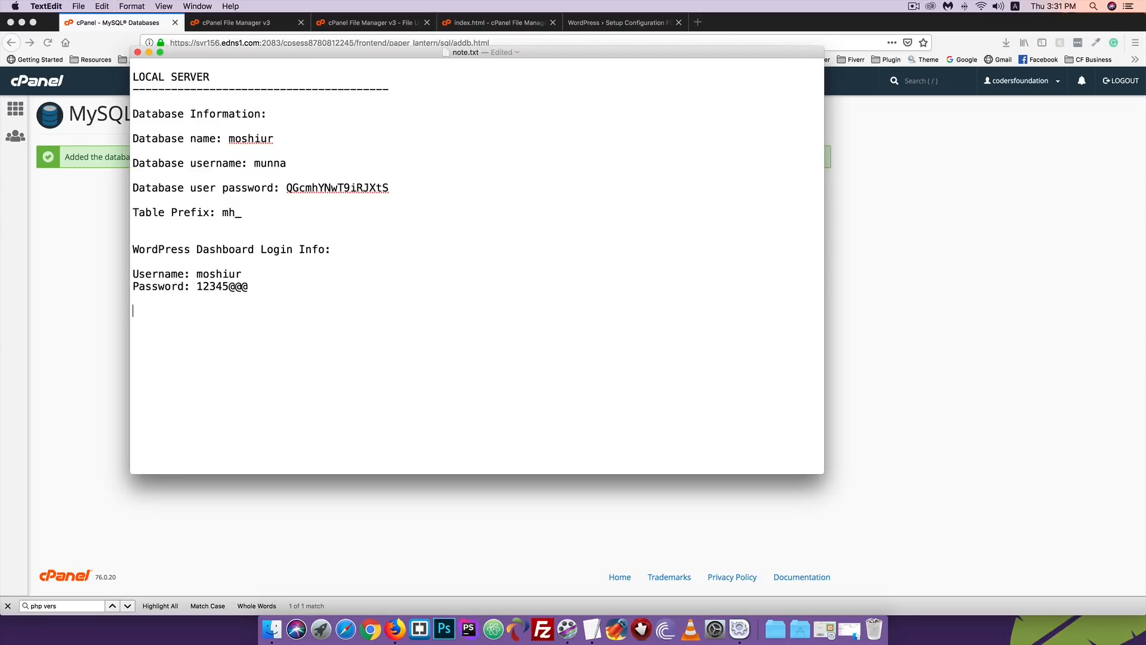
{"action": "type", "text": "LIVE"}
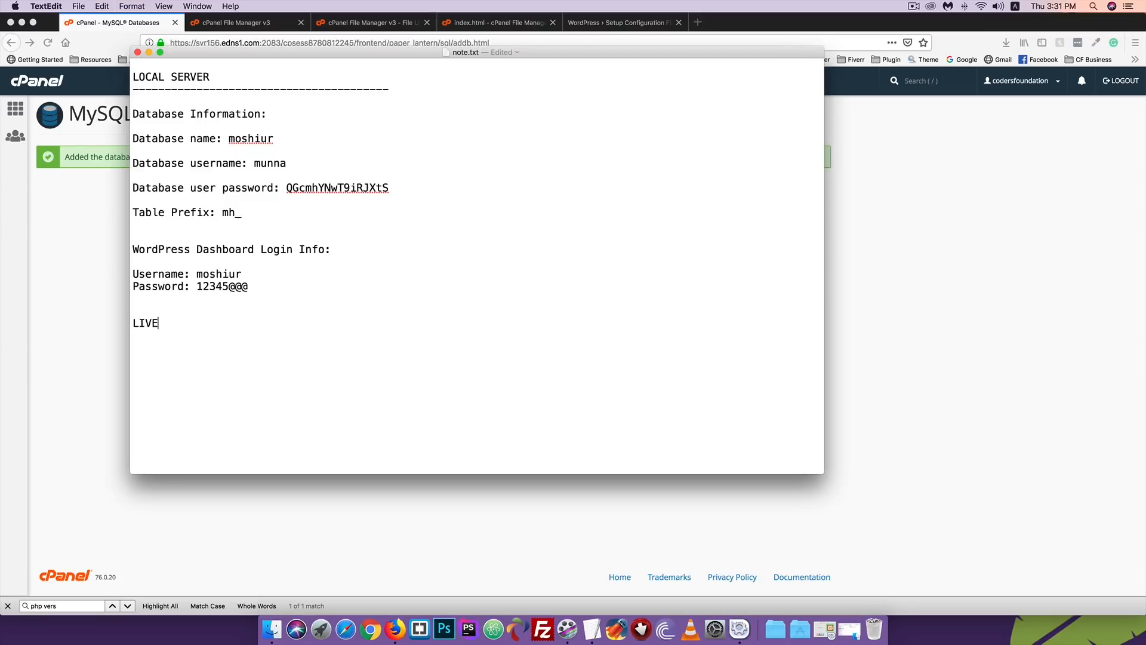
{"action": "type", "text": "SERVER"}
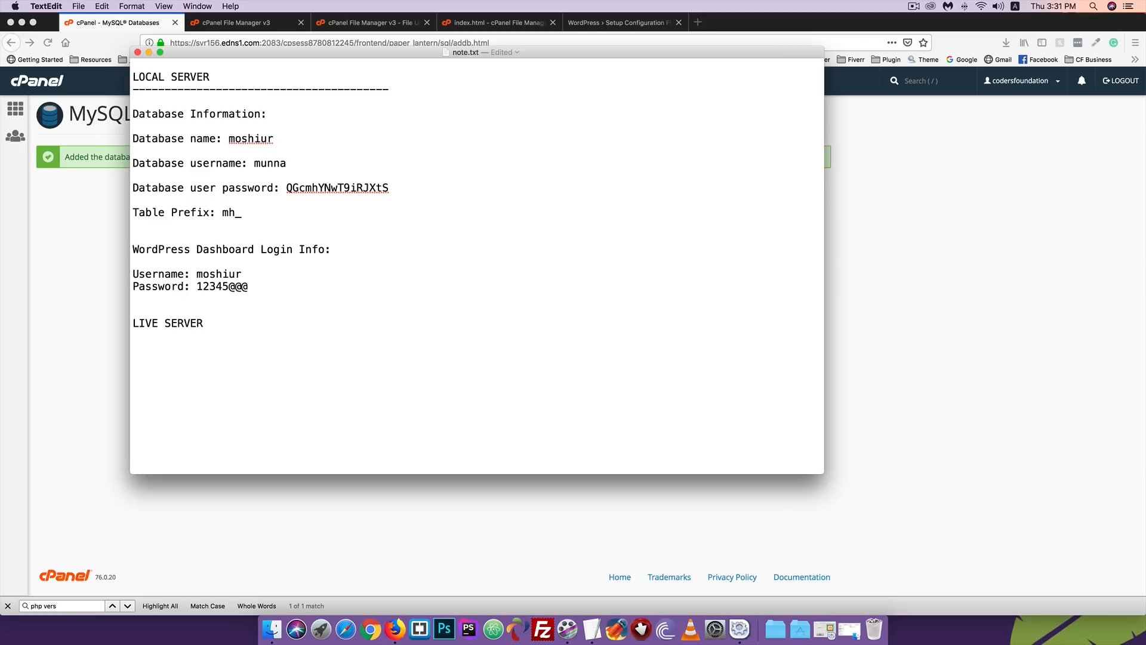
{"action": "type", "text": "--------------------------------------"}
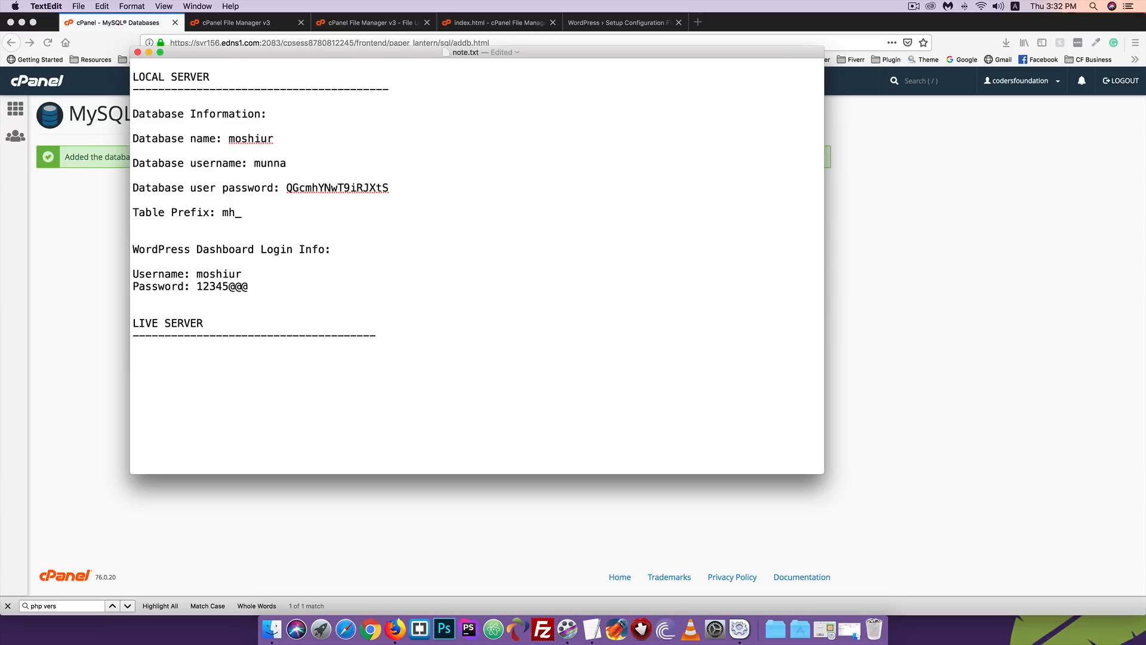
{"action": "left_click", "coordinate": [133, 358]}
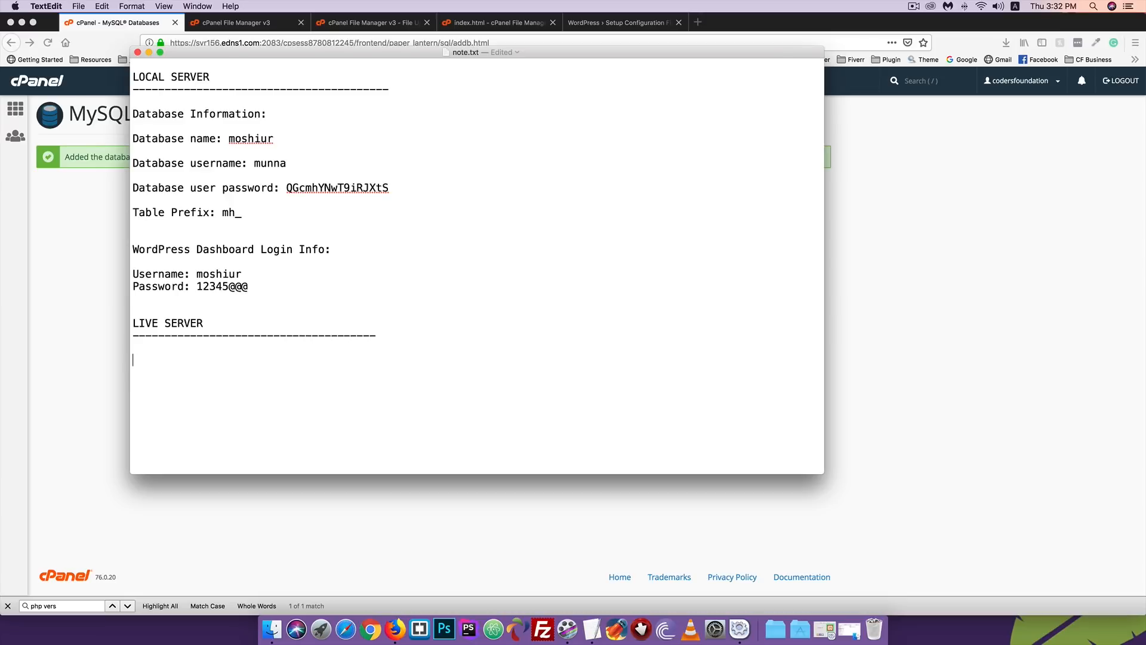
{"action": "type", "text": "Database"}
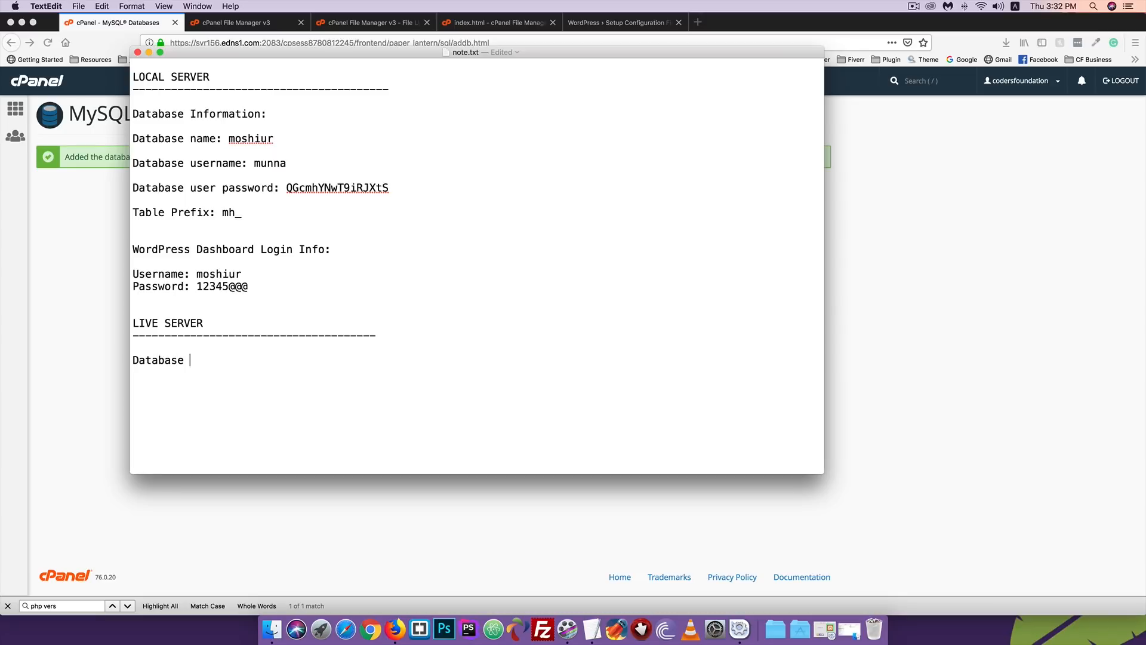
{"action": "type", "text": "Infor"}
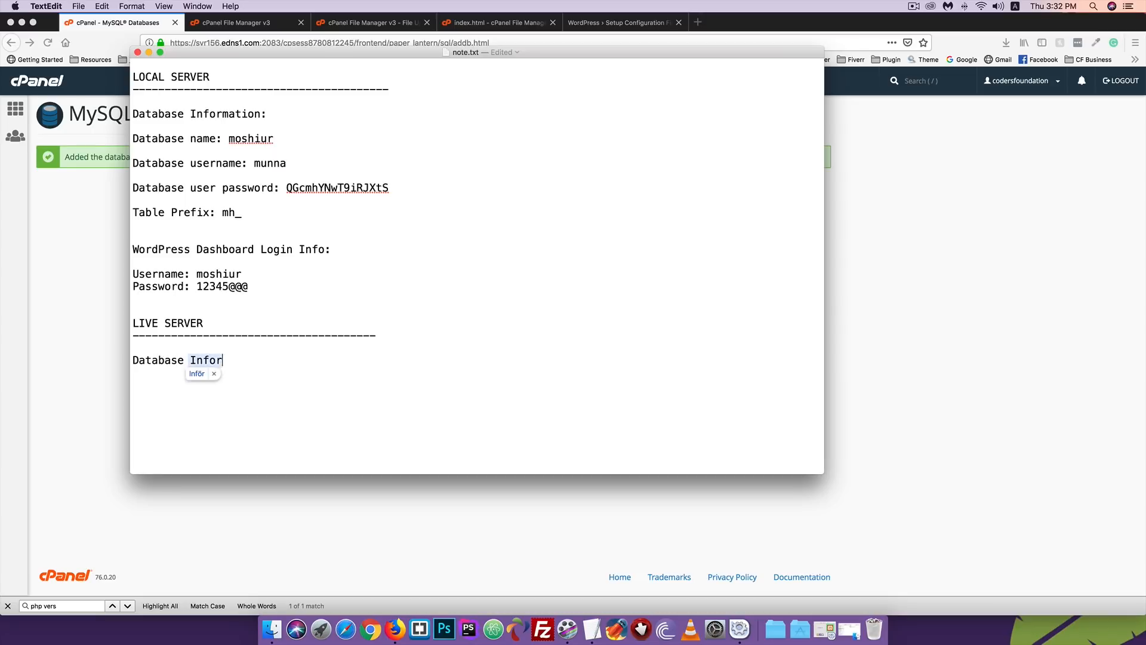
{"action": "type", "text": "mation:"}
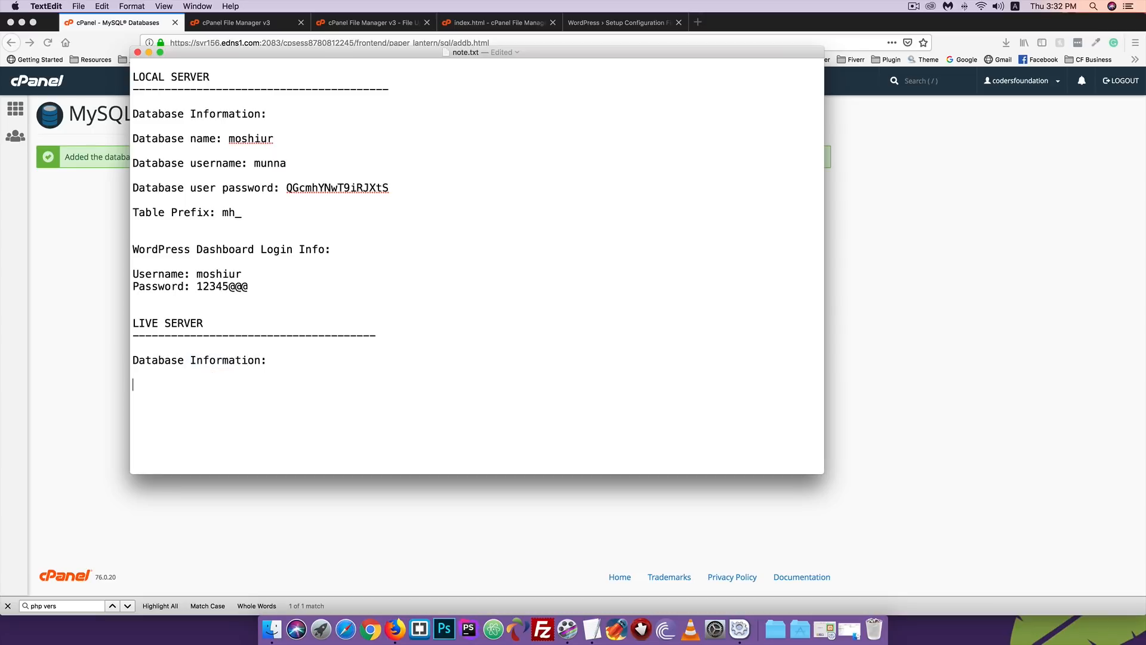
{"action": "type", "text": "Databse"}
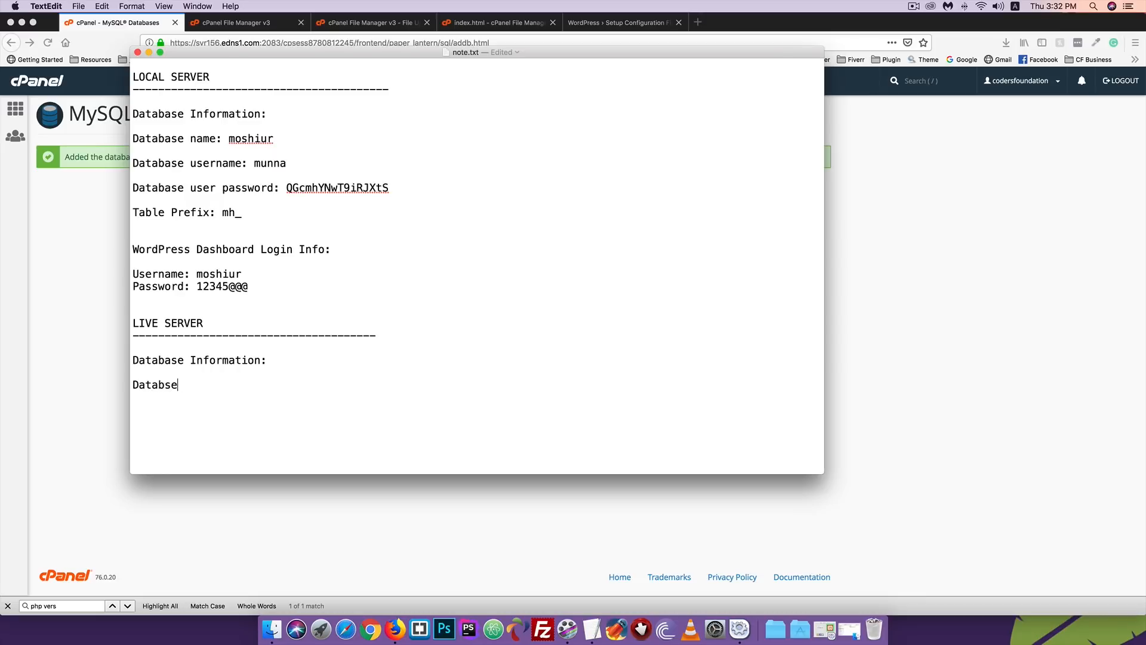
{"action": "type", "text": "nae"}
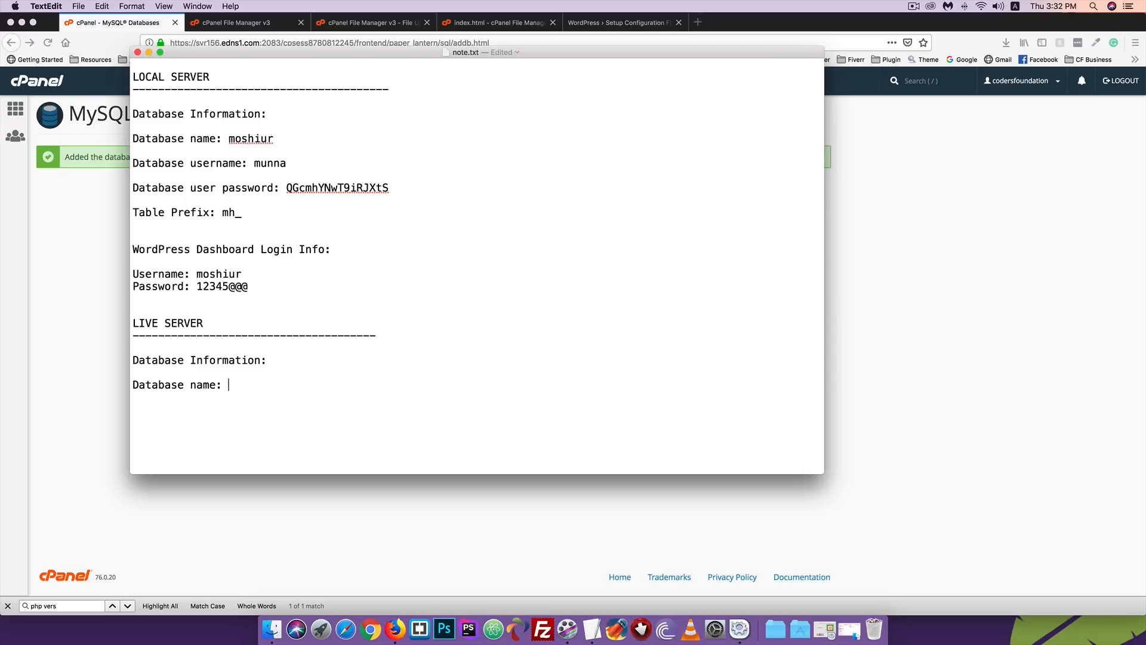
{"action": "type", "text": "codersfo_test"}
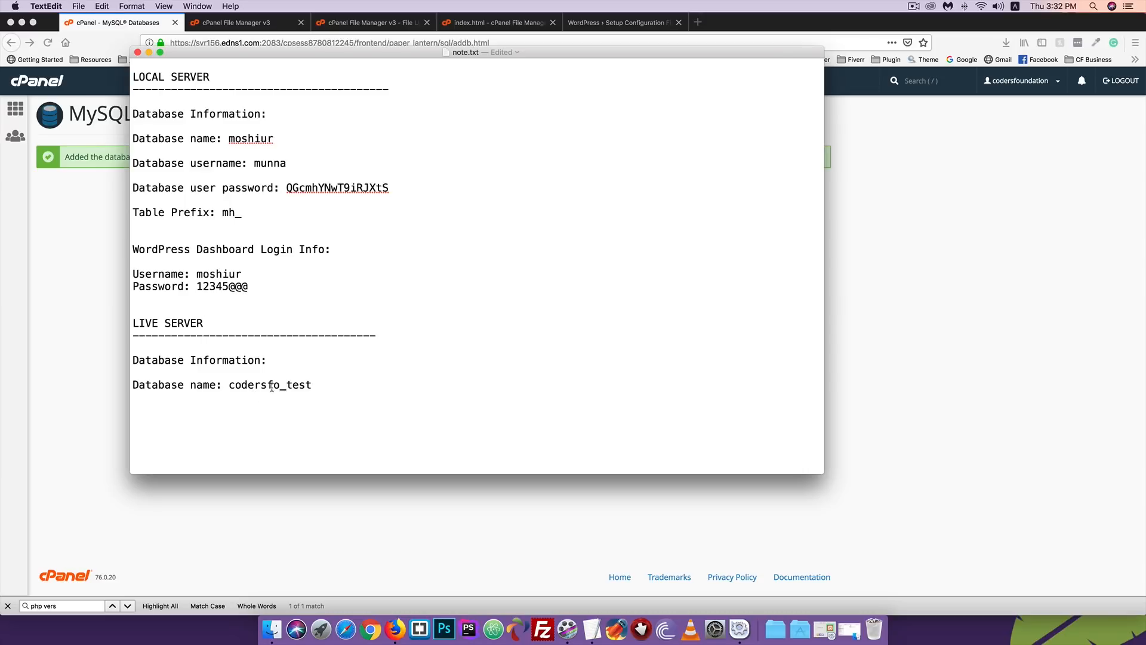
{"action": "key", "text": "Return"}
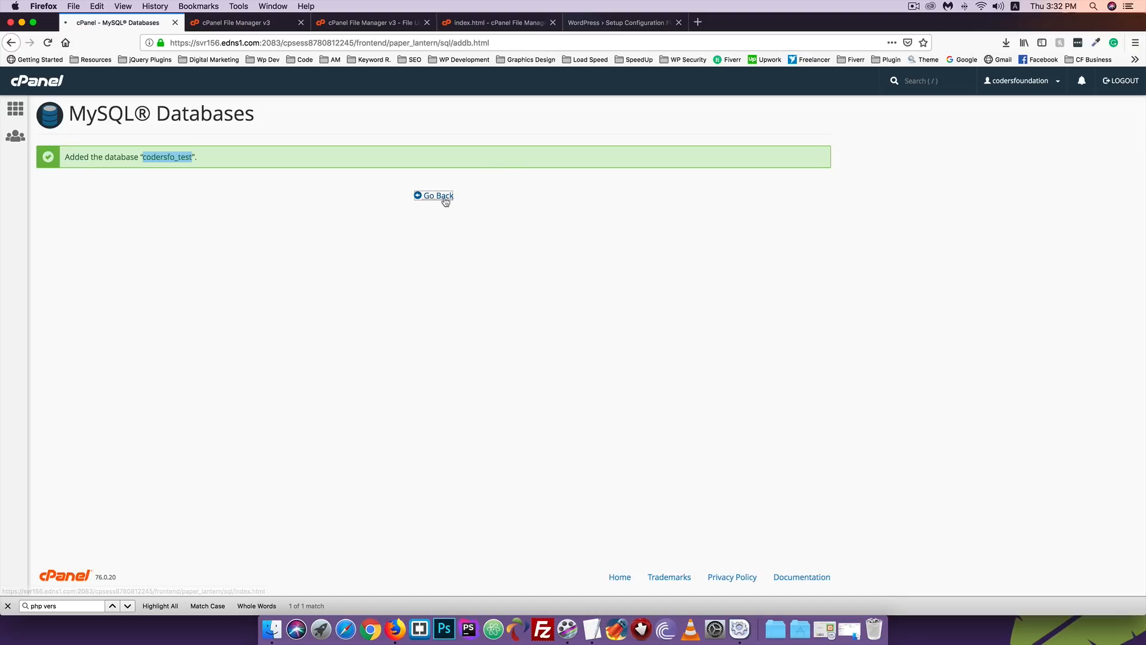
Back on the MySQL page, enter moshiur as the new MySQL user's name.
{"action": "left_click", "coordinate": [432, 195]}
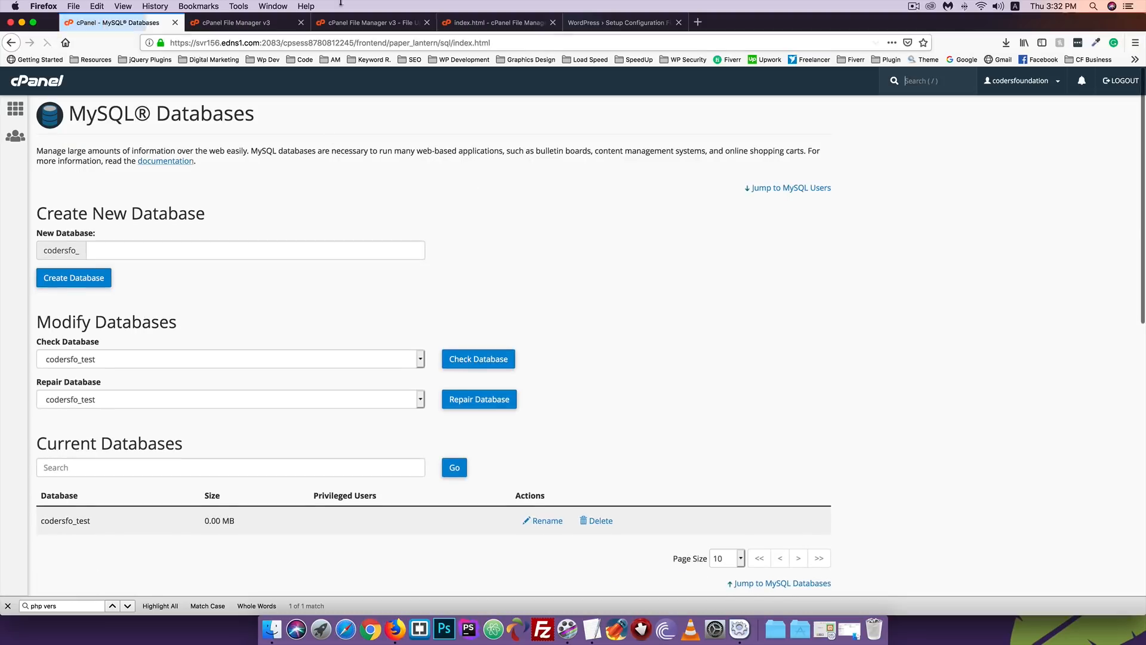
{"action": "scroll", "scroll_direction": "down", "scroll_amount": 3}
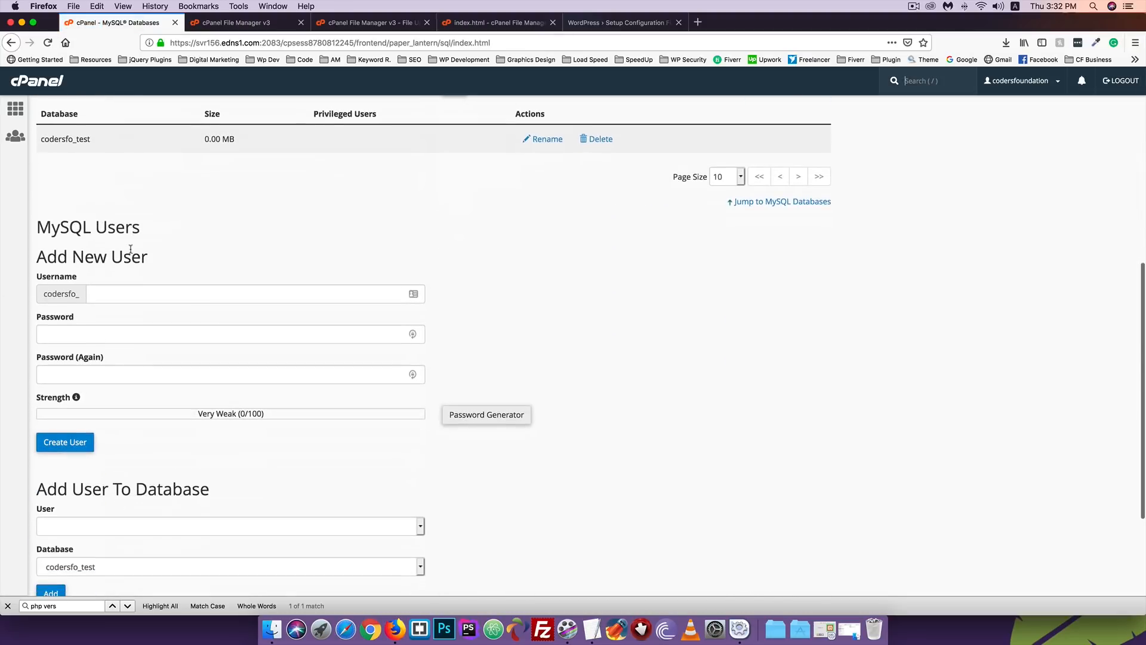
{"action": "scroll", "scroll_direction": "down", "scroll_amount": 3}
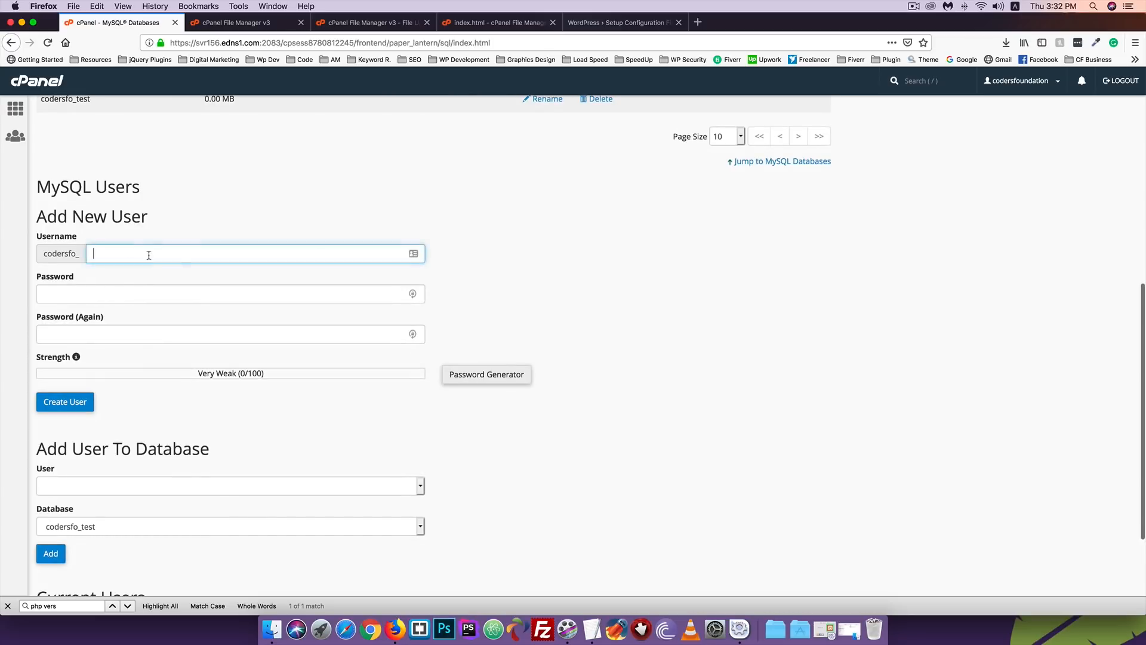
{"action": "type", "text": "moshiur"}
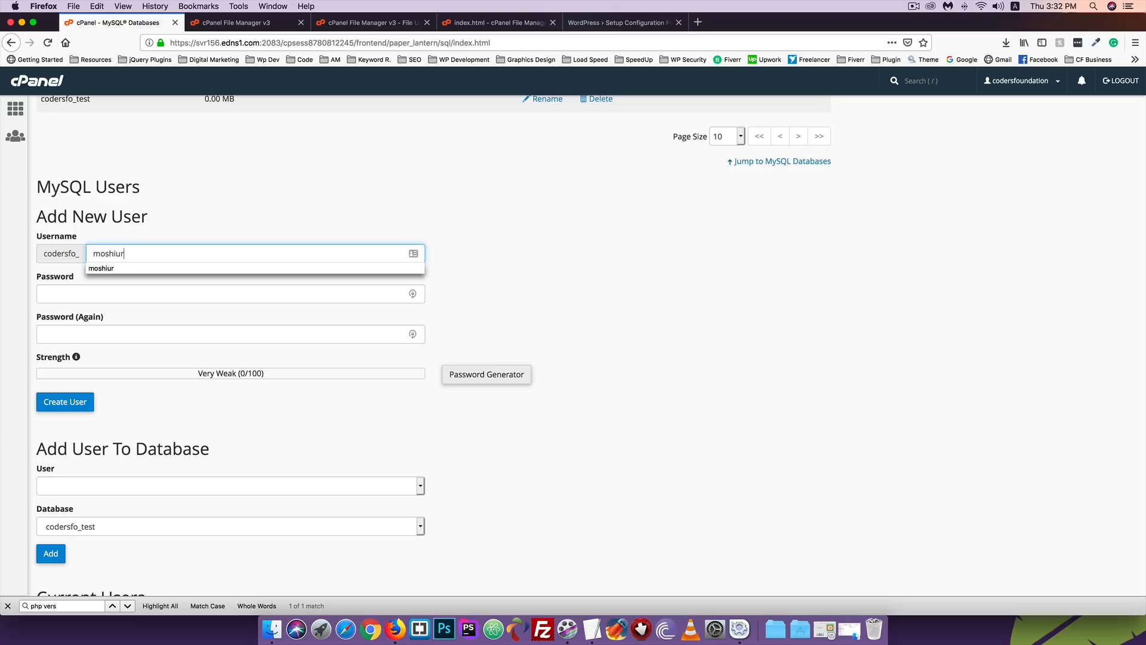
{"action": "left_click", "coordinate": [103, 291]}
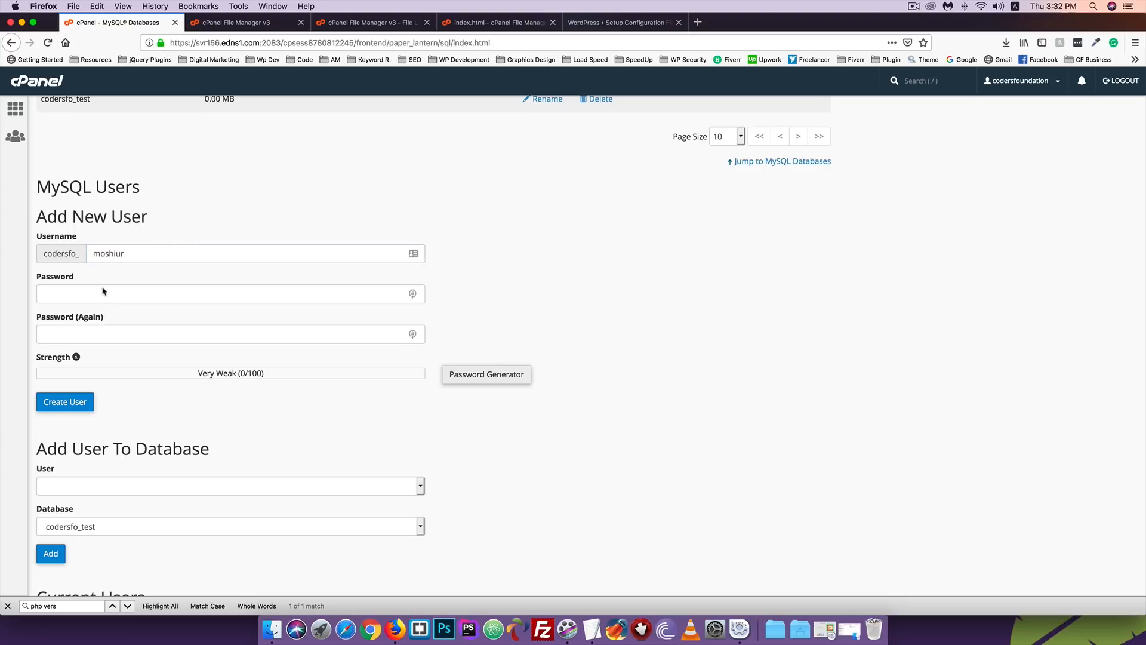
Generate a strong password, apply it to both fields, and begin noting it in TextEdit.
{"action": "left_click", "coordinate": [486, 374]}
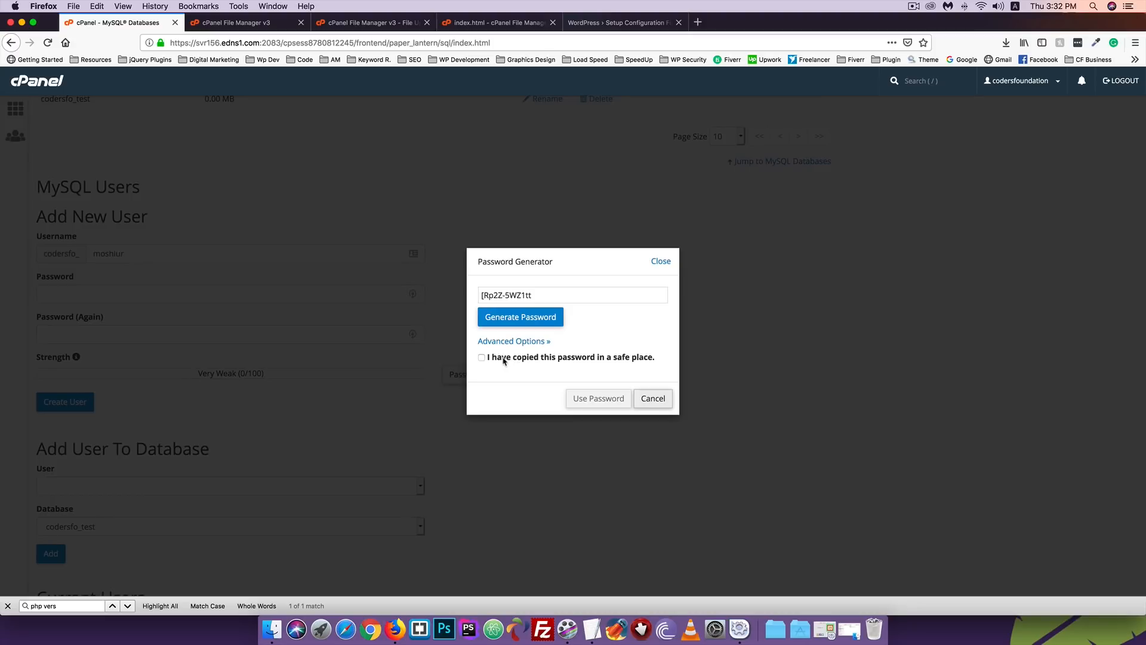
{"action": "left_click", "coordinate": [481, 357]}
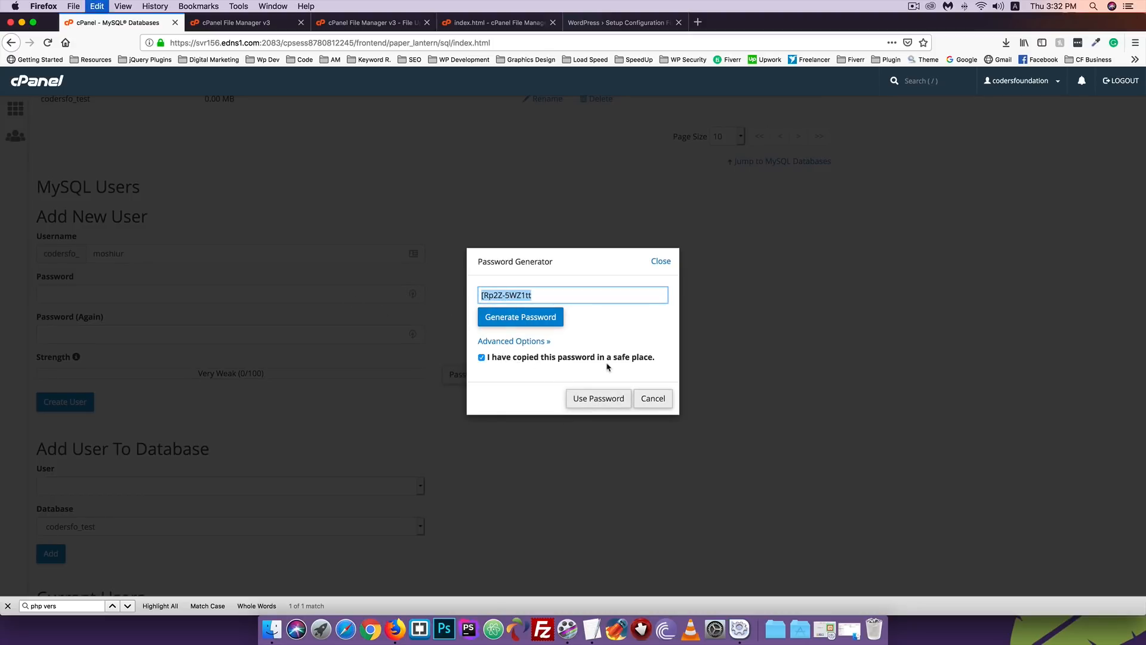
{"action": "left_click", "coordinate": [598, 399]}
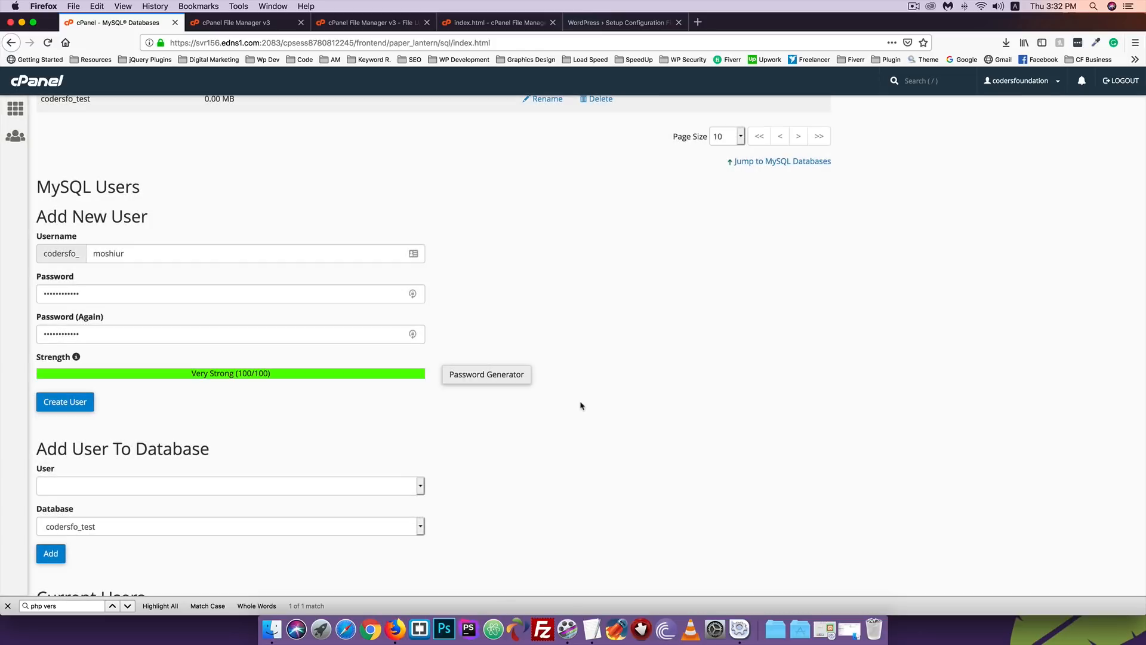
{"action": "mouse_move", "coordinate": [176, 379]}
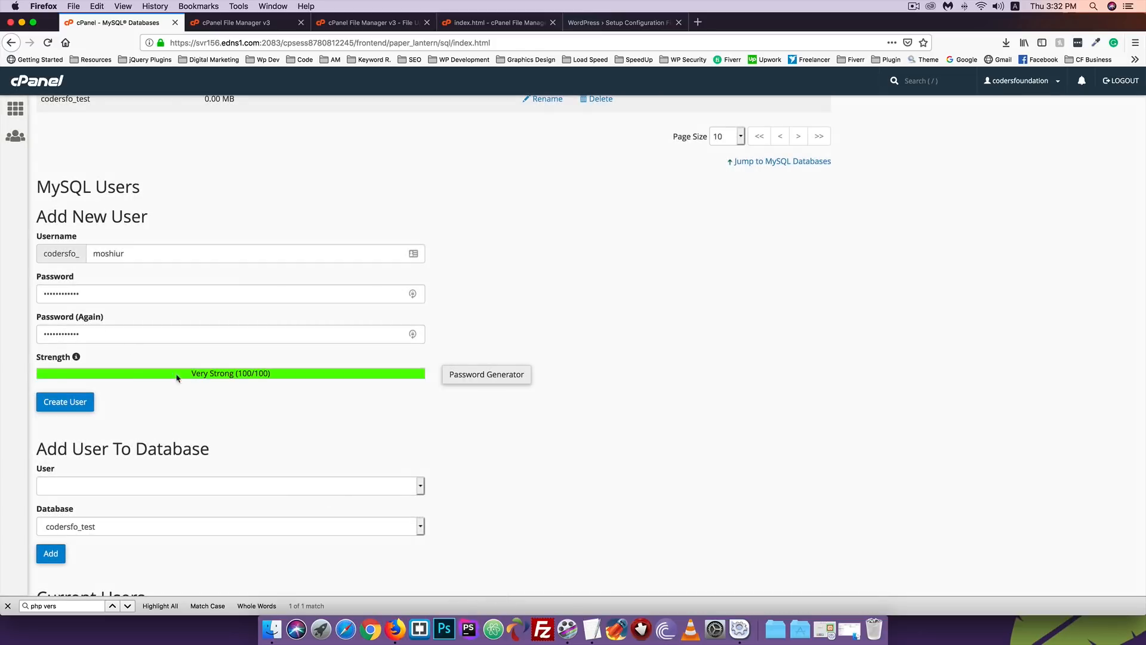
{"action": "mouse_move", "coordinate": [626, 594]}
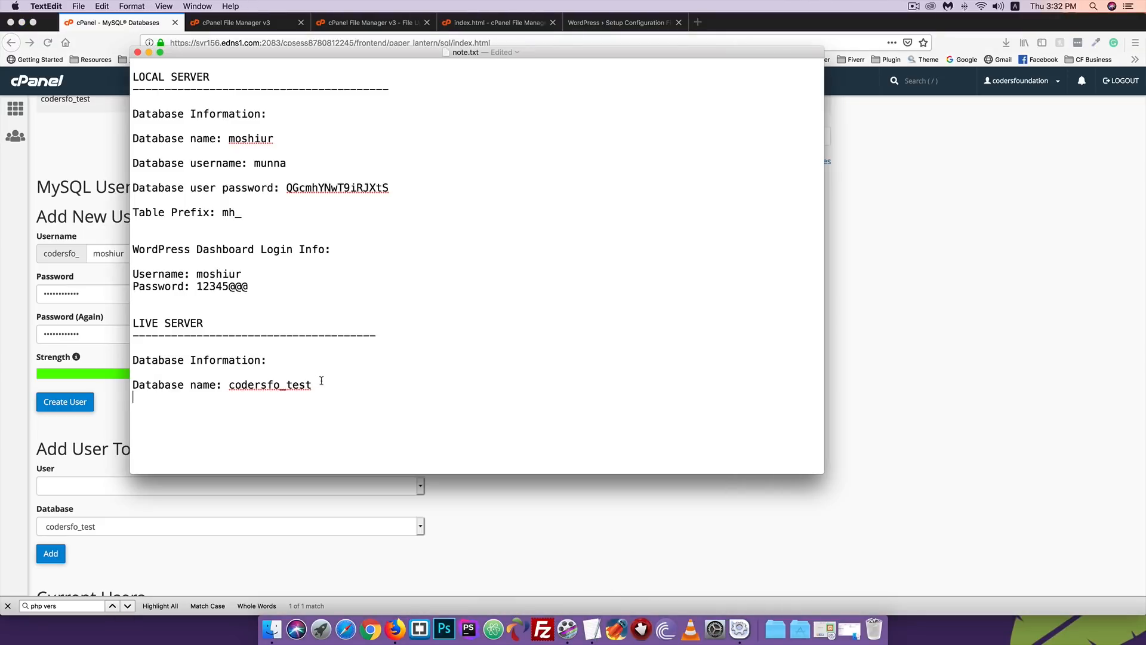
{"action": "type", "text": "D"}
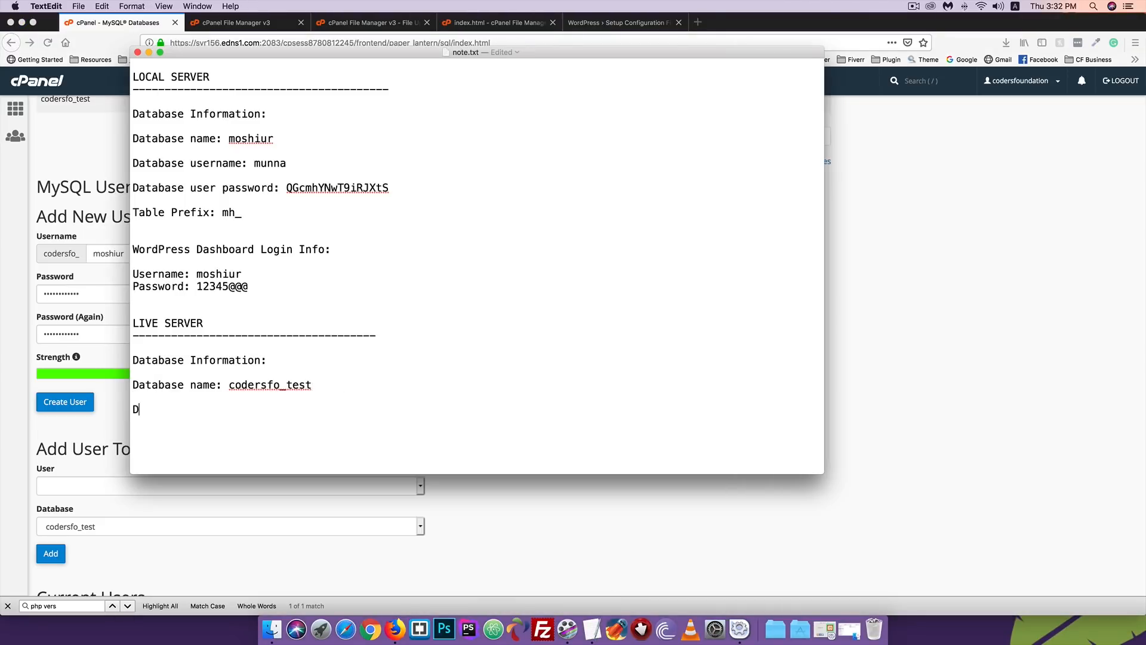
{"action": "type", "text": "at"}
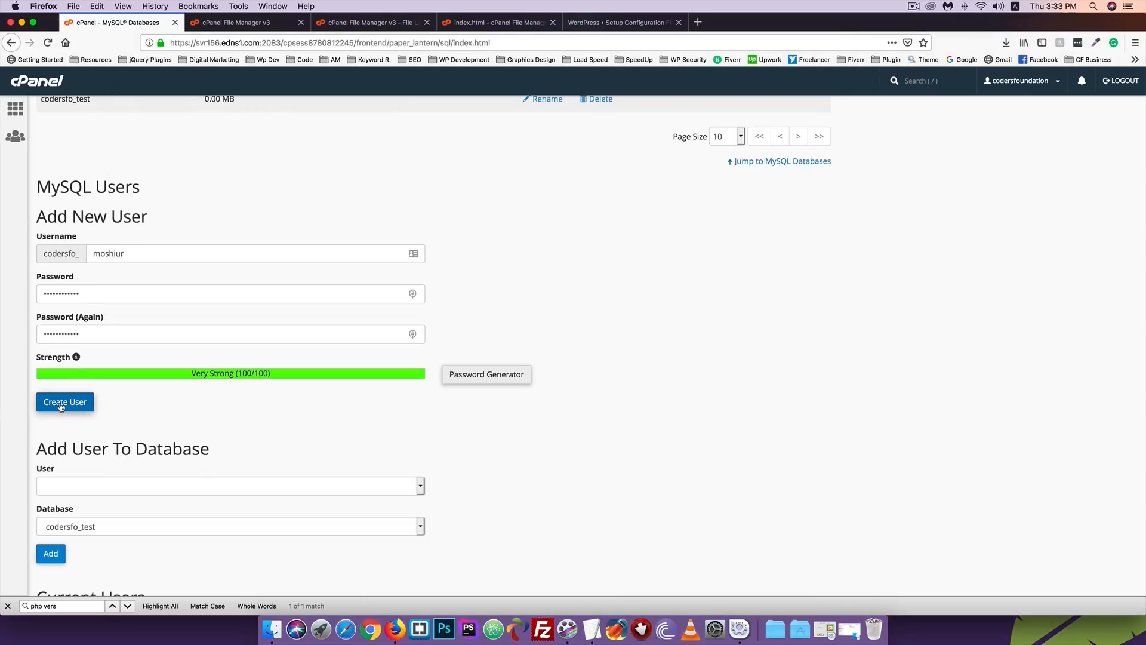
{"action": "left_click", "coordinate": [65, 402]}
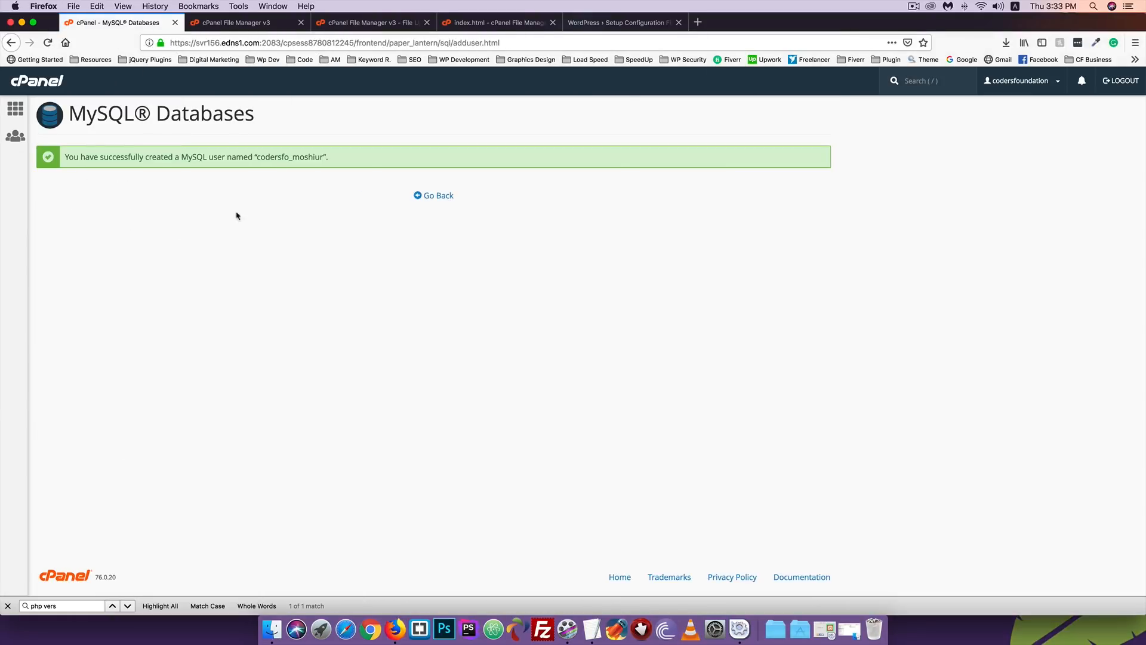
{"action": "double_click", "coordinate": [282, 156]}
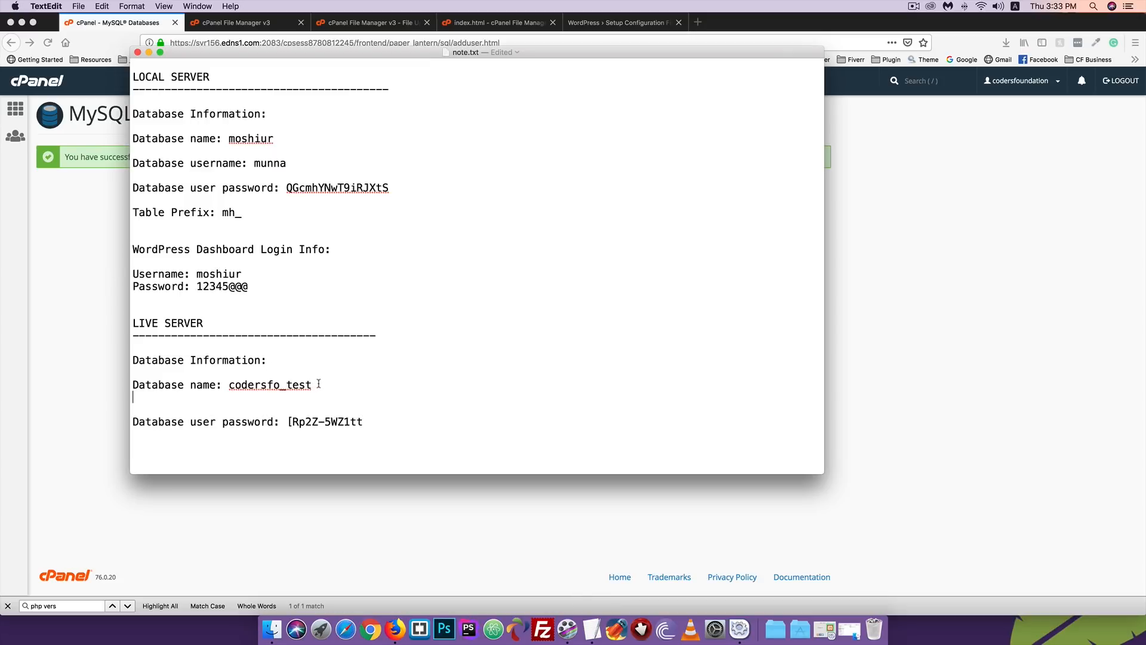
{"action": "type", "text": "Database usser"}
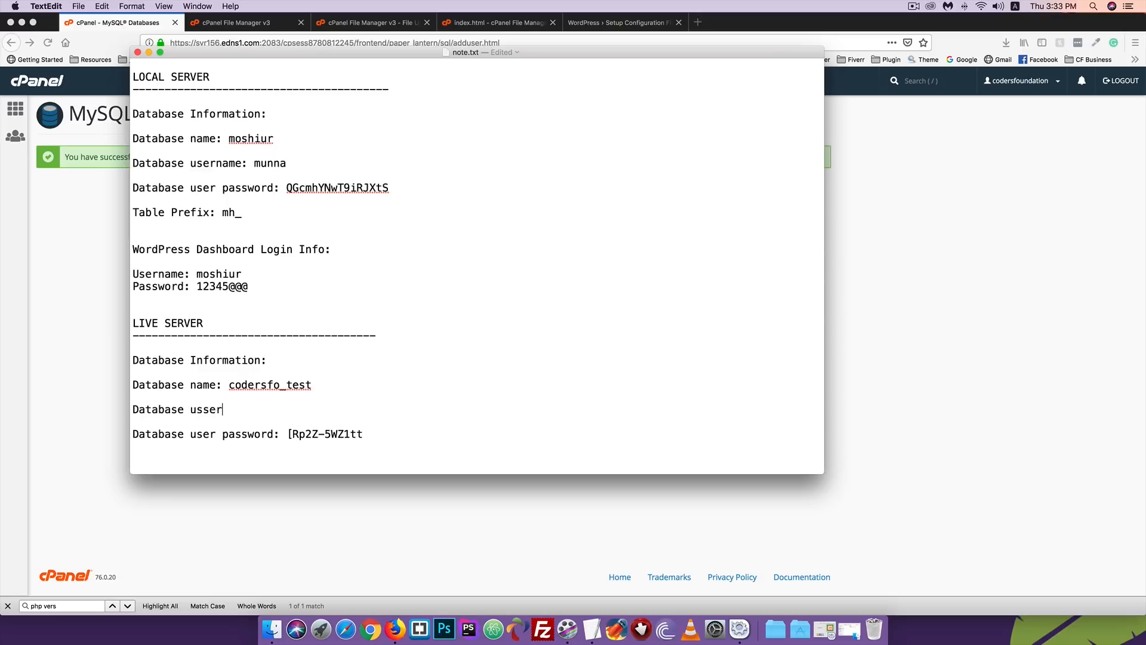
{"action": "type", "text": "a"}
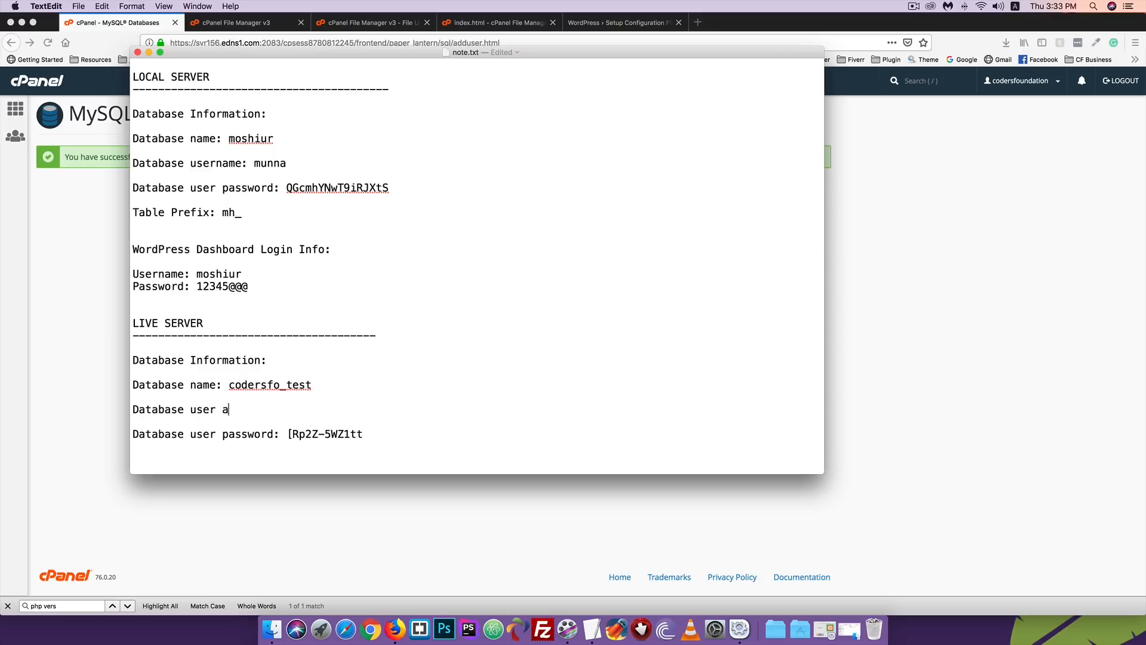
{"action": "type", "text": "name:"}
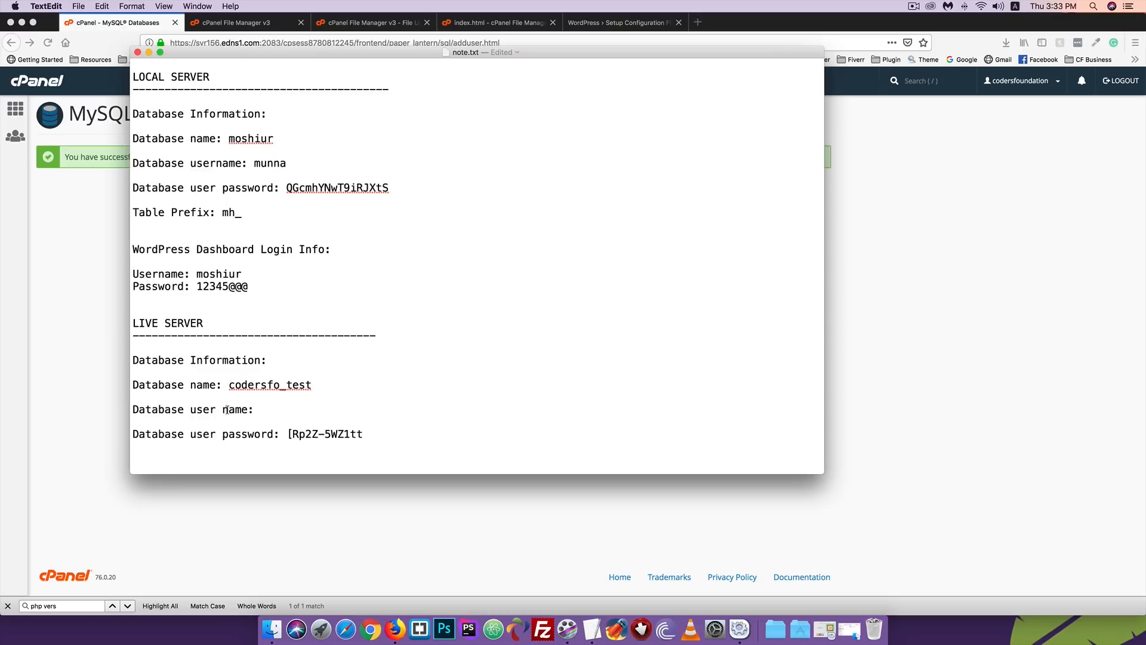
{"action": "type", "text": "codersfo_moshiur"}
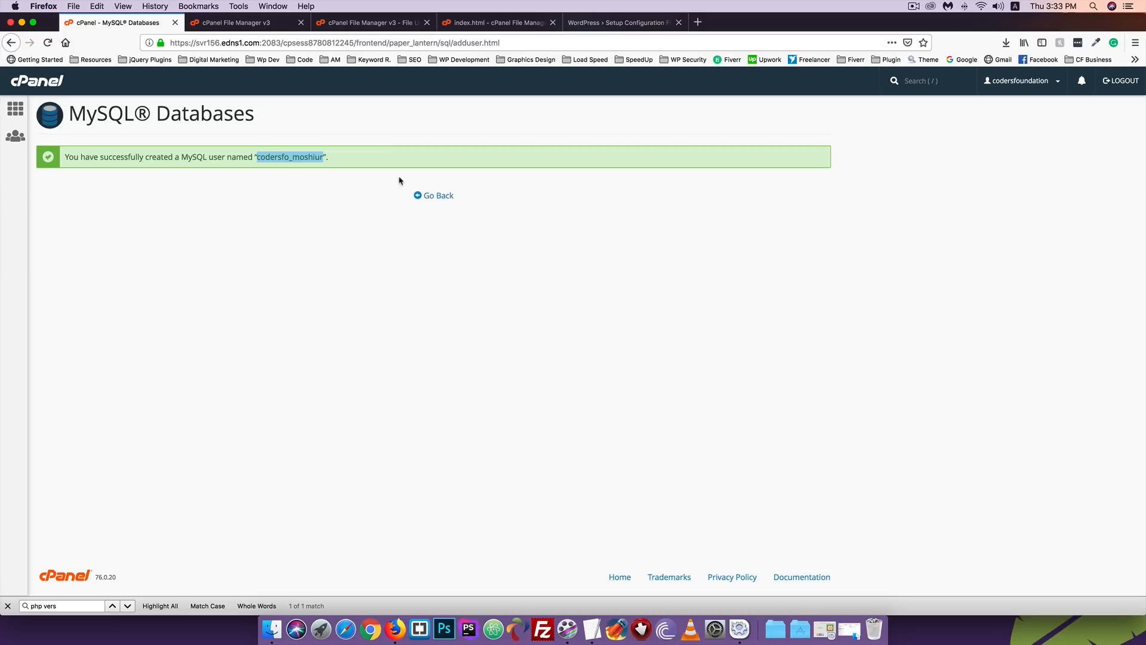
In Add User To Database, choose codersfo_moshiur as the user for the codersfo_test database.
{"action": "left_click", "coordinate": [432, 195]}
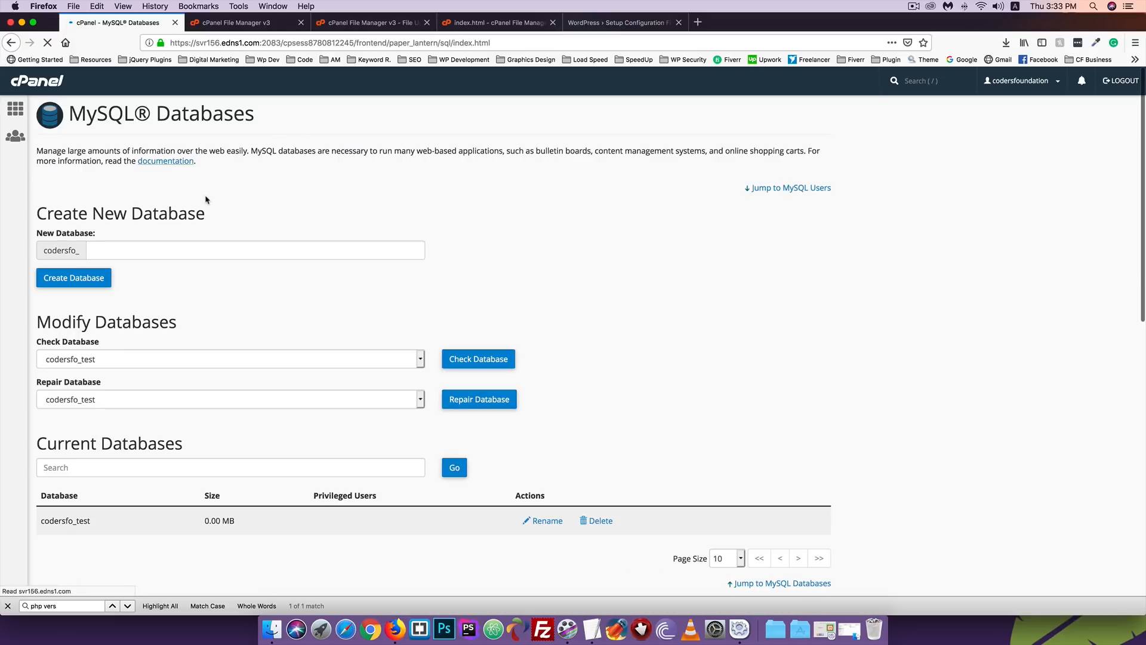
{"action": "scroll", "scroll_direction": "down", "scroll_amount": 3}
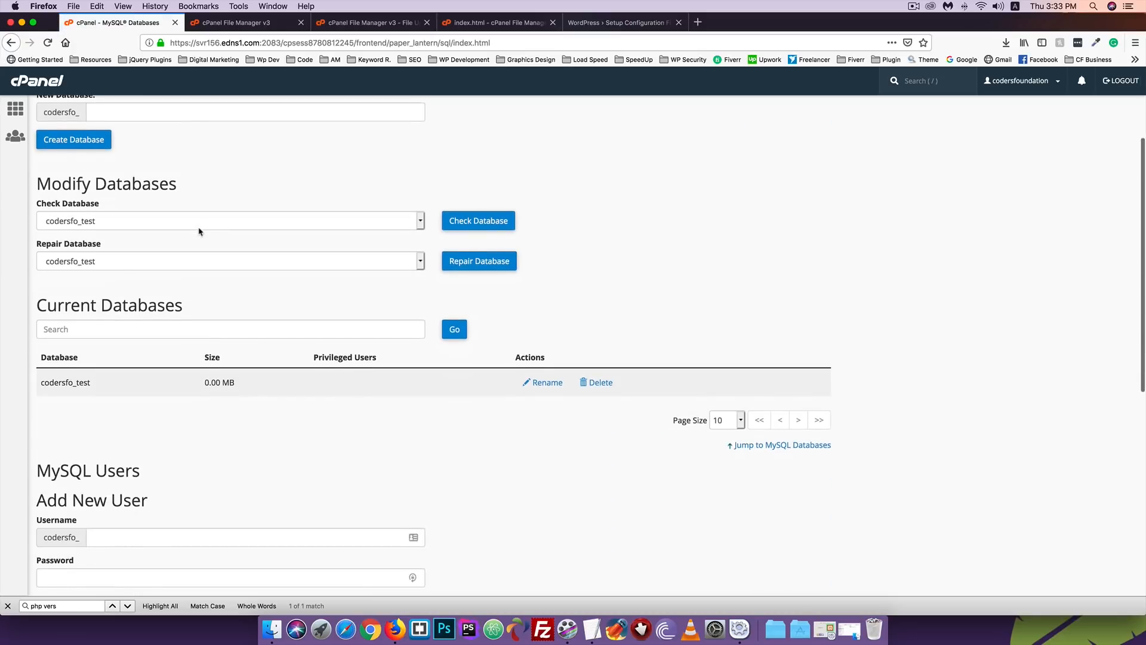
{"action": "scroll", "scroll_direction": "down", "scroll_amount": 3}
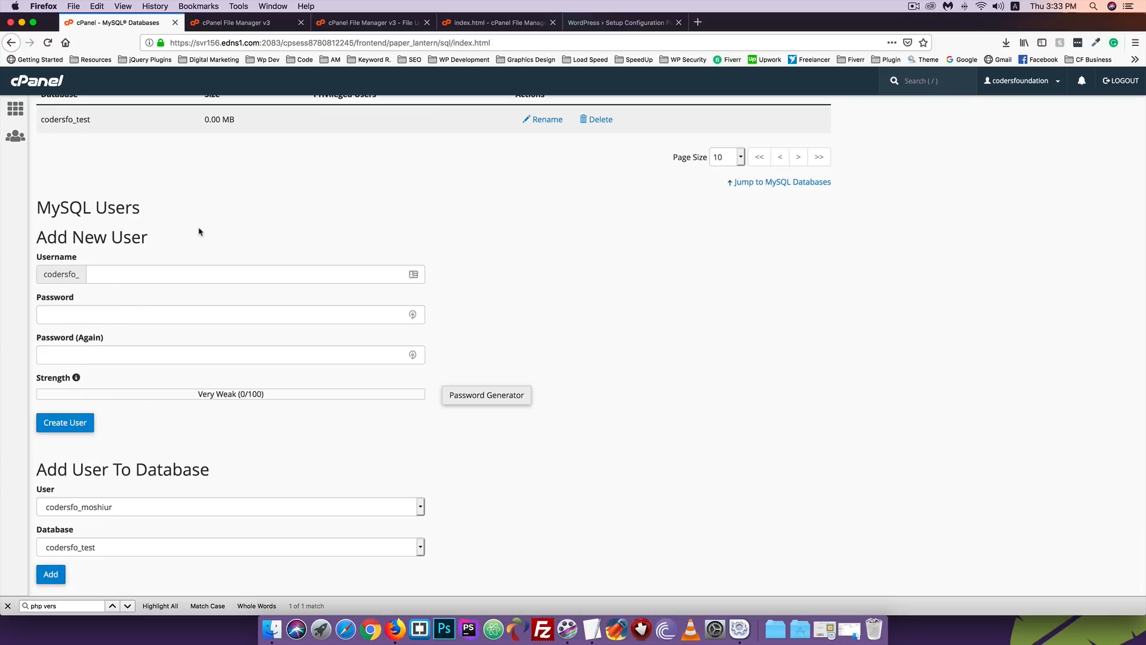
{"action": "scroll", "scroll_direction": "down", "scroll_amount": 3}
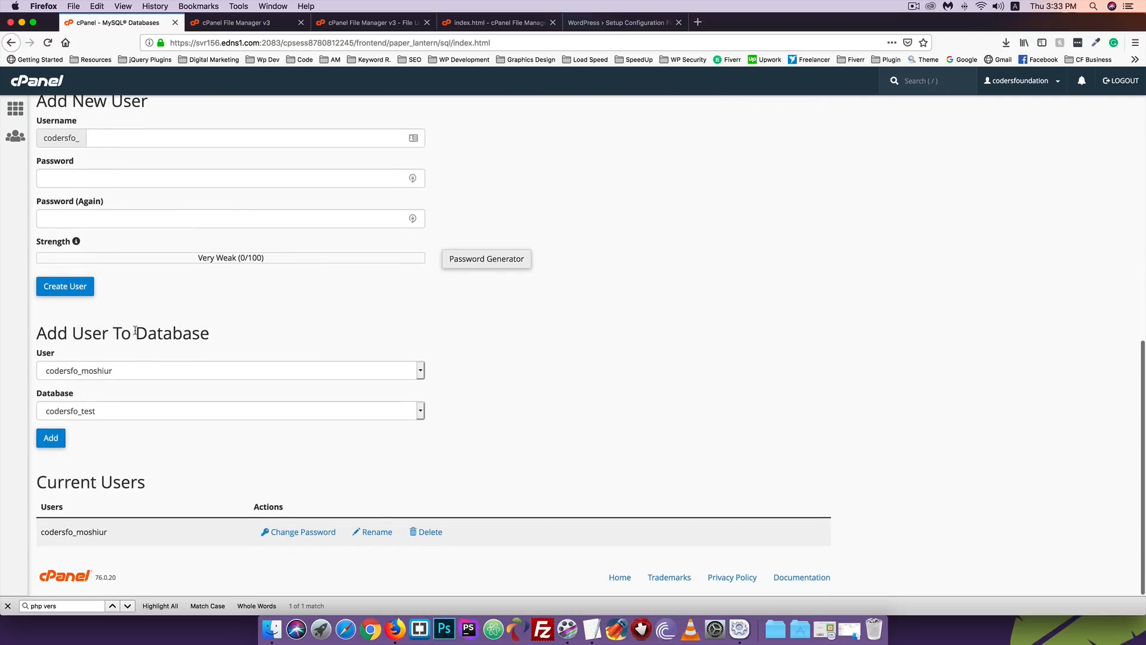
{"action": "mouse_move", "coordinate": [63, 376]}
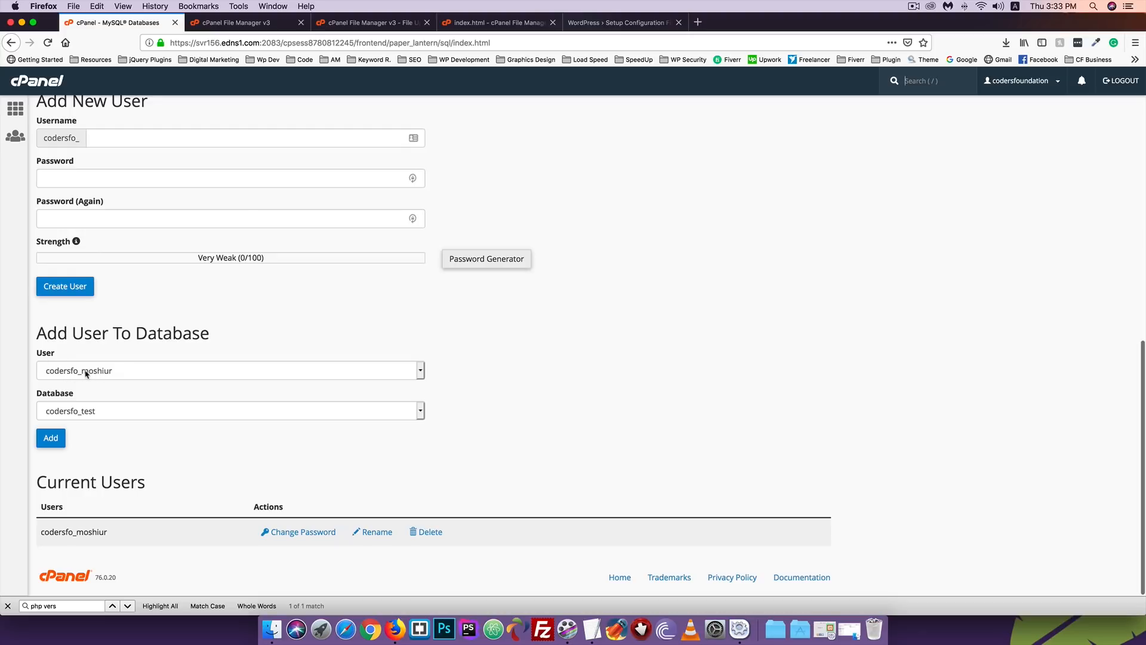
{"action": "mouse_move", "coordinate": [44, 418]}
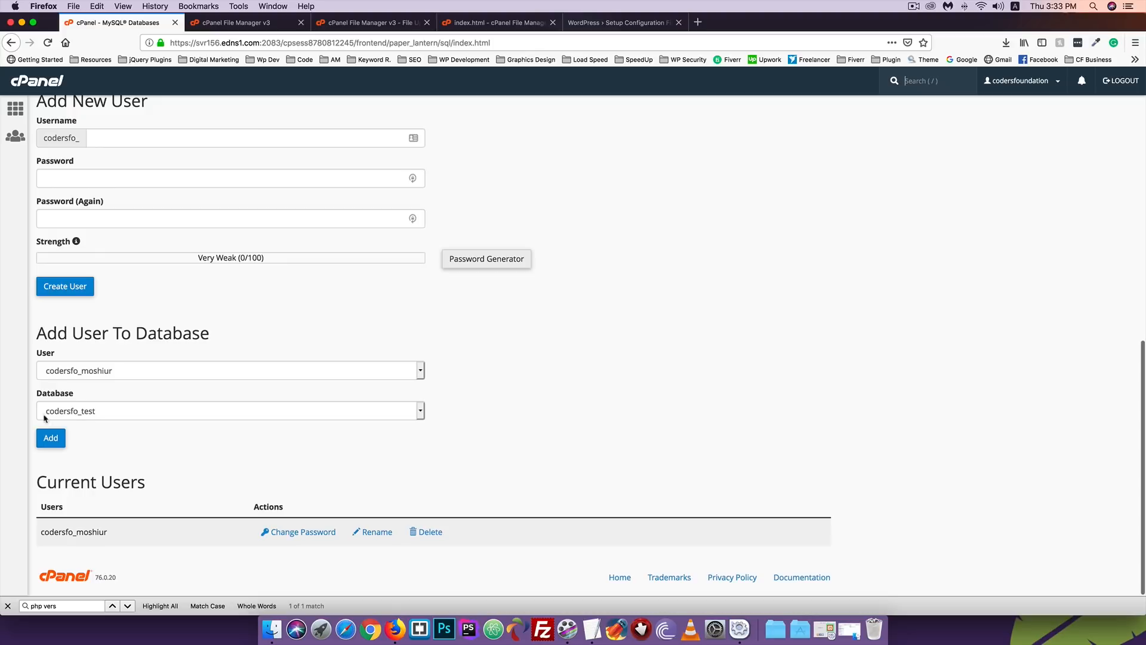
{"action": "mouse_move", "coordinate": [86, 417]}
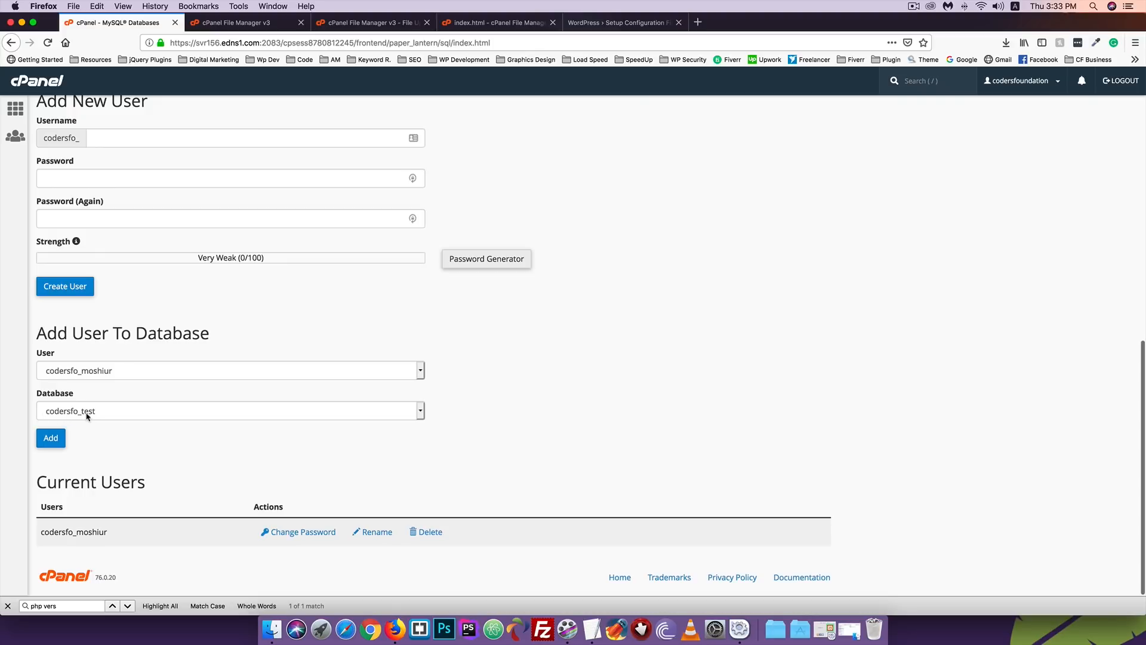
{"action": "mouse_move", "coordinate": [46, 355]}
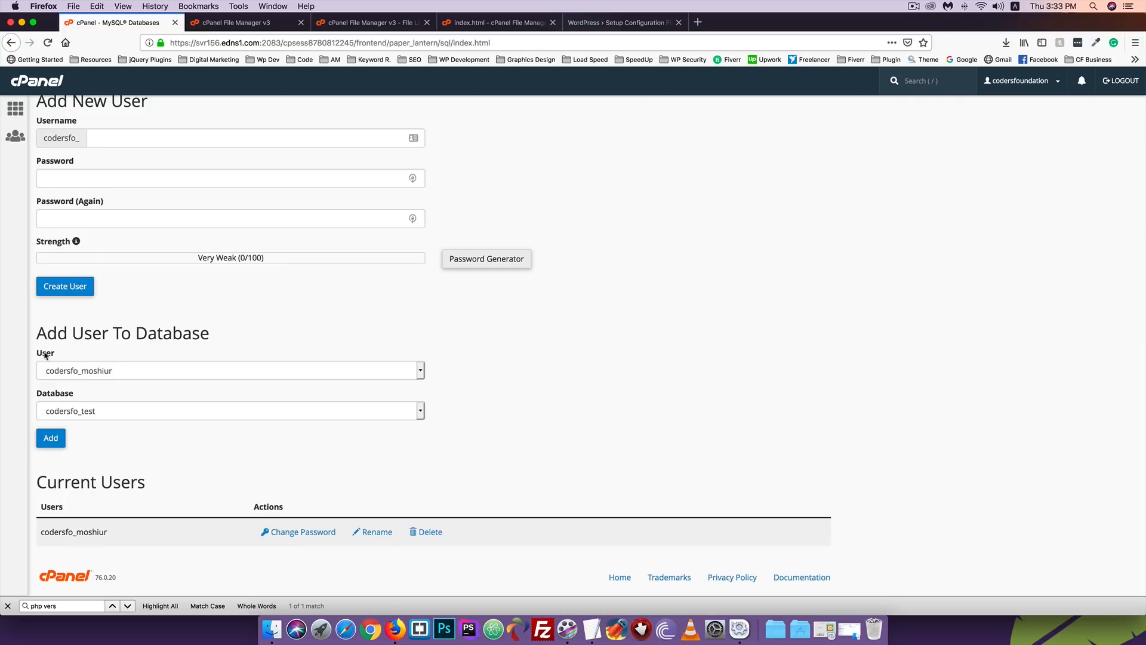
{"action": "mouse_move", "coordinate": [86, 375]}
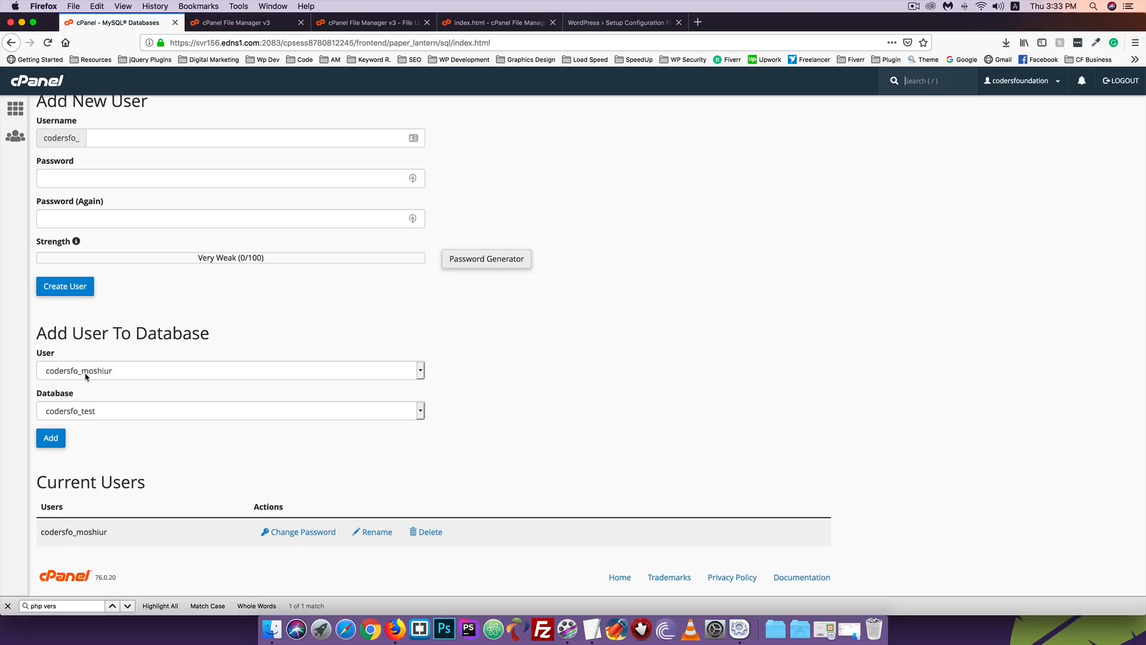
{"action": "left_click", "coordinate": [227, 409]}
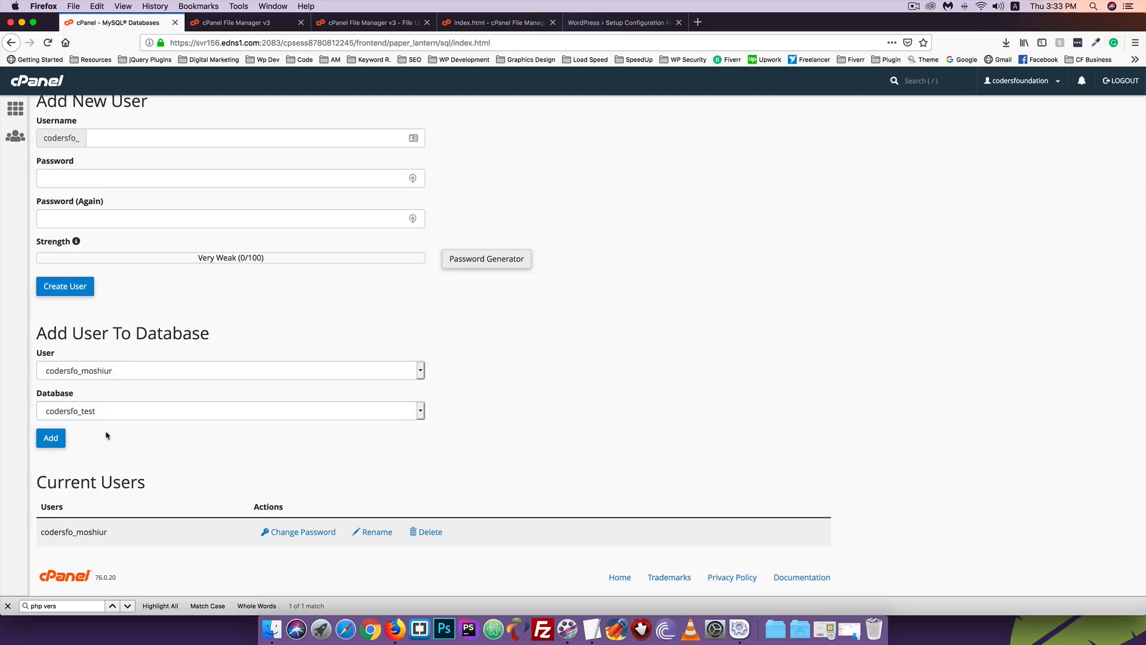
{"action": "mouse_move", "coordinate": [62, 373]}
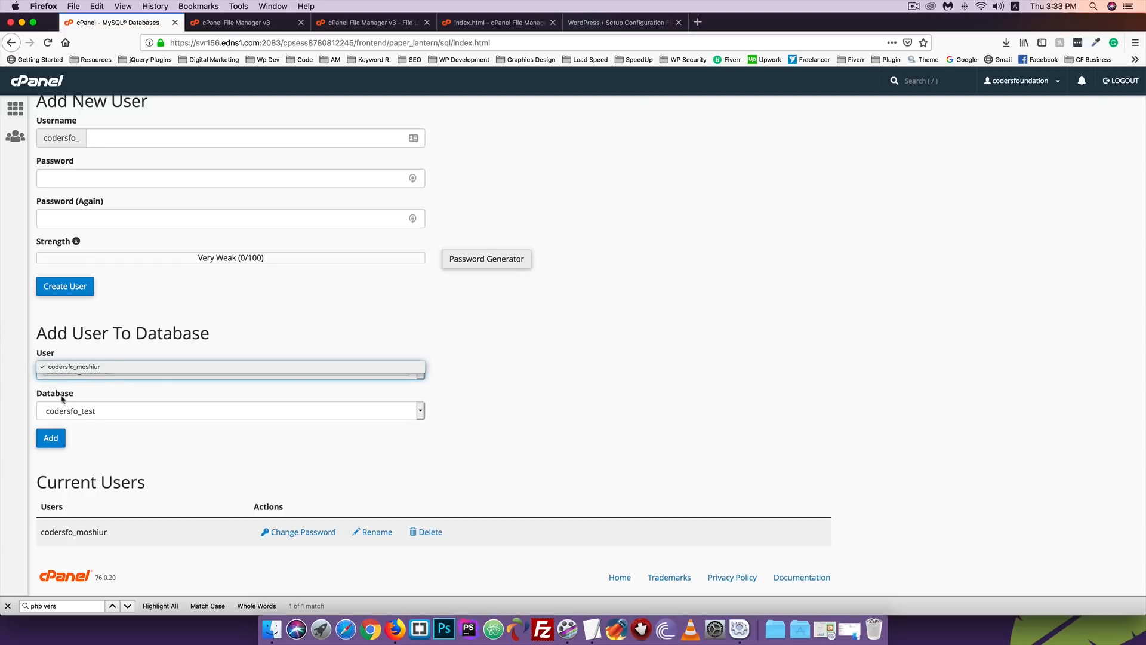
{"action": "left_click", "coordinate": [50, 439]}
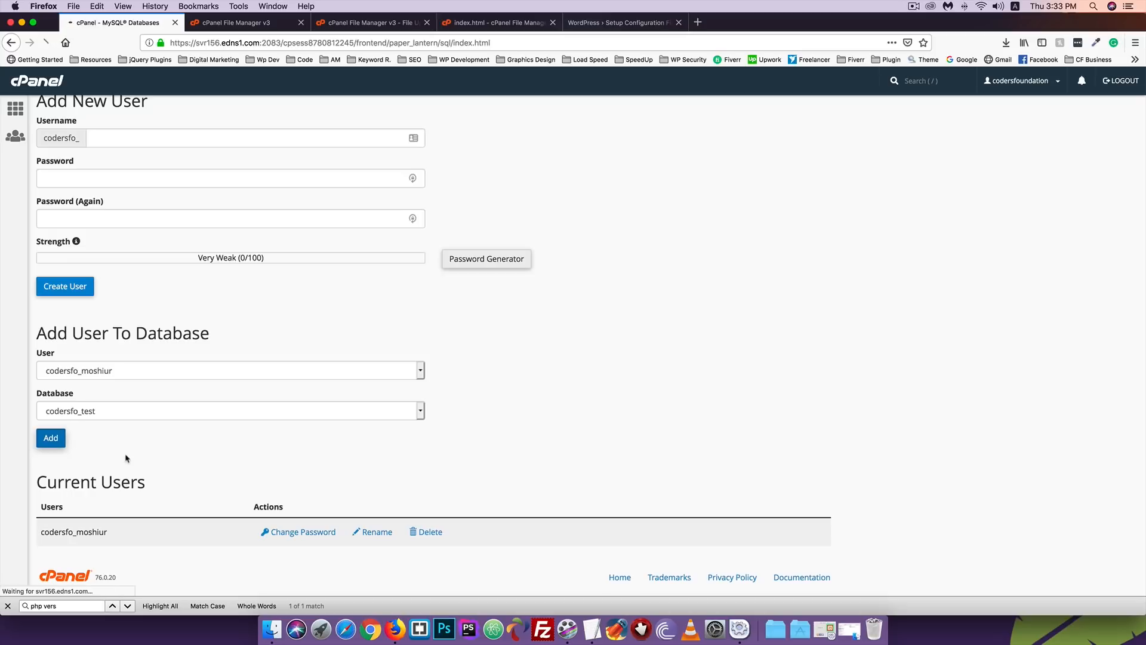
Grant codersfo_moshiur ALL PRIVILEGES on codersfo_test, save the changes and return to MySQL Databases.
{"action": "left_click", "coordinate": [50, 438]}
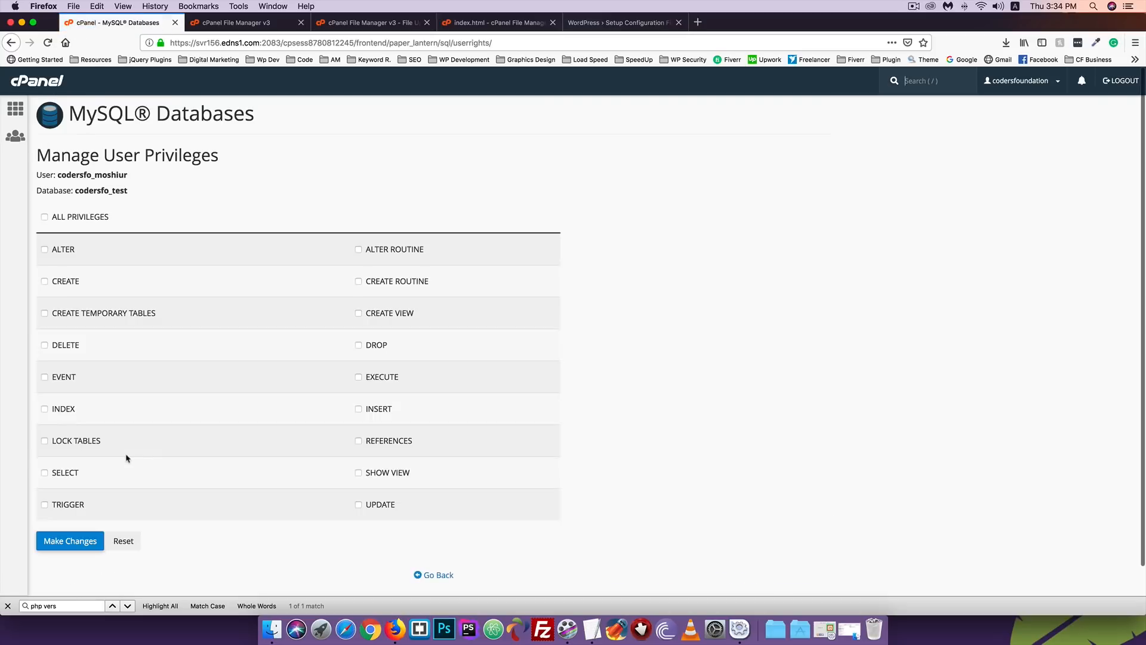
{"action": "left_click", "coordinate": [44, 216]}
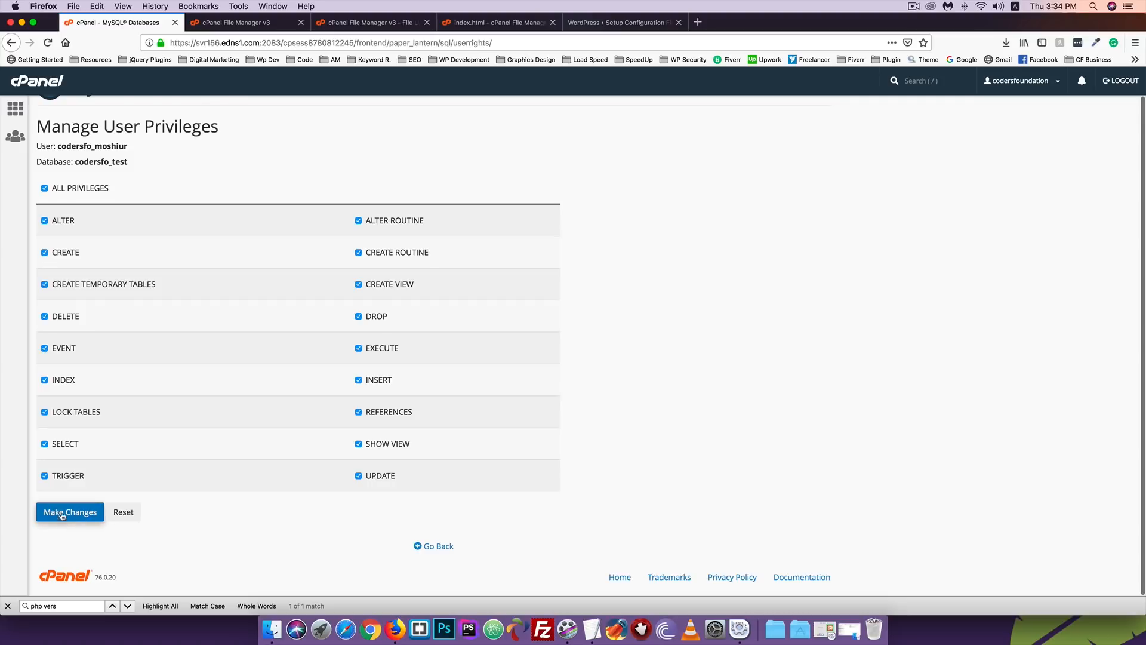
{"action": "left_click", "coordinate": [69, 512]}
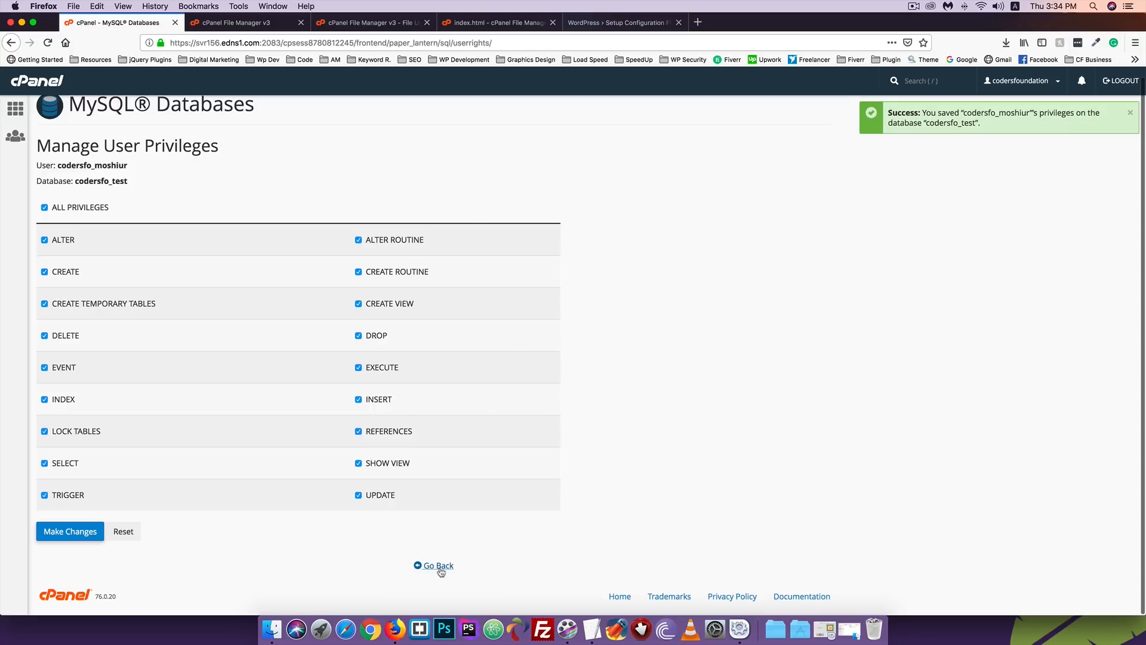
{"action": "left_click", "coordinate": [432, 564]}
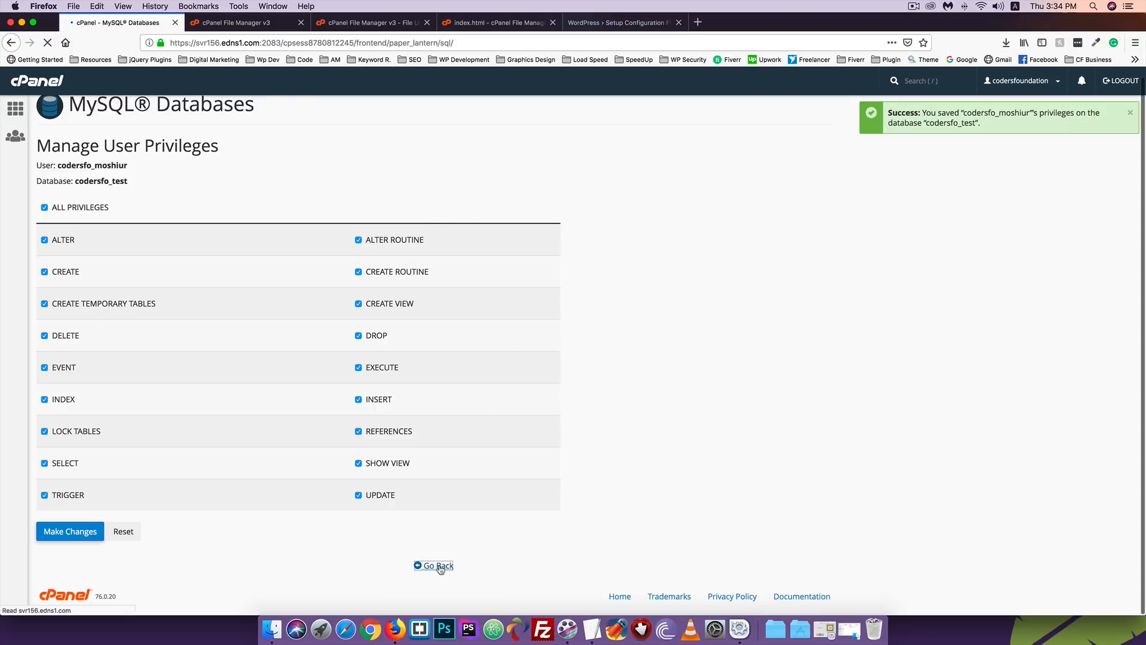
Copy the database name codersfo_test and user codersfo_moshiur from note.txt into the WordPress form.
{"action": "left_click", "coordinate": [434, 565]}
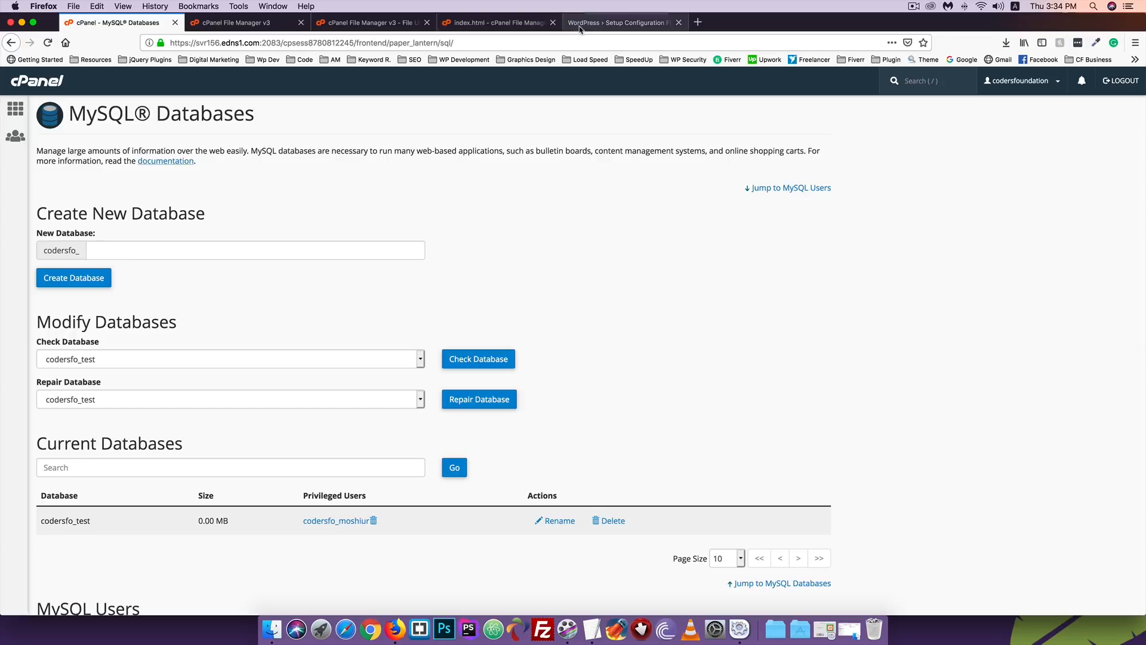
{"action": "left_click", "coordinate": [622, 23]}
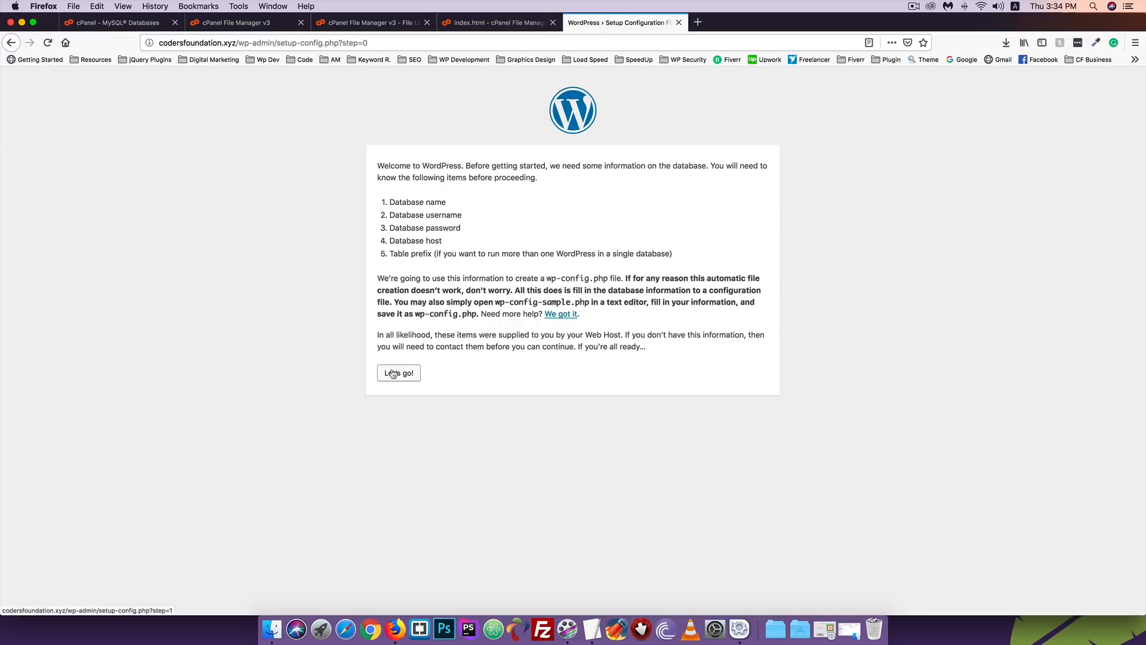
{"action": "left_click", "coordinate": [399, 373]}
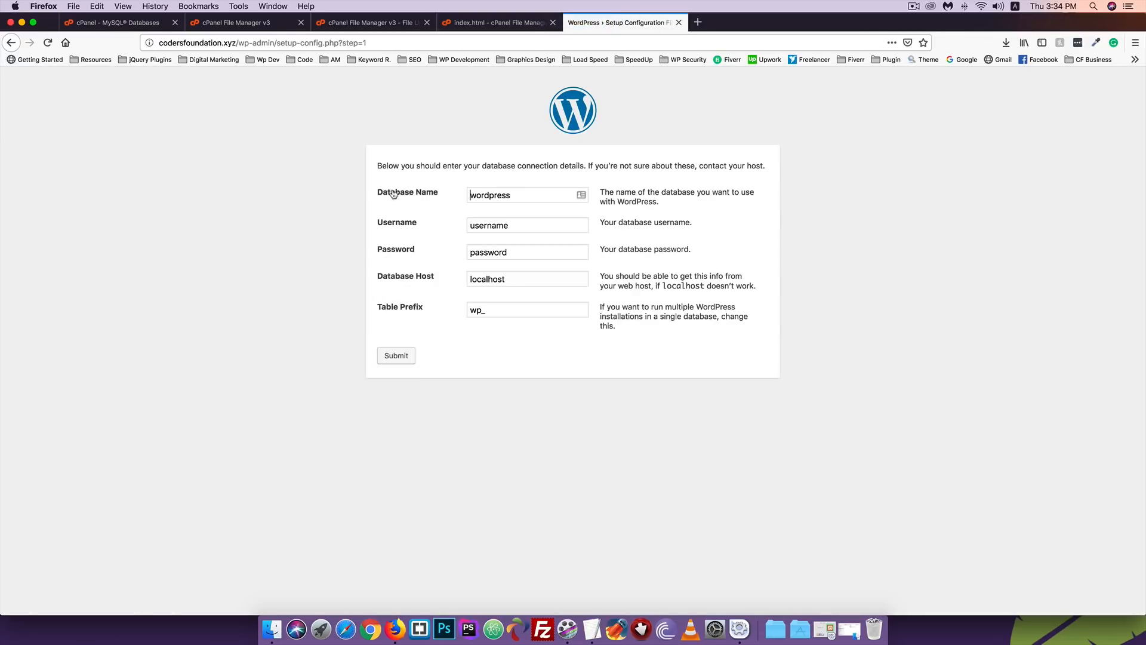
{"action": "left_click", "coordinate": [593, 629]}
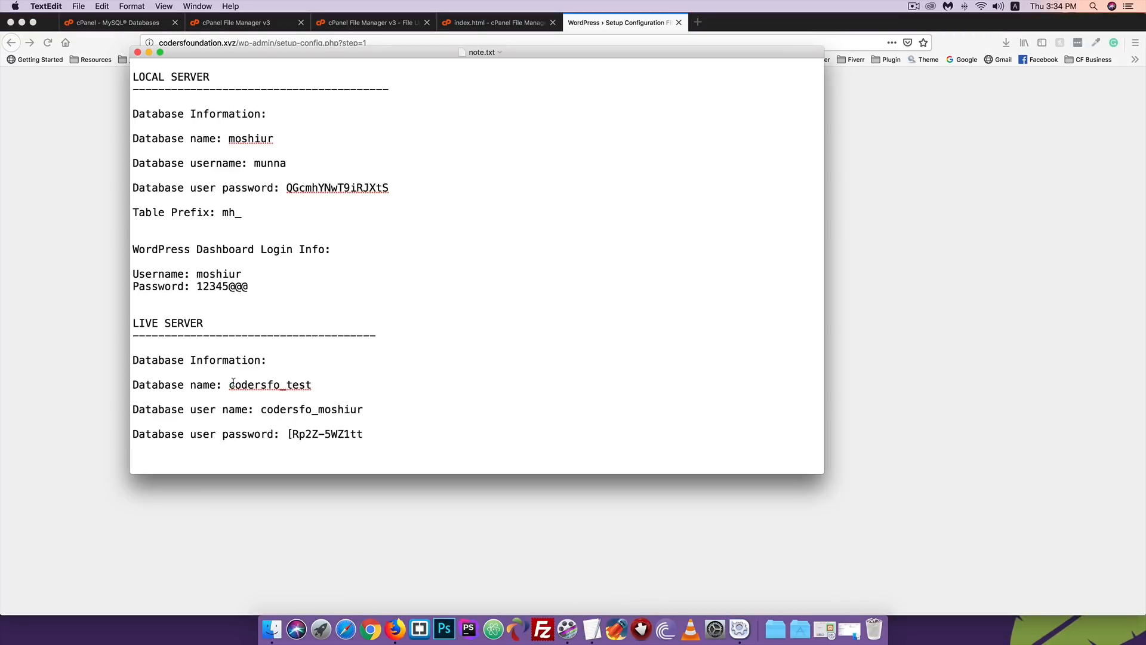
{"action": "double_click", "coordinate": [269, 384]}
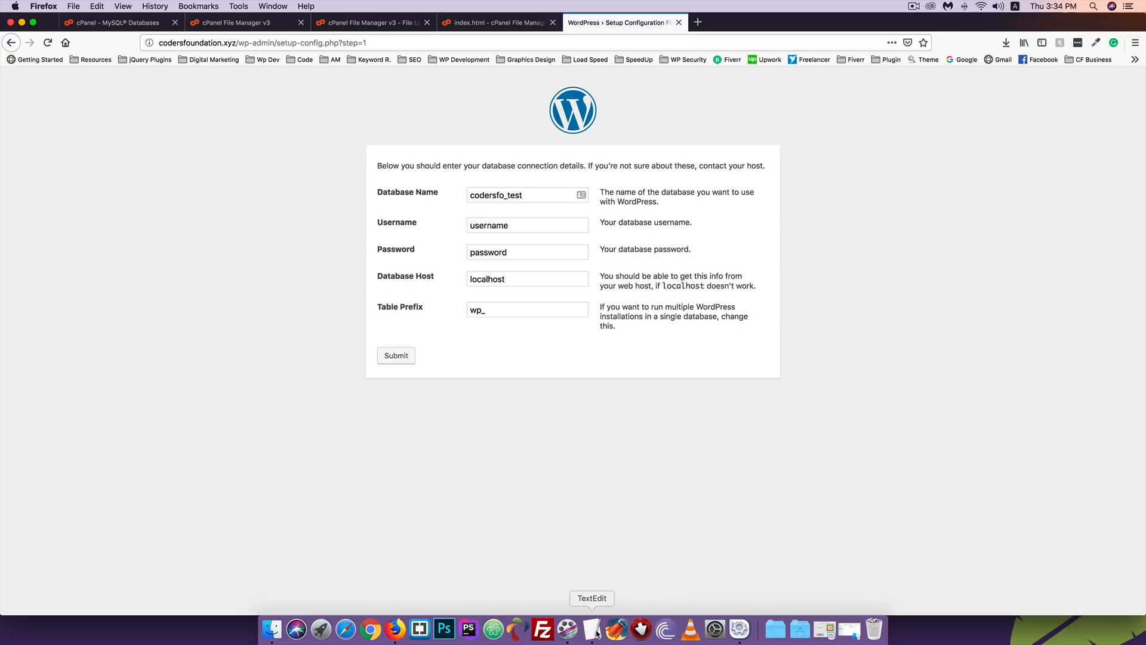
{"action": "left_click", "coordinate": [593, 630]}
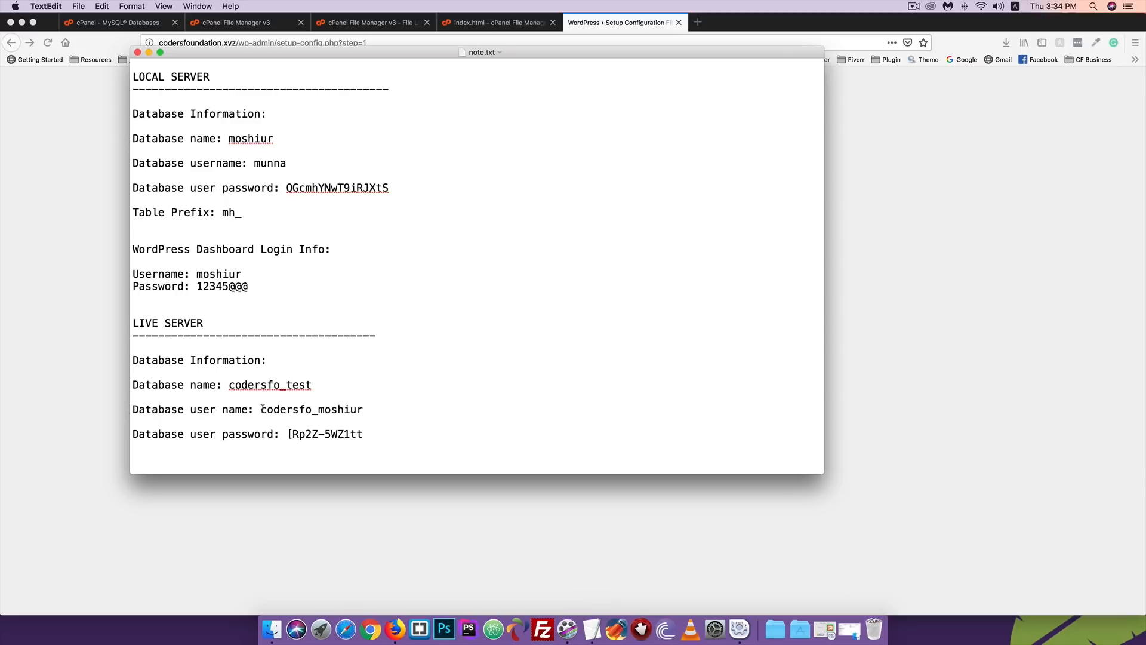
{"action": "double_click", "coordinate": [311, 410]}
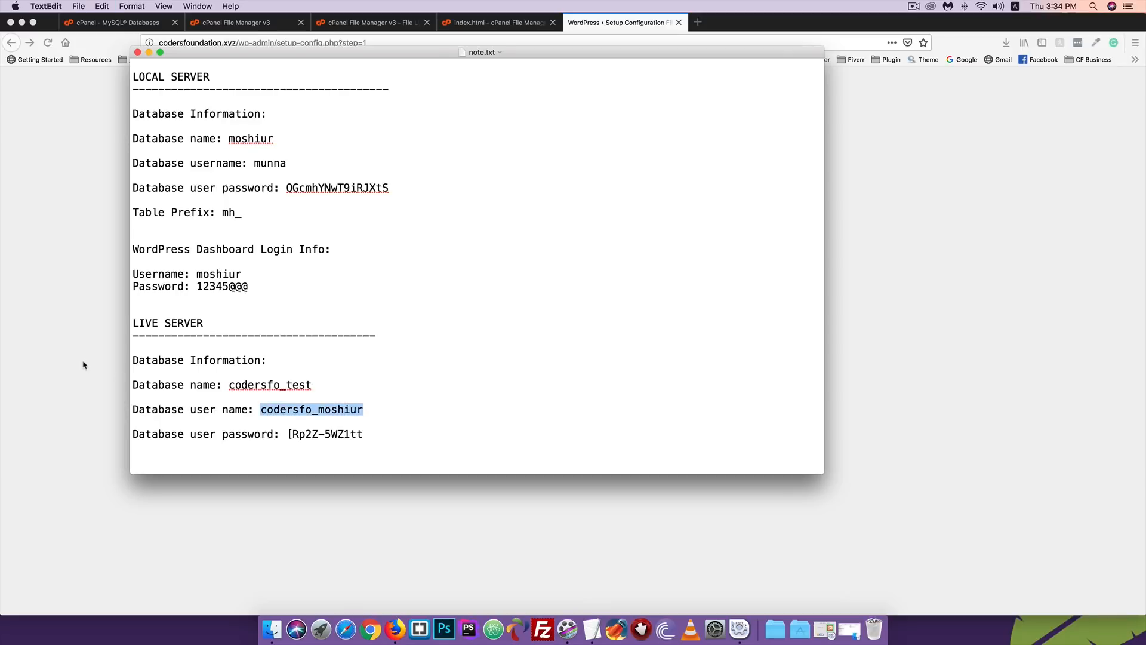
{"action": "left_click", "coordinate": [625, 21]}
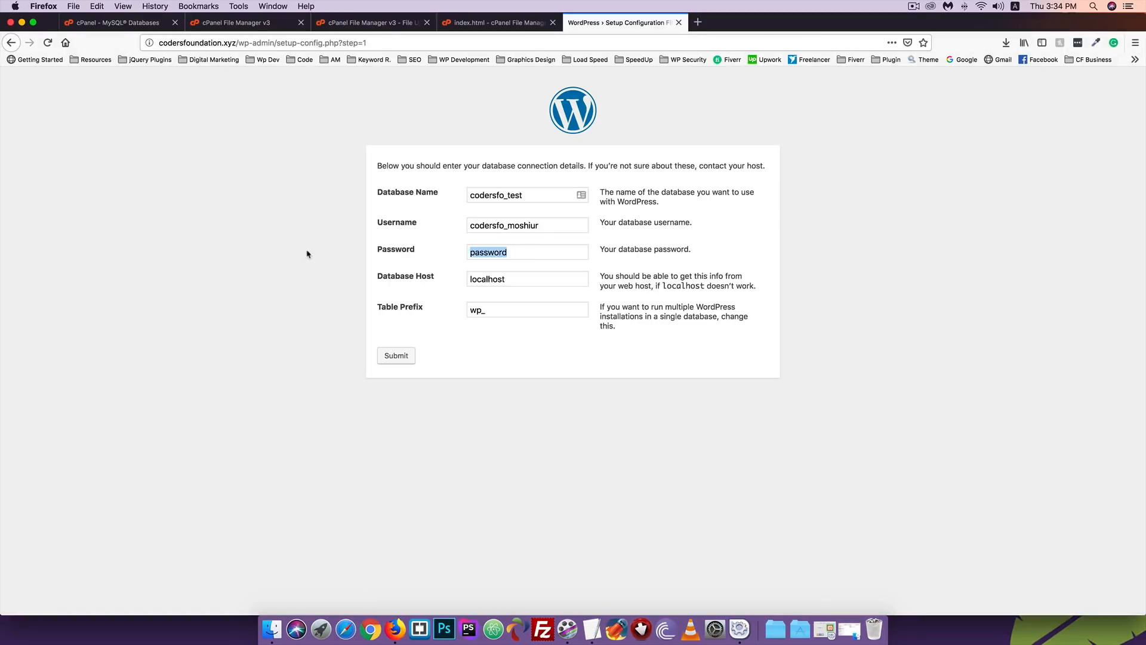
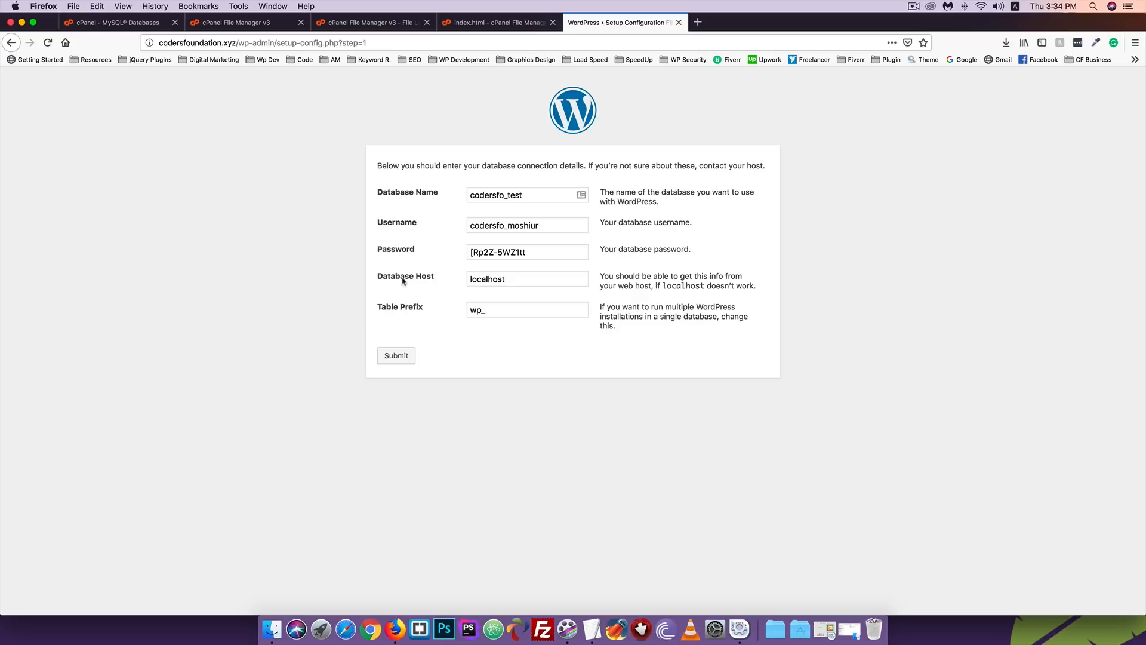
Enter the database password, set the table prefix to mh_, and submit the connection details.
{"action": "mouse_move", "coordinate": [461, 275]}
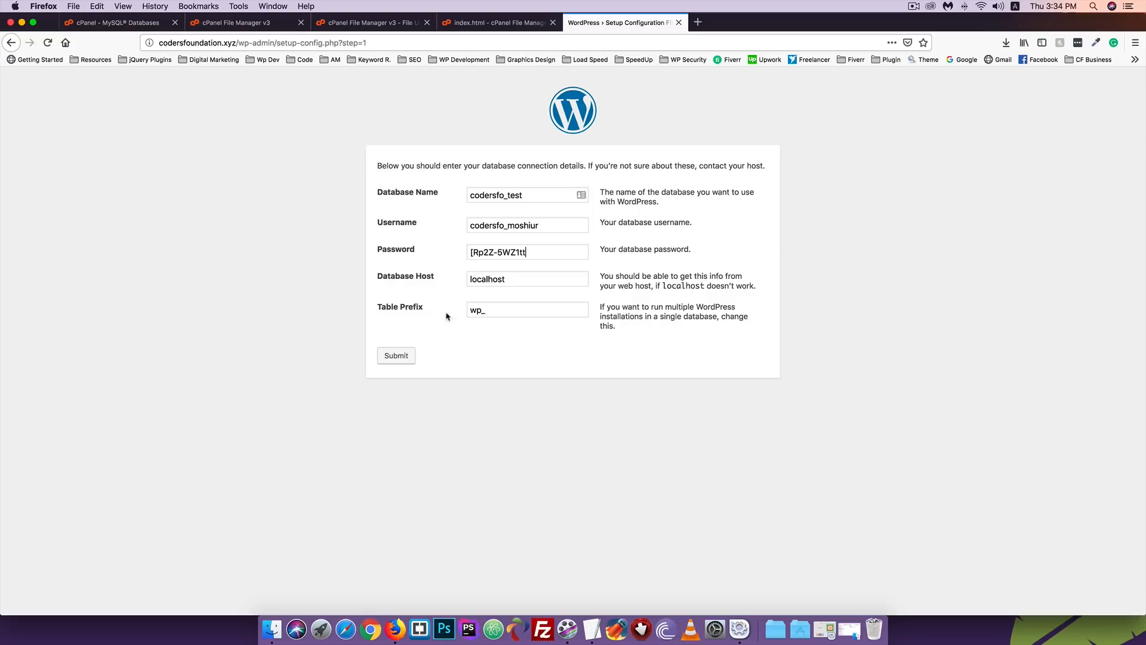
{"action": "double_click", "coordinate": [476, 310]}
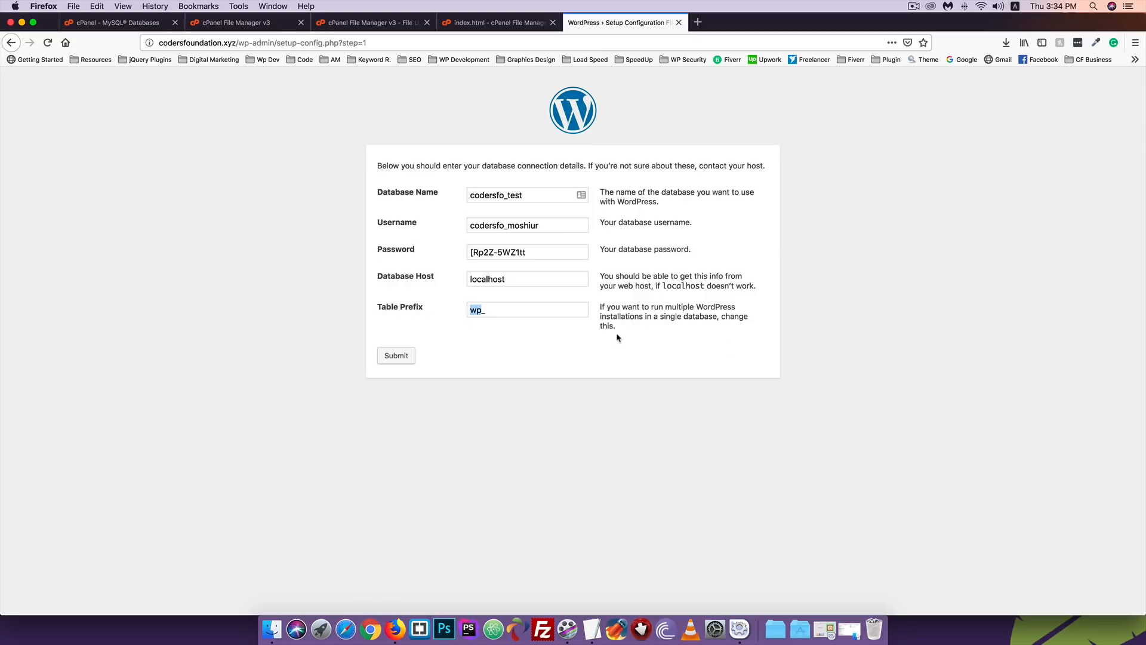
{"action": "type", "text": "mh_"}
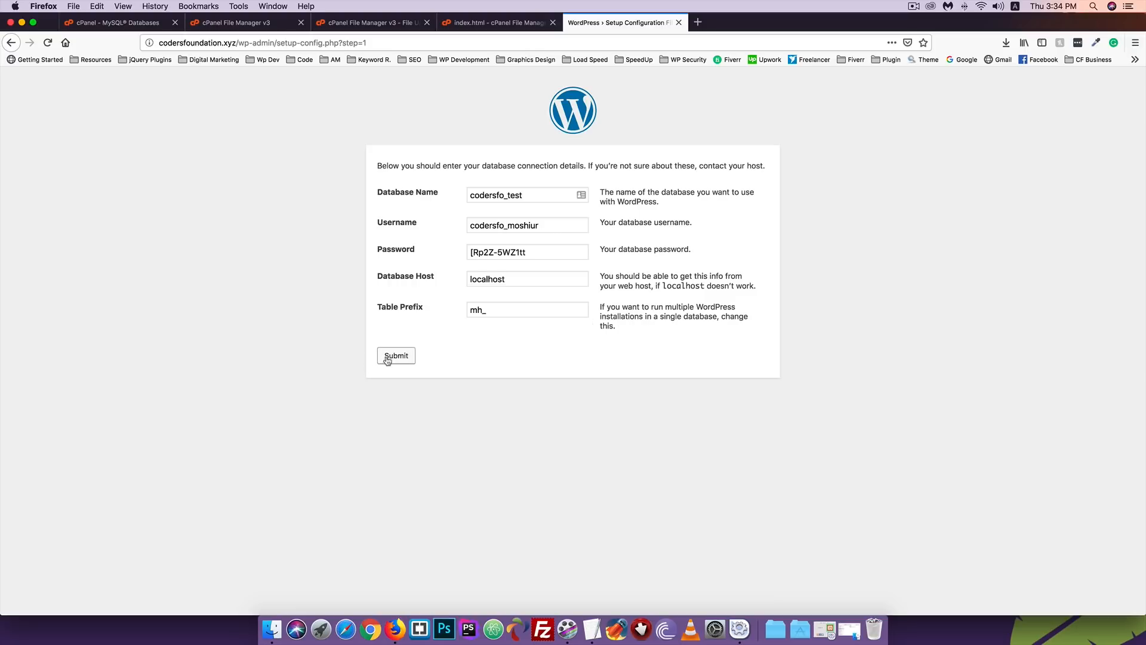
{"action": "left_click", "coordinate": [395, 356]}
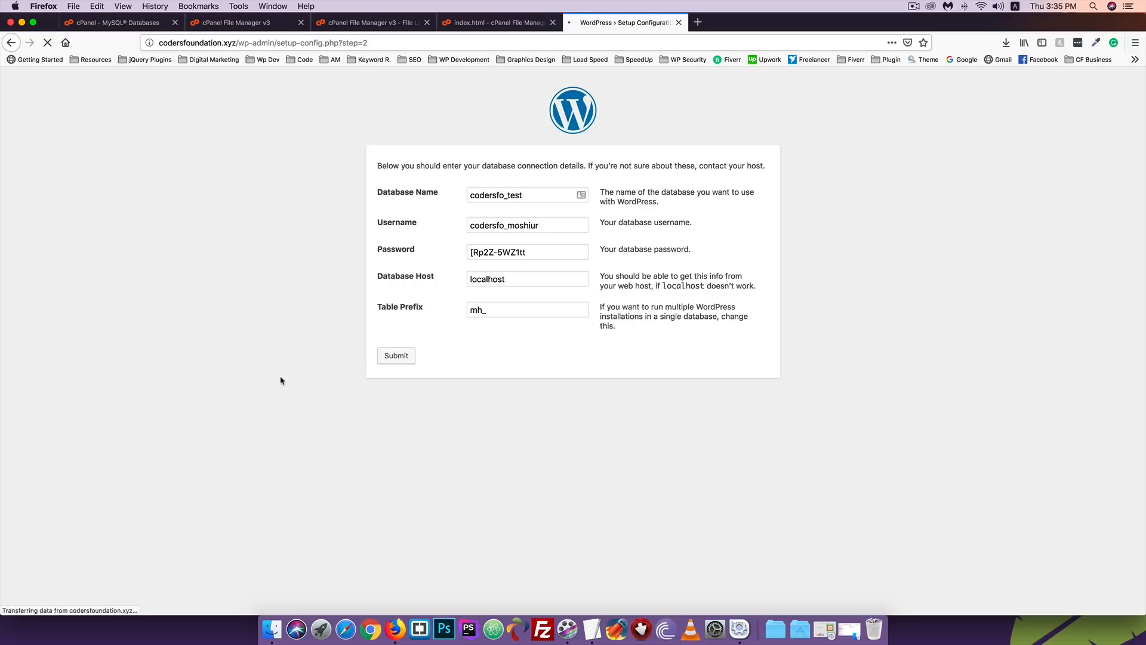
Run the WordPress installation from the database connection success page.
{"action": "left_click", "coordinate": [396, 355]}
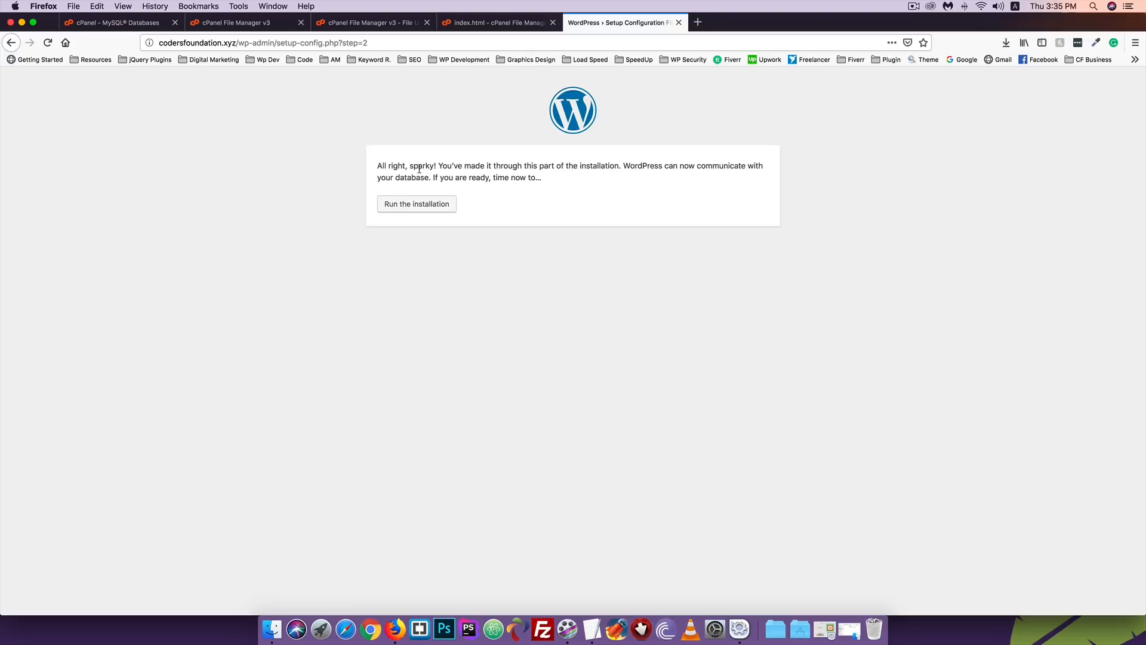
{"action": "mouse_move", "coordinate": [517, 178]}
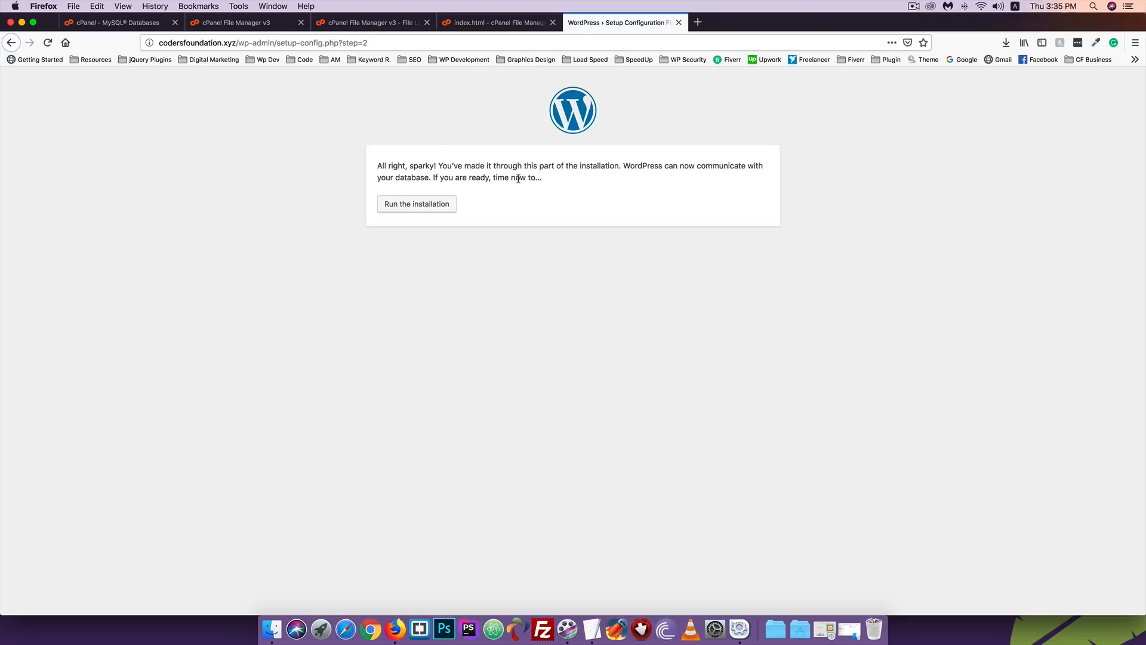
{"action": "mouse_move", "coordinate": [379, 182]}
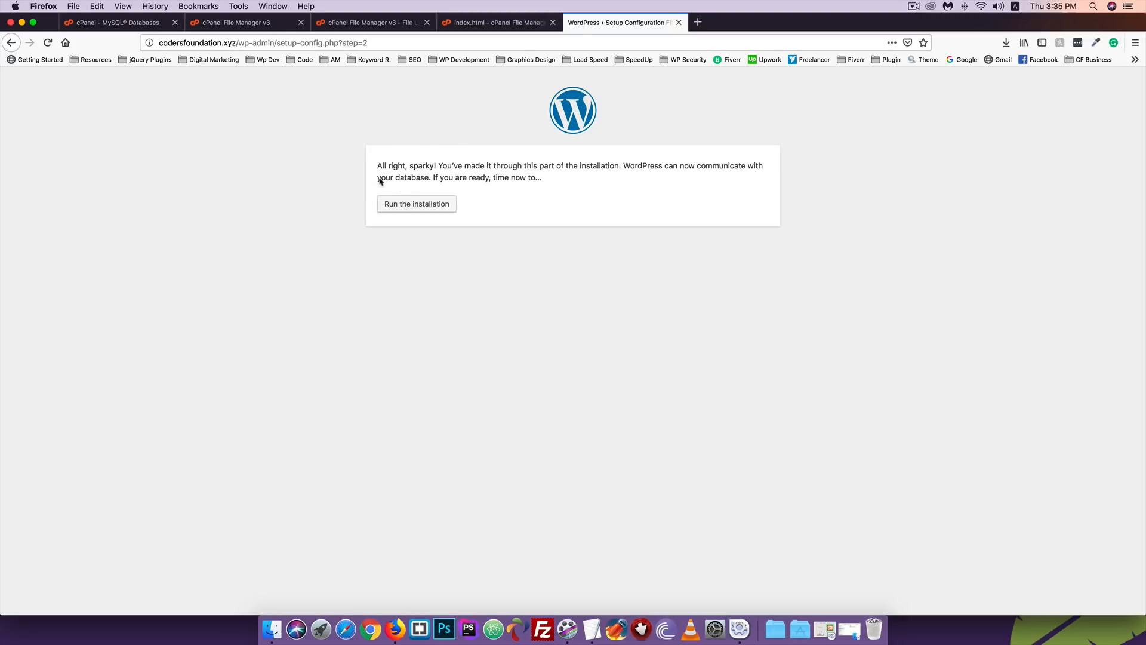
{"action": "mouse_move", "coordinate": [347, 241]}
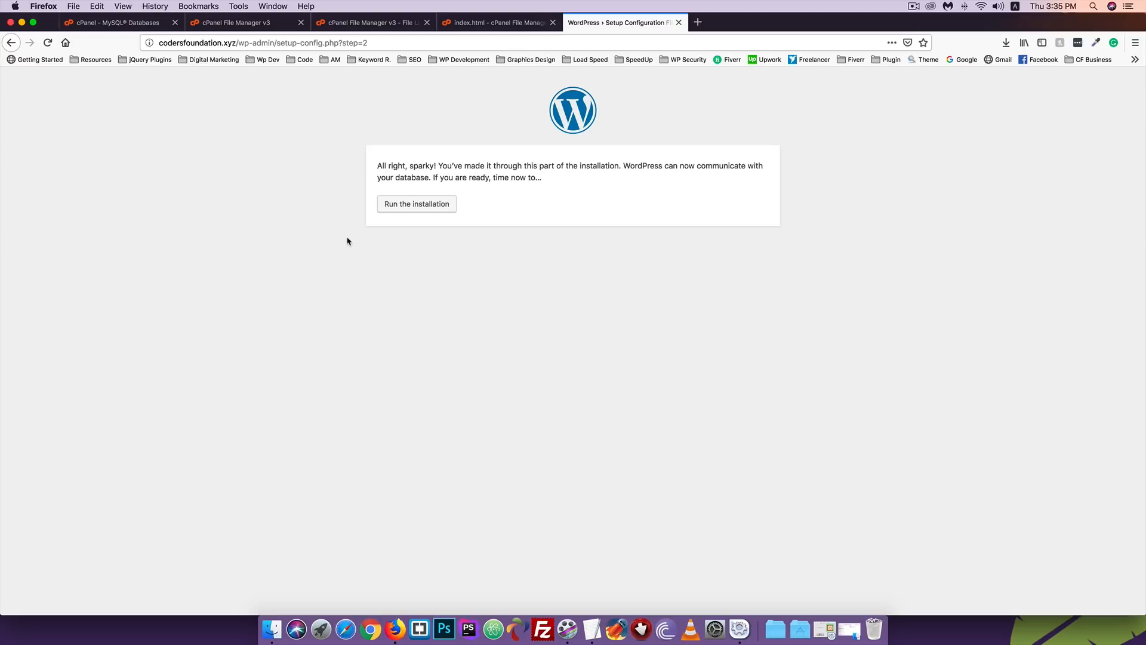
{"action": "mouse_move", "coordinate": [513, 131]}
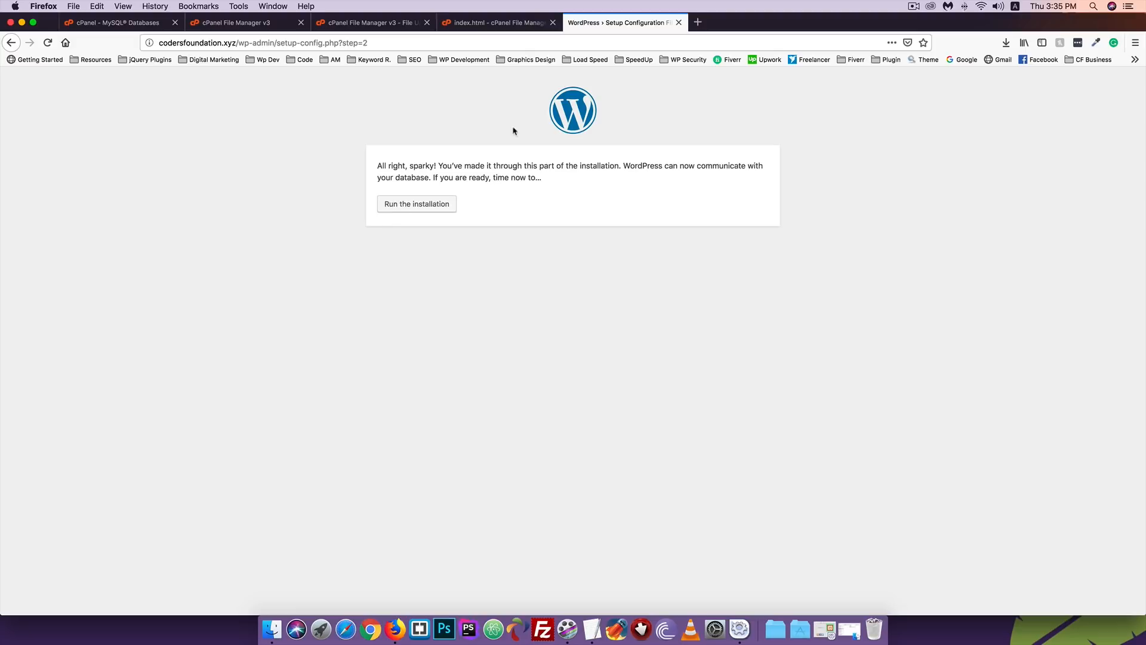
{"action": "mouse_move", "coordinate": [486, 103]}
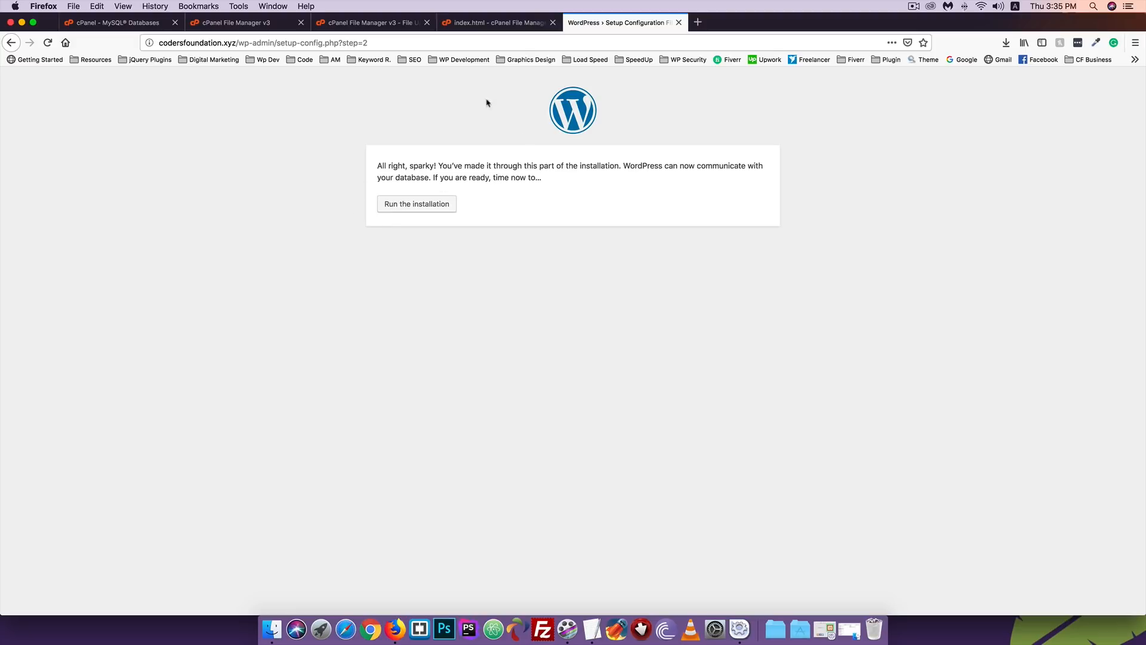
{"action": "left_click", "coordinate": [415, 203]}
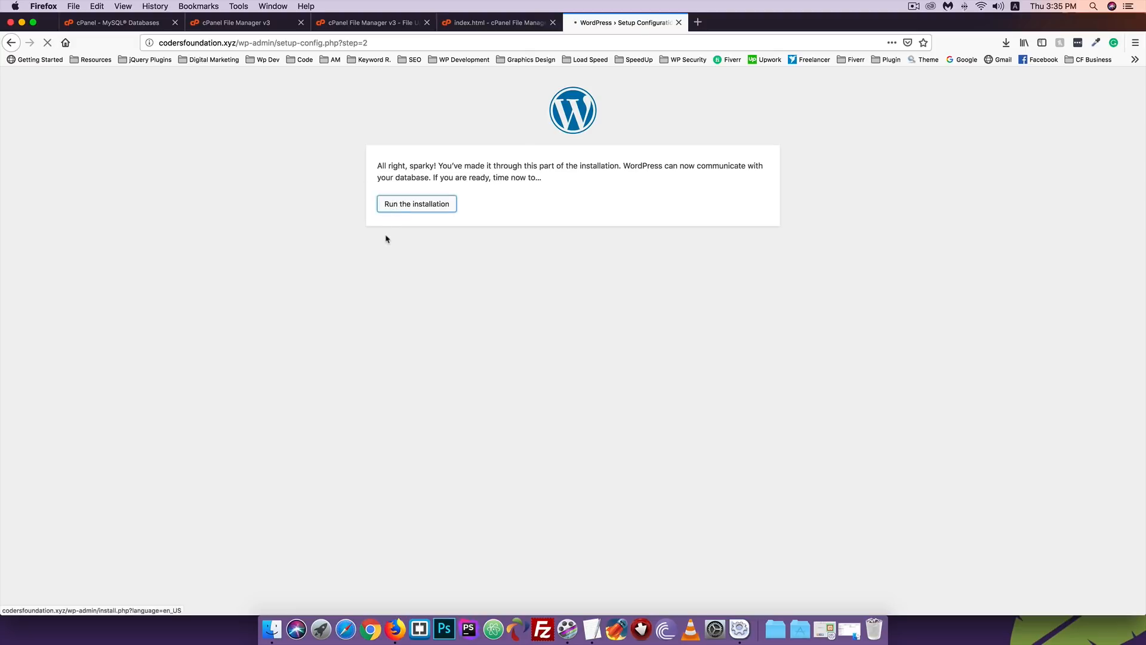
{"action": "left_click", "coordinate": [416, 203]}
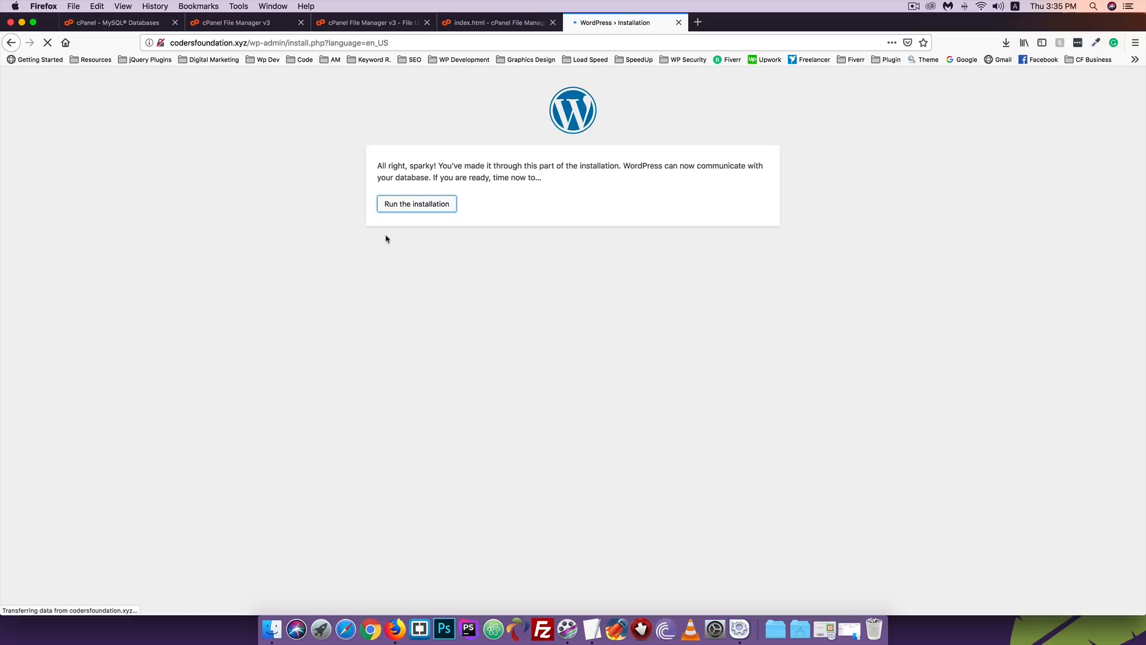
{"action": "left_click", "coordinate": [416, 203]}
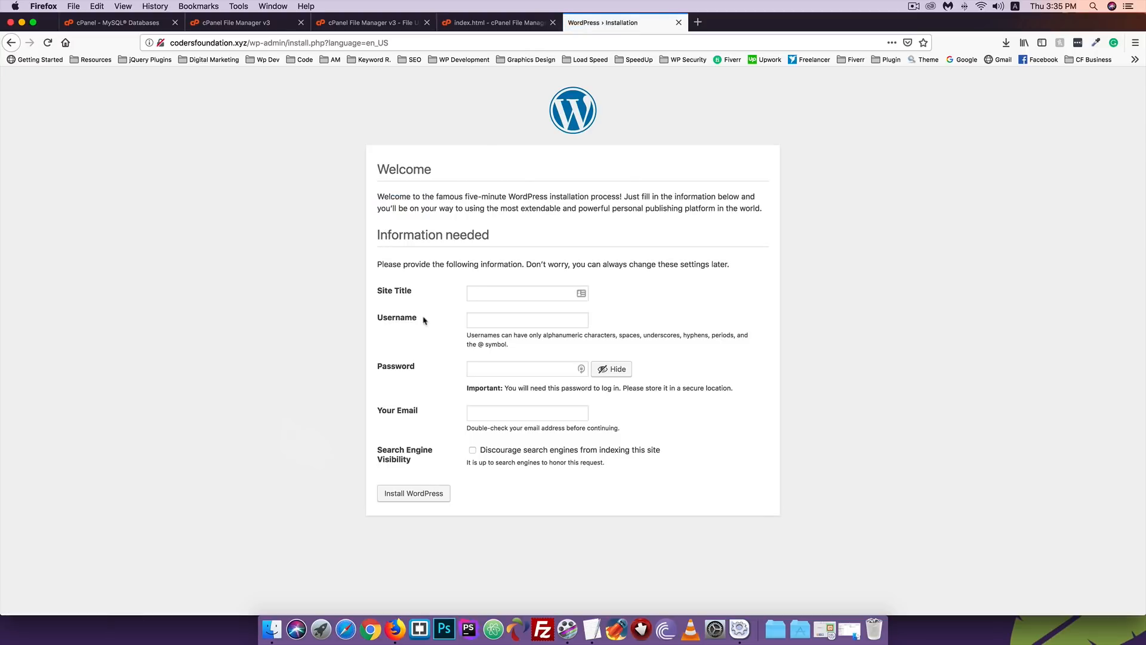
{"action": "type", "text": "Our first wordpress website"}
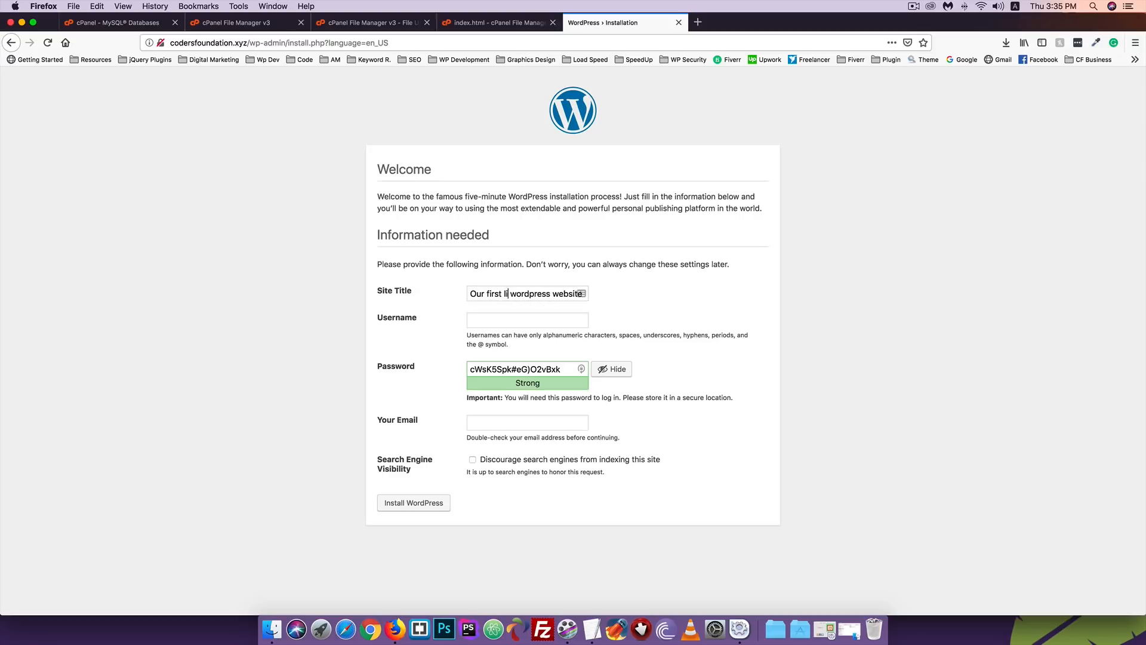
{"action": "left_click", "coordinate": [527, 320]}
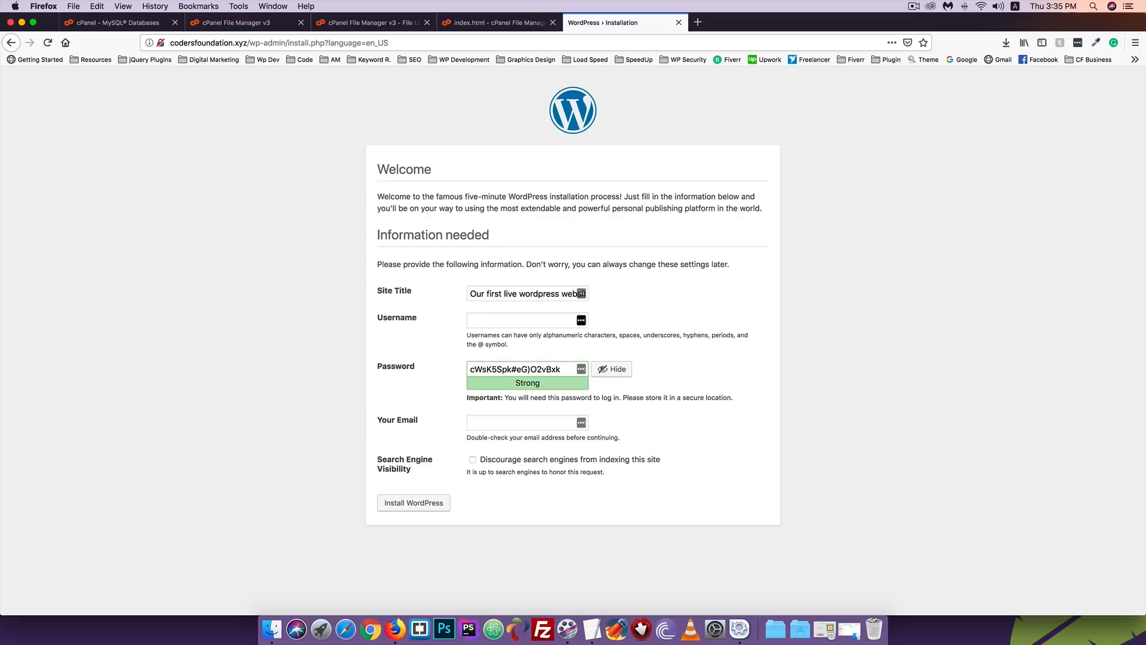
{"action": "type", "text": "moshiur"}
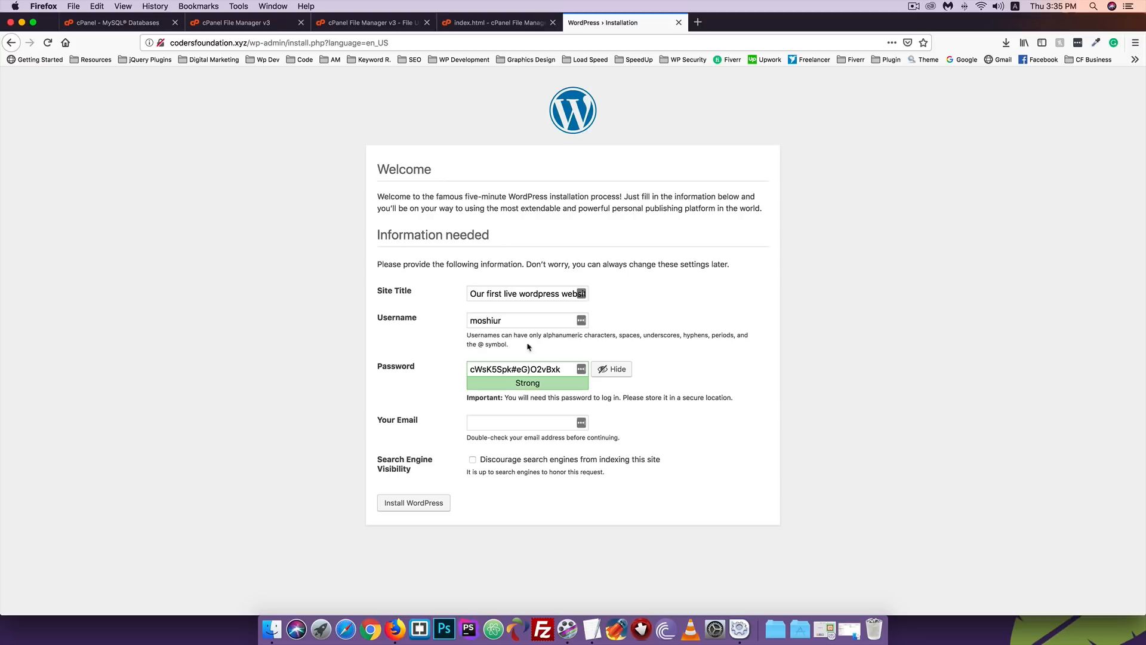
{"action": "mouse_move", "coordinate": [496, 382]}
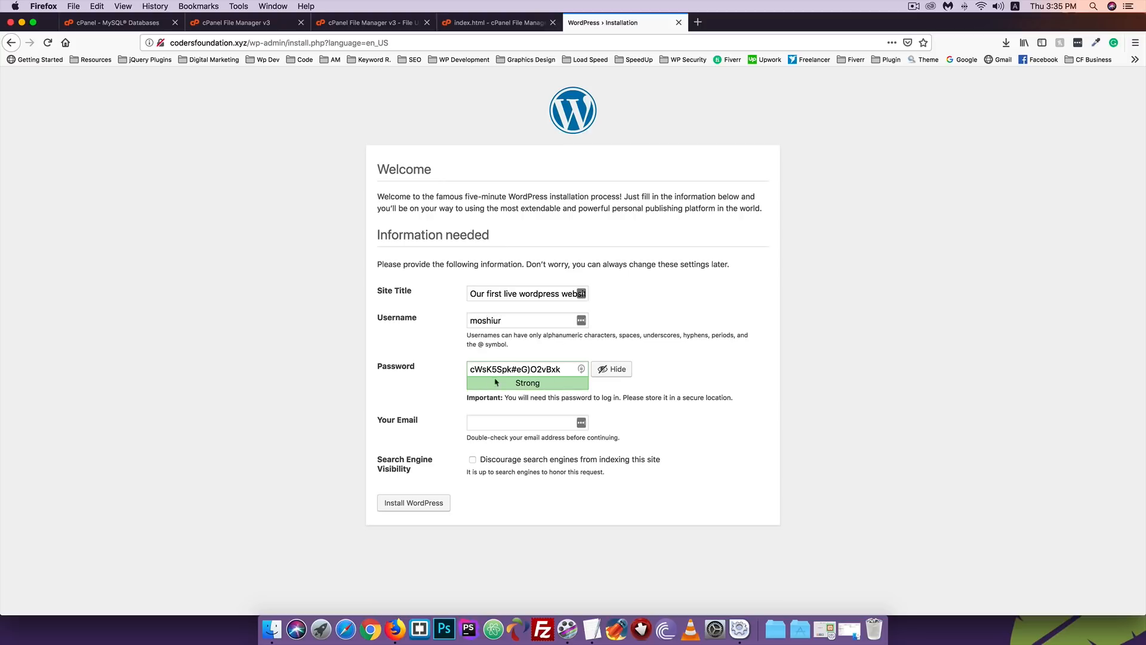
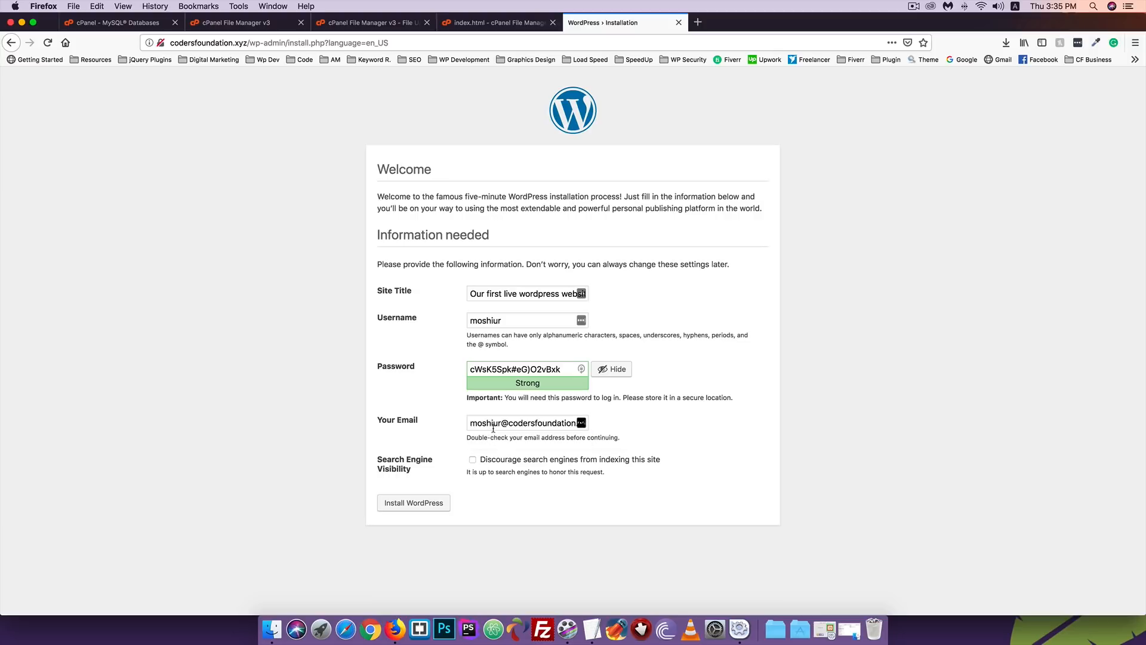
{"action": "mouse_move", "coordinate": [513, 393]}
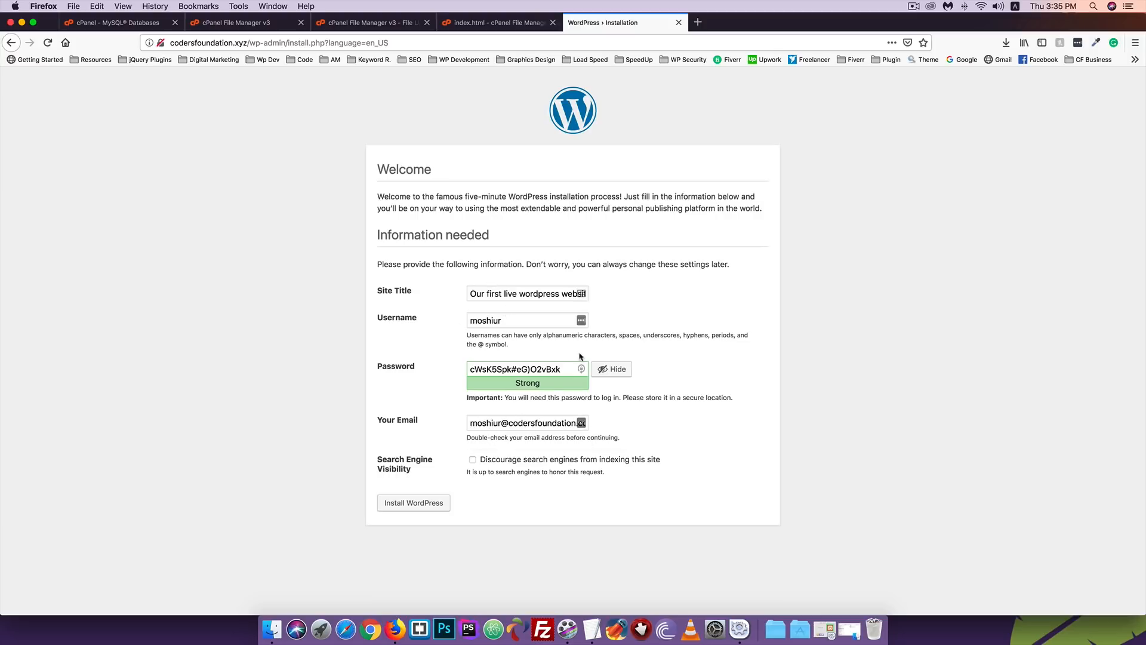
{"action": "mouse_move", "coordinate": [428, 373]}
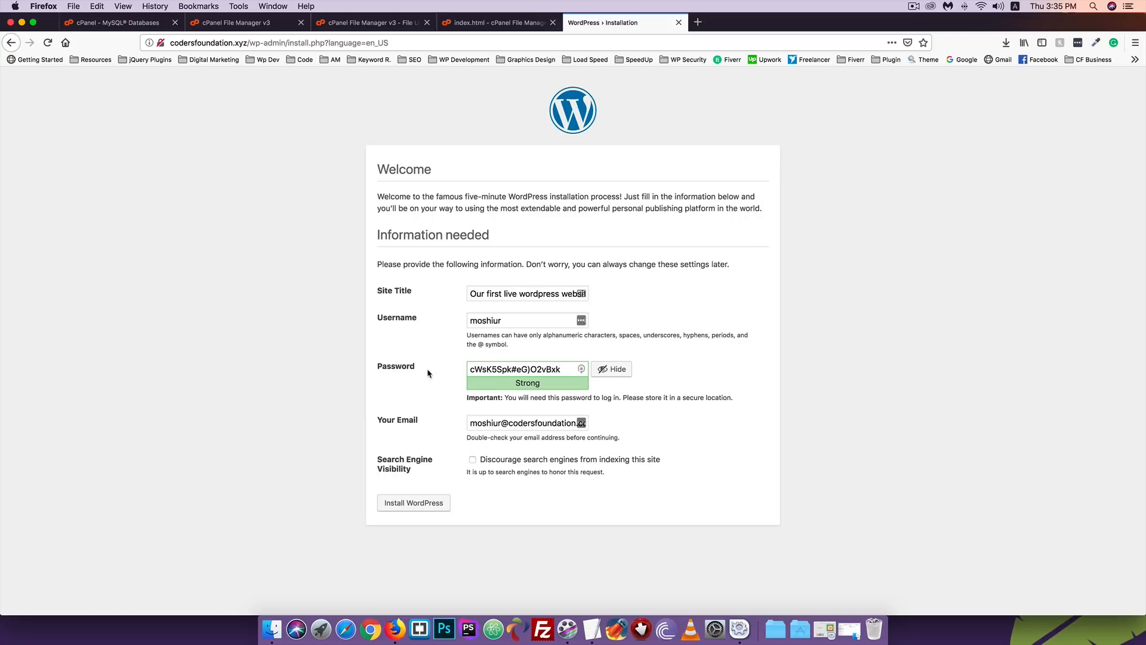
{"action": "left_click", "coordinate": [473, 458]}
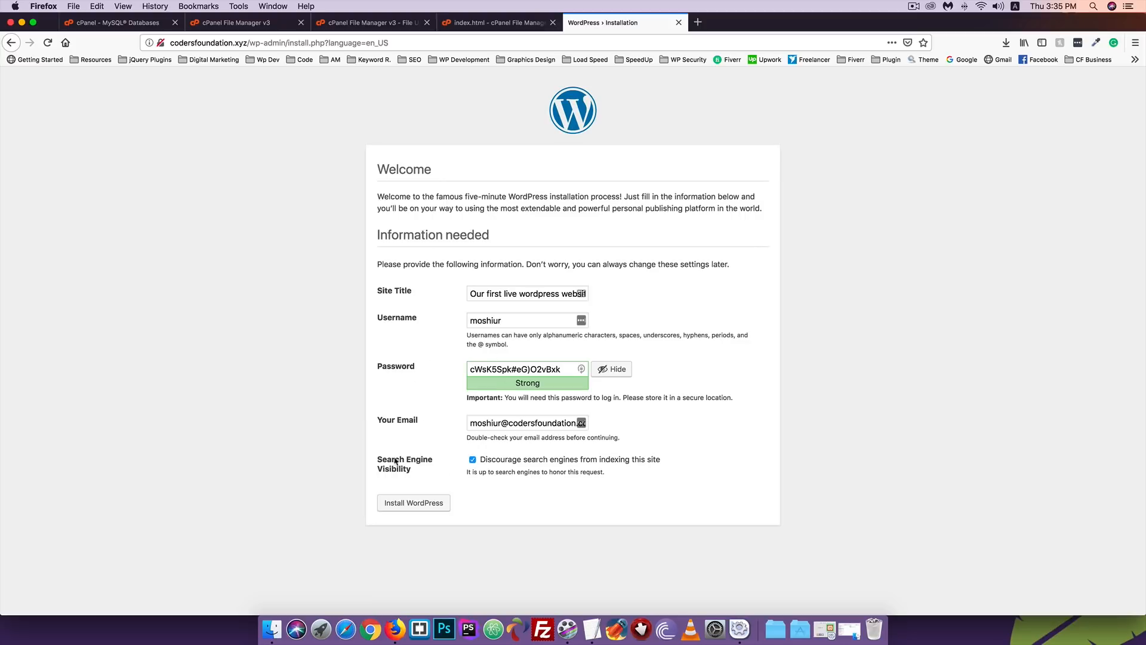
{"action": "left_click", "coordinate": [523, 320]}
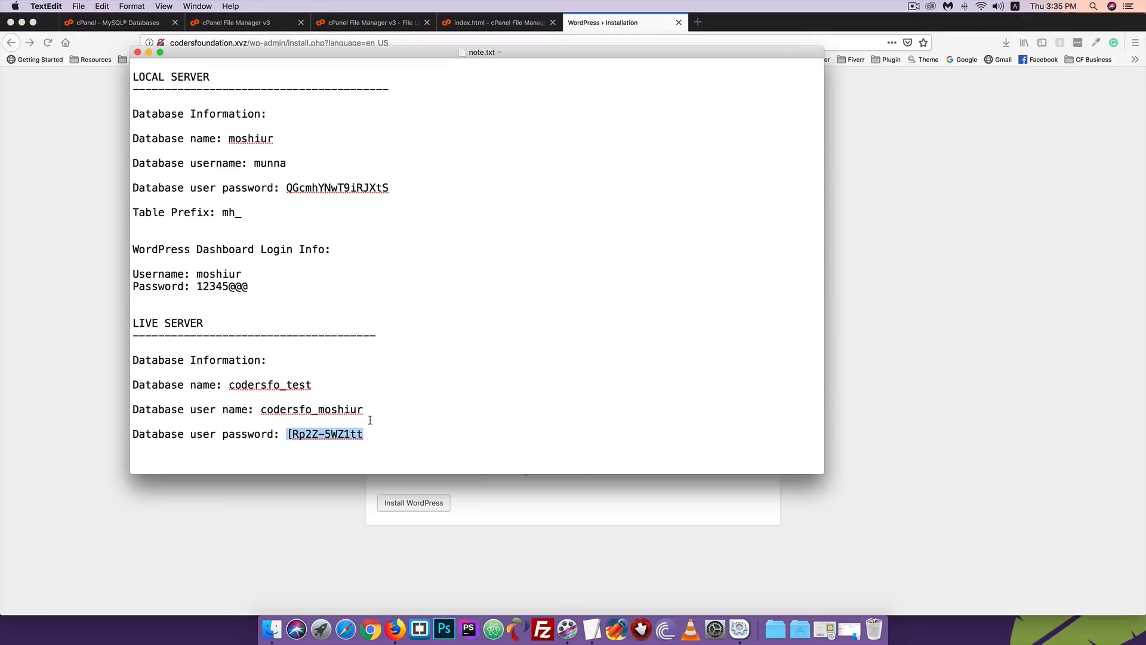
Write a 'WordPress Dashboard Login Info:' section with Username and Password lines in note.txt.
{"action": "type", "text": "]"}
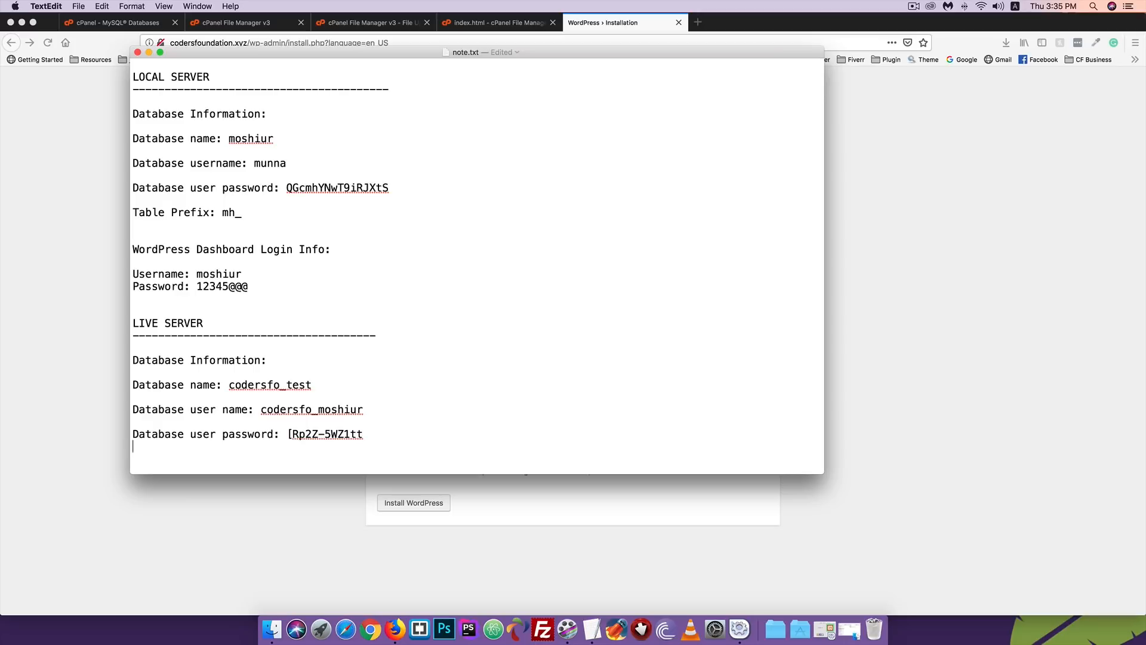
{"action": "type", "text": "wORD"}
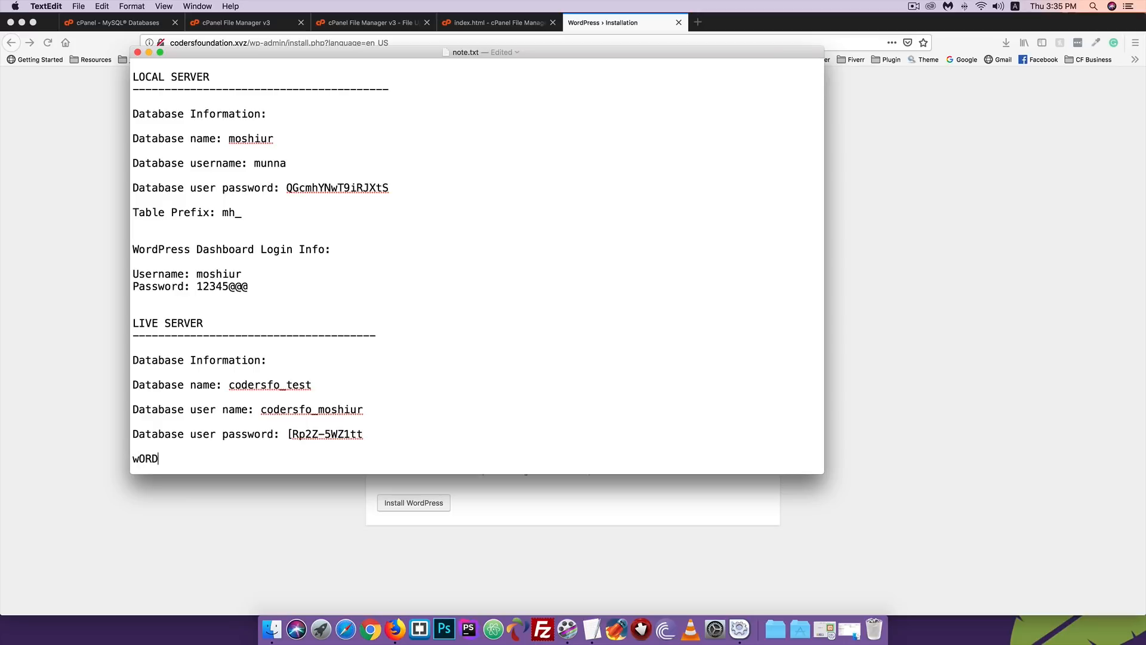
{"action": "key", "text": "Backspace"}
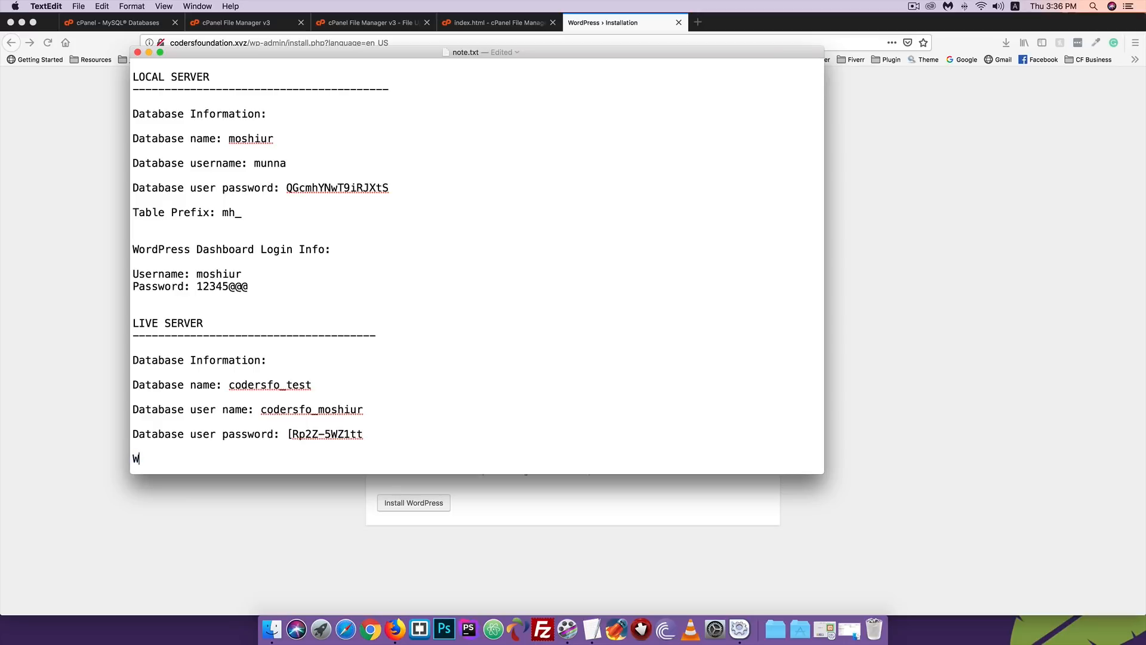
{"action": "type", "text": "ordPew"}
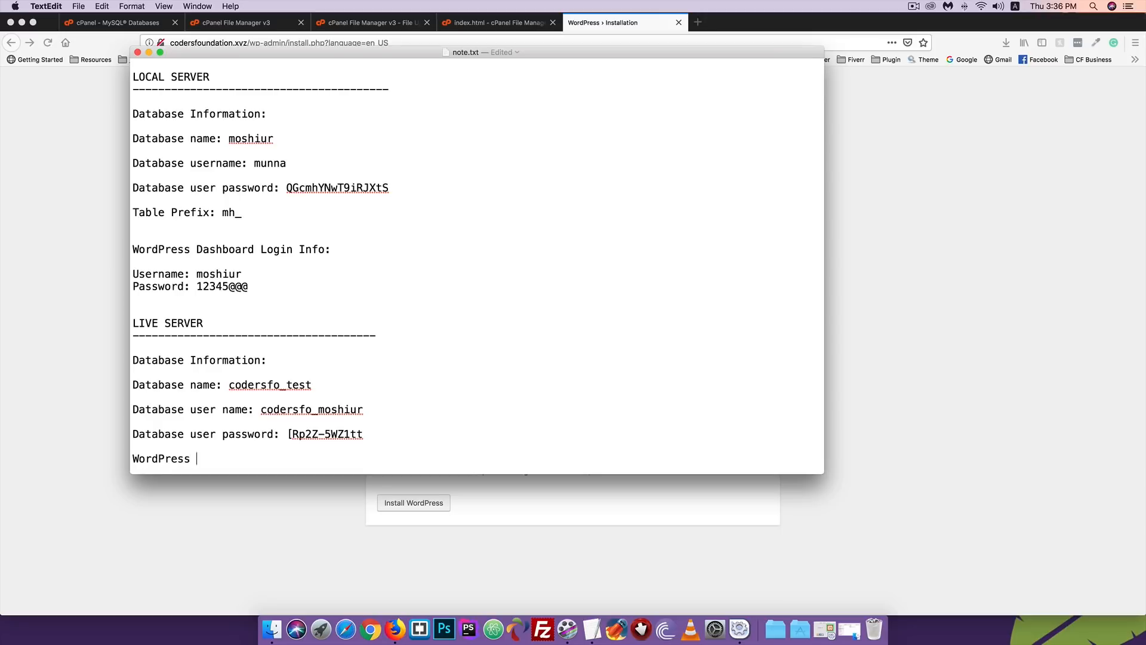
{"action": "type", "text": "Dashboard"}
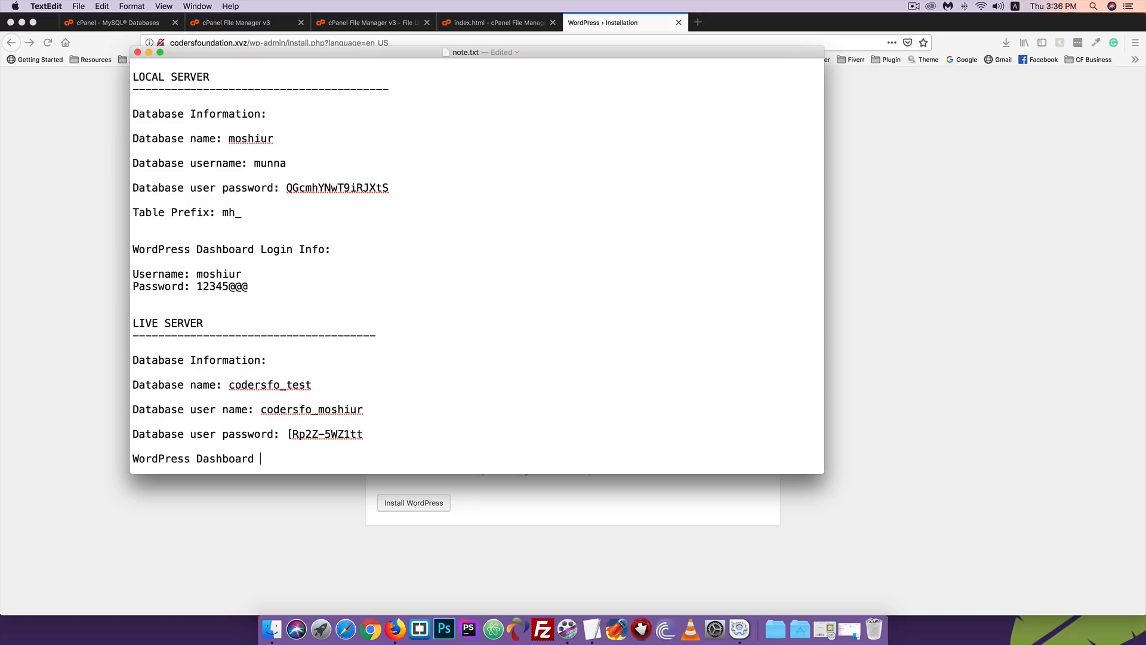
{"action": "type", "text": "Login Info:"}
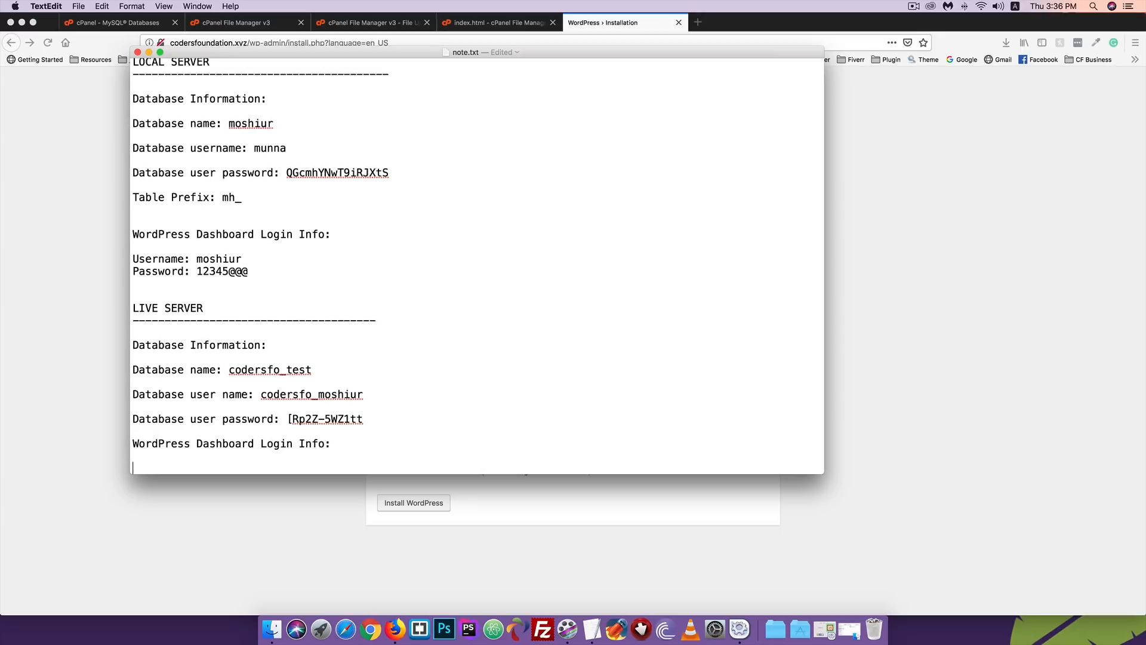
{"action": "type", "text": "Username: moshiur"}
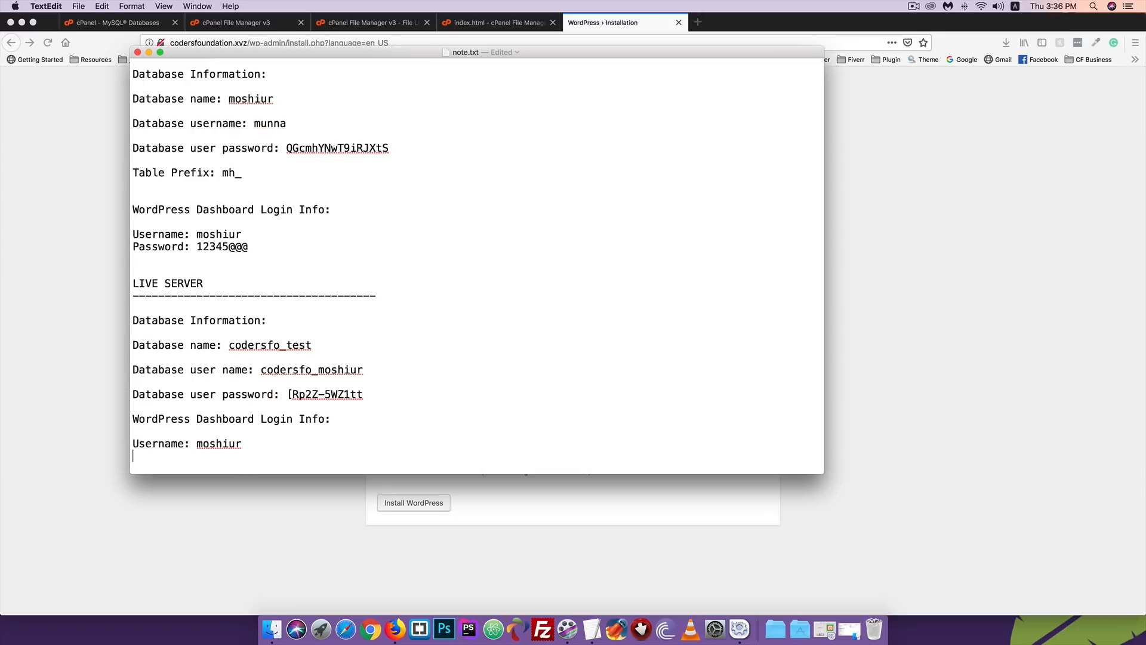
{"action": "type", "text": "Passw"}
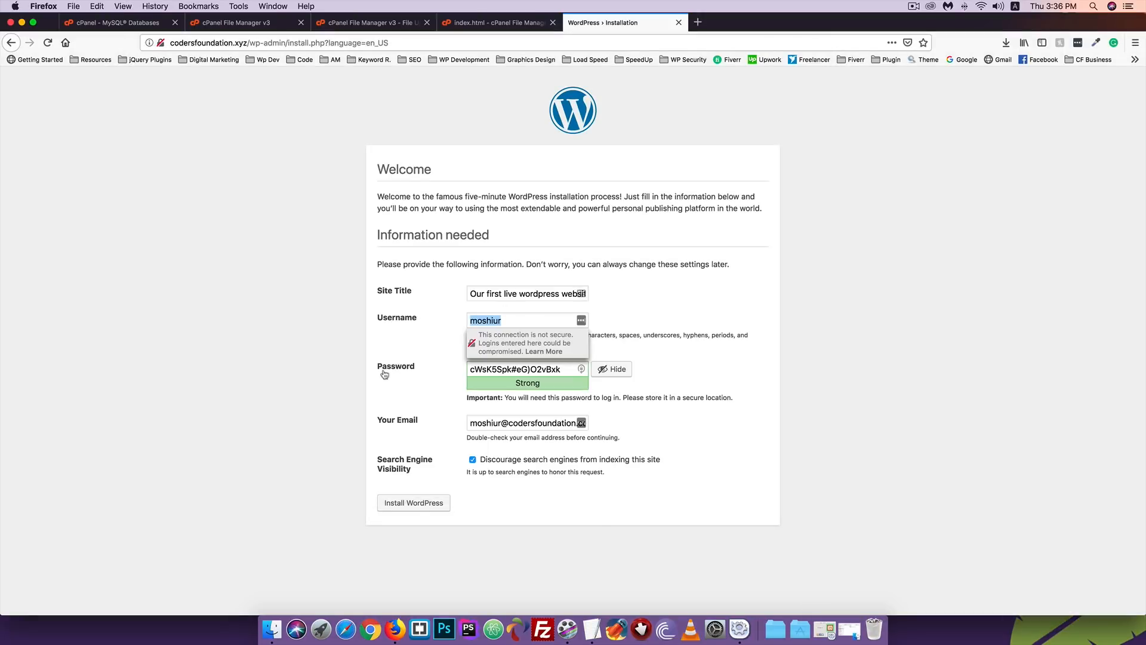
Copy the generated password from the install form into the notes' password line.
{"action": "left_click", "coordinate": [526, 369]}
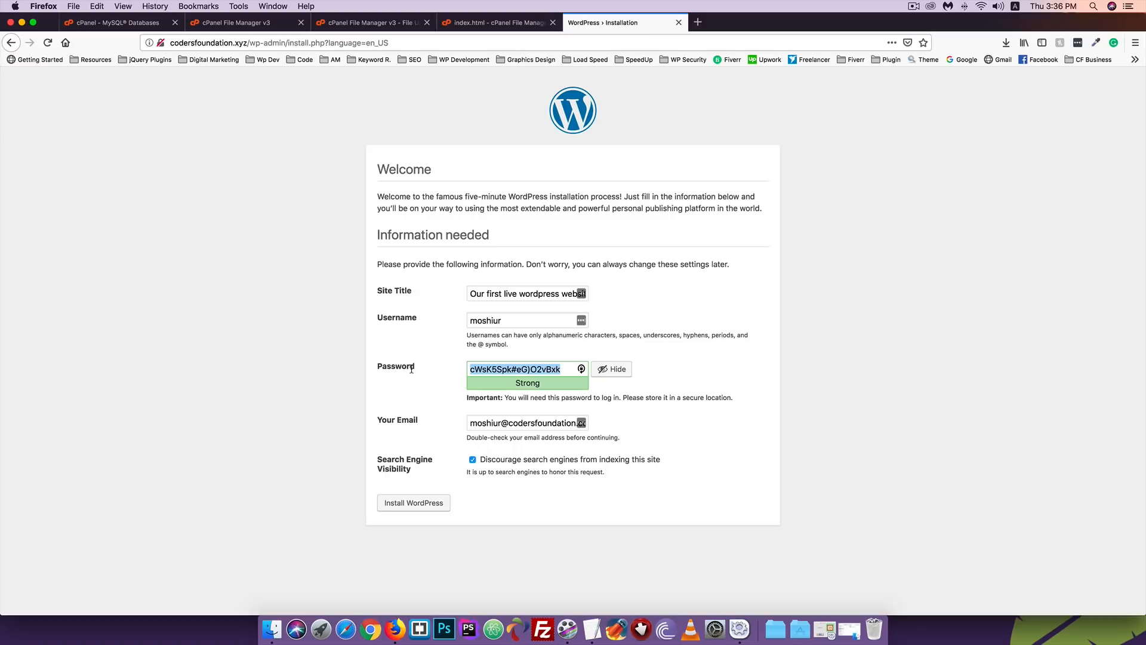
{"action": "left_click", "coordinate": [593, 630]}
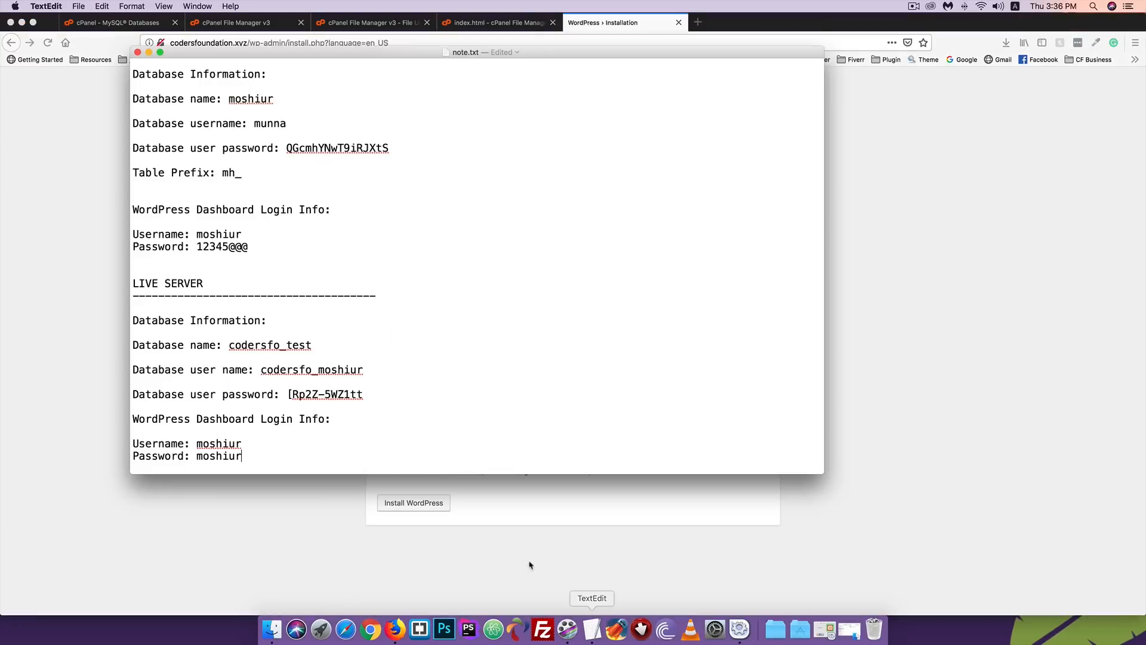
{"action": "double_click", "coordinate": [217, 455]}
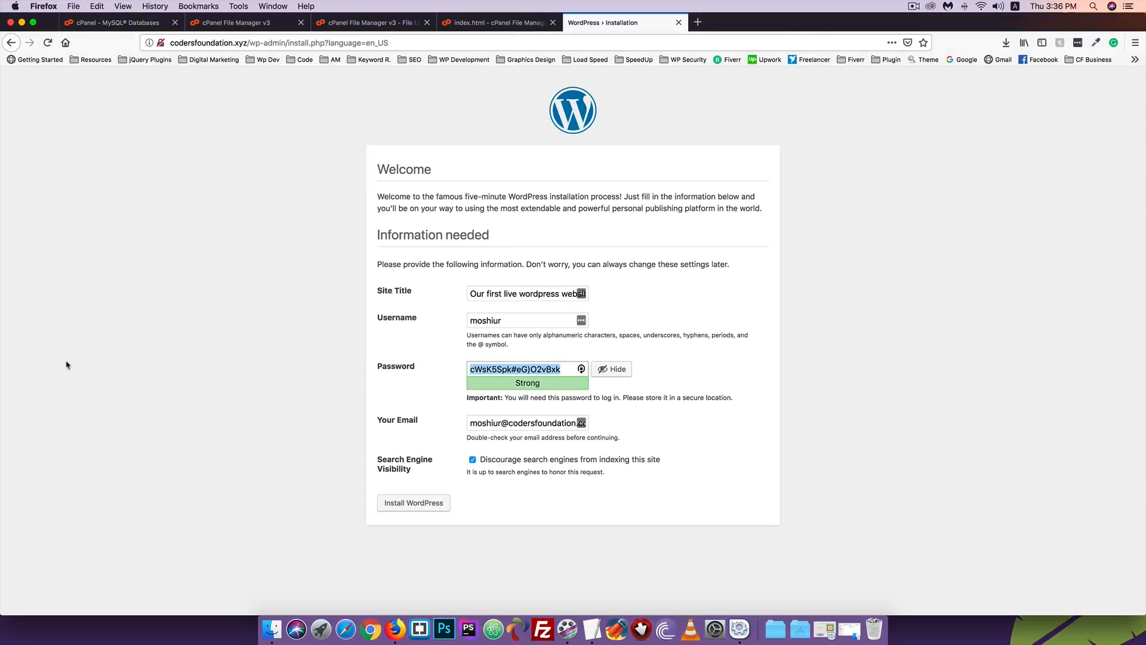
{"action": "mouse_move", "coordinate": [413, 503]}
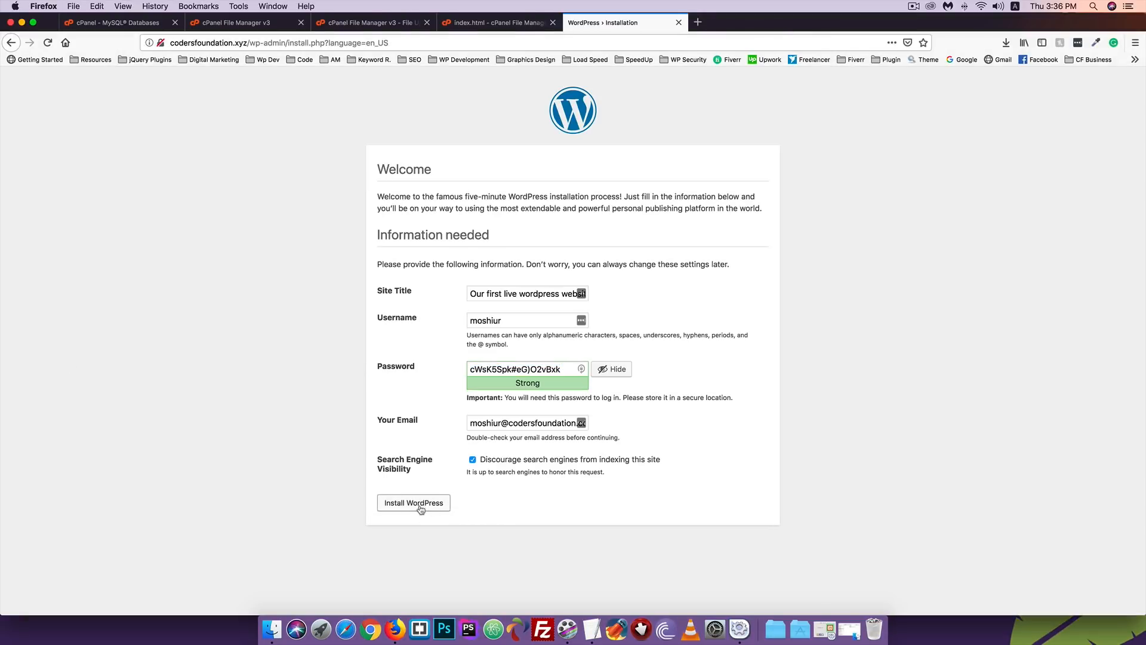
Install WordPress, declining Firefox's save-password prompt, and reach the Success page.
{"action": "left_click", "coordinate": [413, 503]}
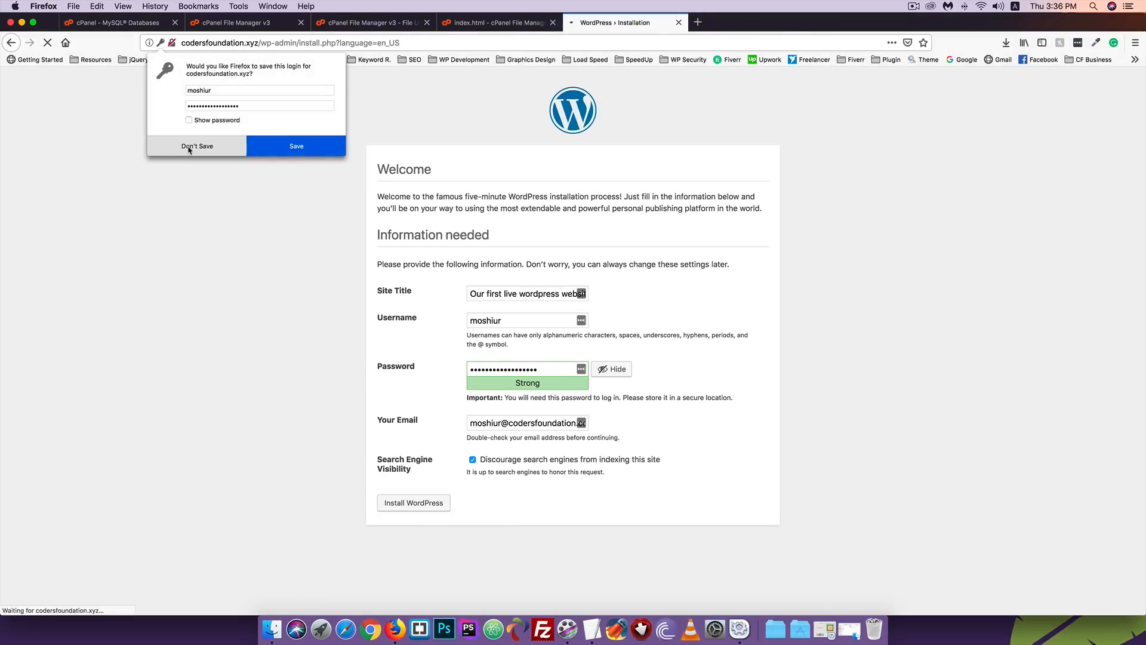
{"action": "left_click", "coordinate": [197, 145]}
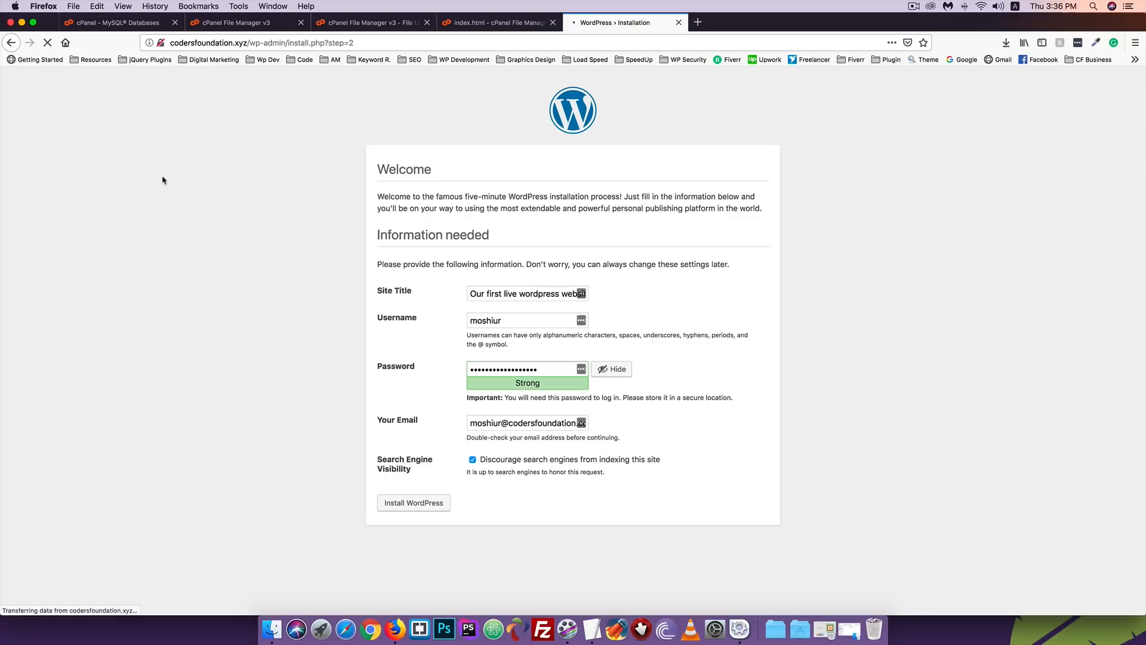
{"action": "left_click", "coordinate": [413, 503]}
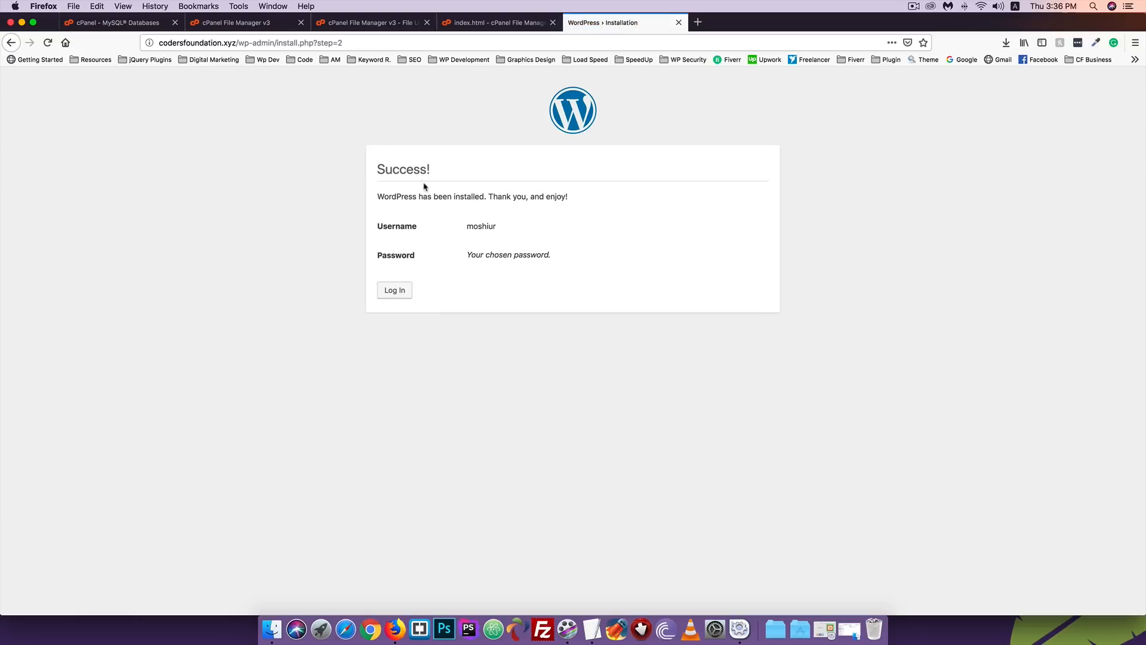
{"action": "mouse_move", "coordinate": [489, 191]}
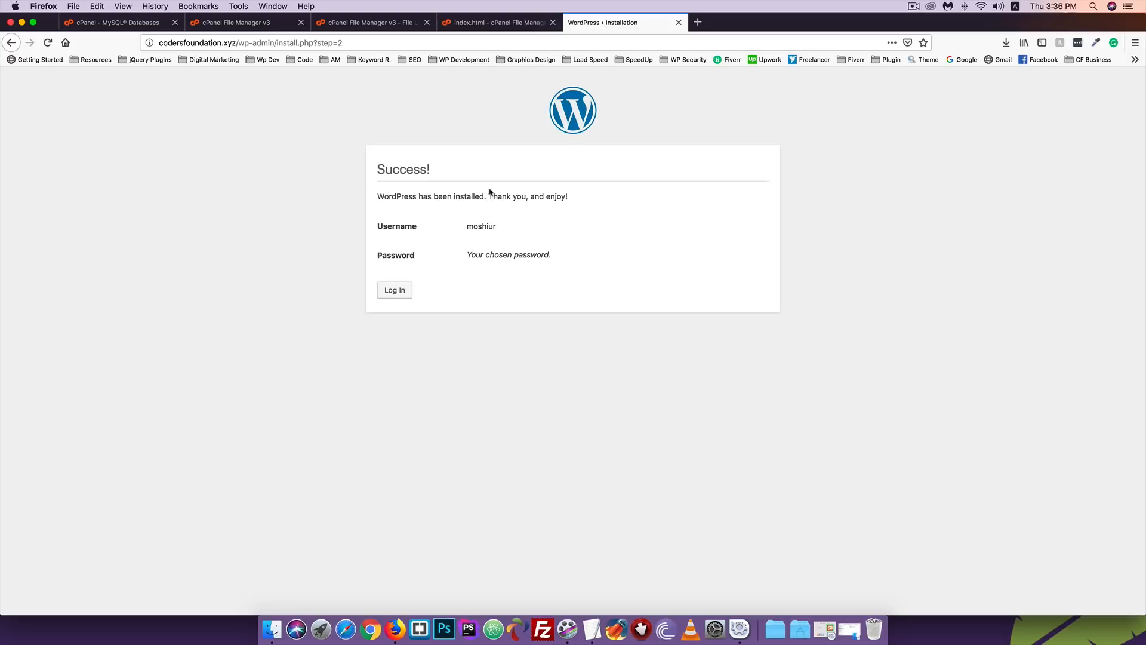
{"action": "mouse_move", "coordinate": [395, 290]}
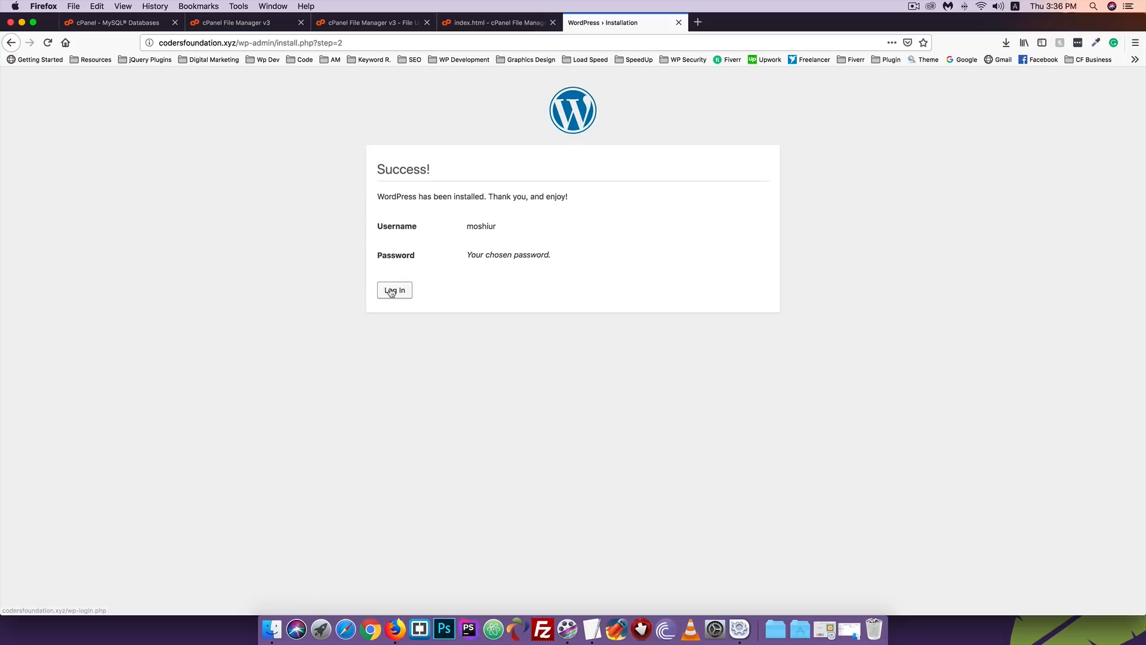
Log in as moshiur with the saved password, decline saving it in Firefox, and reach the Dashboard's Howdy menu.
{"action": "left_click", "coordinate": [394, 290]}
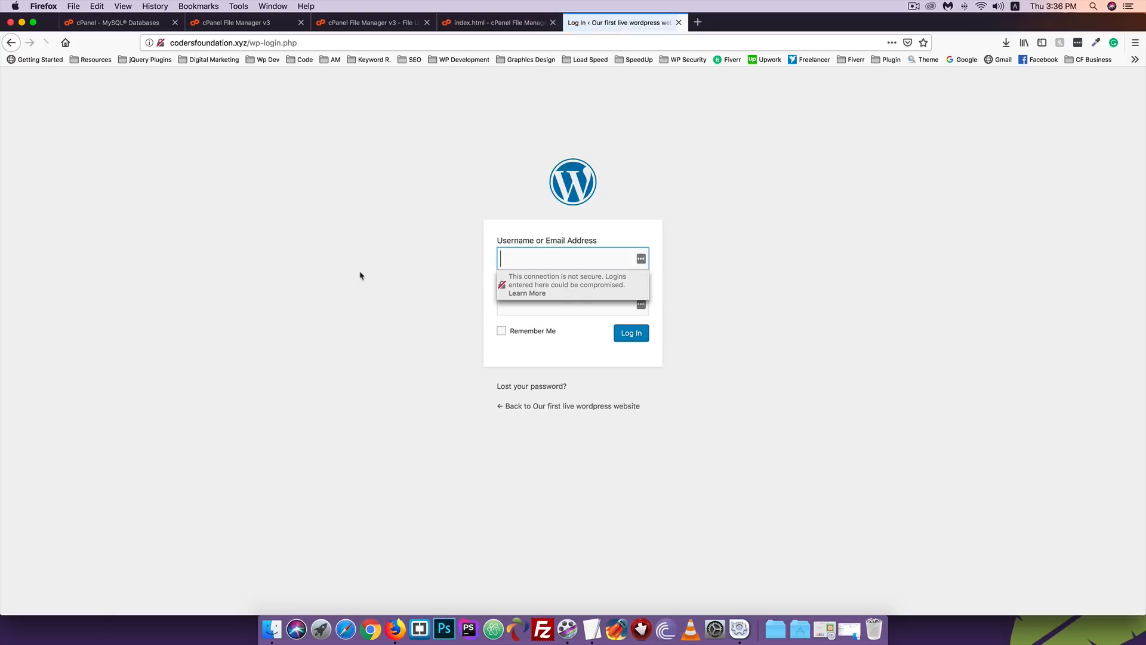
{"action": "type", "text": "moshiur"}
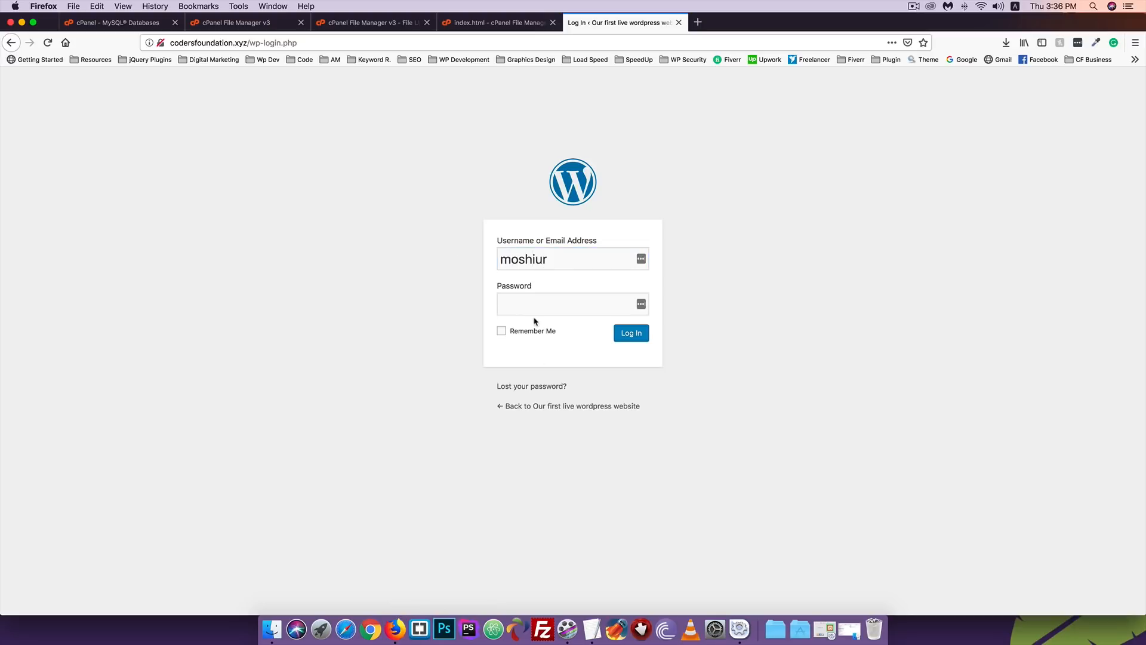
{"action": "type", "text": "password"}
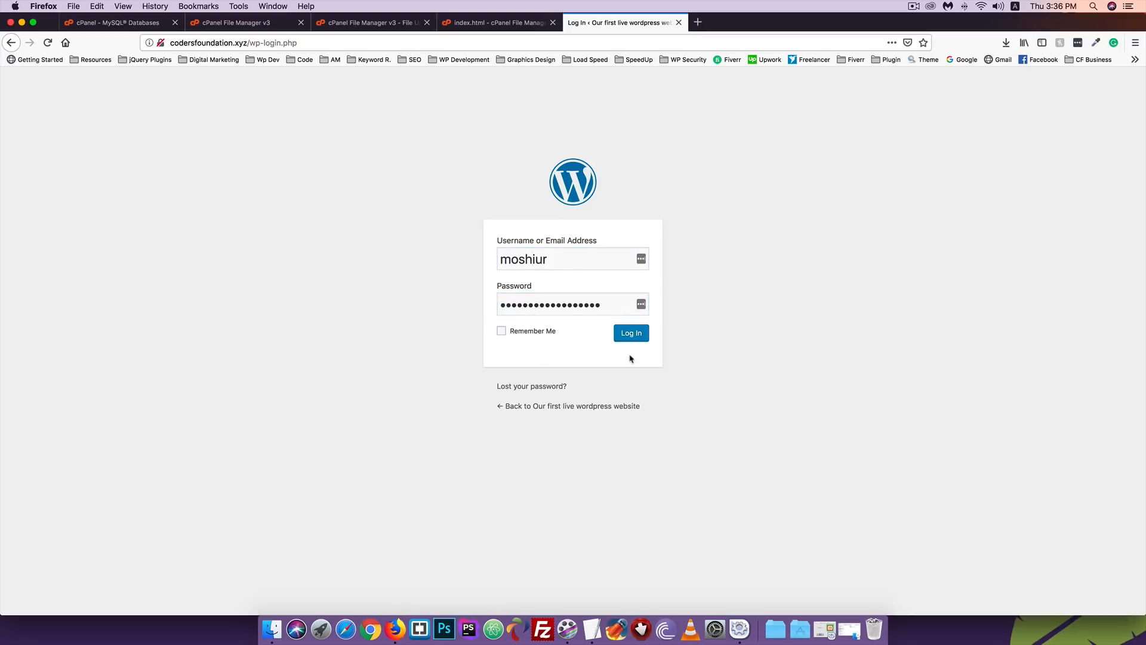
{"action": "left_click", "coordinate": [631, 333]}
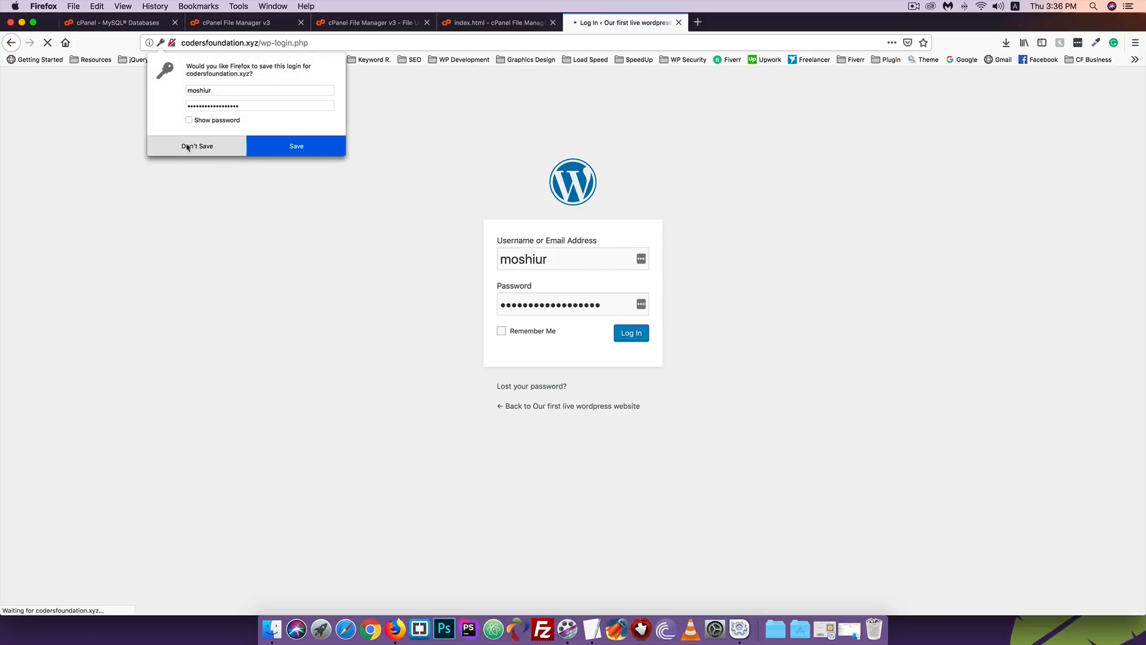
{"action": "left_click", "coordinate": [197, 145]}
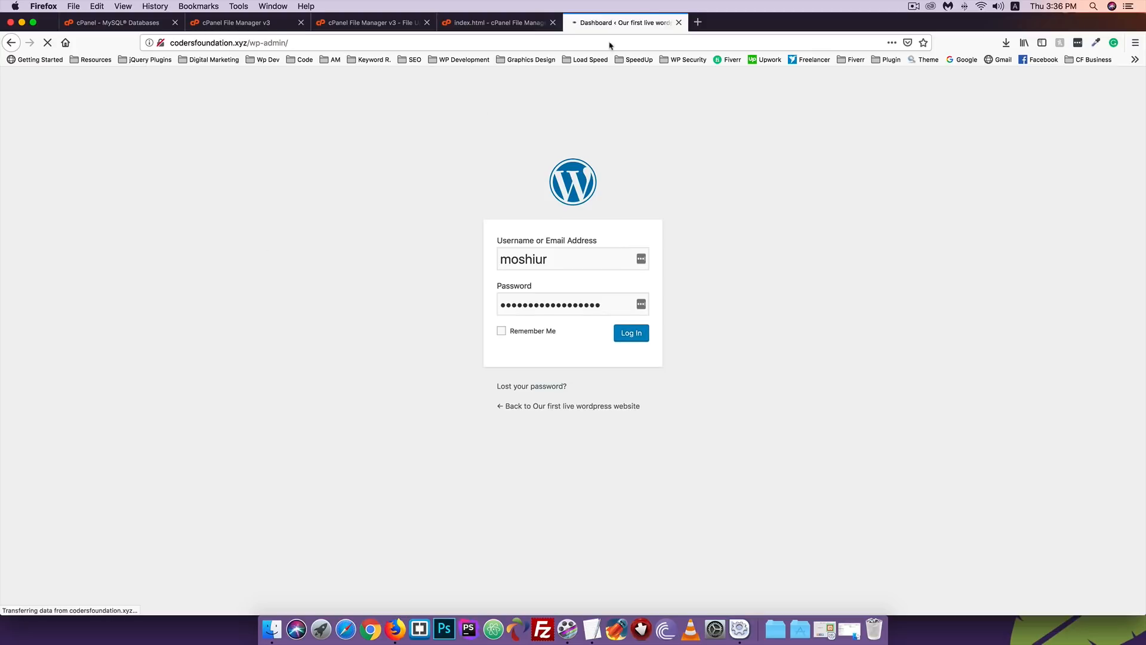
{"action": "left_click", "coordinate": [630, 333]}
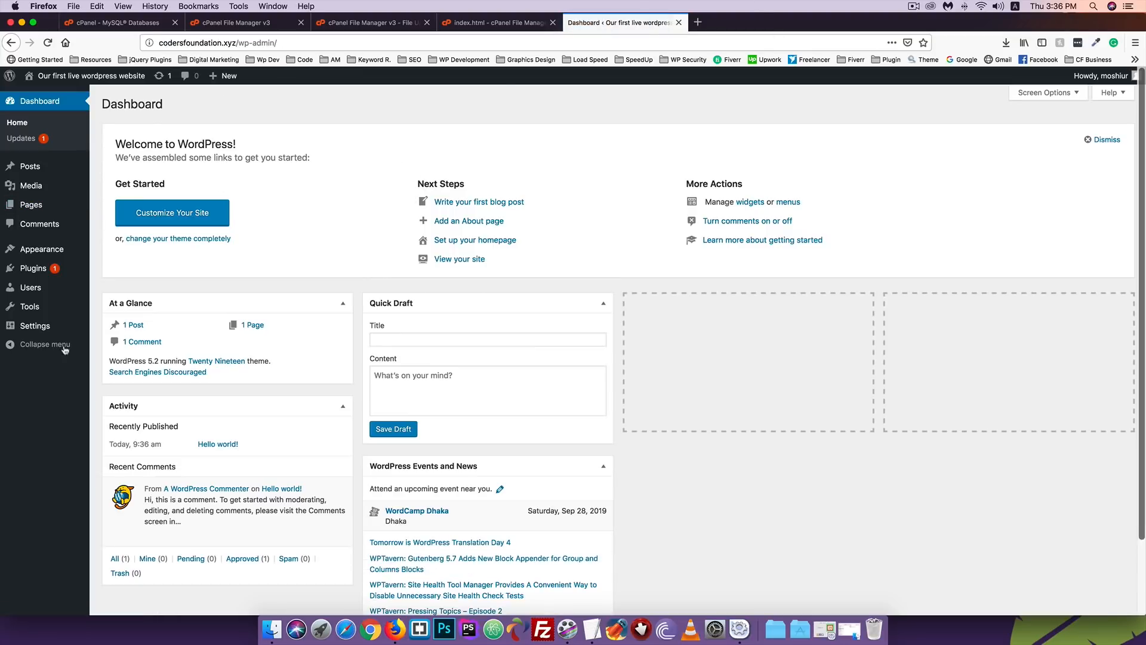
{"action": "left_click", "coordinate": [1100, 76]}
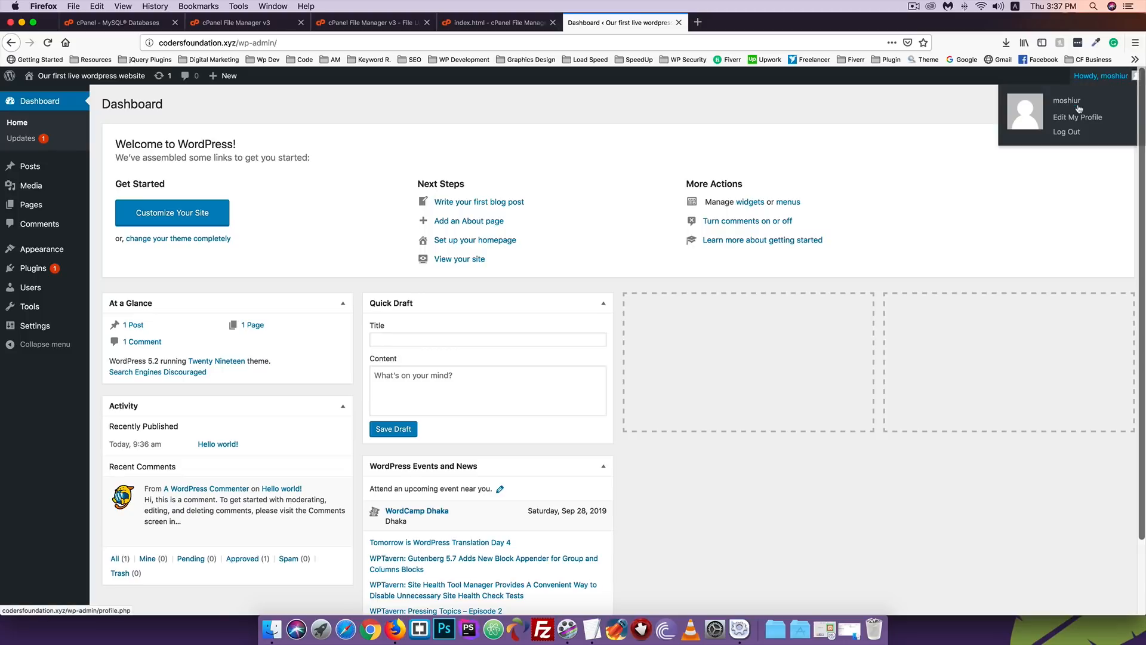
{"action": "mouse_move", "coordinate": [1066, 131]}
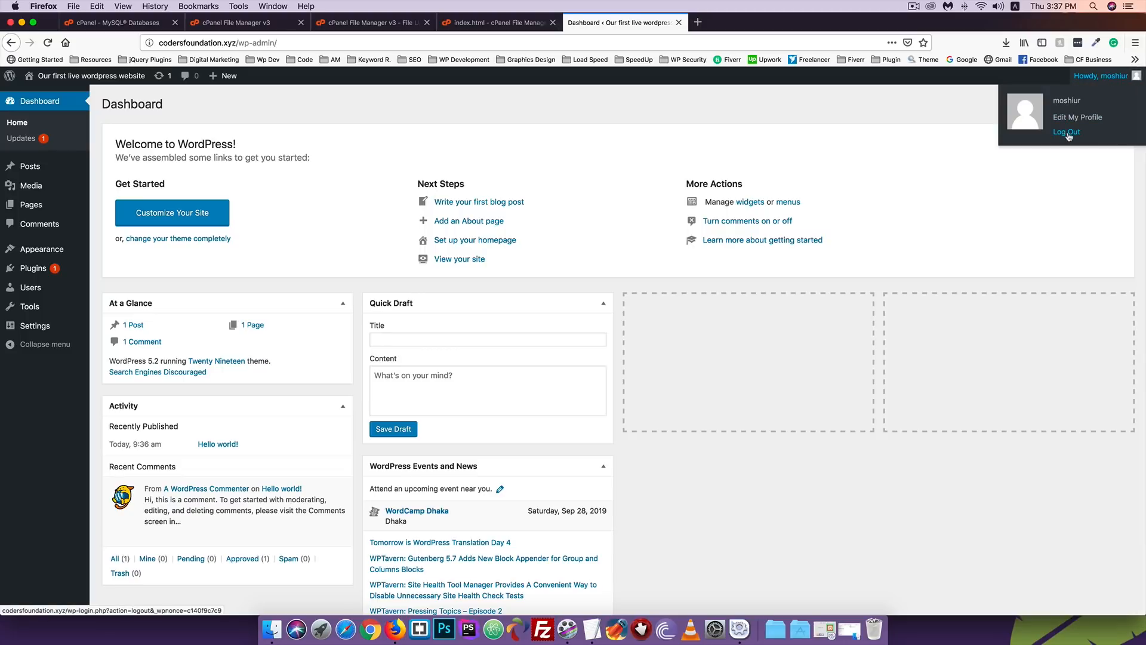
Log out and load codersfoundation.xyz/ to see the live Hello world! front page.
{"action": "left_click", "coordinate": [1066, 132]}
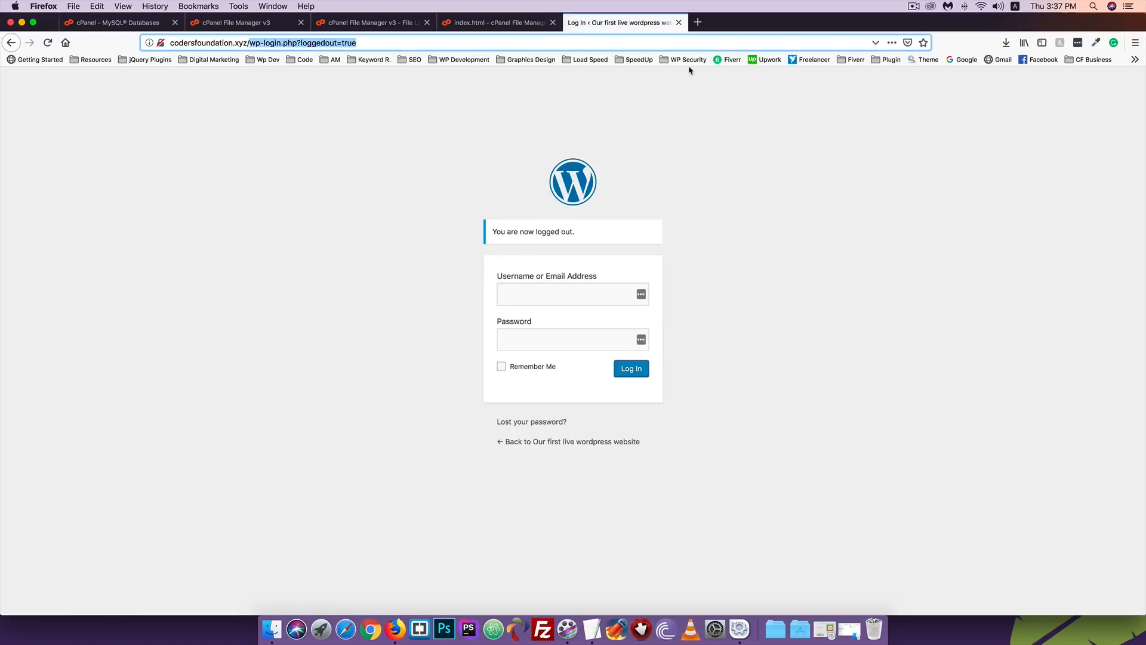
{"action": "type", "text": "codersfoundation.xyz/"}
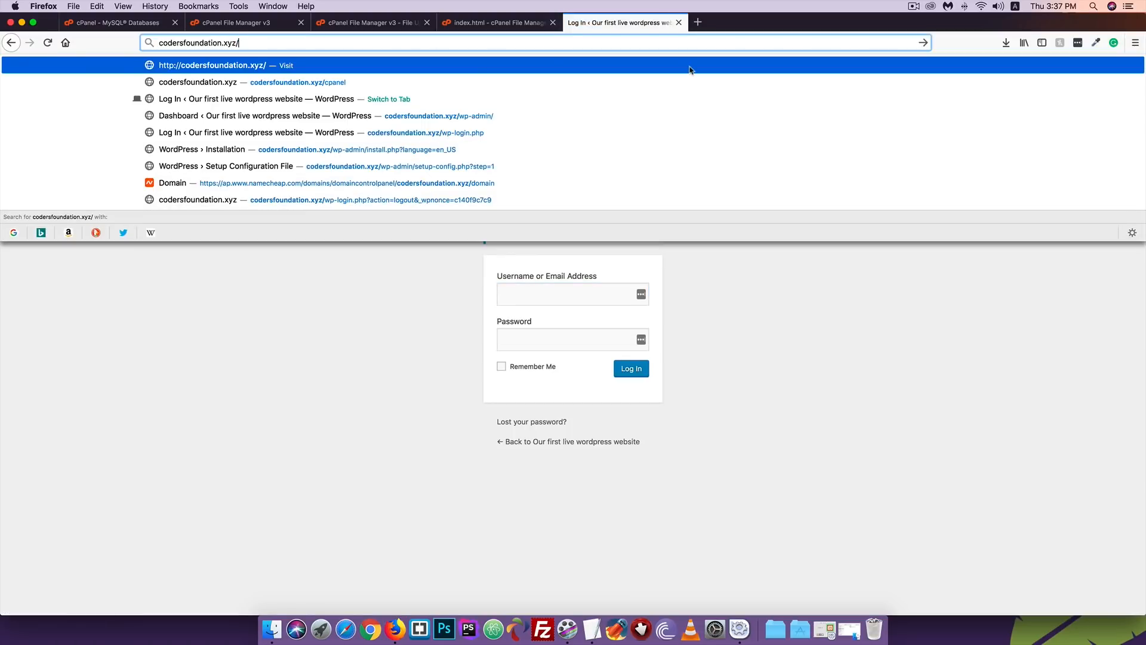
{"action": "mouse_move", "coordinate": [689, 69]}
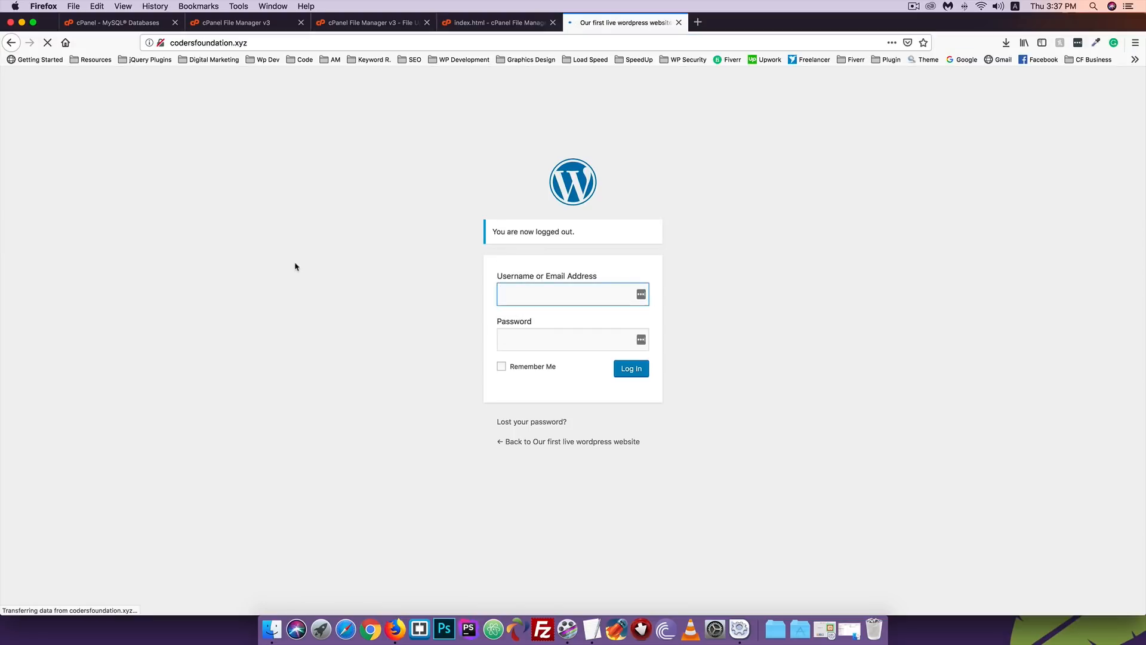
{"action": "left_click", "coordinate": [572, 441]}
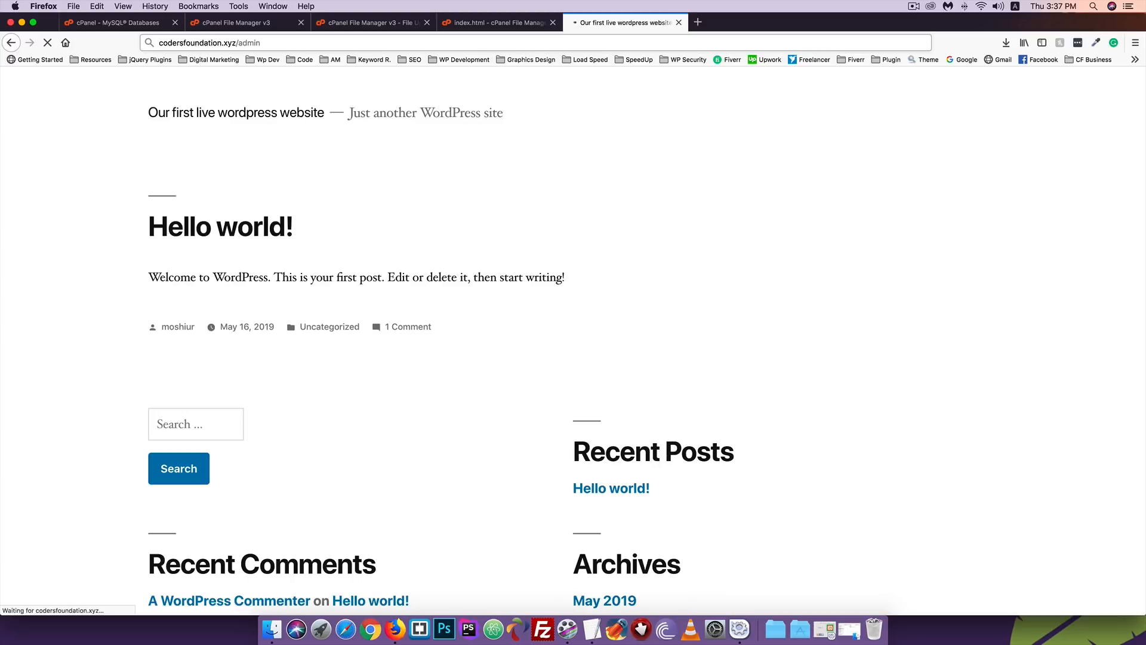
{"action": "mouse_move", "coordinate": [402, 97]}
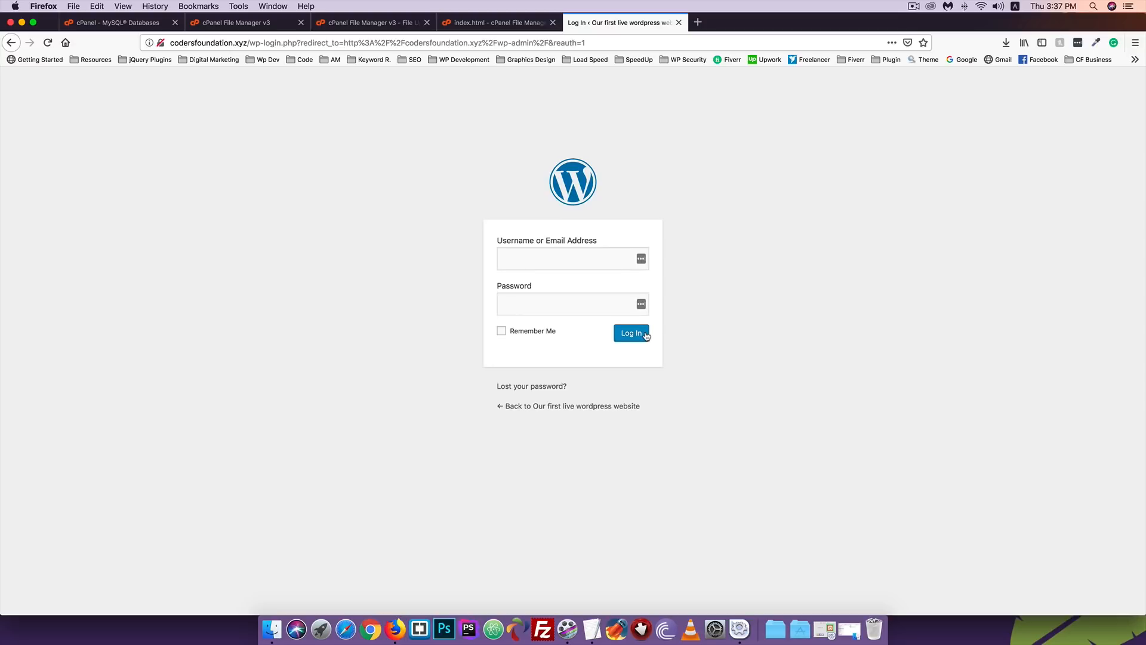
{"action": "mouse_move", "coordinate": [283, 270]}
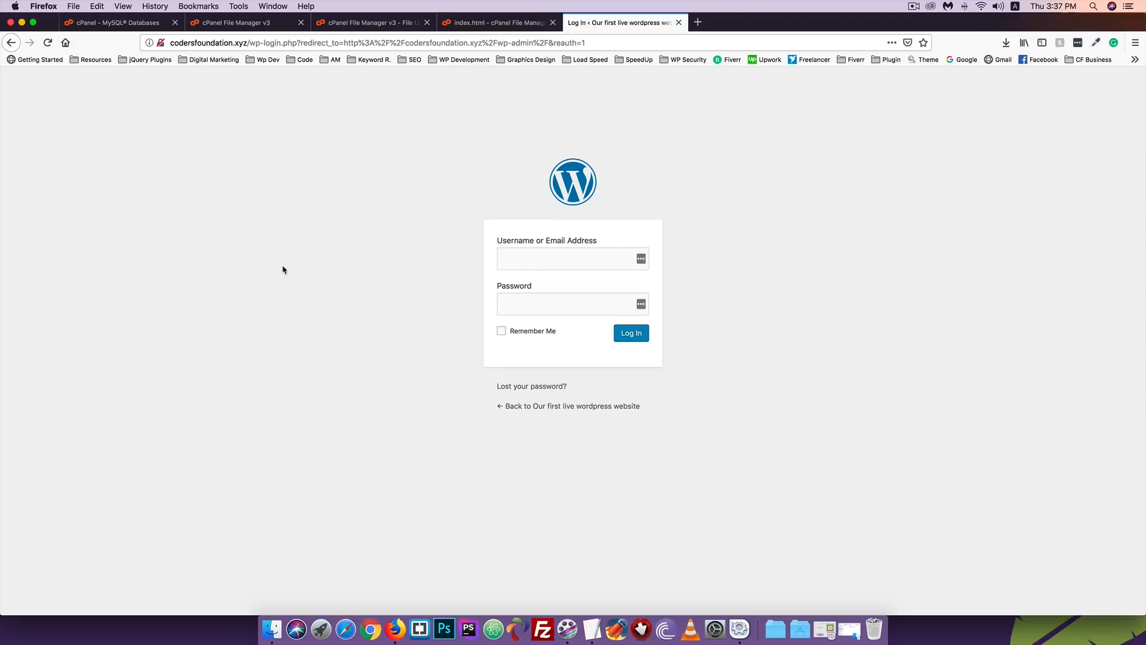
{"action": "mouse_move", "coordinate": [166, 69]}
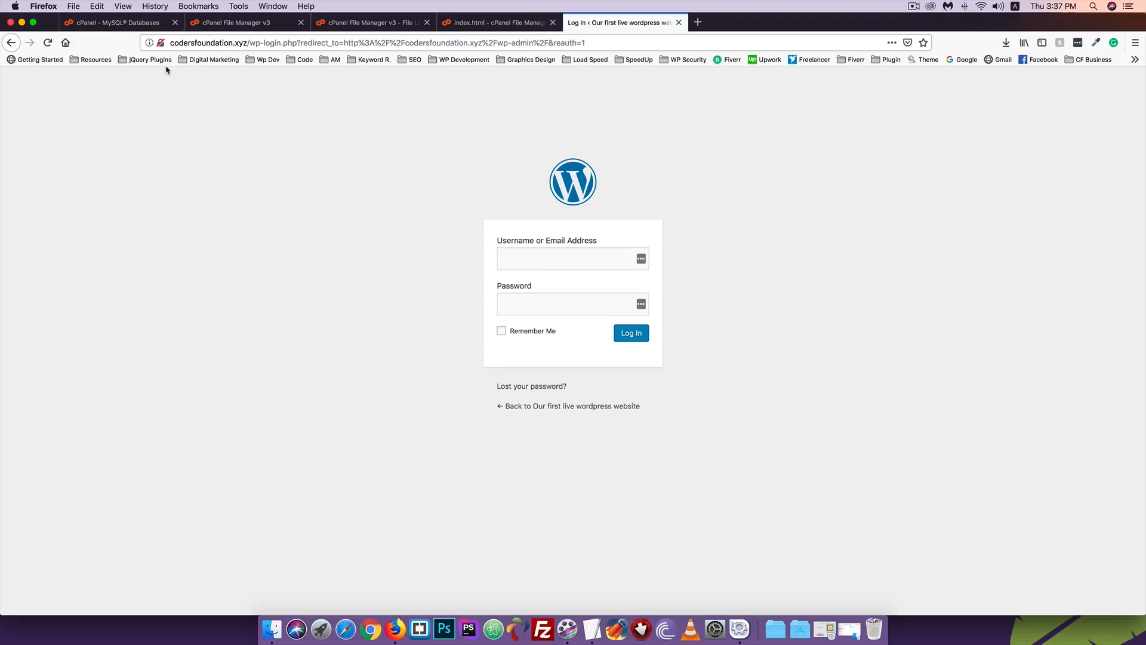
Launch phpMyAdmin from cPanel's MySQL Databases page and select the codersfo_test database.
{"action": "left_click", "coordinate": [110, 22]}
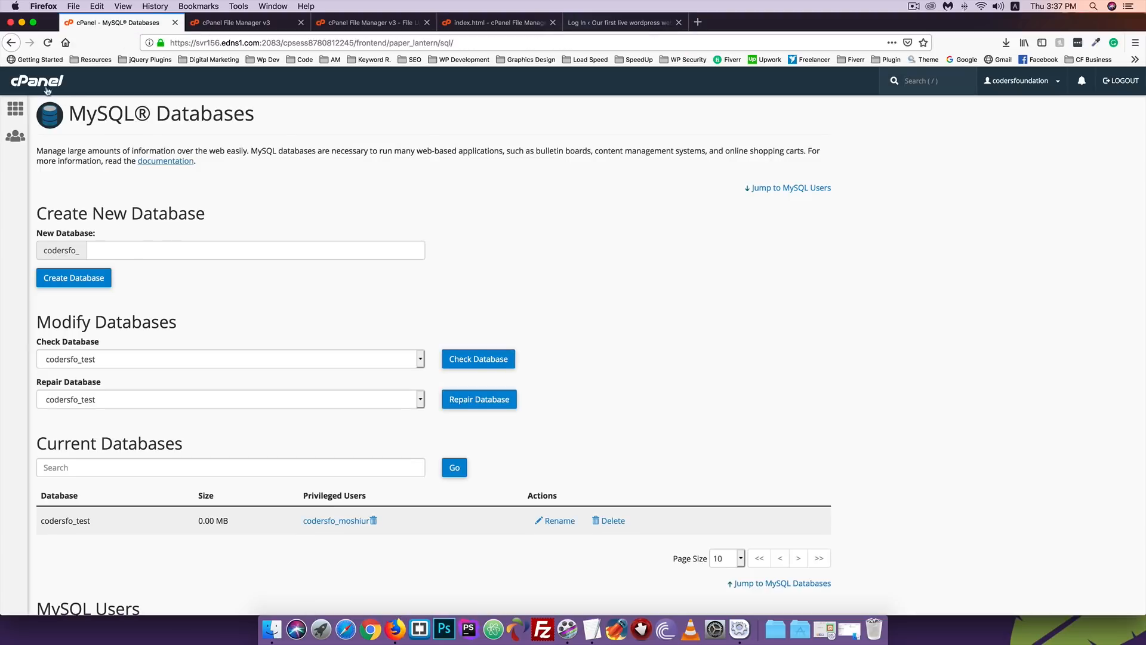
{"action": "left_click", "coordinate": [37, 81]}
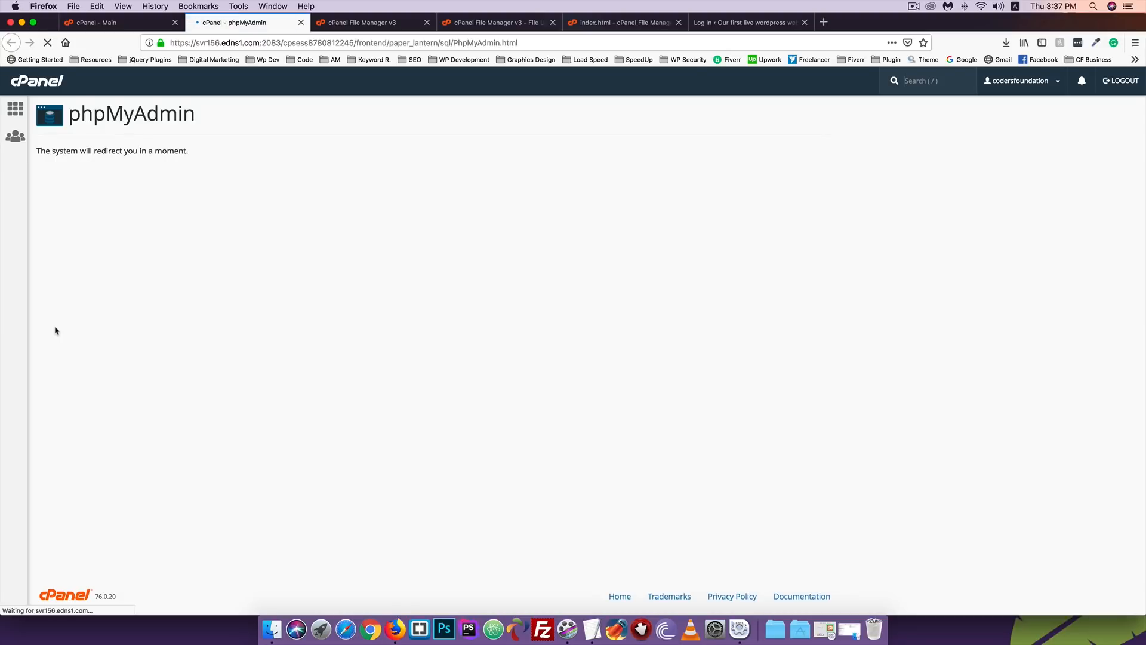
{"action": "mouse_move", "coordinate": [183, 280]}
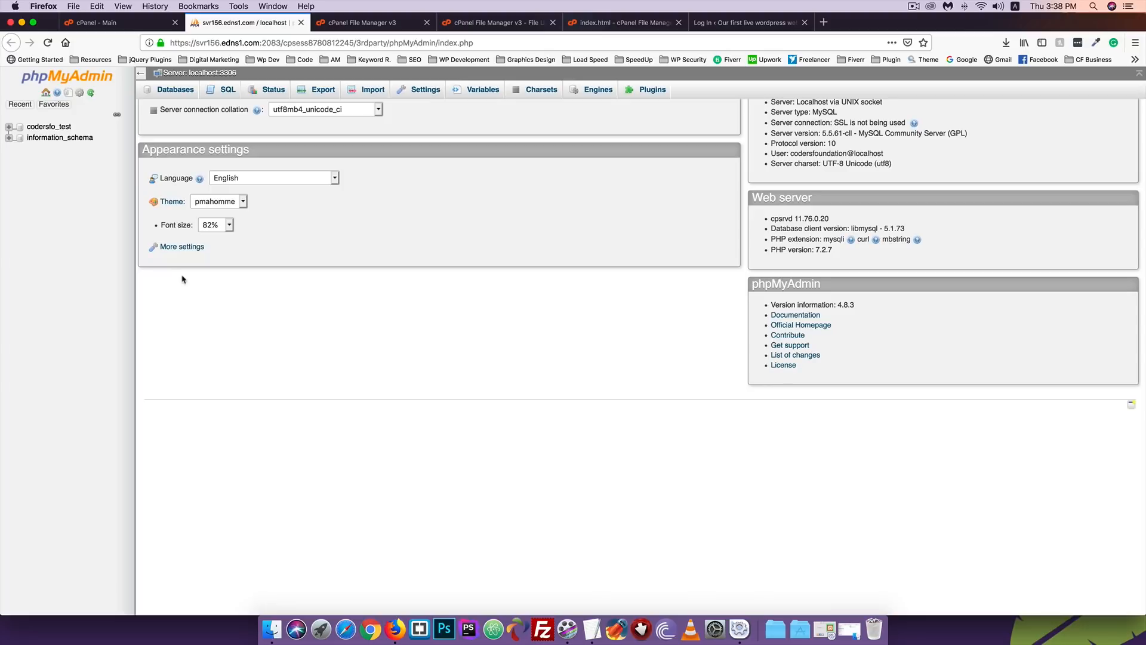
{"action": "mouse_move", "coordinate": [24, 117]}
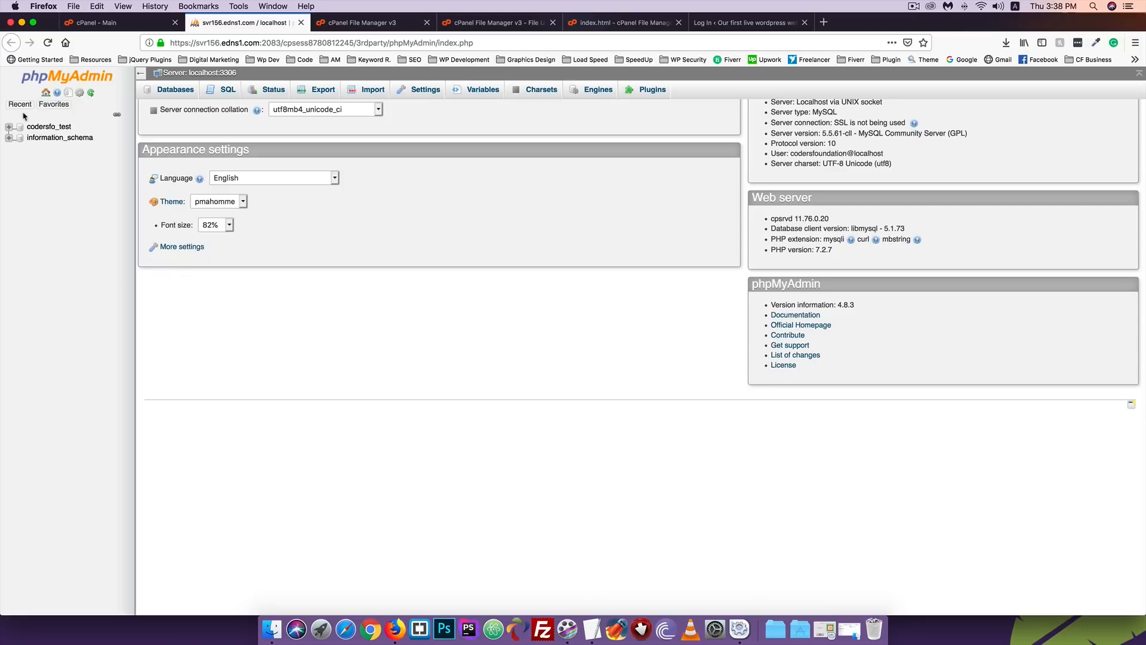
{"action": "mouse_move", "coordinate": [31, 128]}
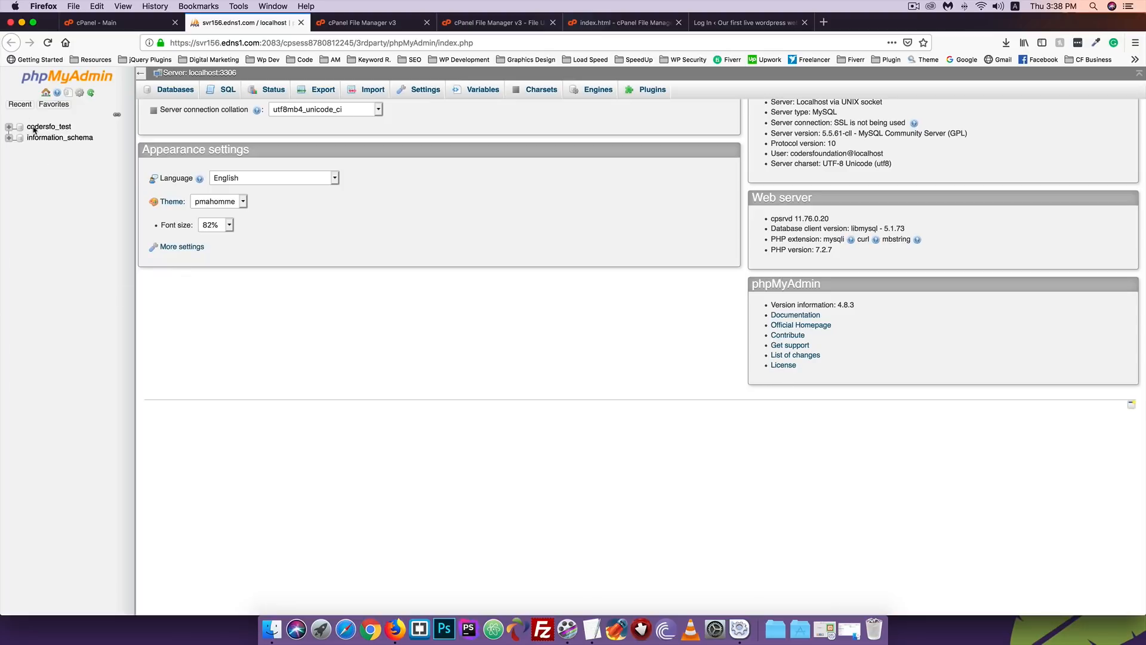
{"action": "scroll", "scroll_direction": "up", "scroll_amount": 3}
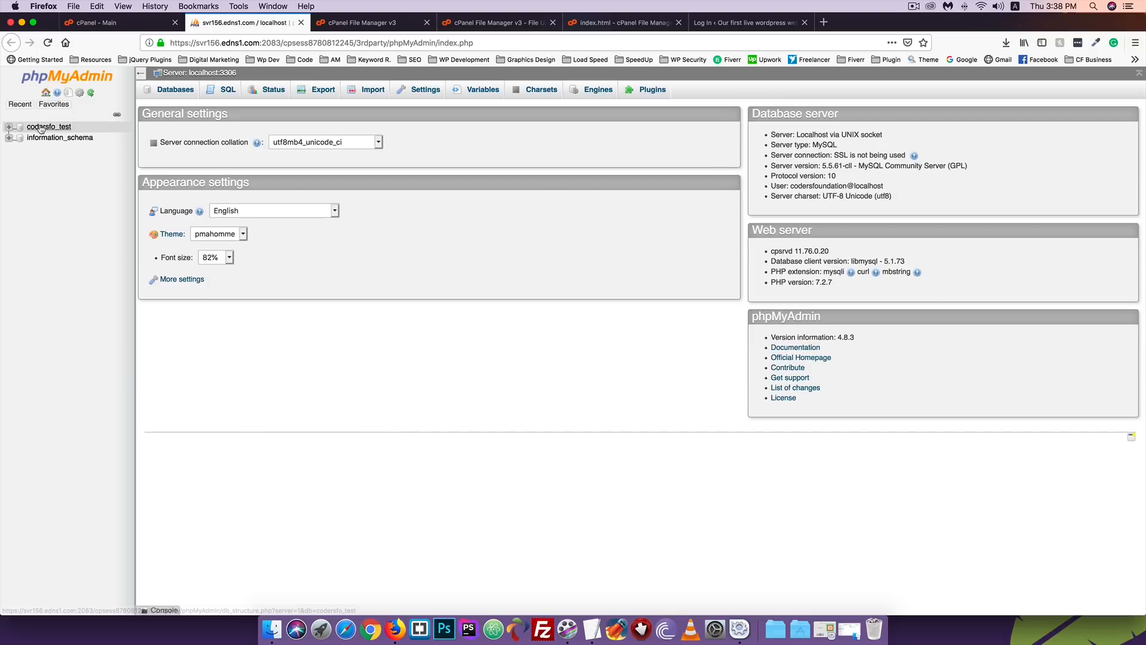
{"action": "left_click", "coordinate": [48, 126]}
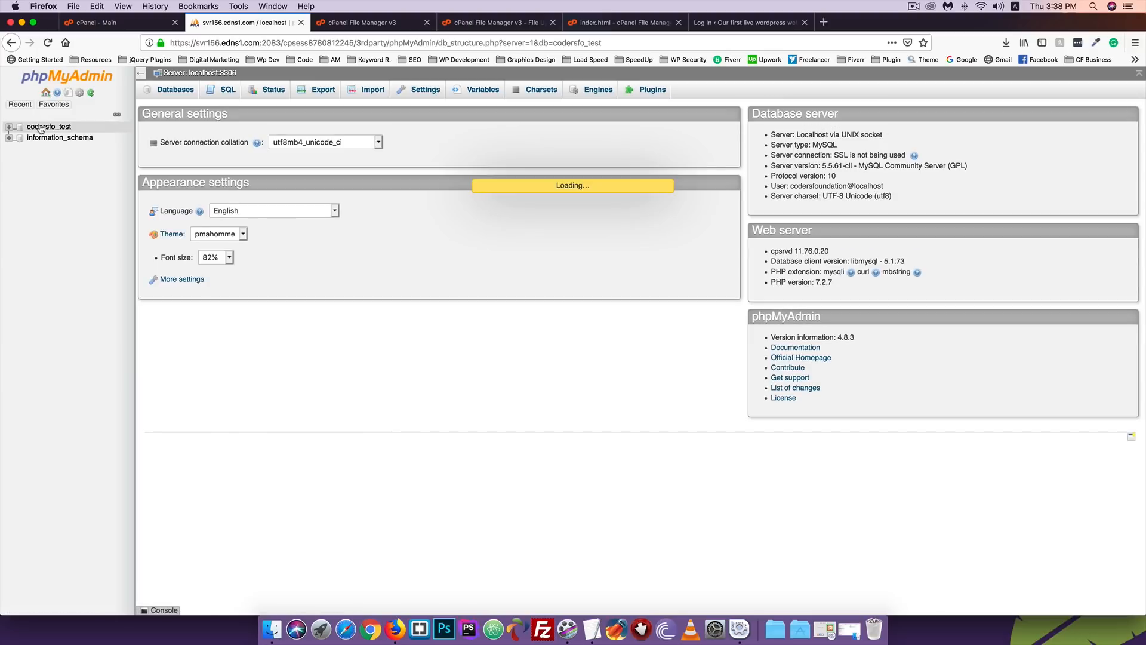
Highlight the mh_ Table Prefix line in note.txt, then return to the codersfo_test tables in phpMyAdmin.
{"action": "left_click", "coordinate": [47, 127]}
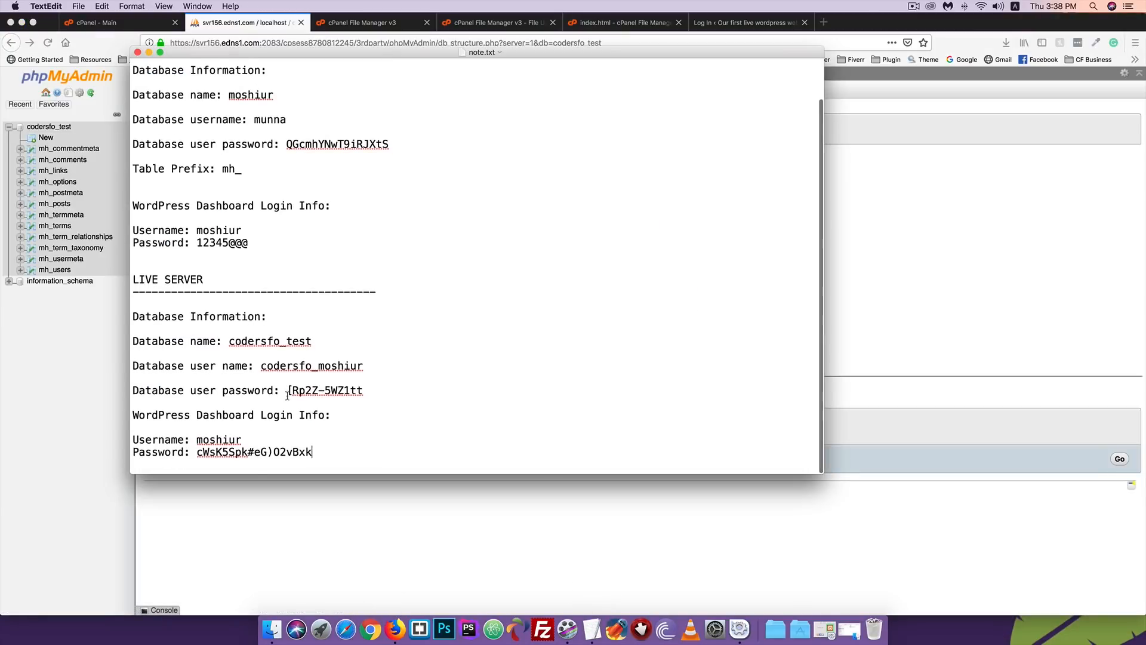
{"action": "scroll", "scroll_direction": "up", "scroll_amount": 3}
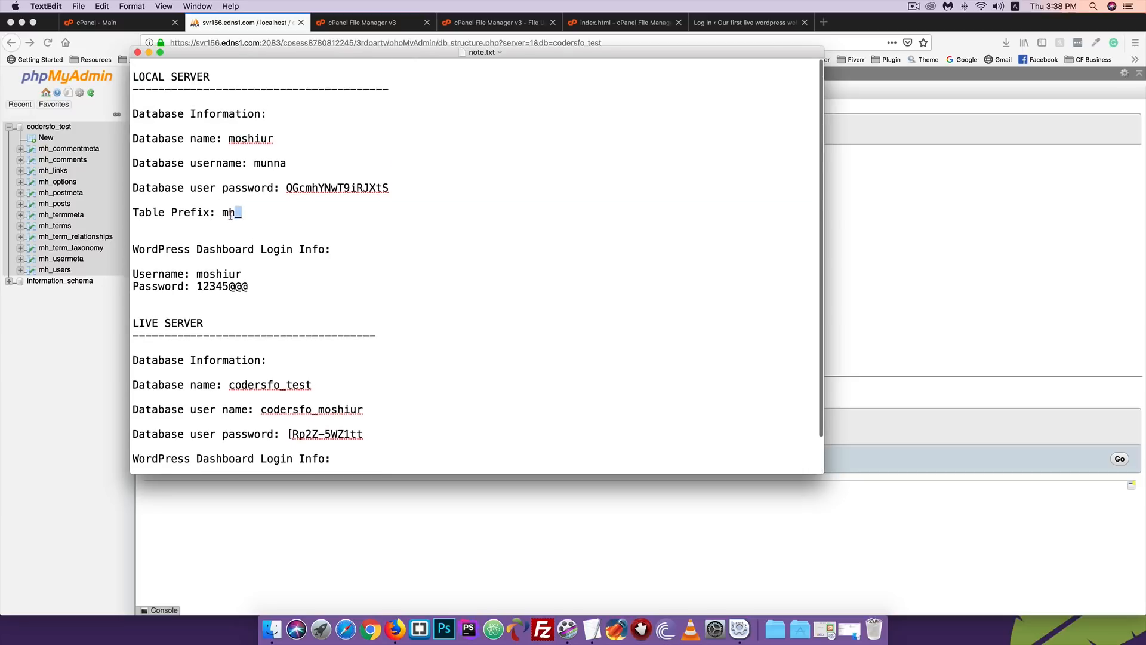
{"action": "scroll", "scroll_direction": "down", "scroll_amount": 3}
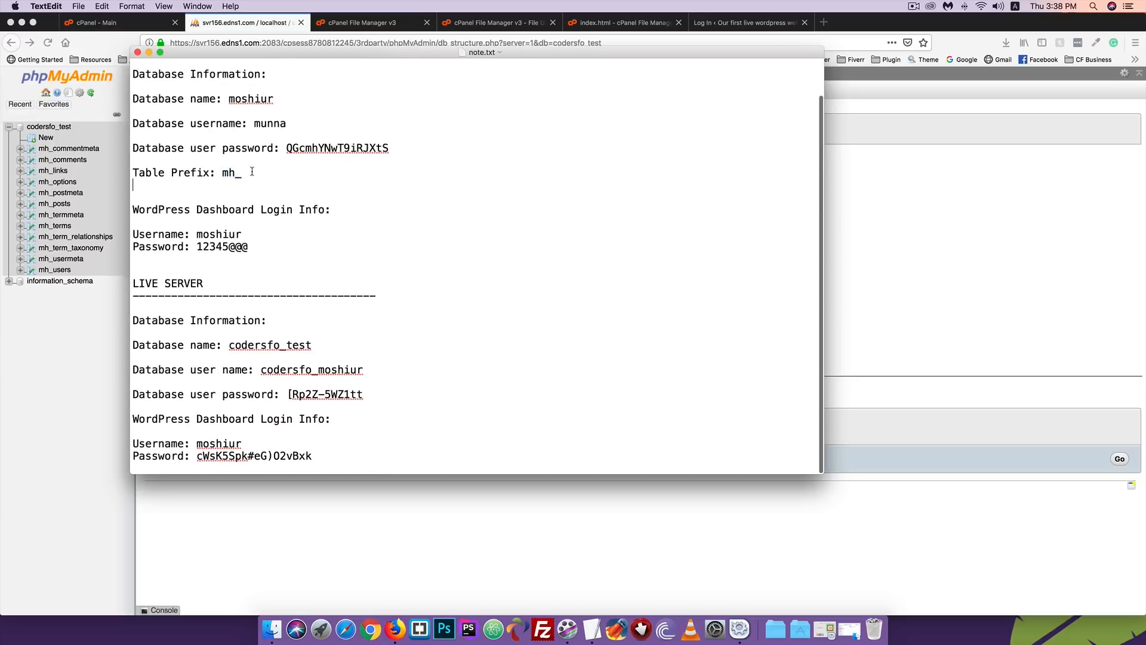
{"action": "triple_click", "coordinate": [186, 172]}
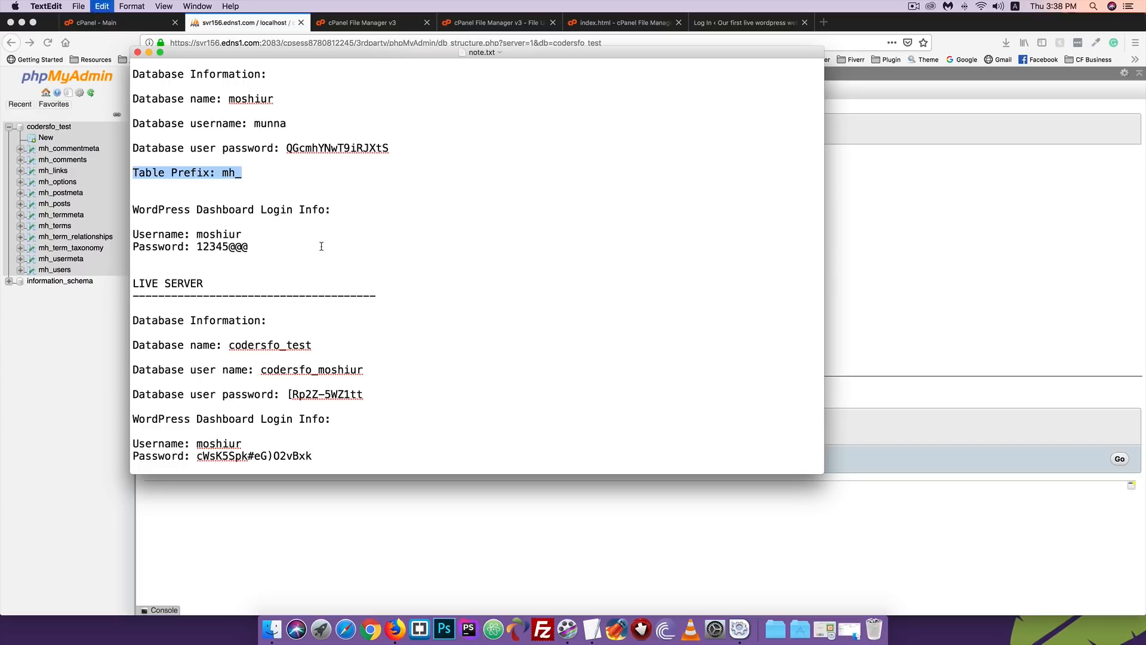
{"action": "left_click", "coordinate": [364, 394]}
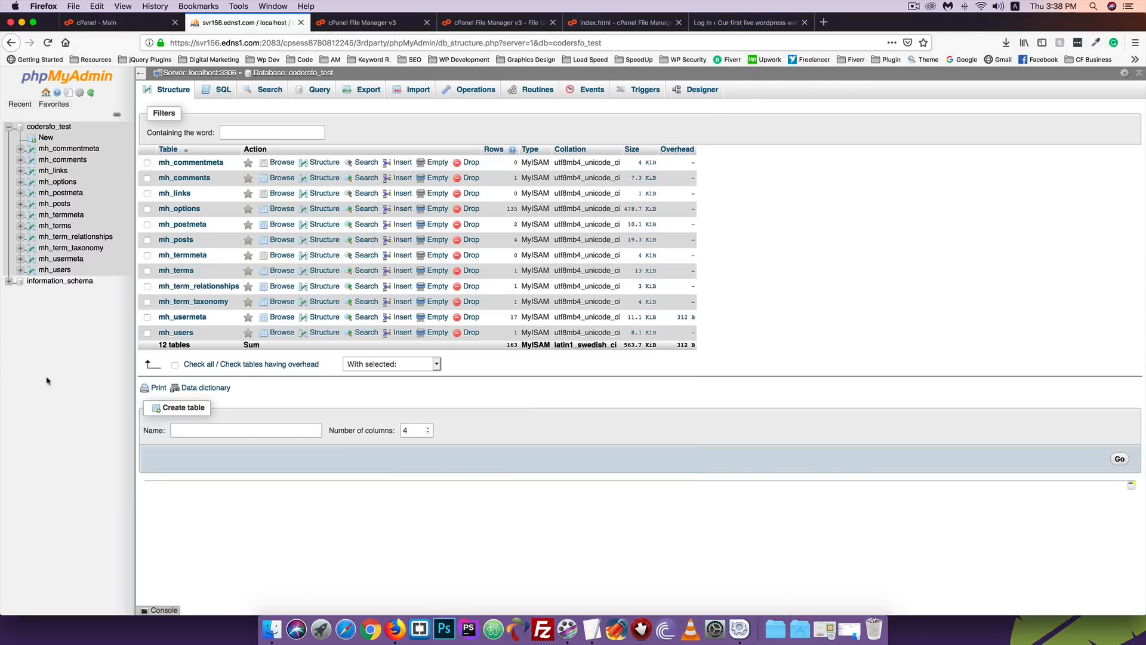
{"action": "mouse_move", "coordinate": [191, 163]}
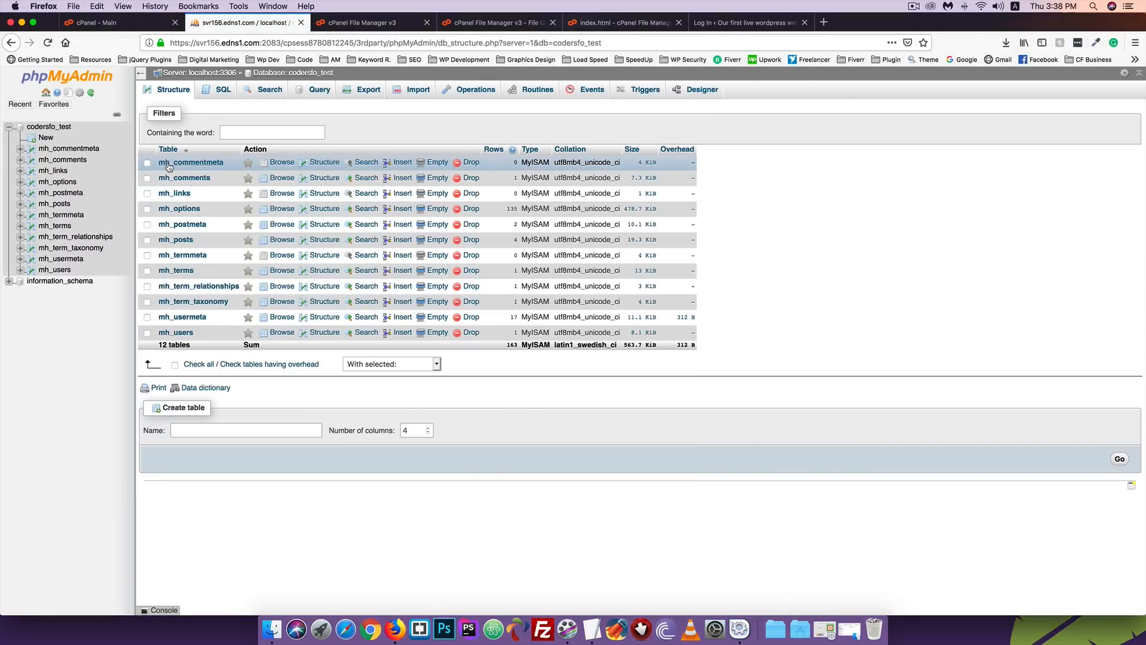
{"action": "mouse_move", "coordinate": [183, 178]}
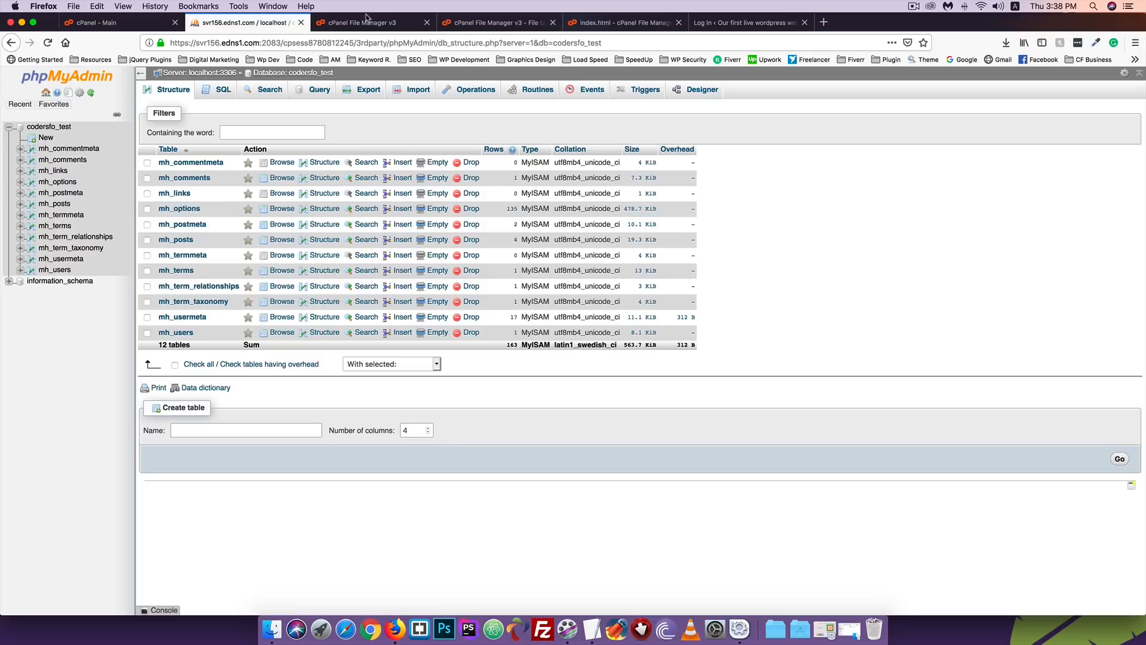
{"action": "mouse_move", "coordinate": [220, 212]}
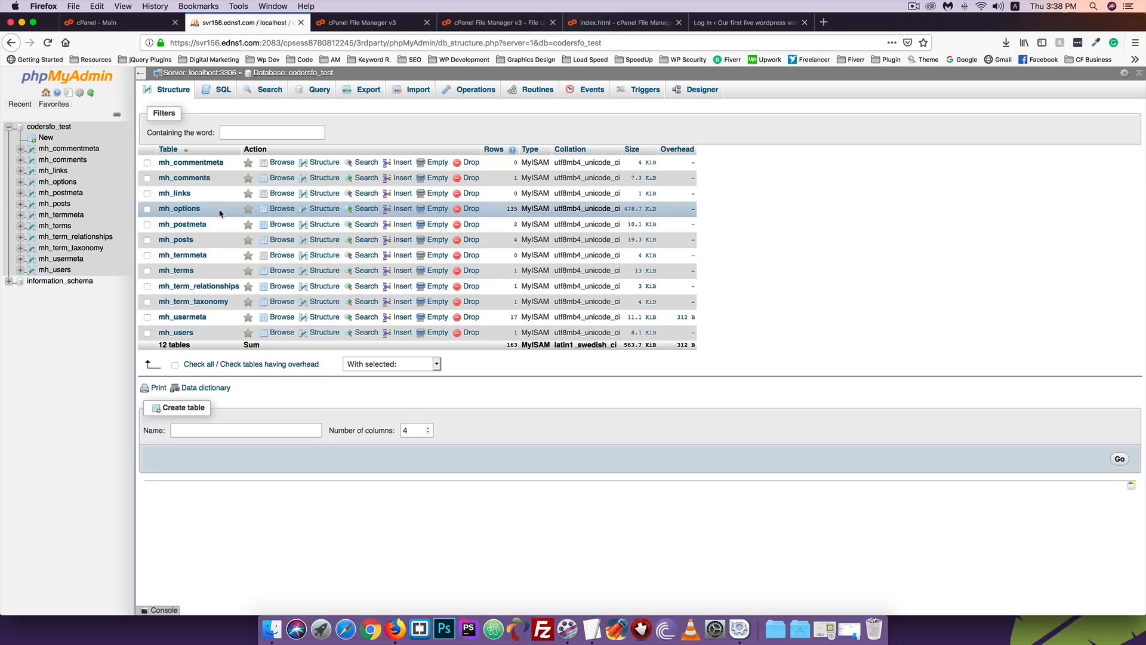
{"action": "mouse_move", "coordinate": [745, 21]}
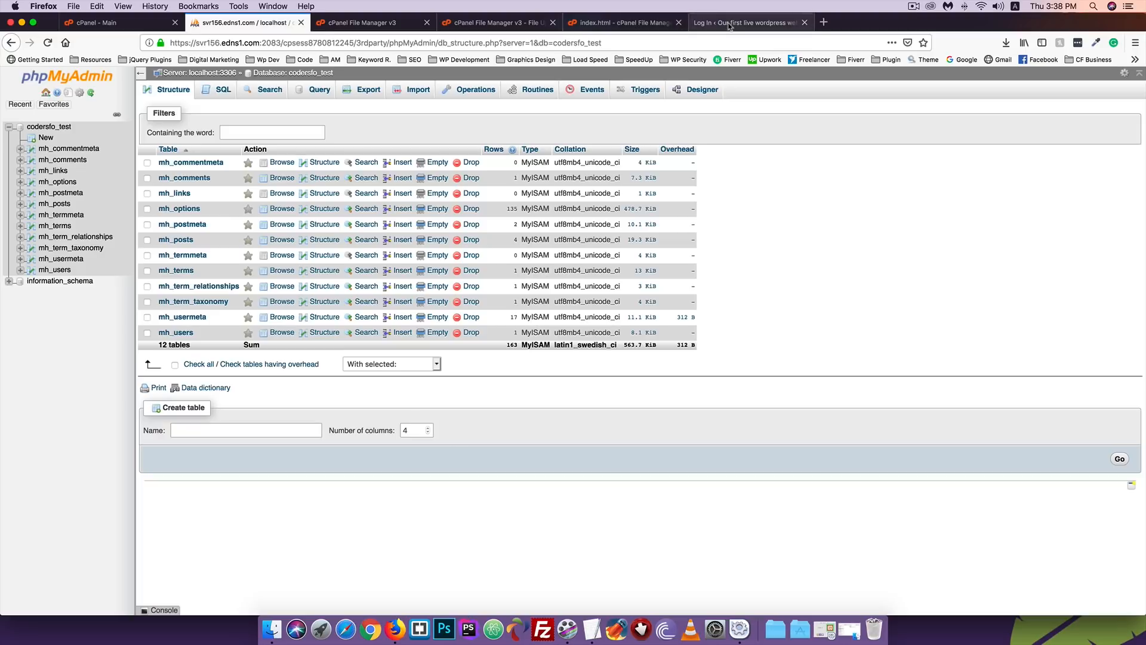
Compare the codersfo_test mh_ table list against the WordPress login page, then return to cPanel home.
{"action": "left_click", "coordinate": [747, 21]}
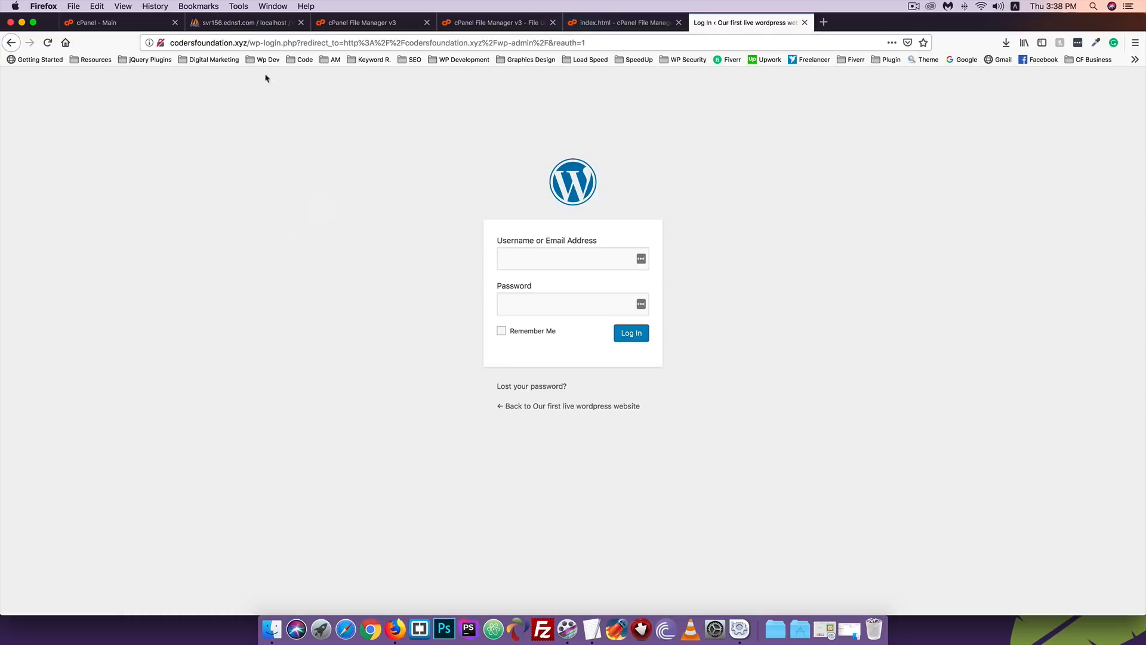
{"action": "left_click", "coordinate": [245, 23]}
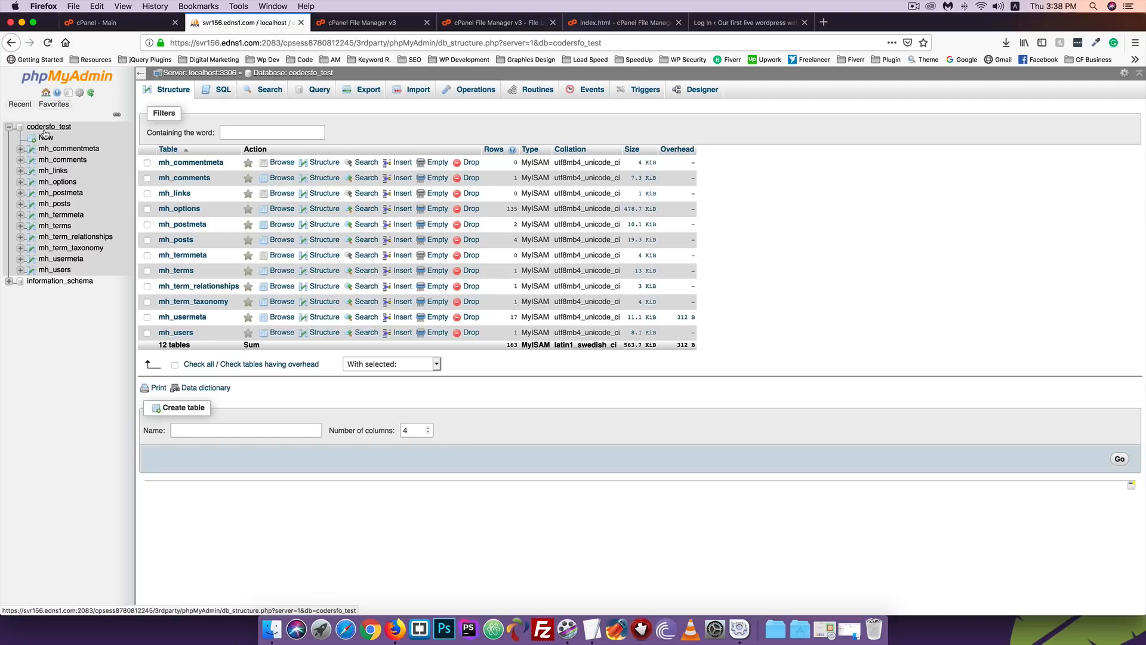
{"action": "left_click", "coordinate": [745, 21]}
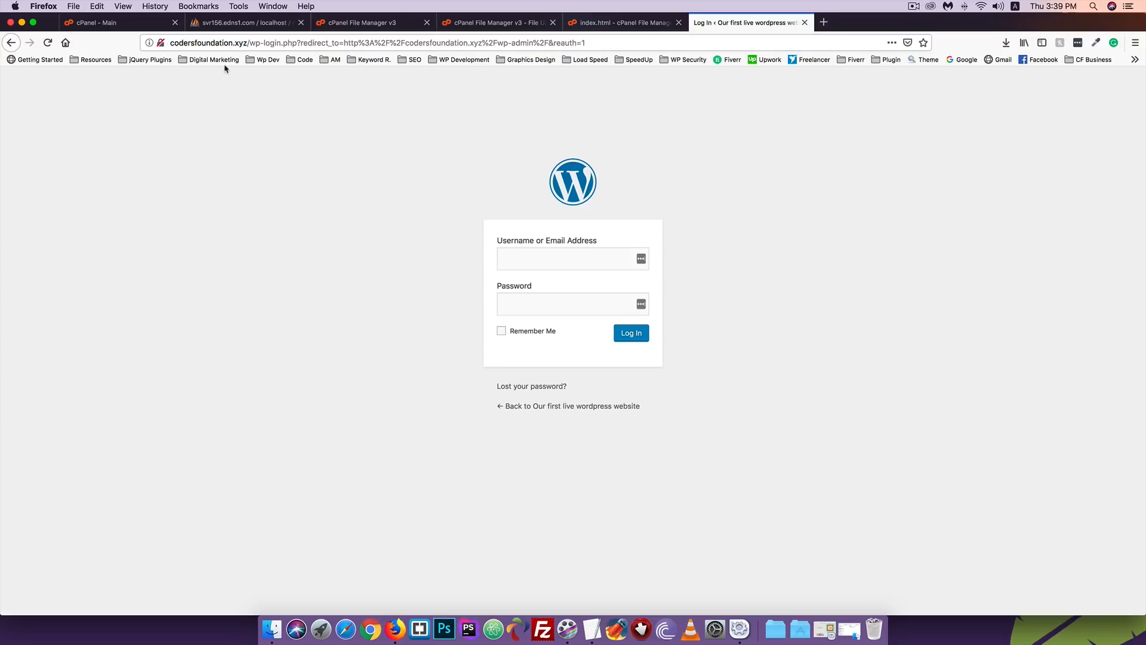
{"action": "mouse_move", "coordinate": [196, 122]}
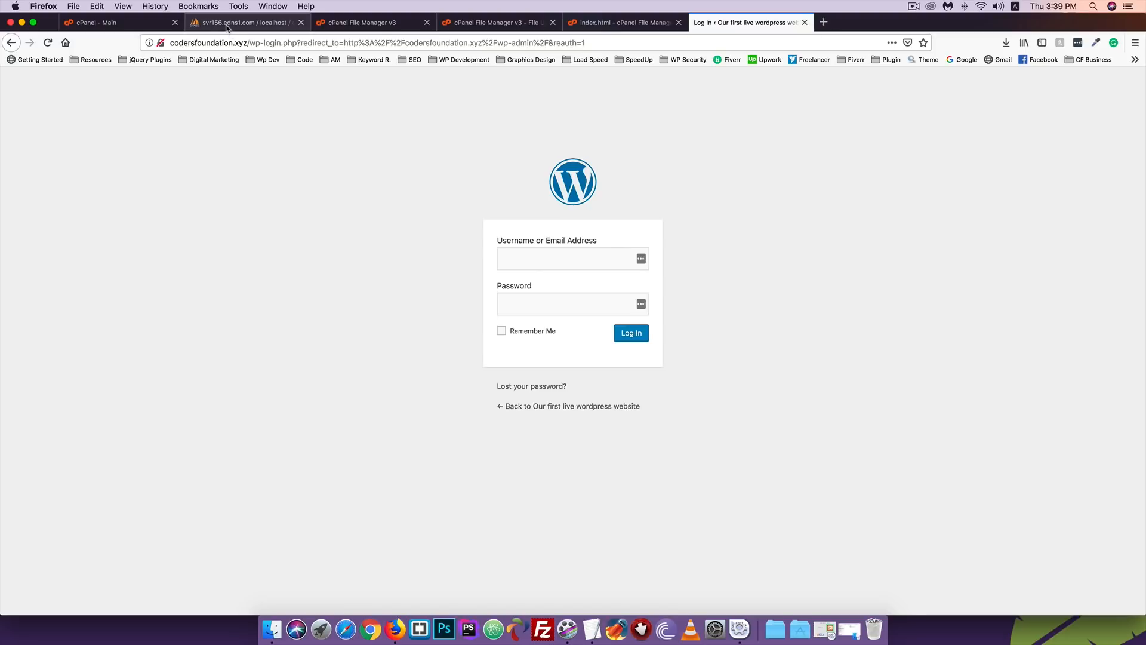
{"action": "left_click", "coordinate": [244, 21]}
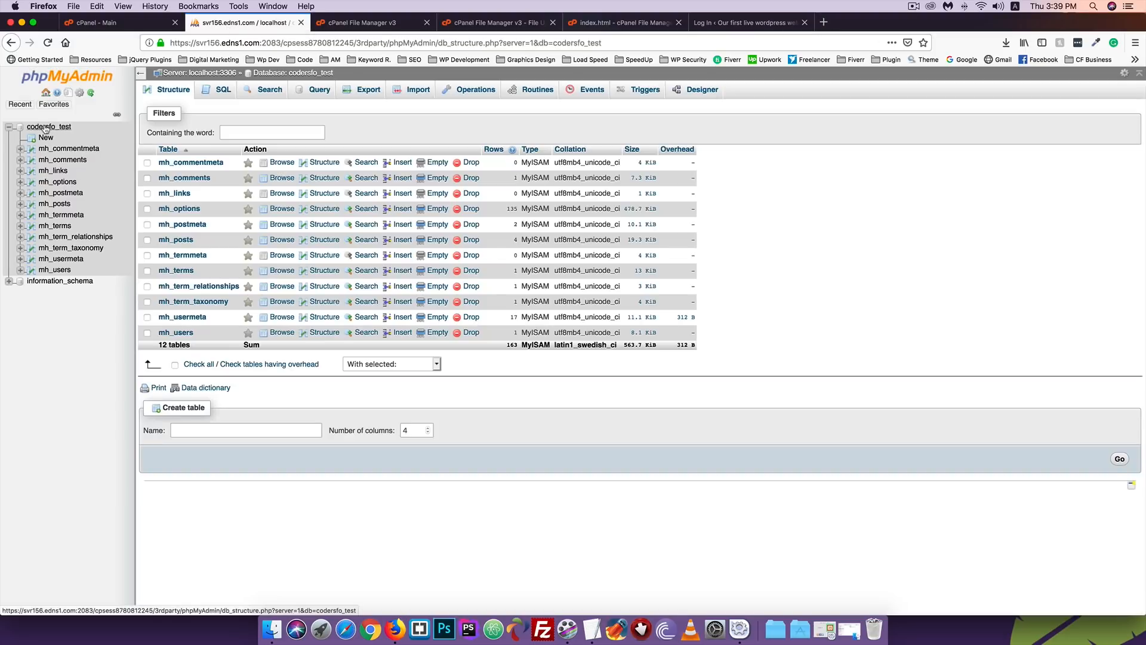
{"action": "mouse_move", "coordinate": [45, 137]}
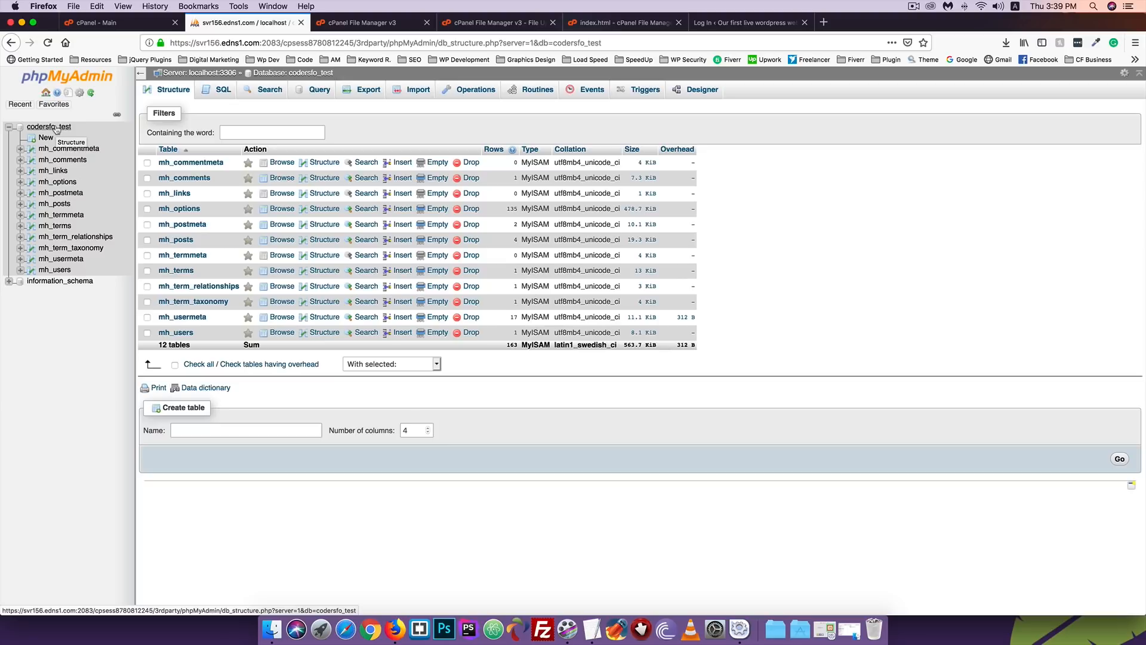
{"action": "mouse_move", "coordinate": [175, 270]}
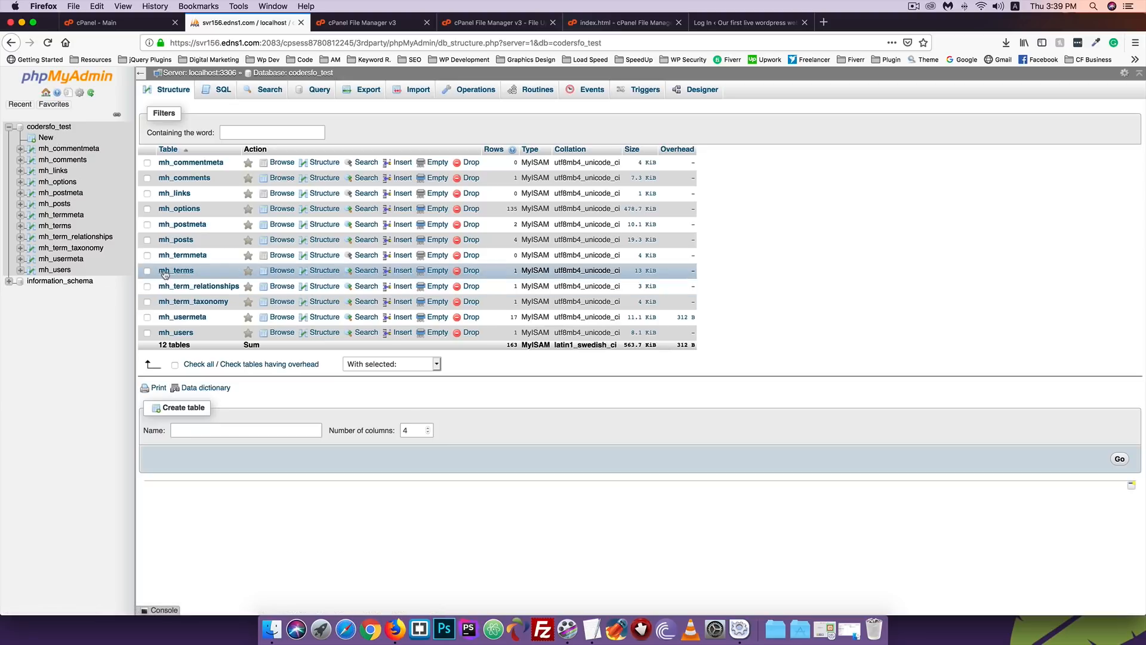
{"action": "mouse_move", "coordinate": [176, 271]}
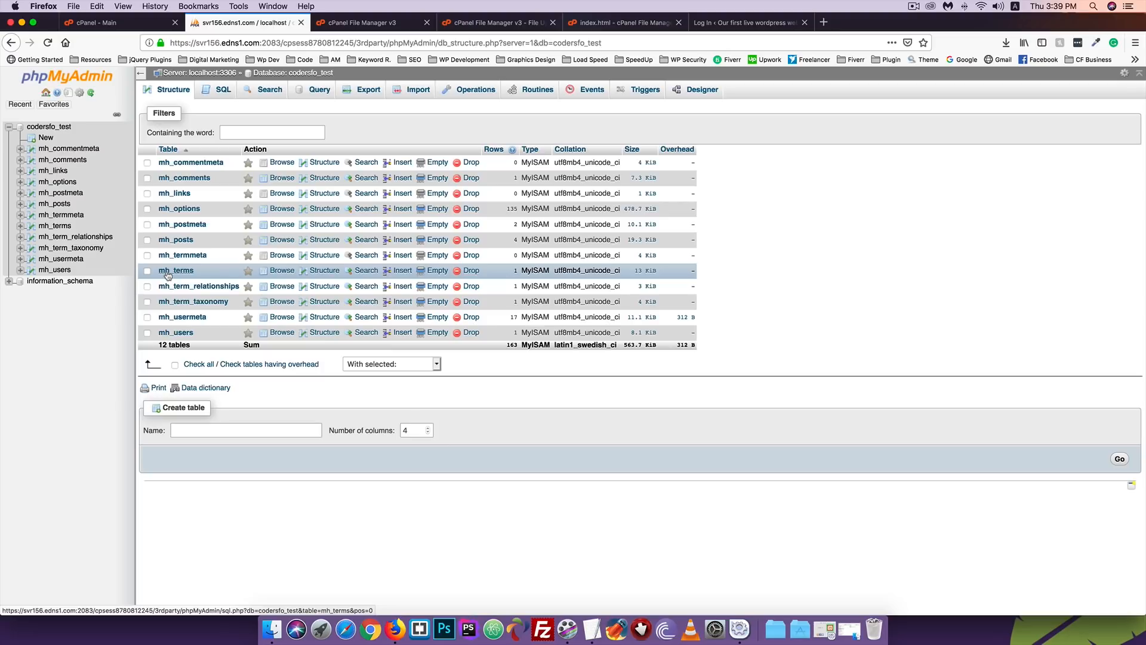
{"action": "mouse_move", "coordinate": [152, 178]}
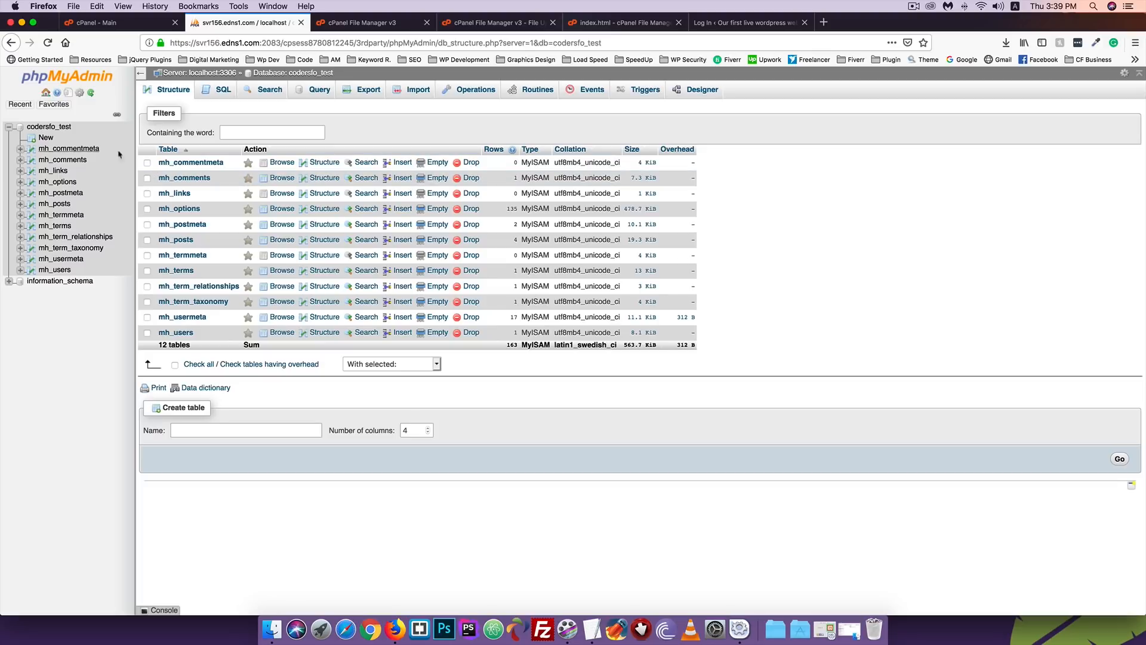
{"action": "mouse_move", "coordinate": [192, 161]}
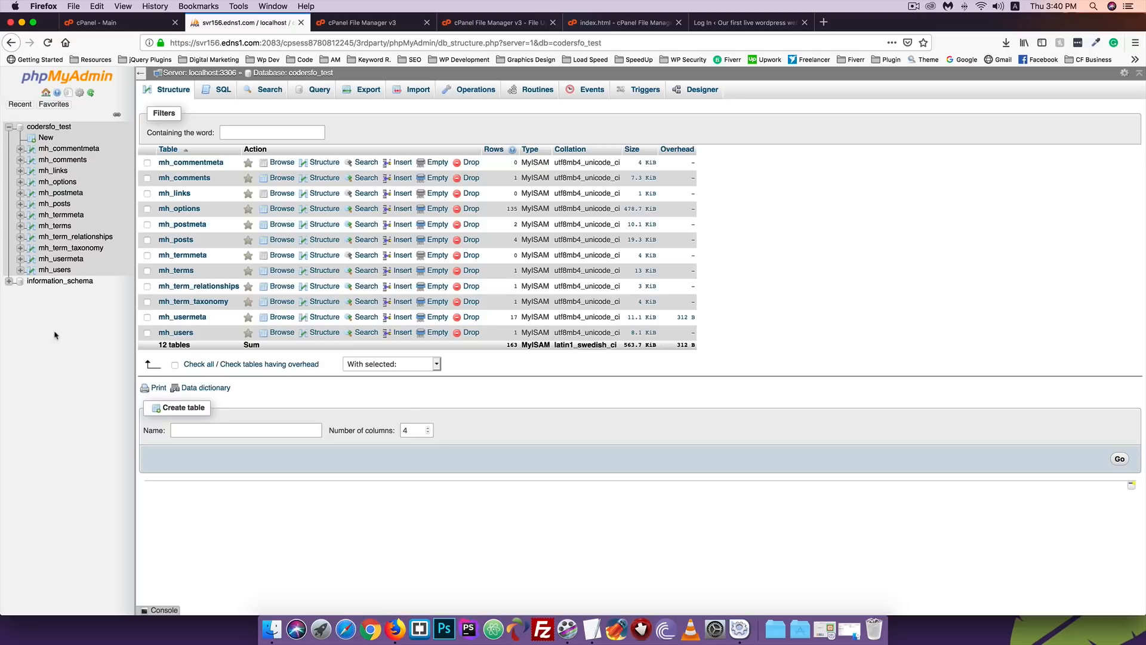
{"action": "mouse_move", "coordinate": [359, 22]}
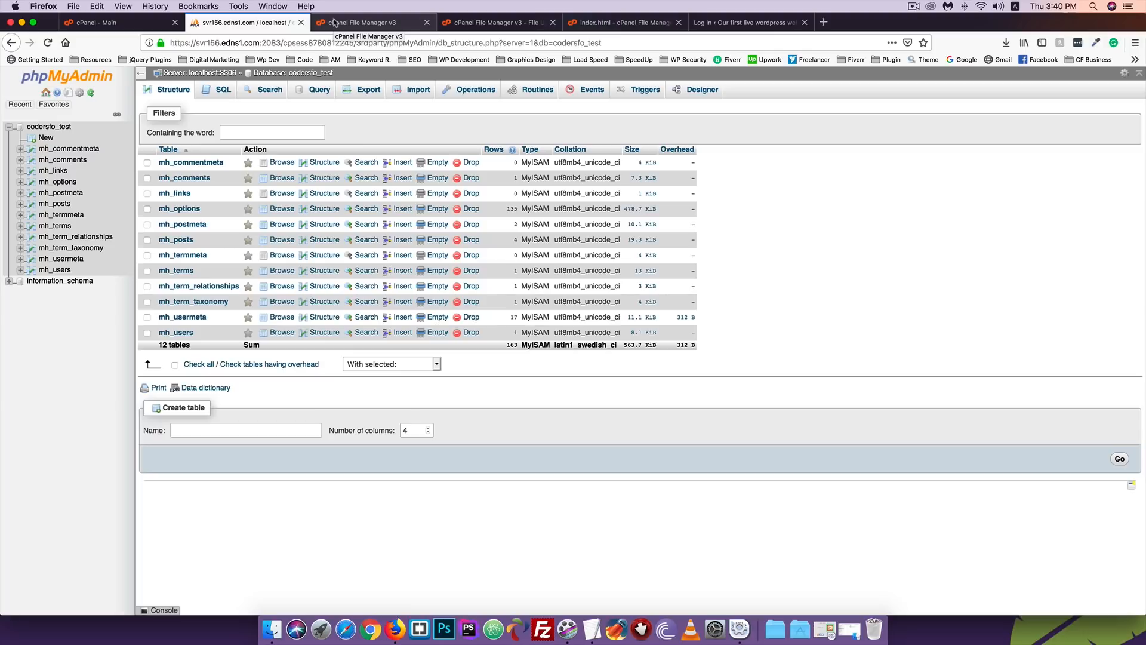
{"action": "left_click", "coordinate": [103, 22]}
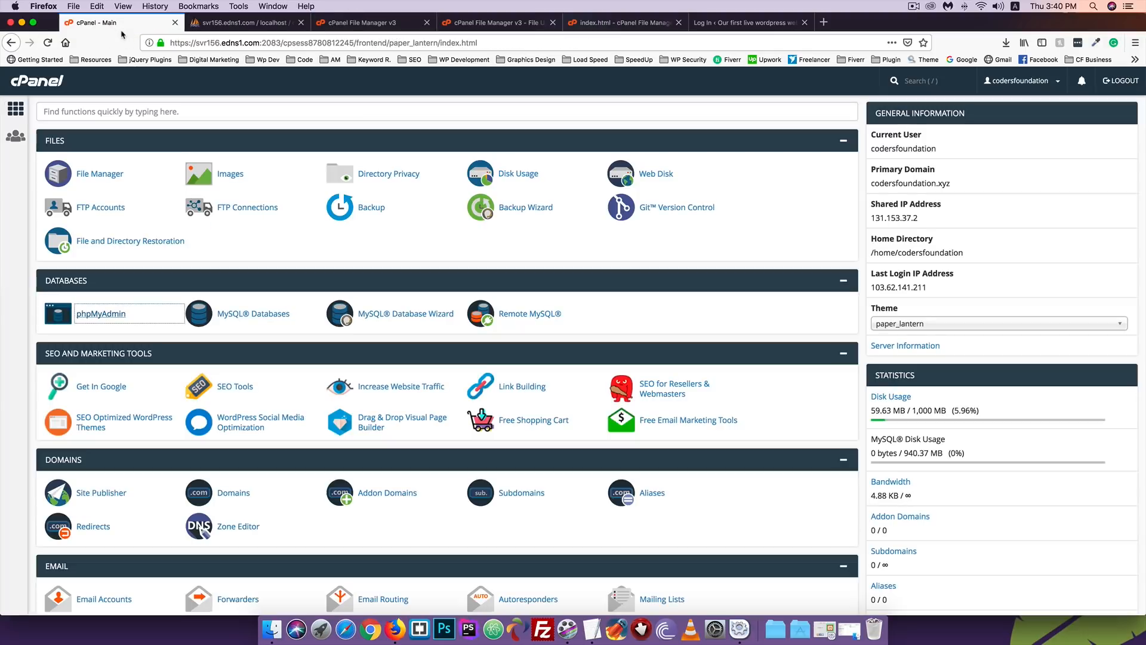